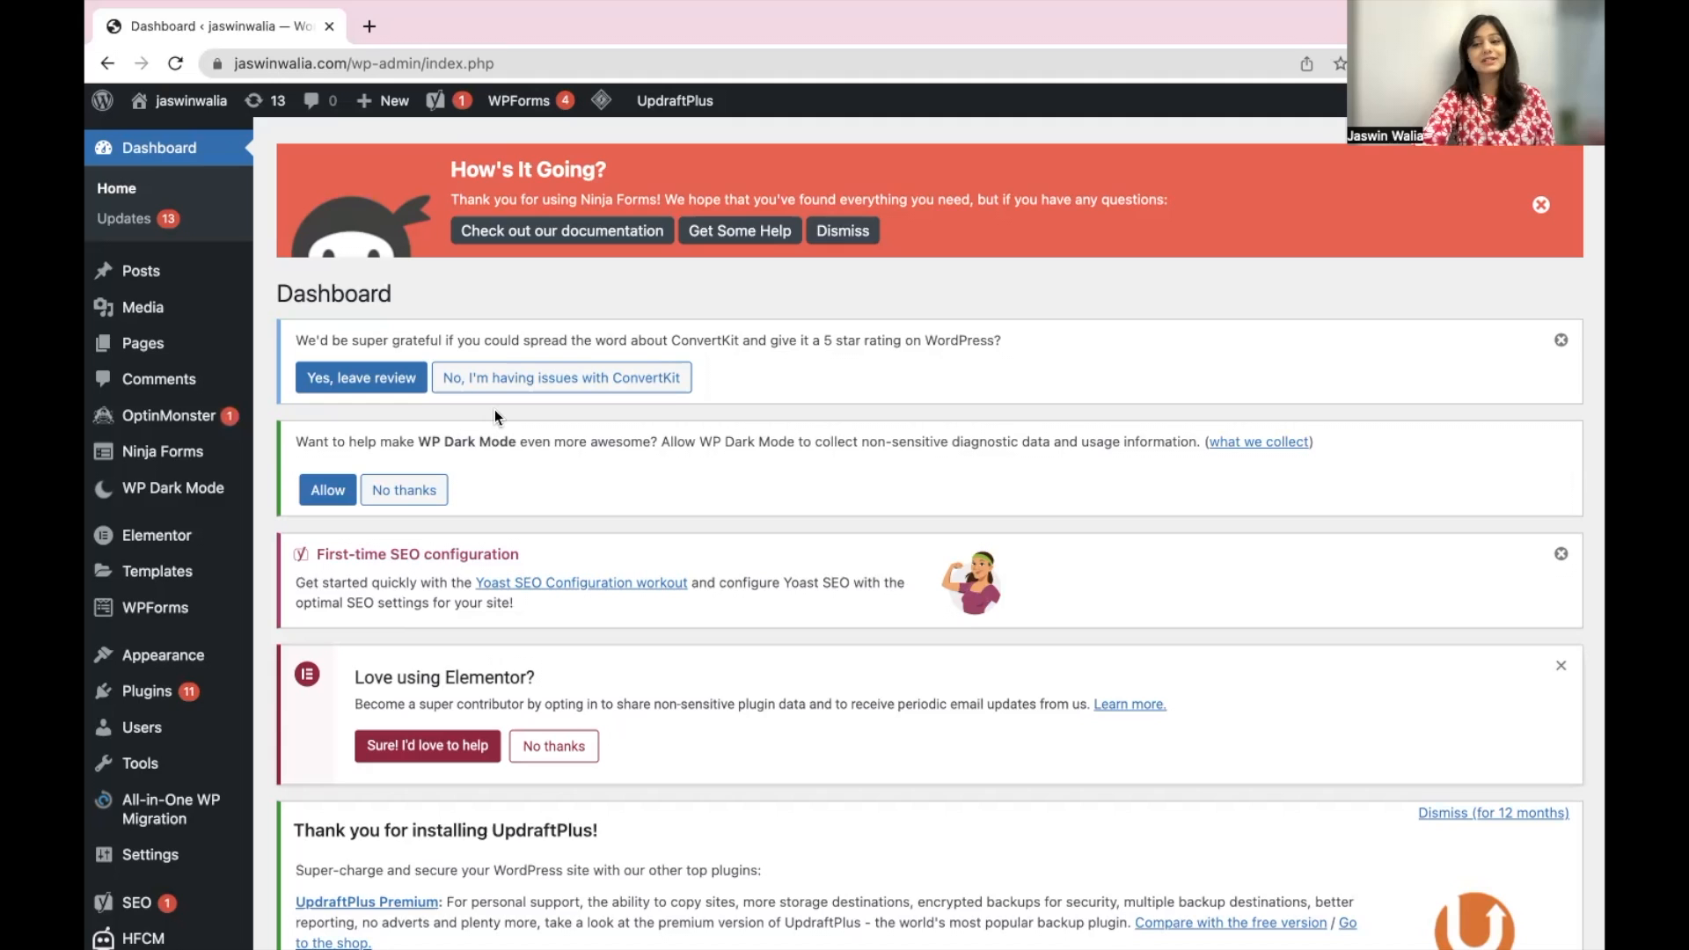
pyautogui.moveTo(141, 306)
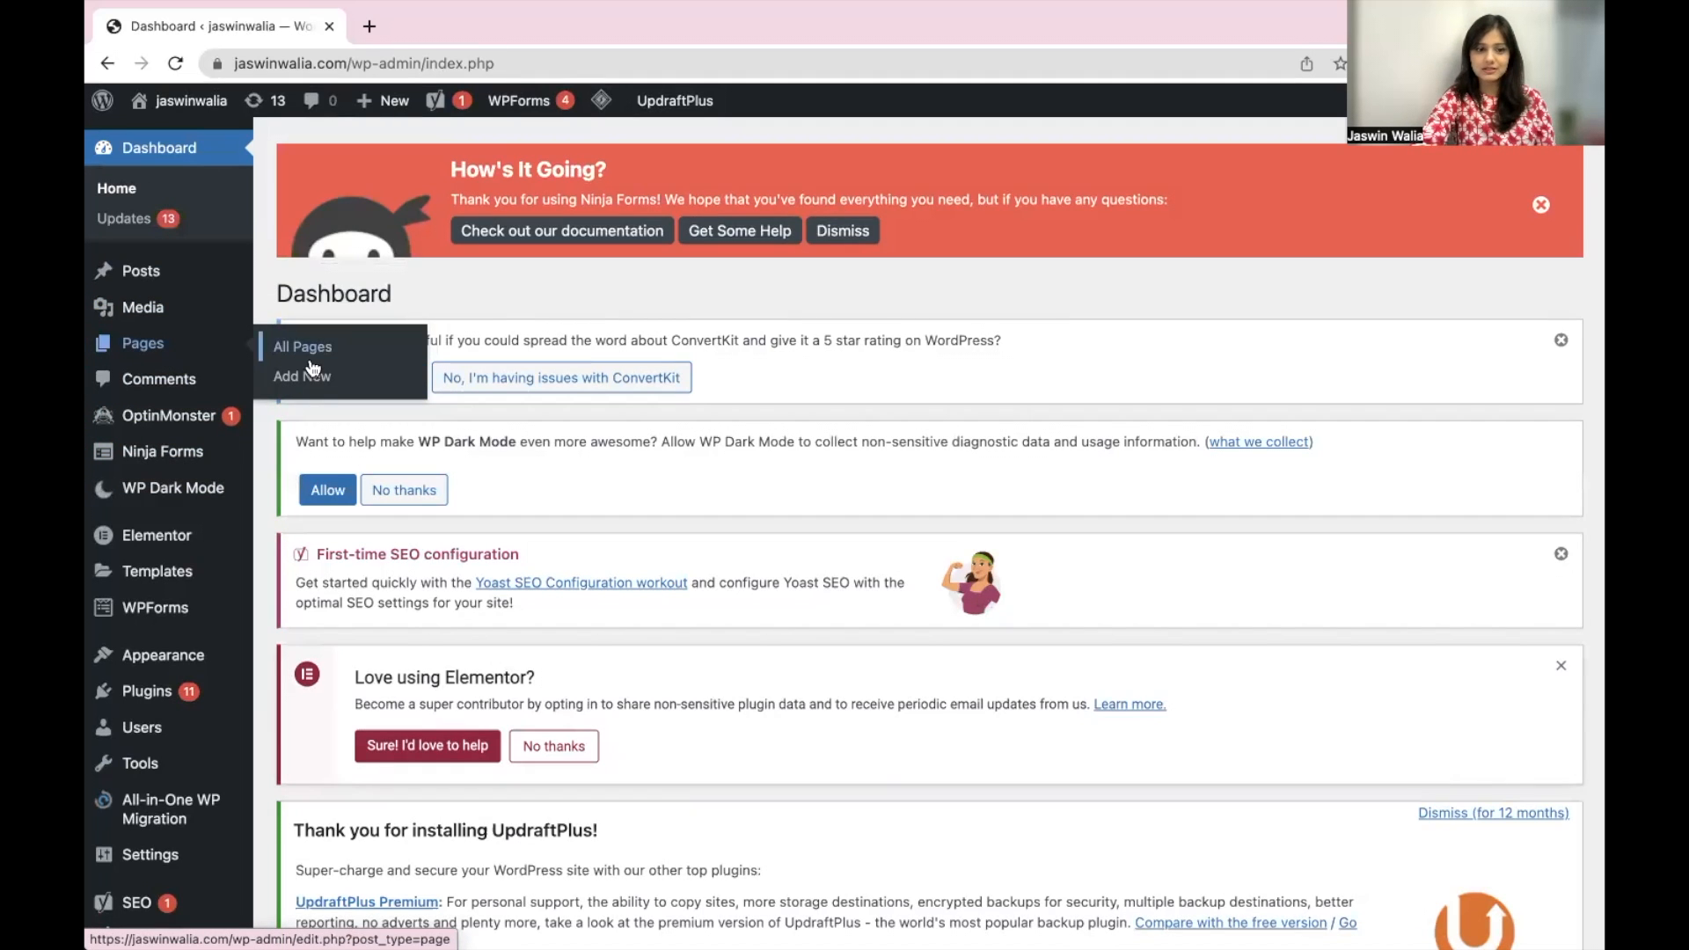
# - Create a new blank WordPress page and title it 'Sample Map Directions'
pyautogui.click(301, 376)
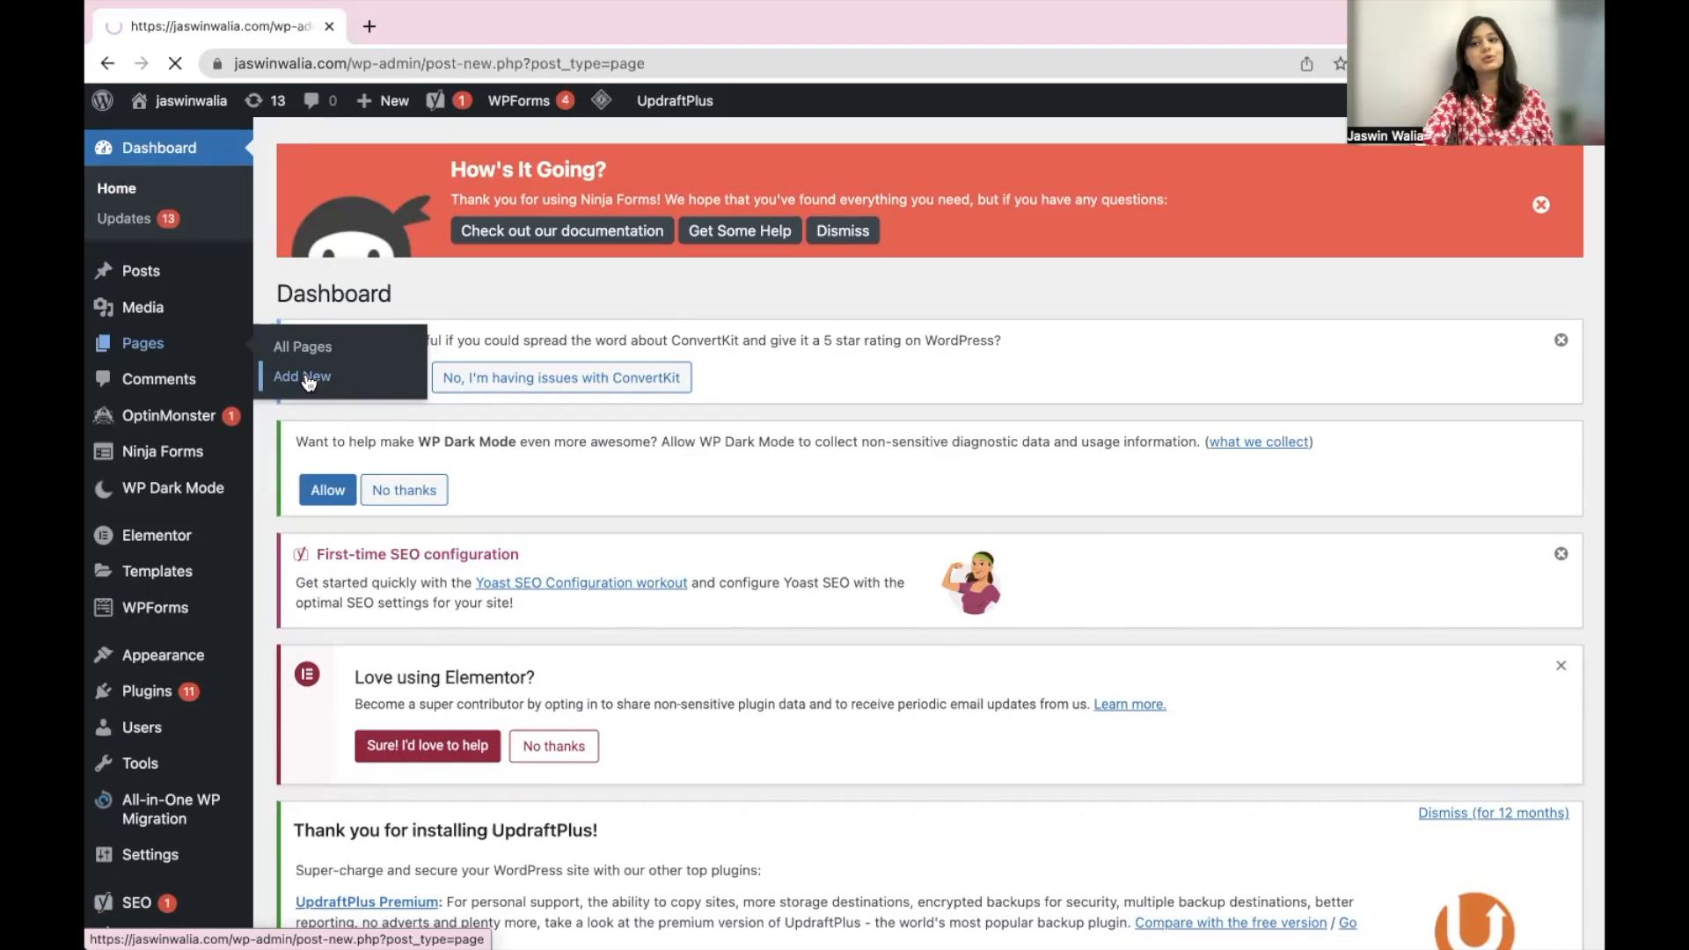
pyautogui.click(301, 377)
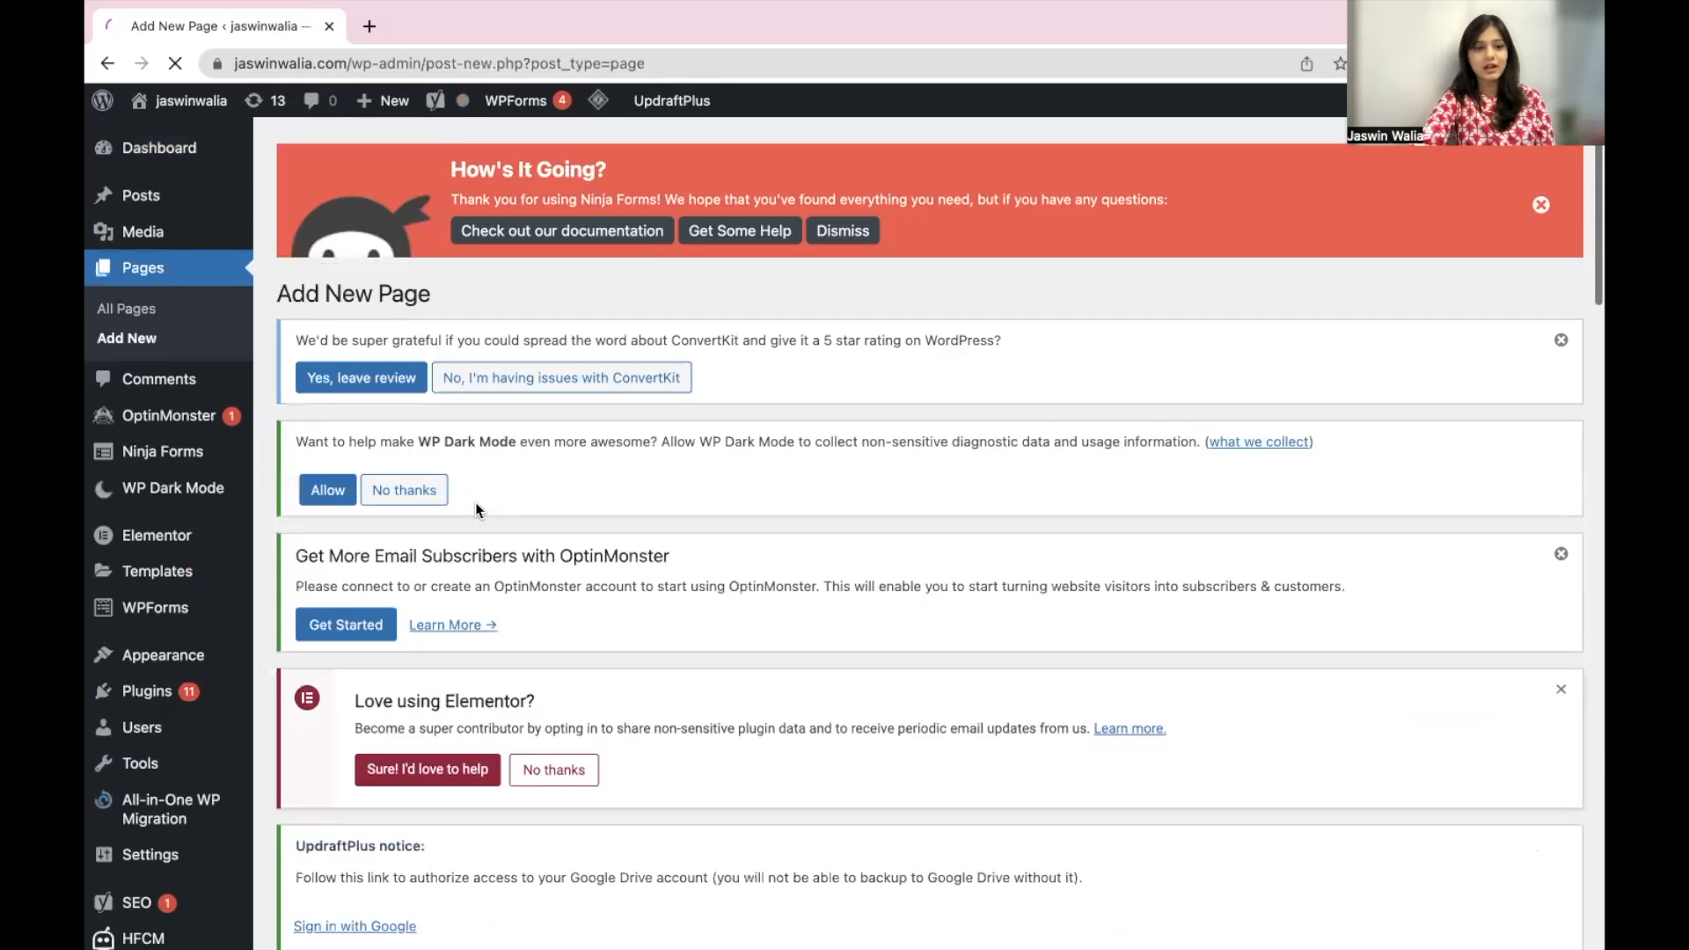
pyautogui.scroll(-3)
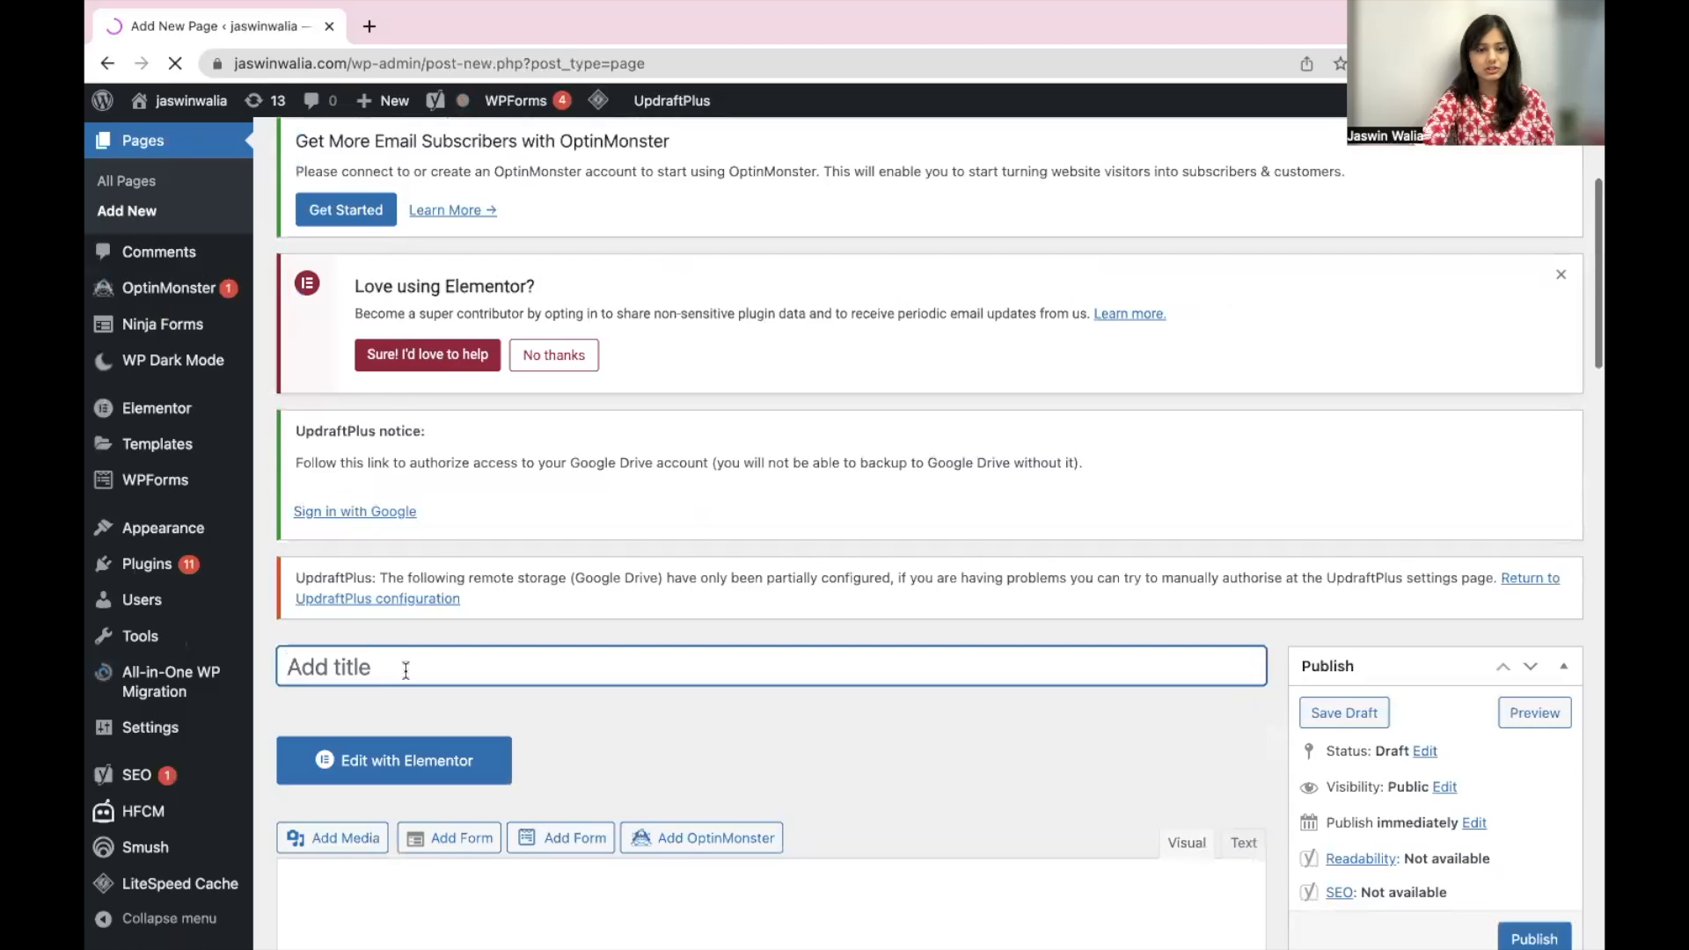
pyautogui.write('Sa')
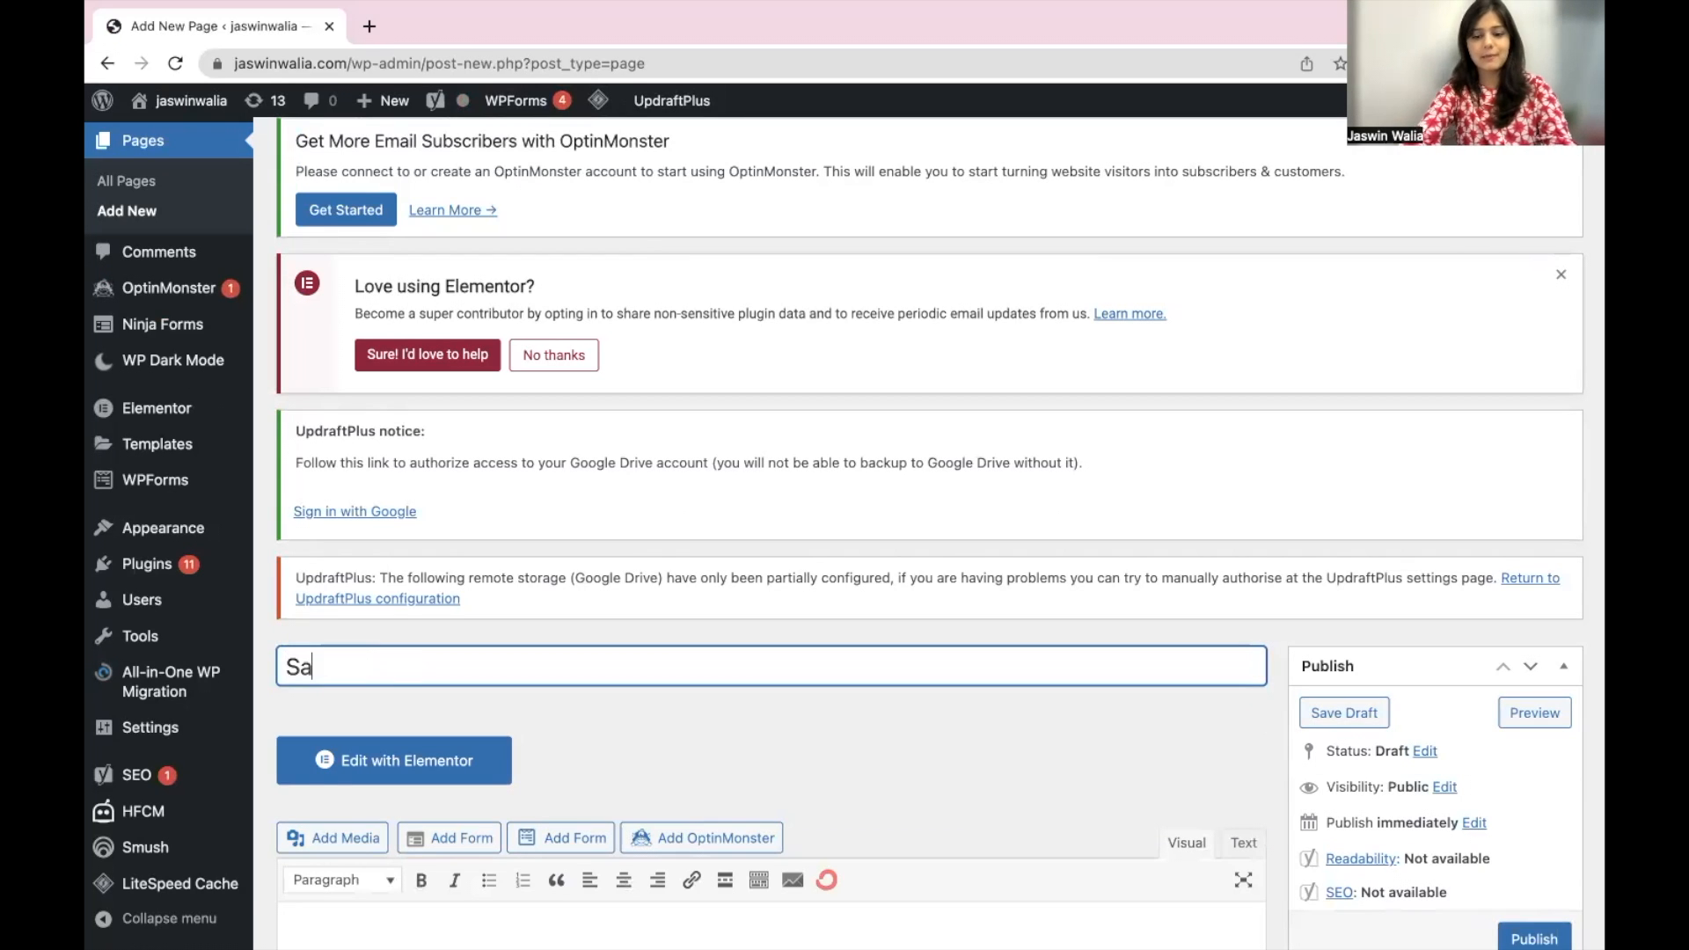
pyautogui.write('mple Mp')
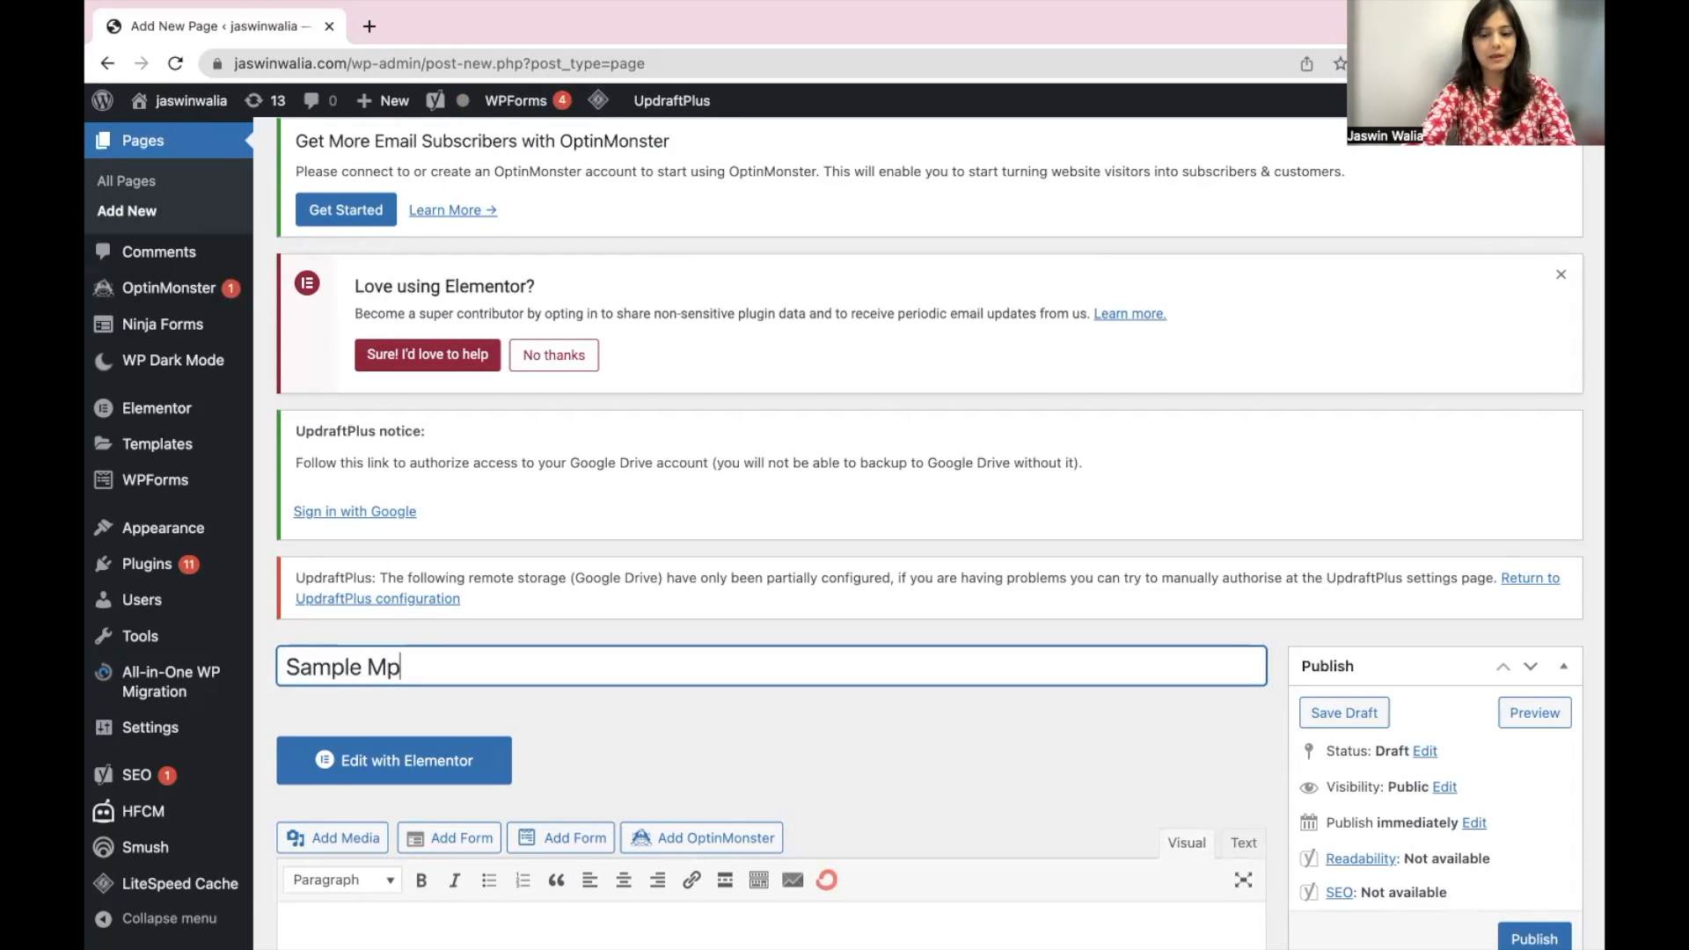
pyautogui.write('ap Direc')
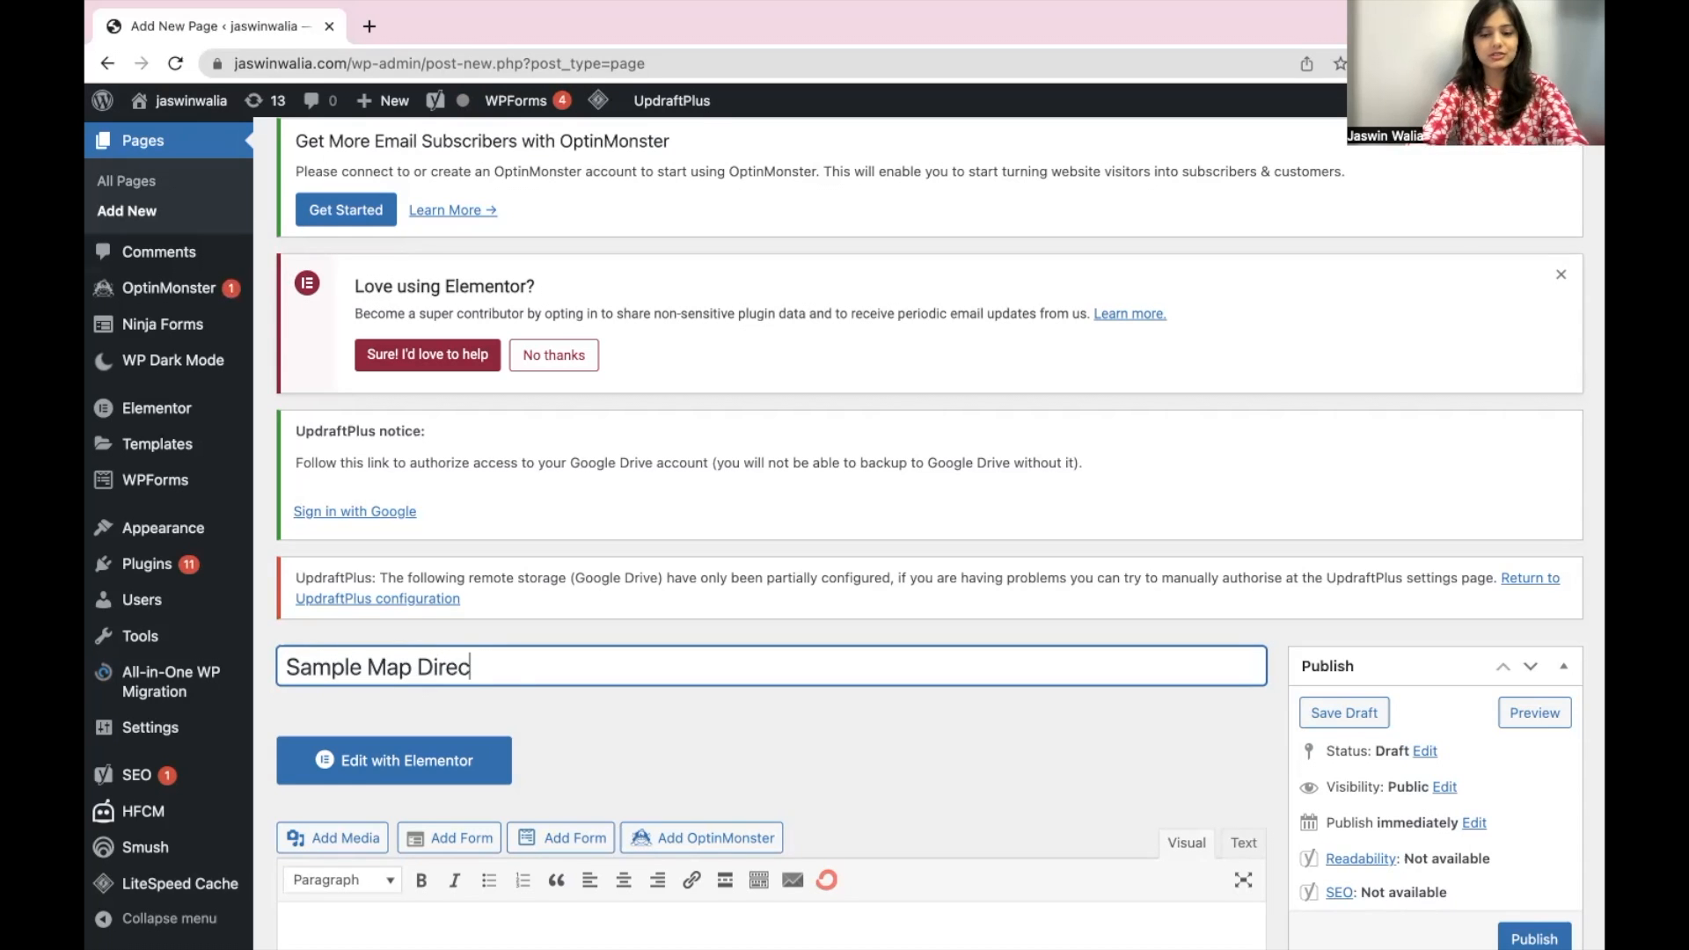
pyautogui.write('tions')
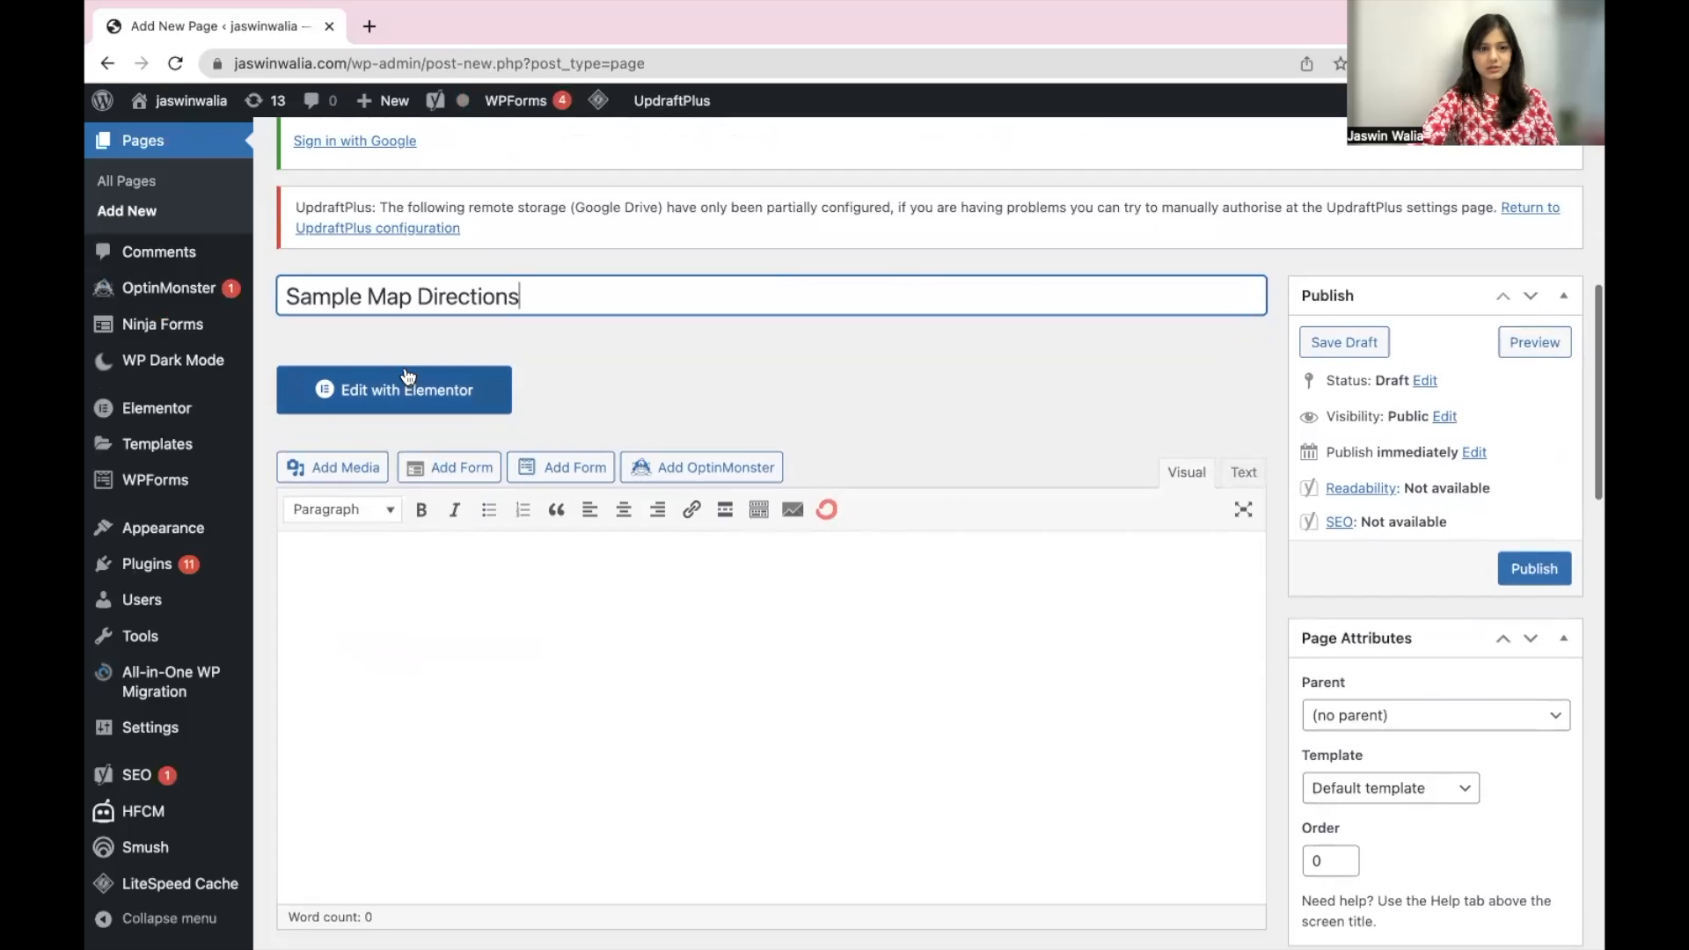
pyautogui.moveTo(404, 390)
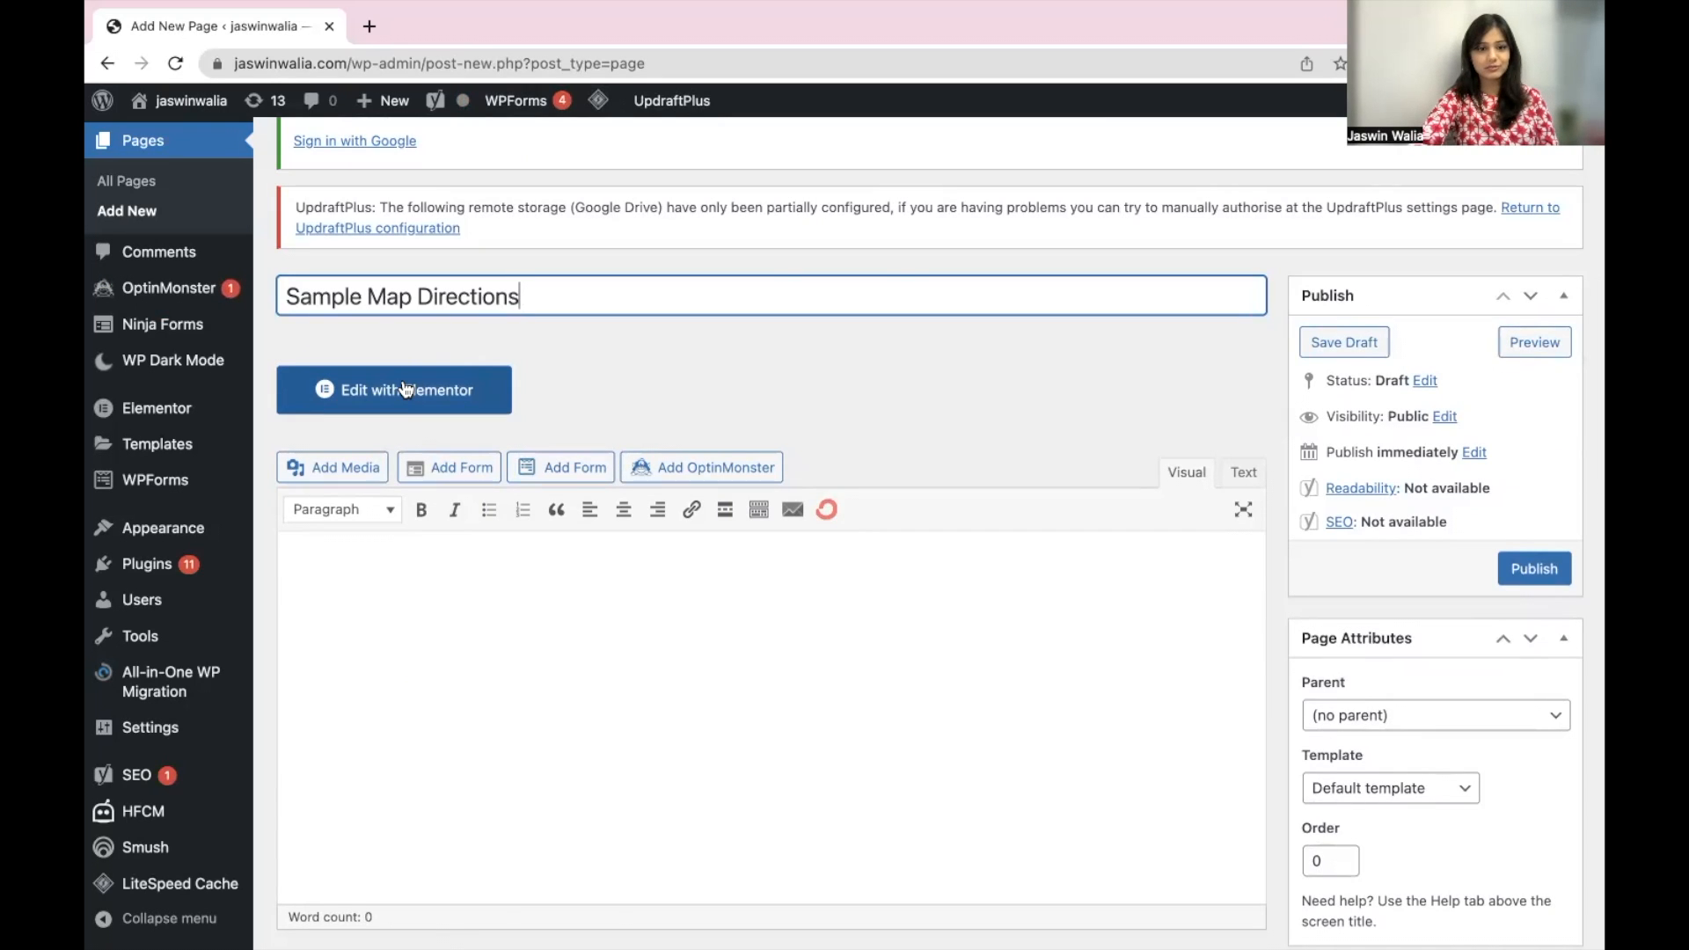
# - Launch the Elementor editor for the page and browse the Basic widgets panel
pyautogui.click(392, 389)
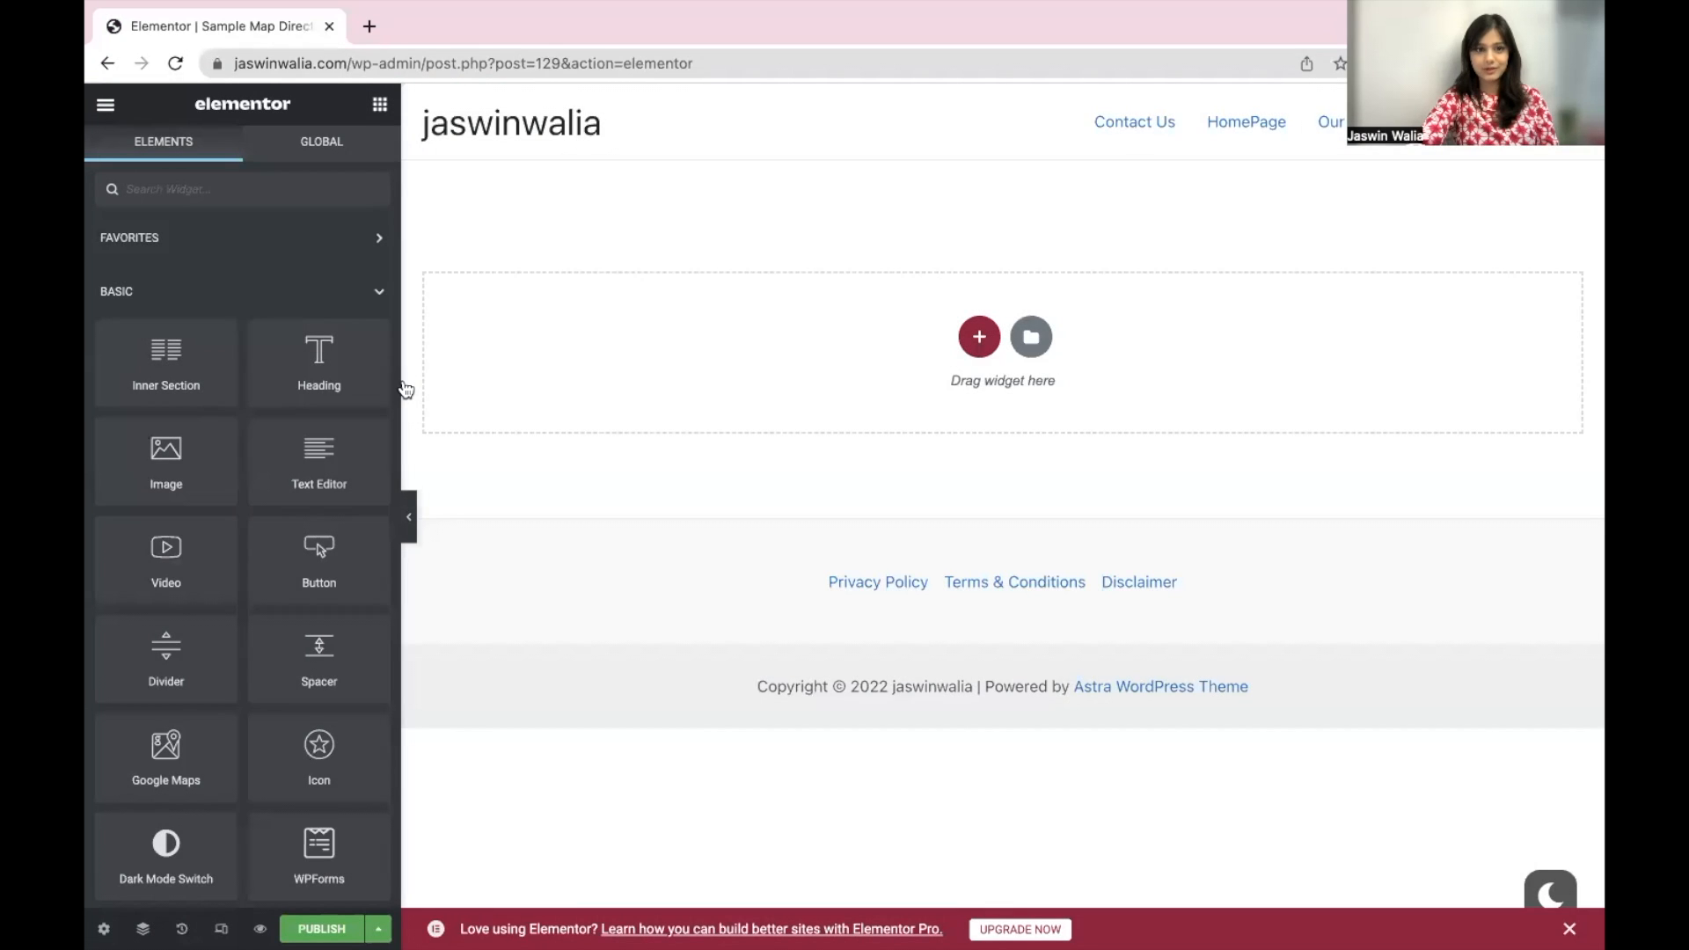
pyautogui.moveTo(603, 415)
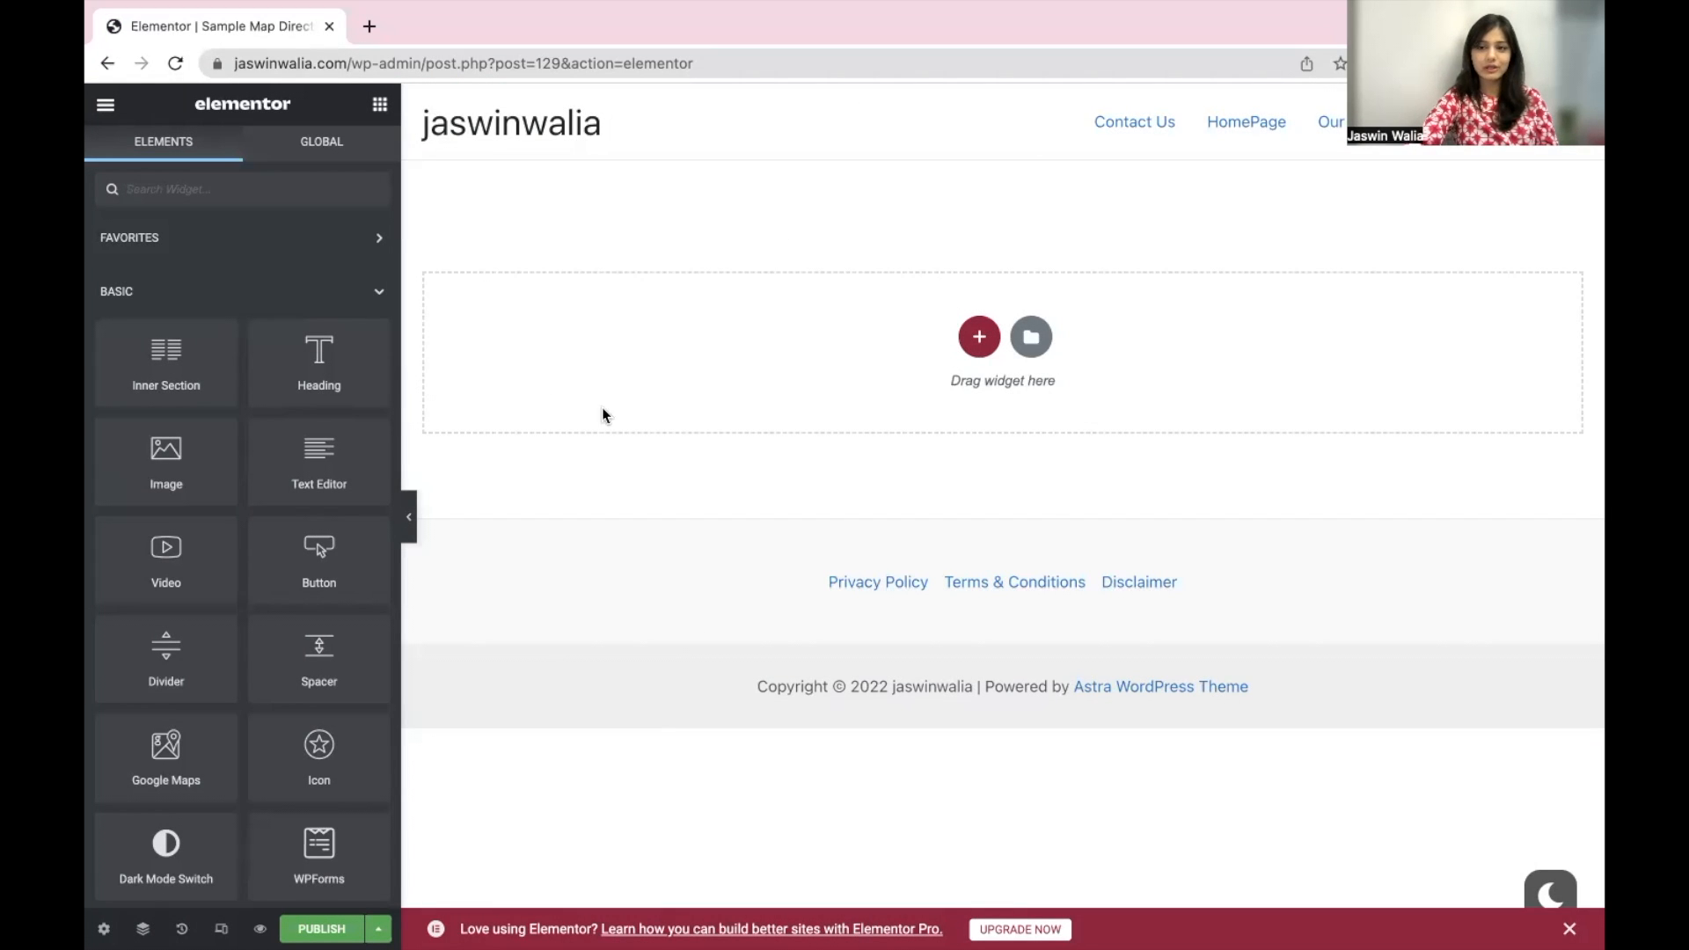
pyautogui.moveTo(655, 431)
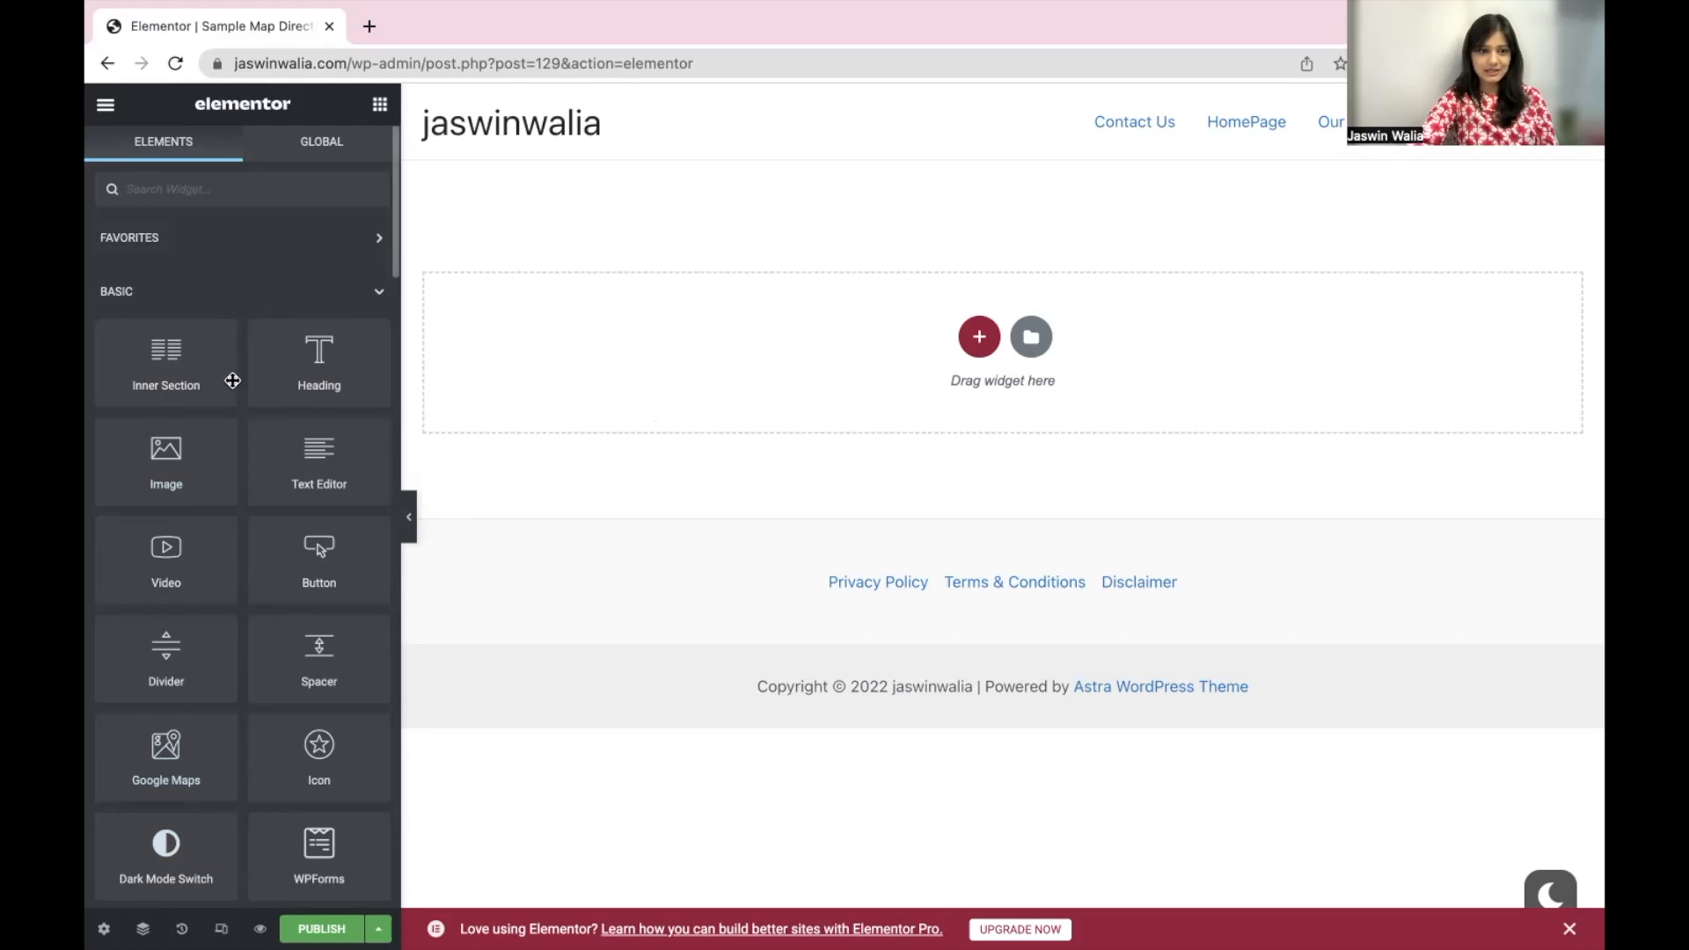
pyautogui.moveTo(318, 760)
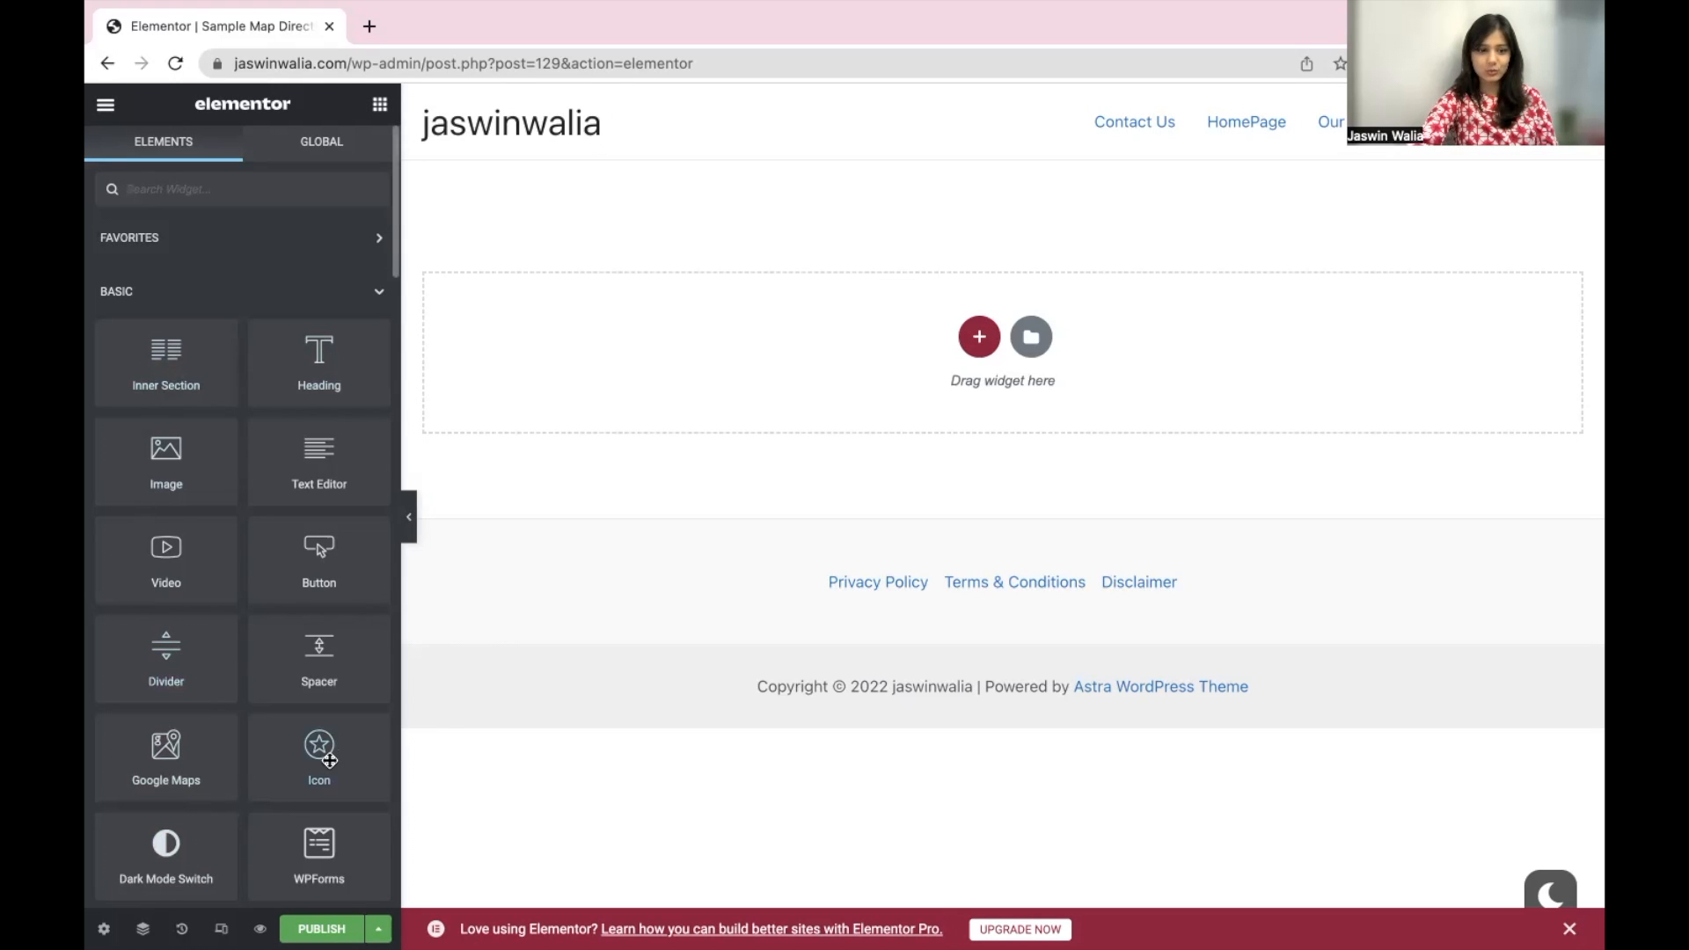
pyautogui.scroll(-3)
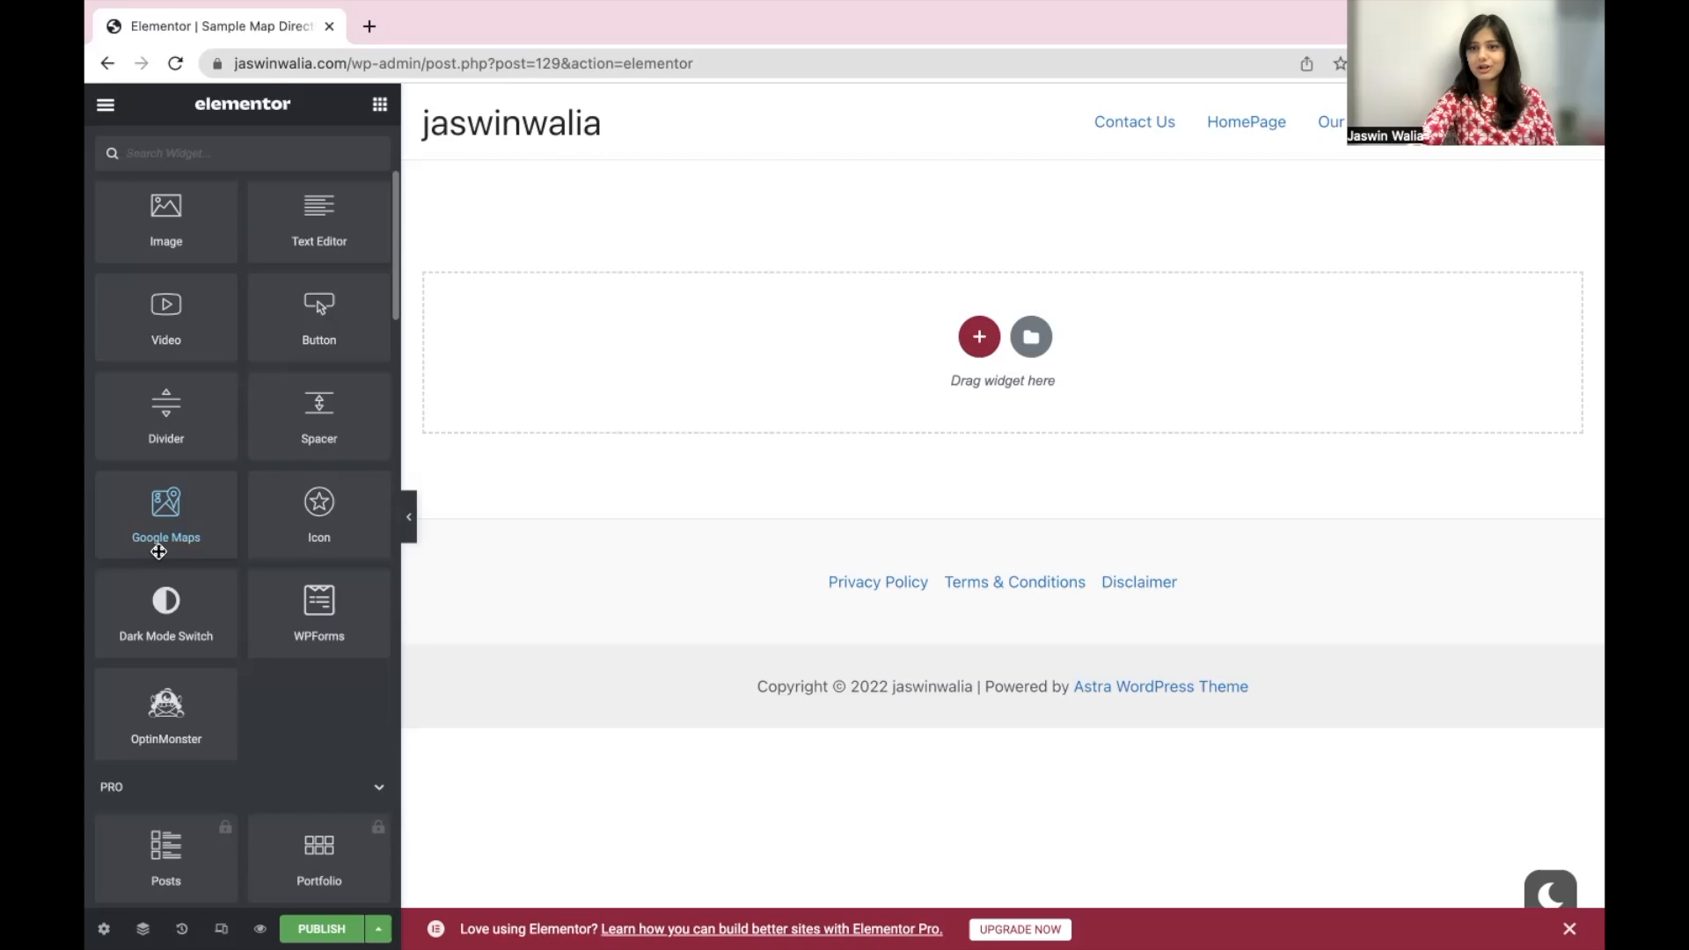
pyautogui.scroll(3)
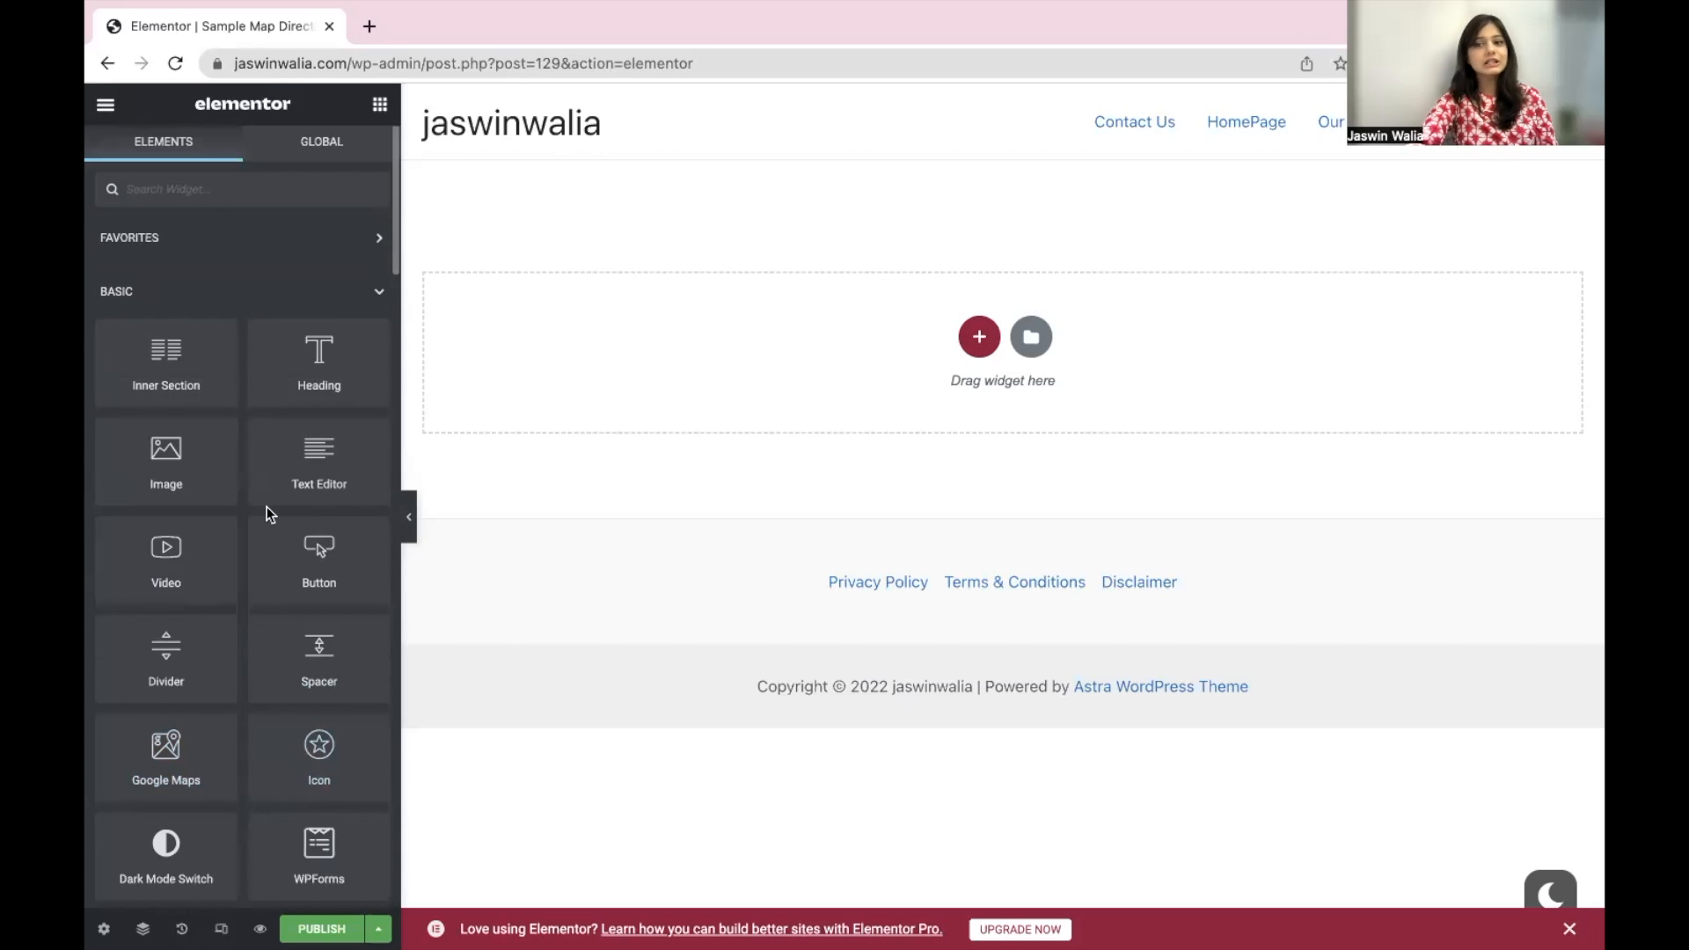
pyautogui.moveTo(978, 336)
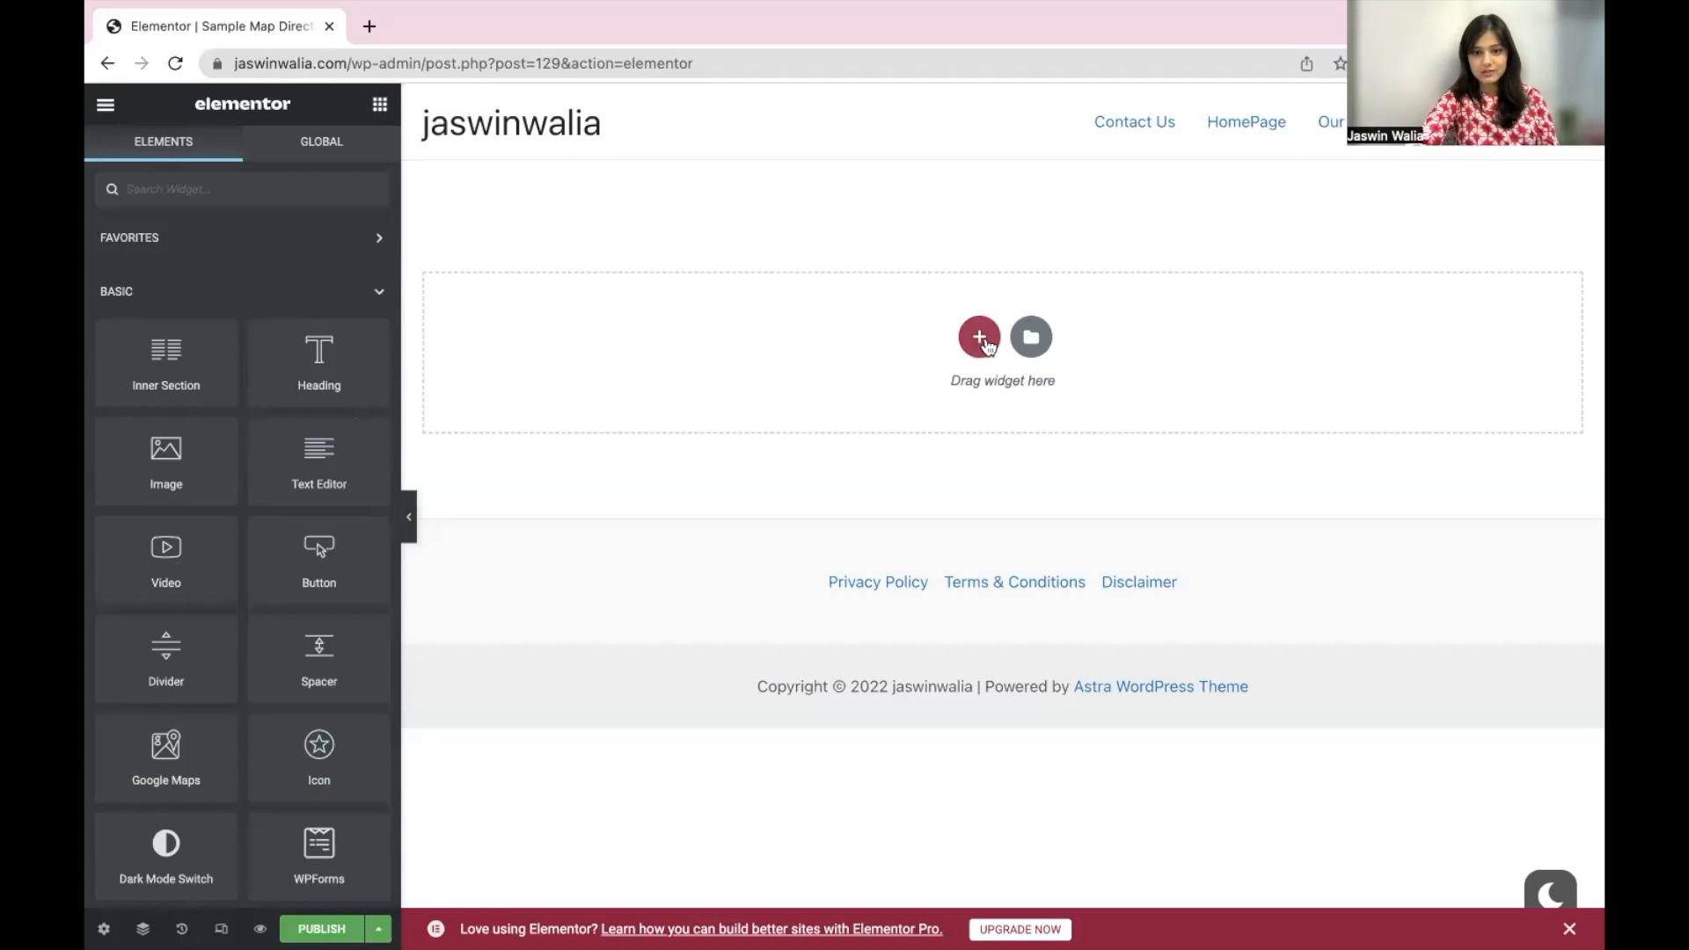
# - Add a new section to the empty canvas using the single-column structure
pyautogui.click(978, 335)
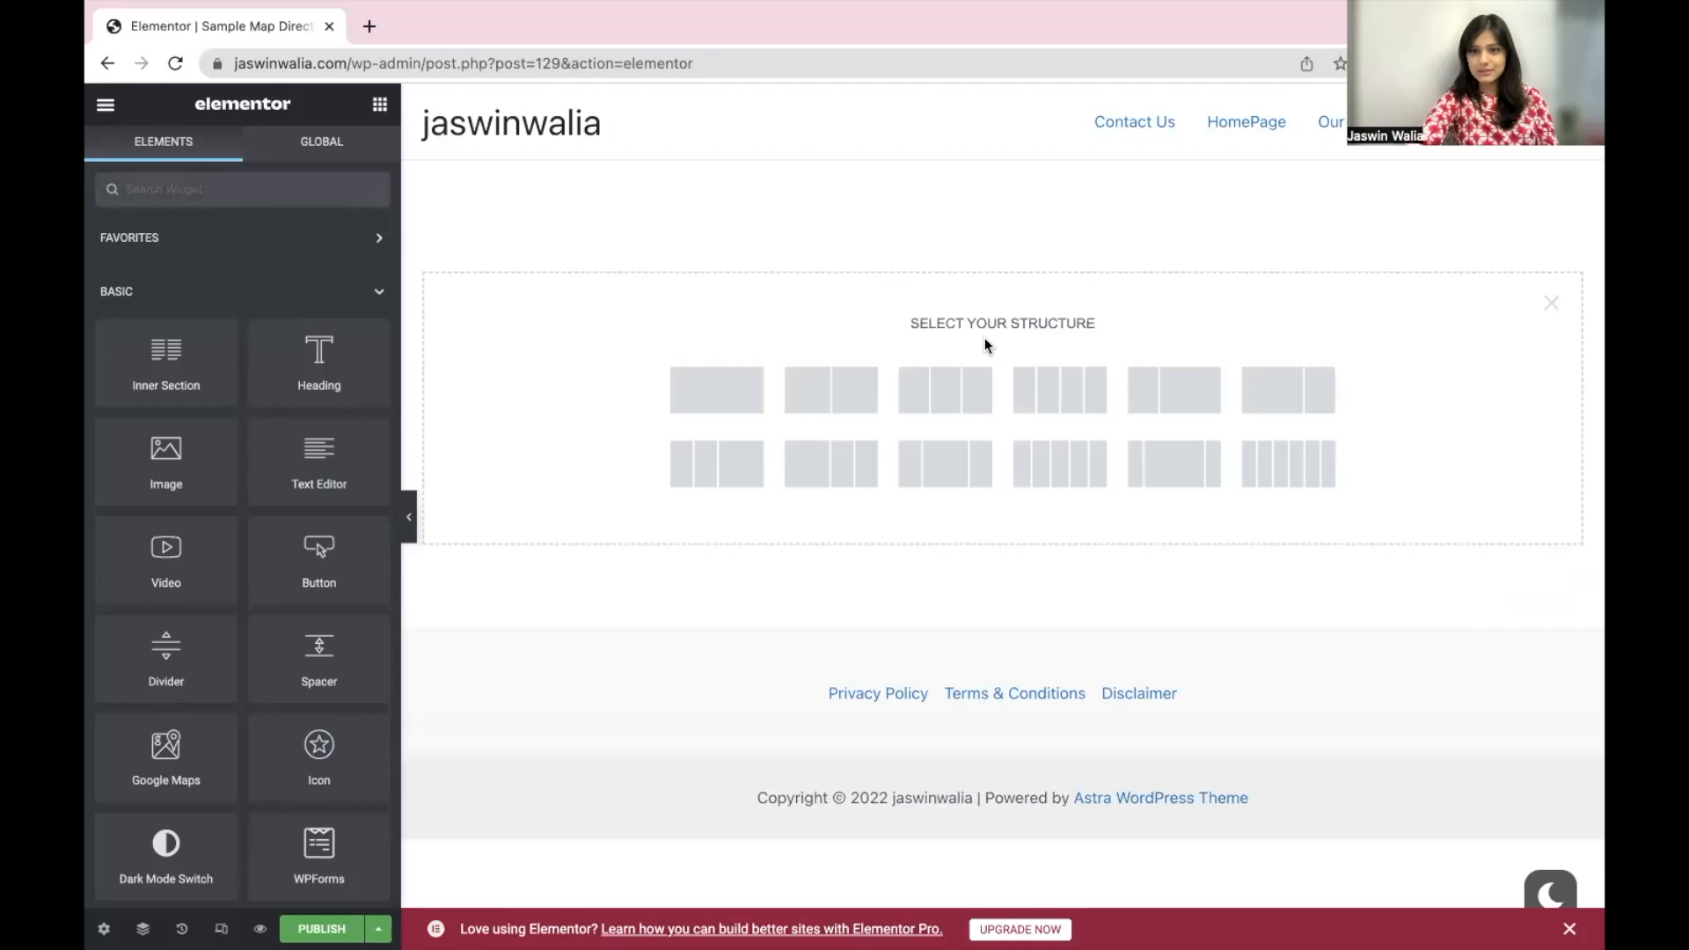
pyautogui.moveTo(1429, 424)
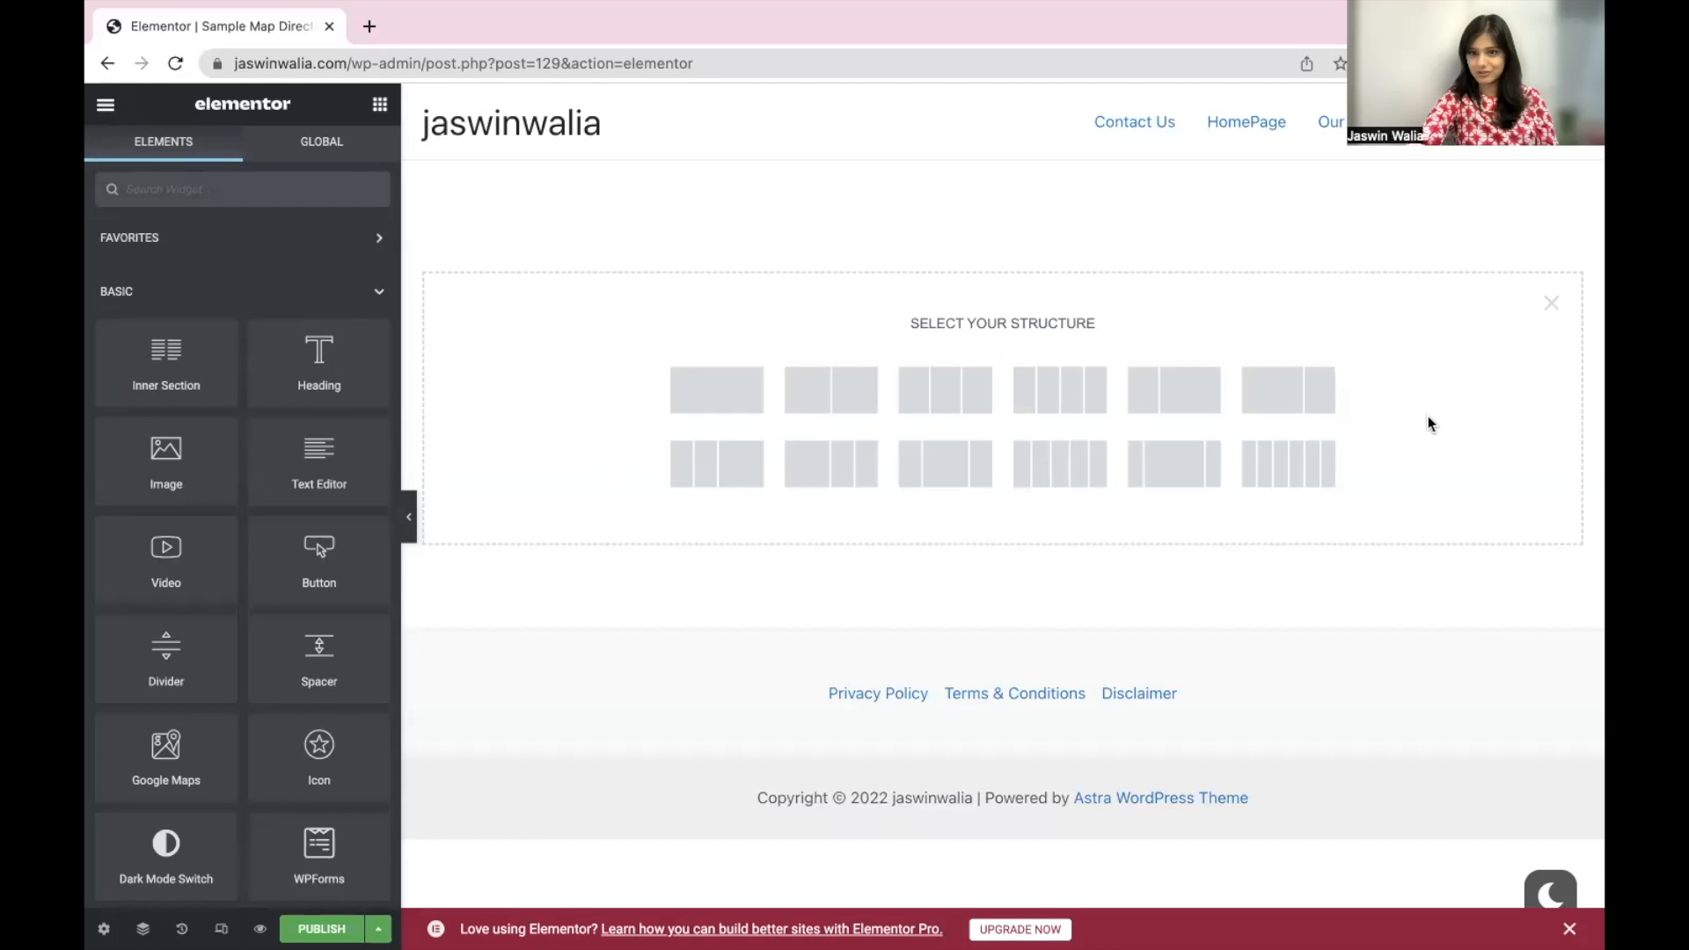
pyautogui.moveTo(1421, 424)
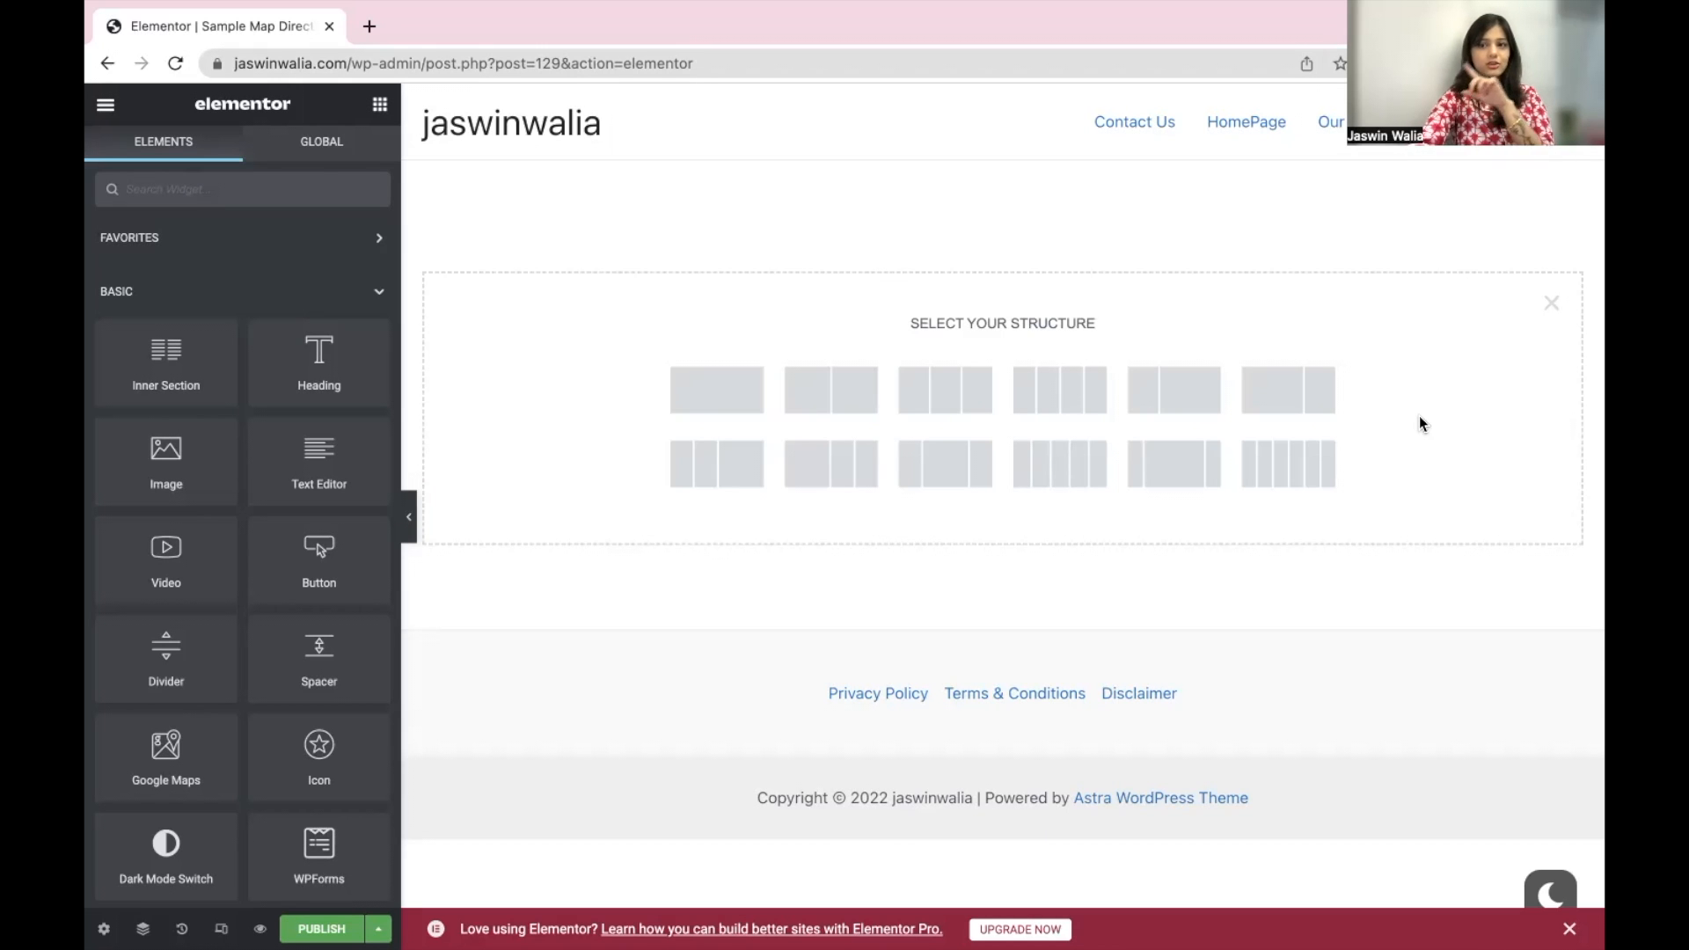
pyautogui.moveTo(760, 498)
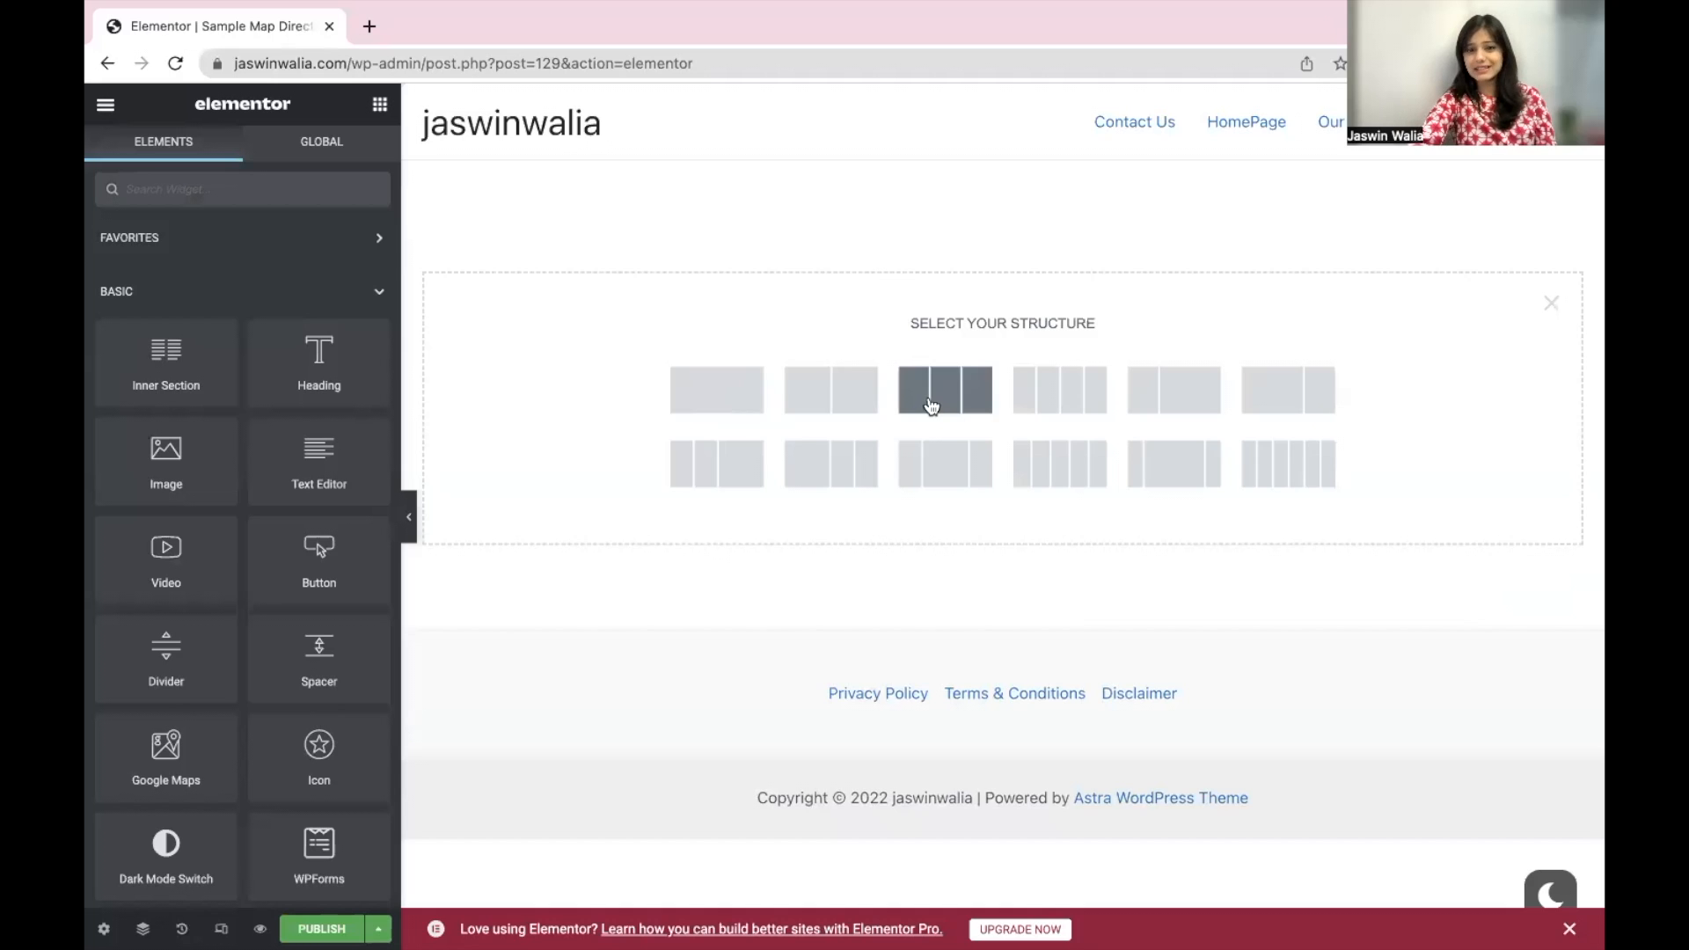
pyautogui.moveTo(944, 464)
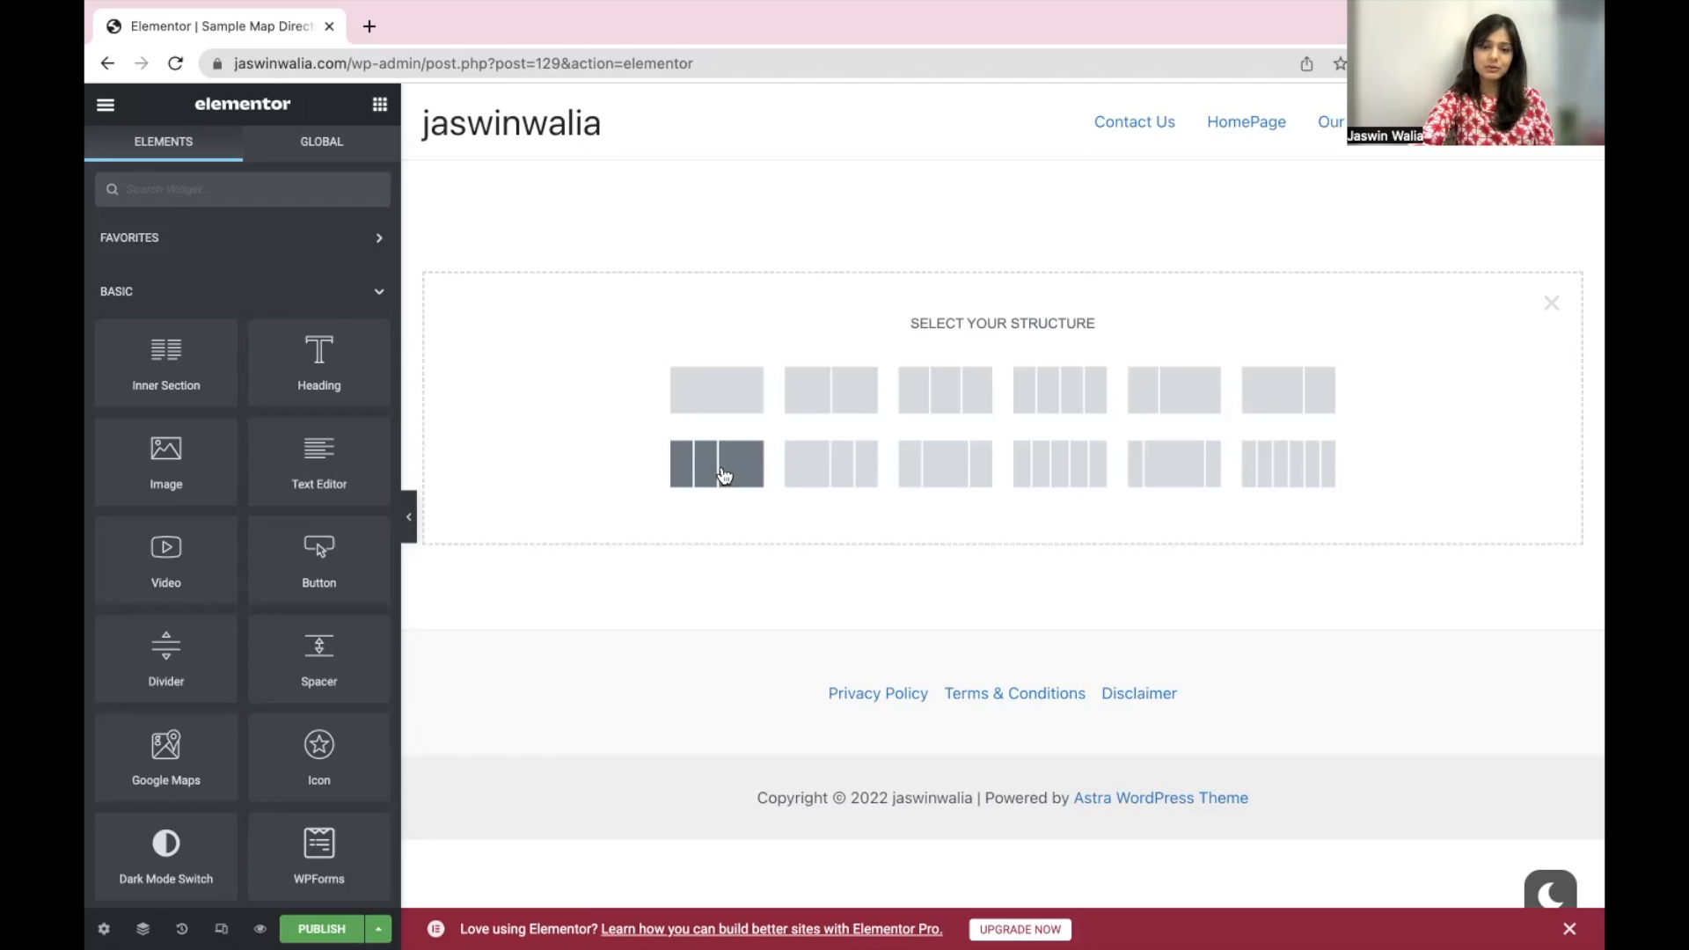
pyautogui.moveTo(1173, 464)
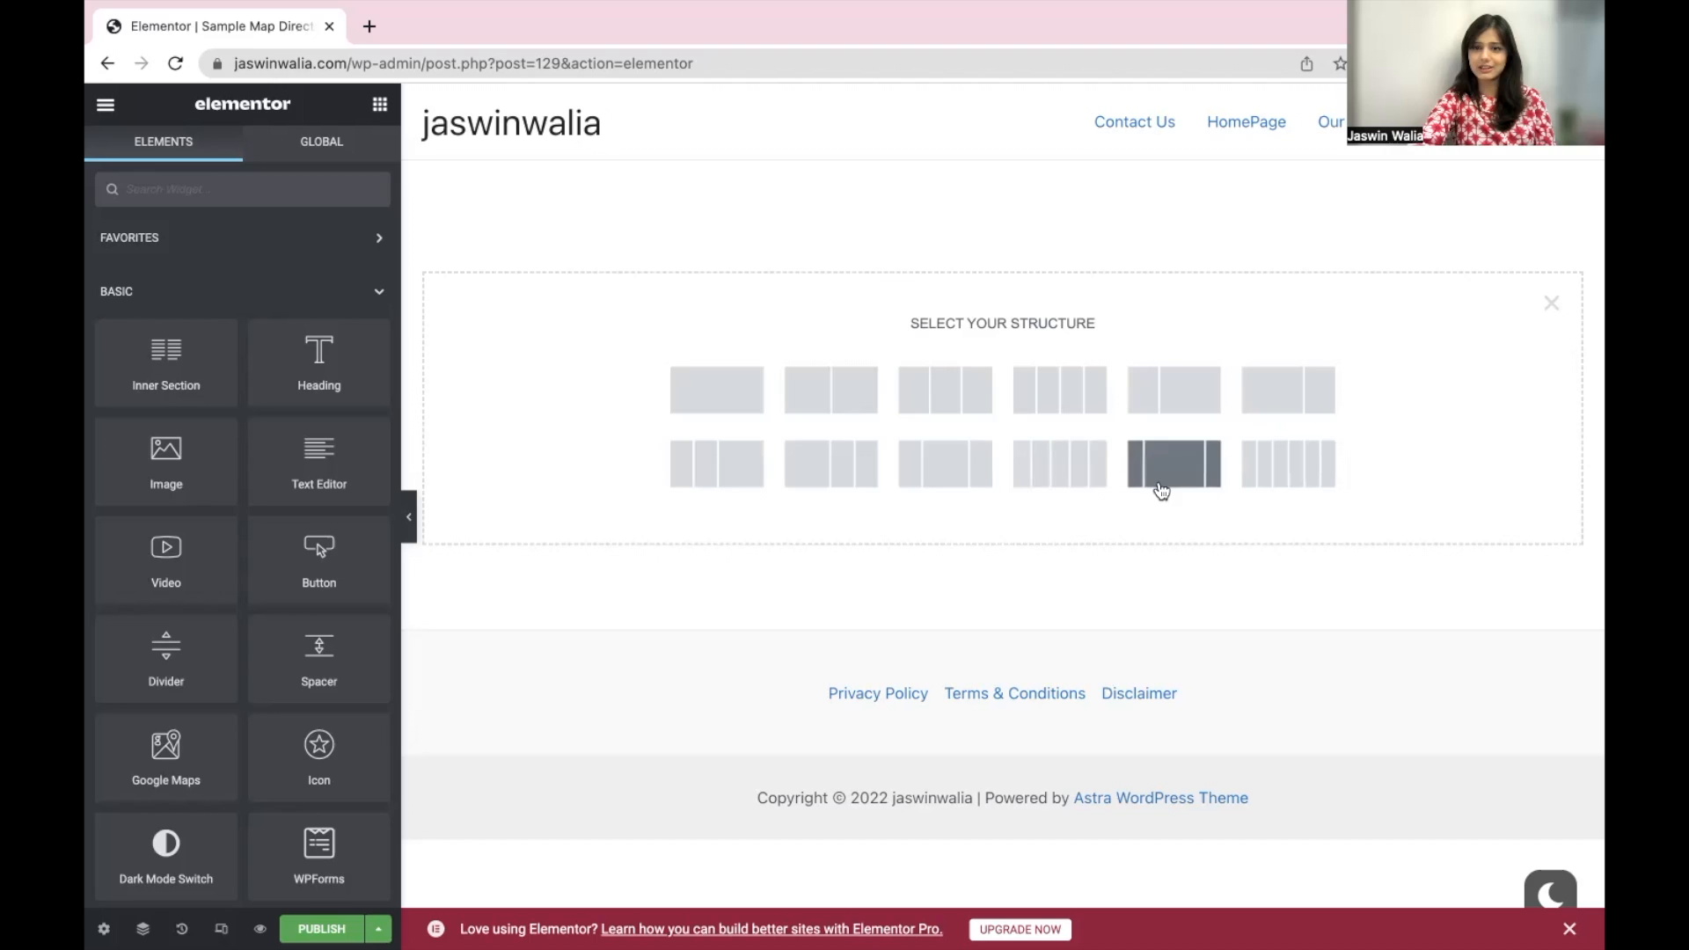
pyautogui.moveTo(715, 389)
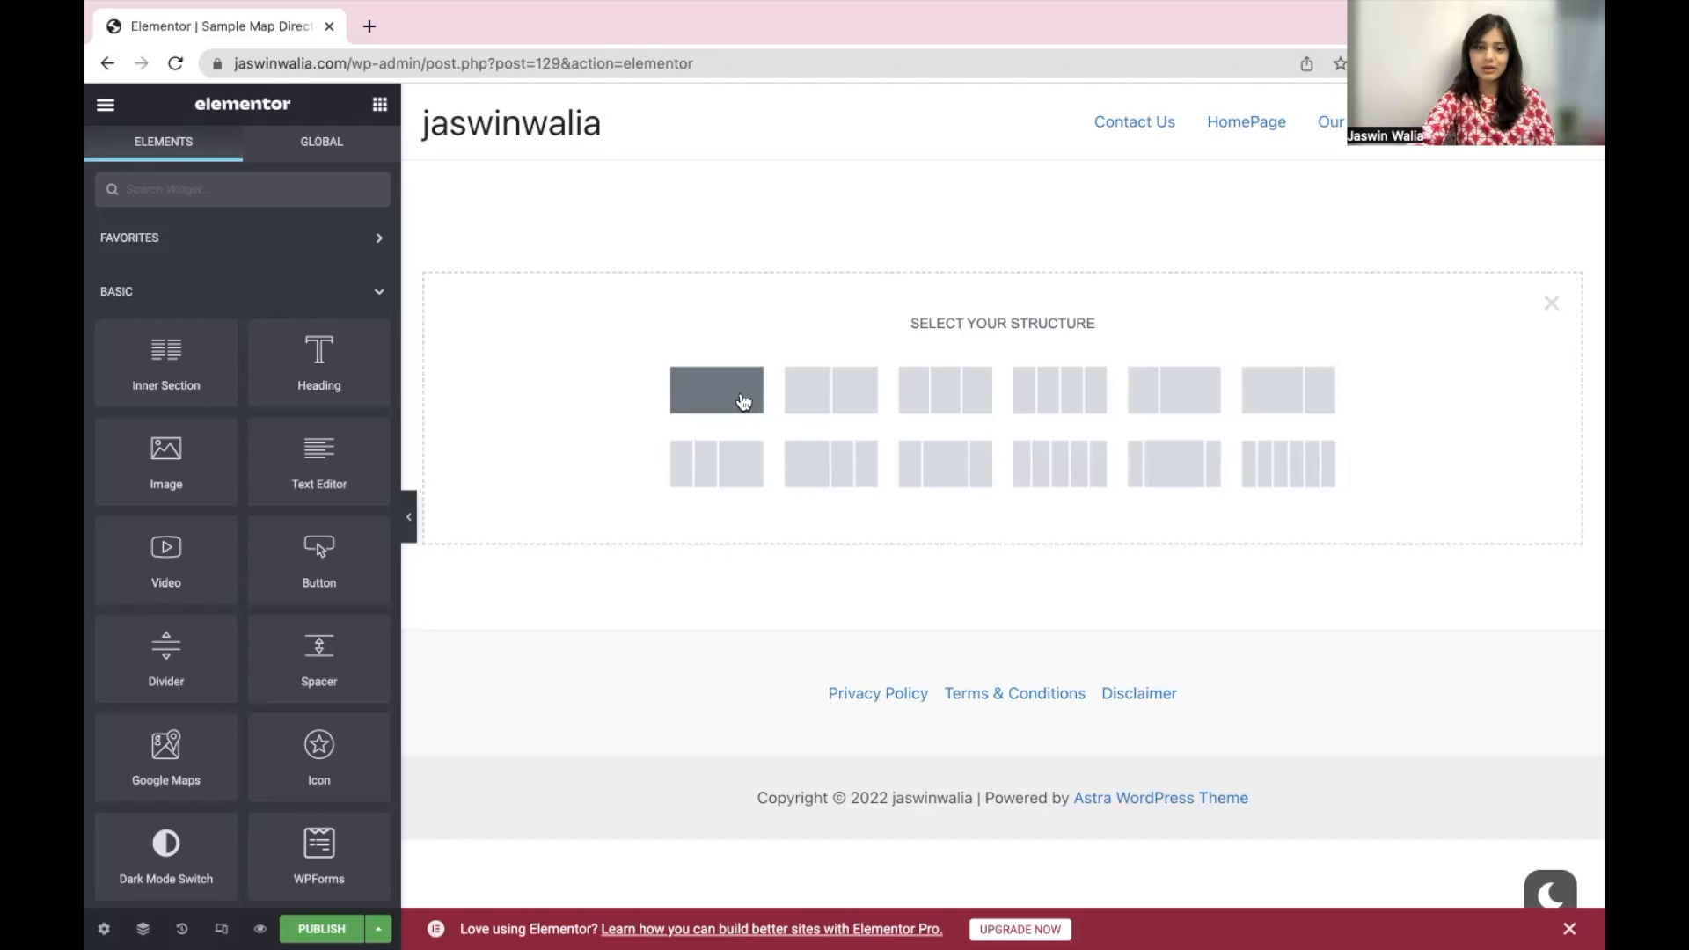
pyautogui.click(716, 390)
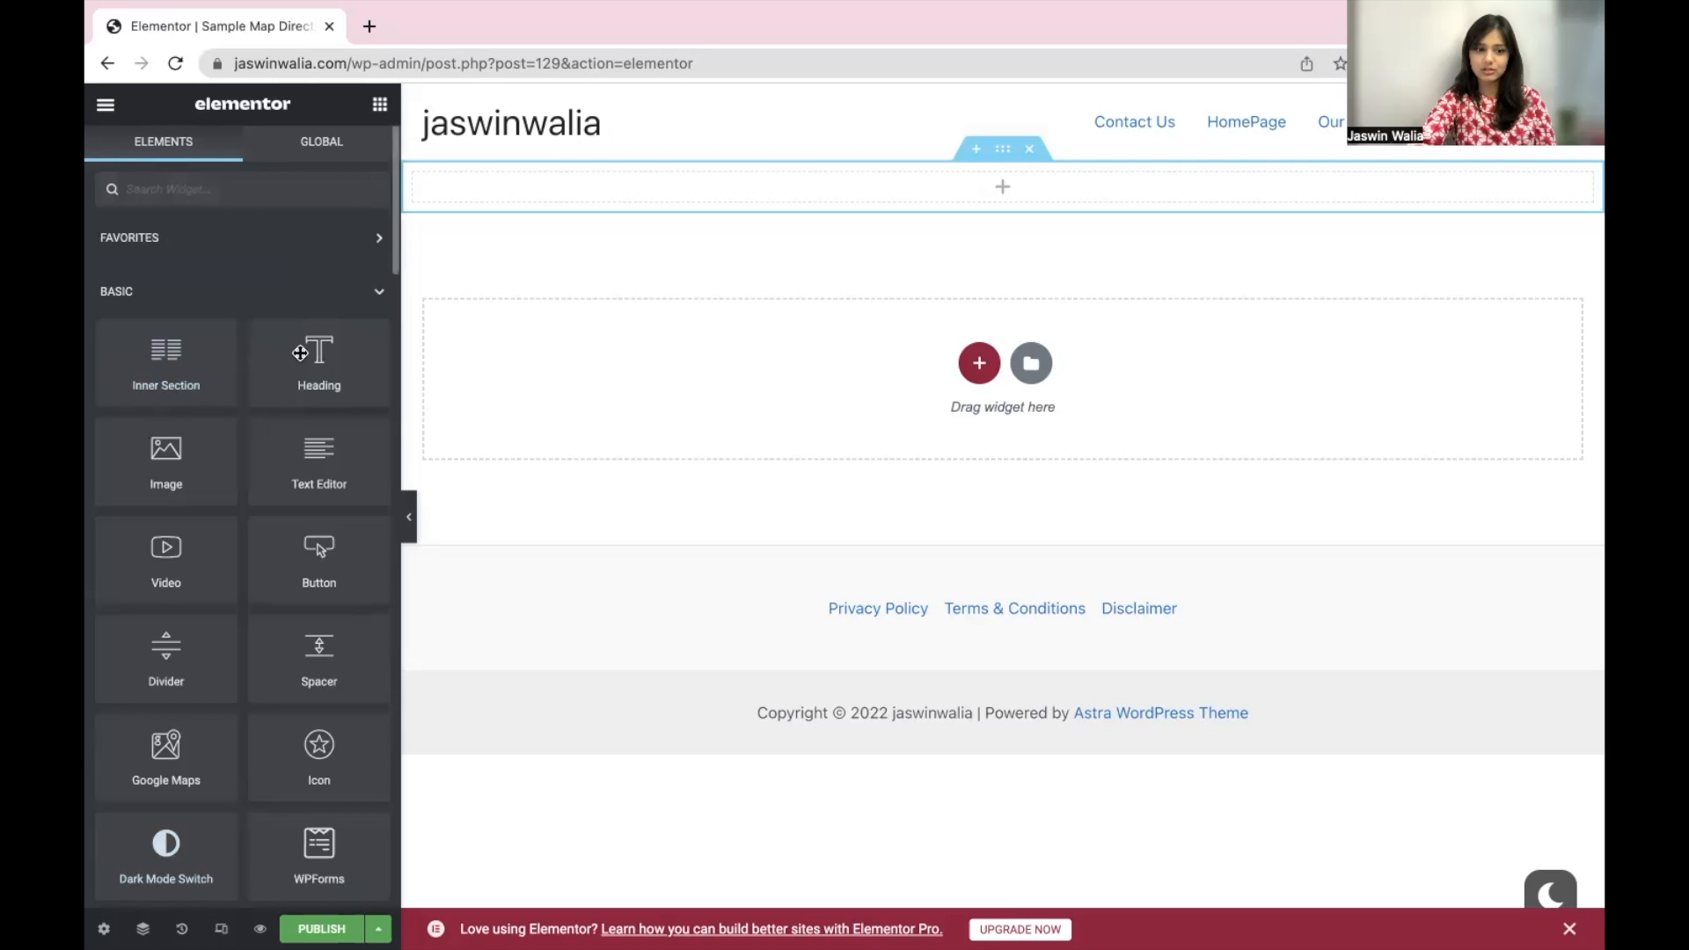
pyautogui.moveTo(165, 754)
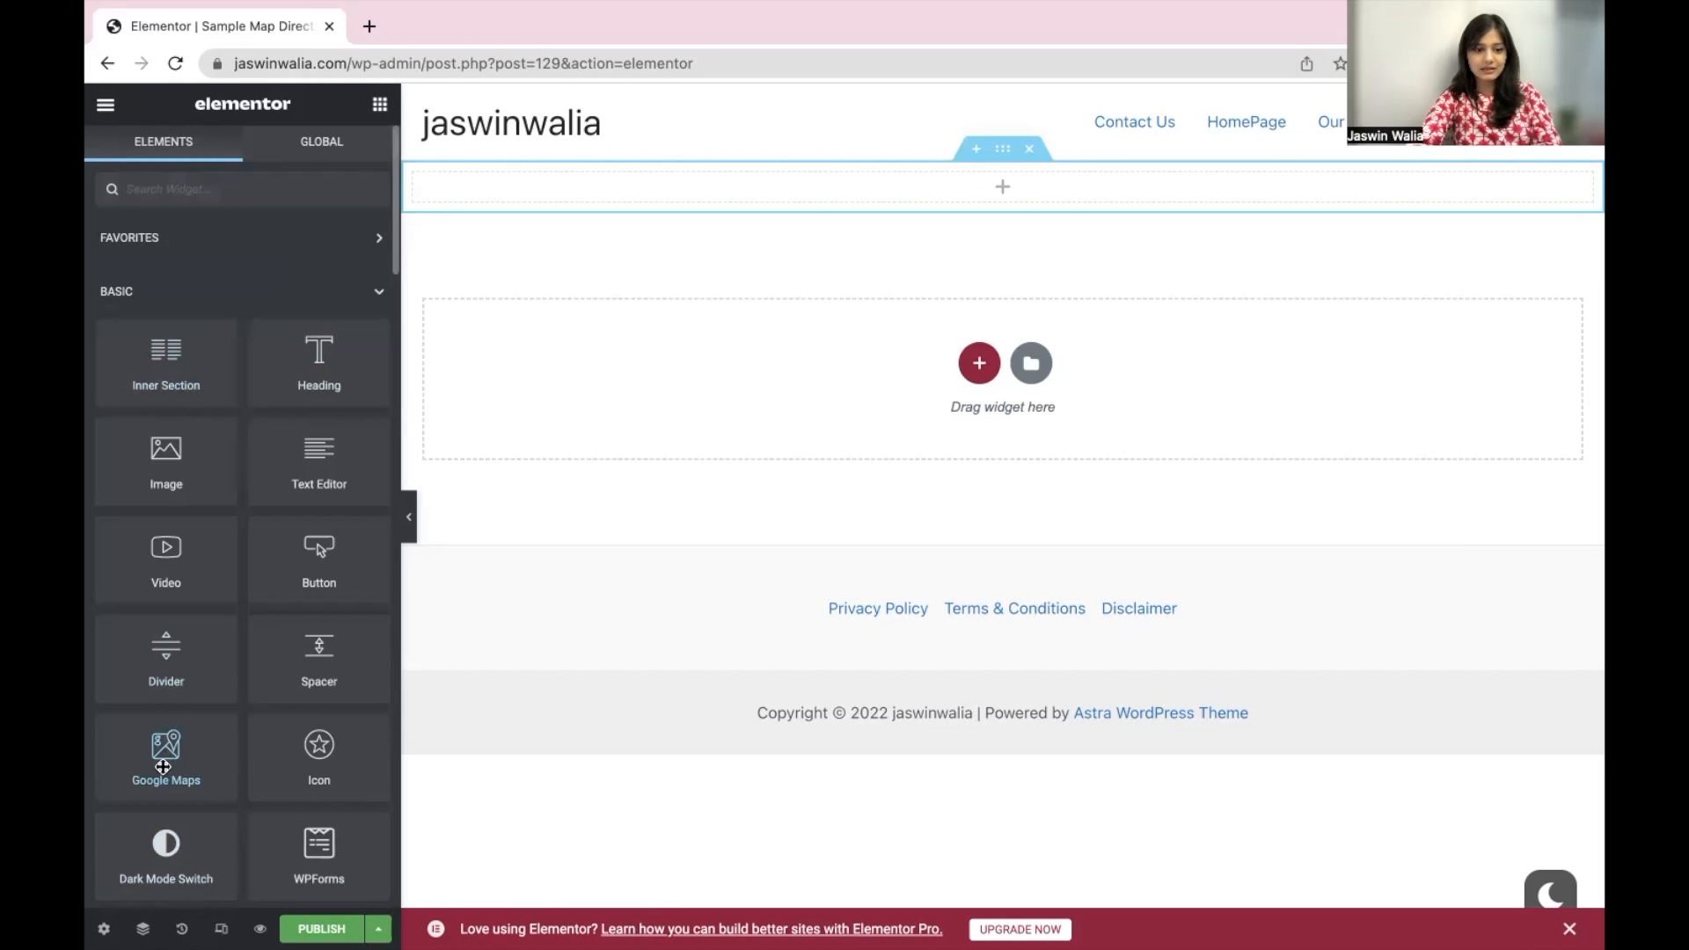
pyautogui.moveTo(851, 239)
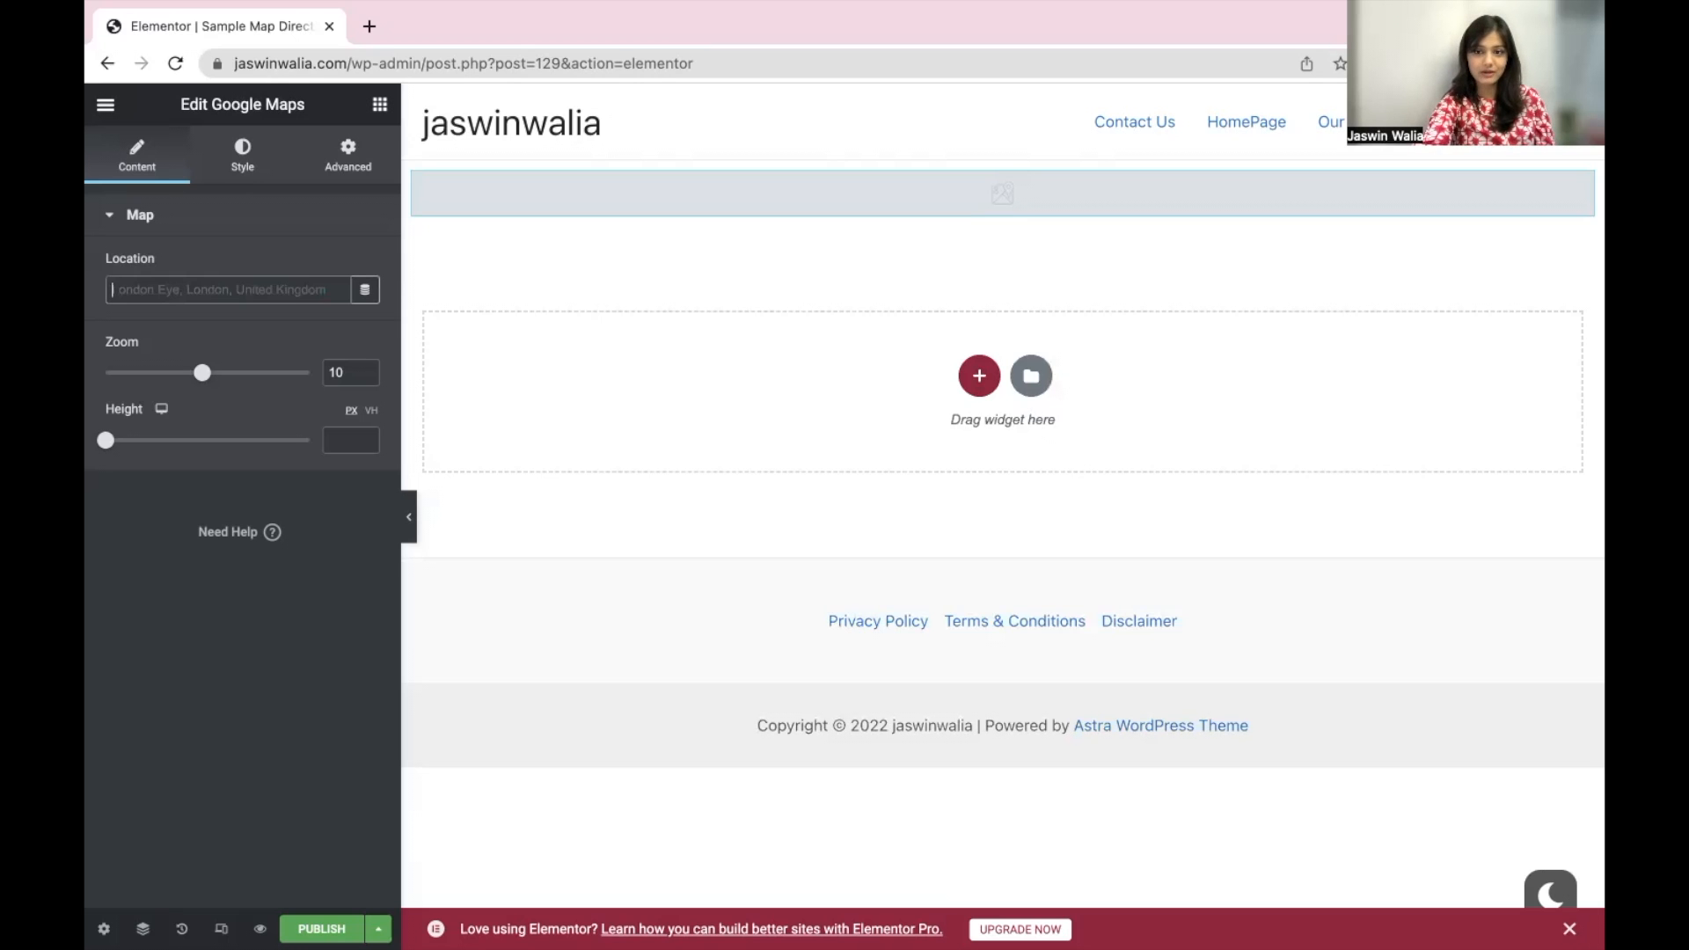
# - Set the map widget's Location to 'bangalore' and reselect the map
pyautogui.write('banga')
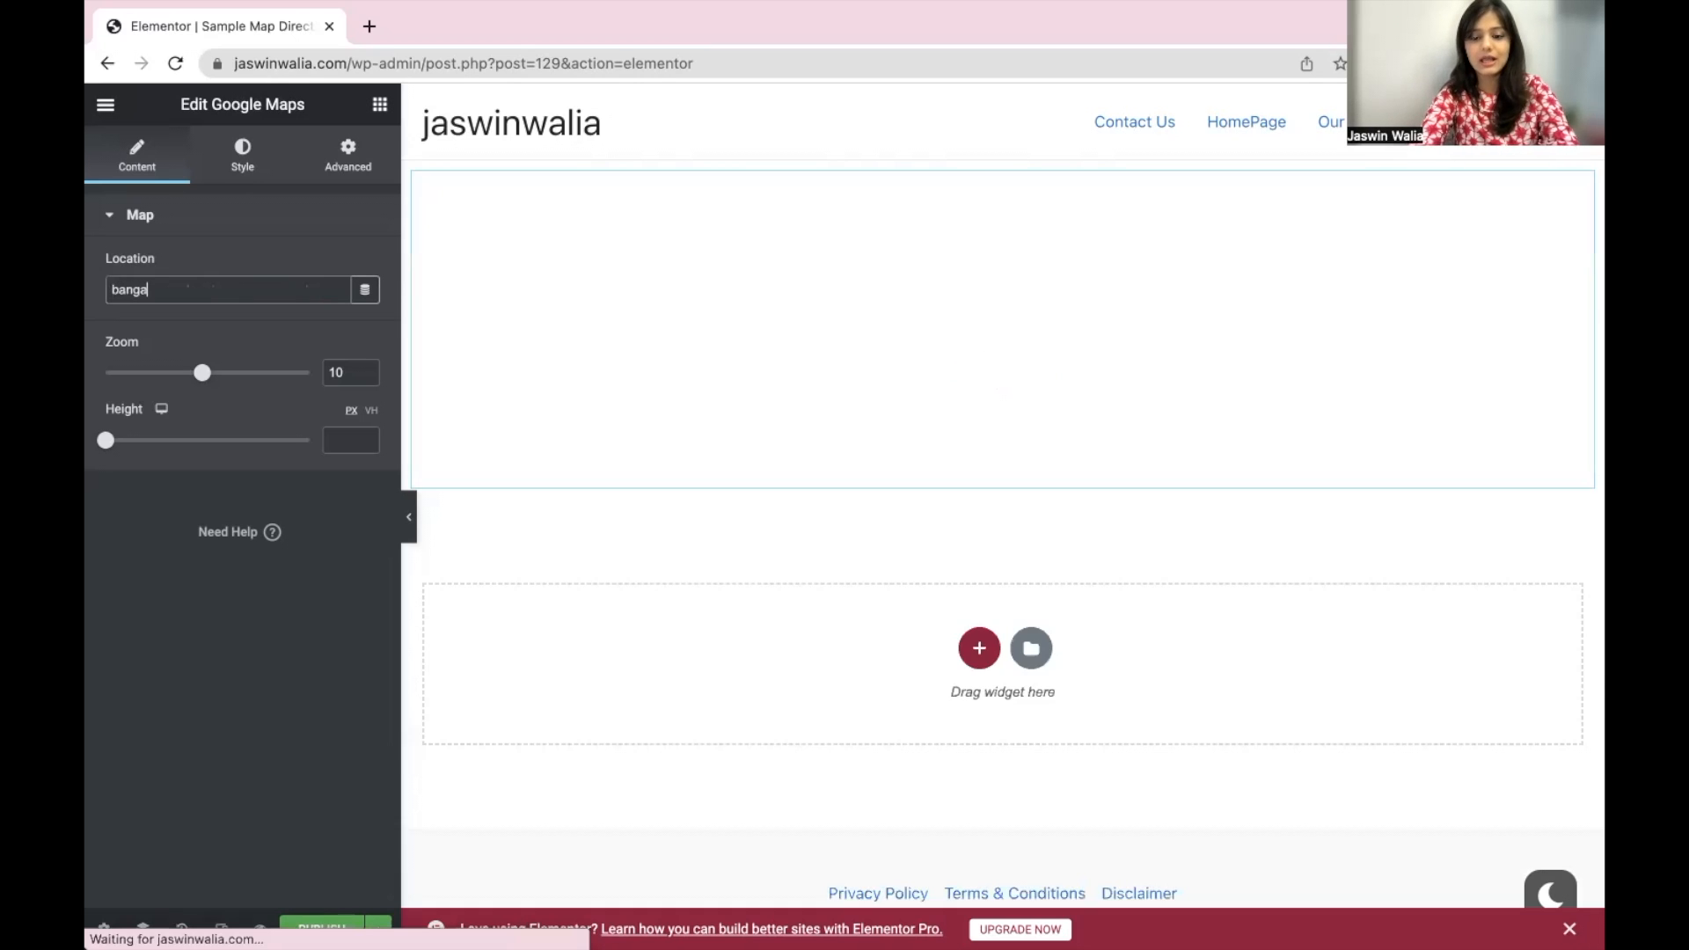
pyautogui.write('lore')
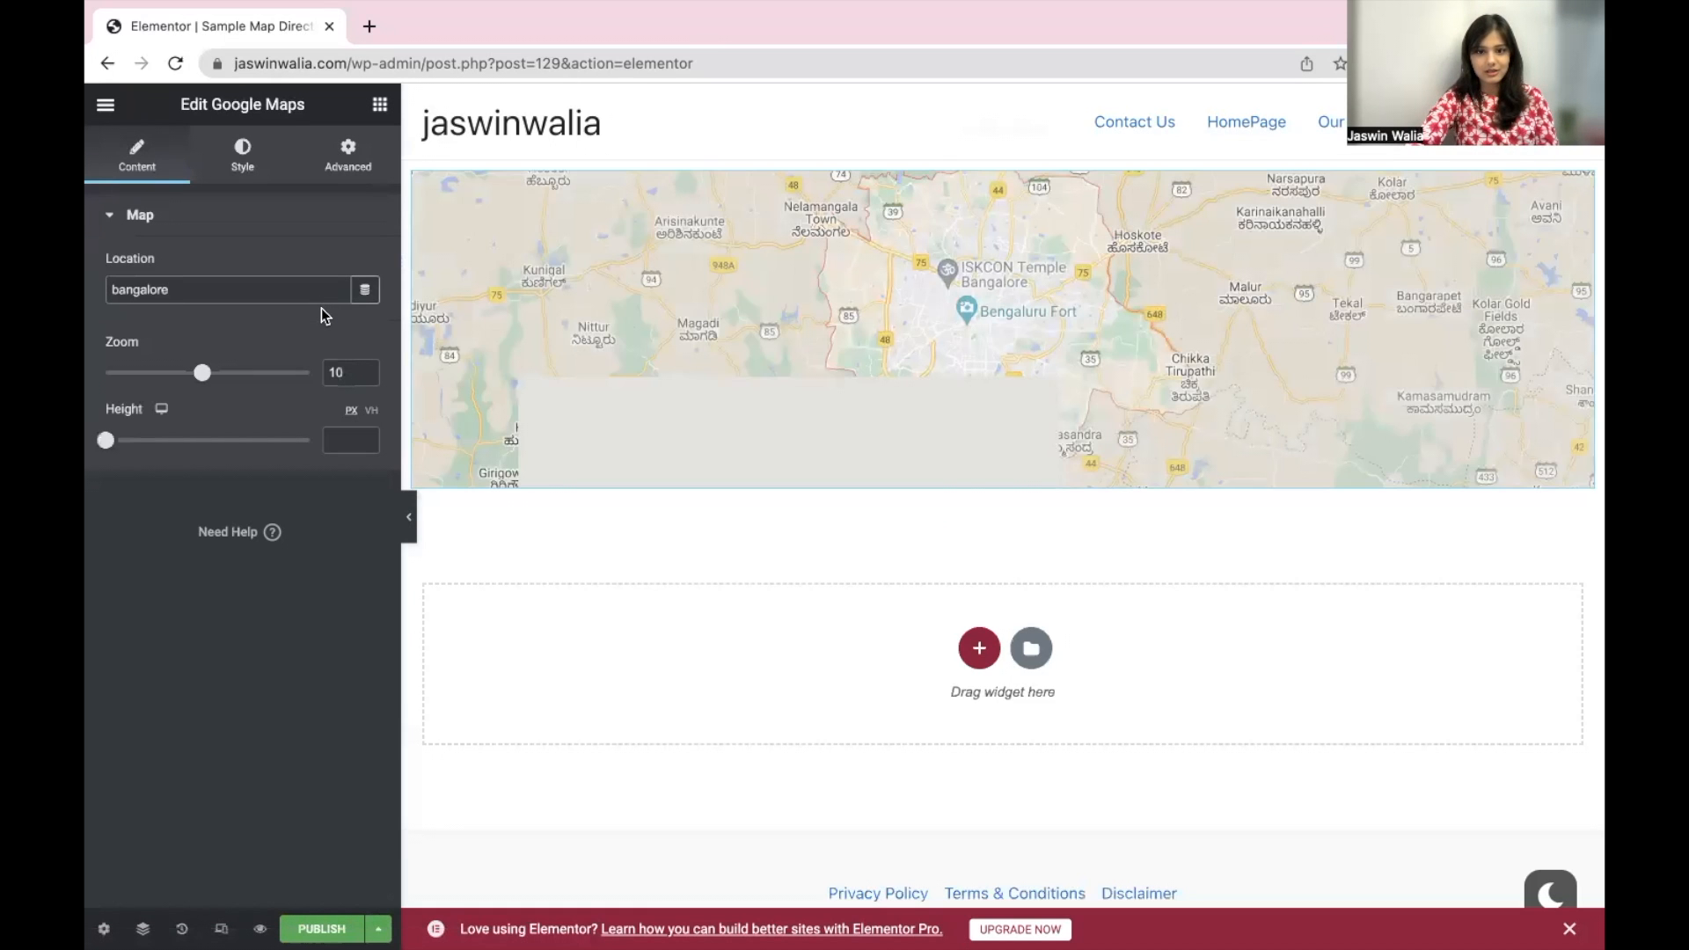
pyautogui.click(1001, 329)
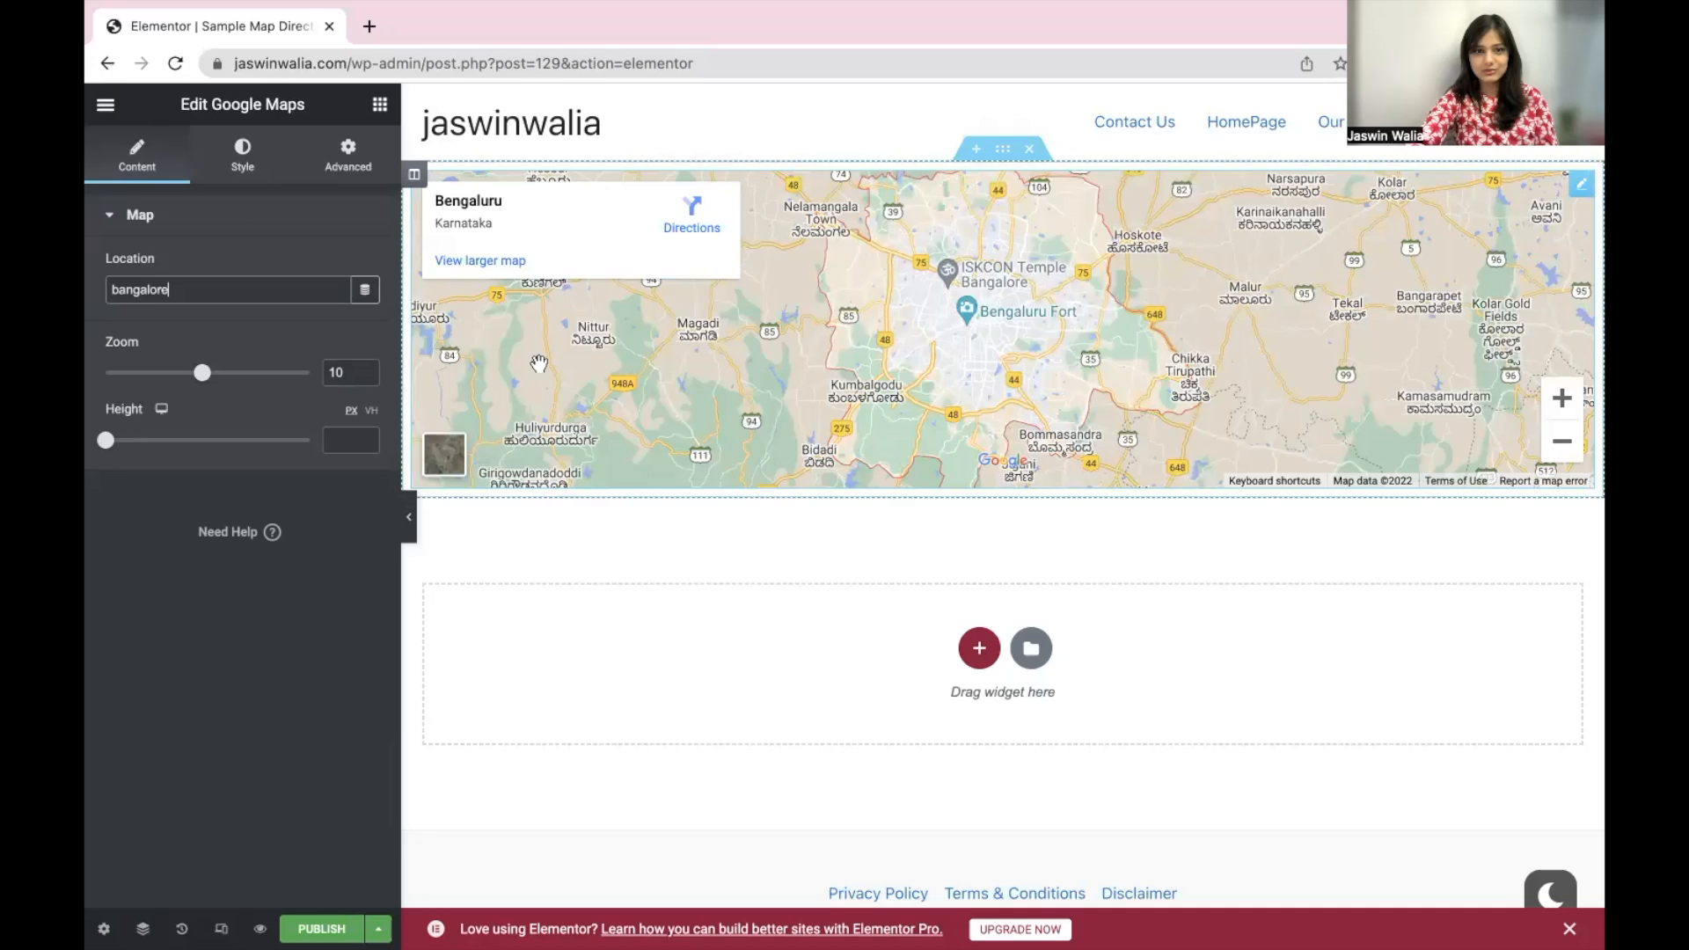
pyautogui.click(364, 289)
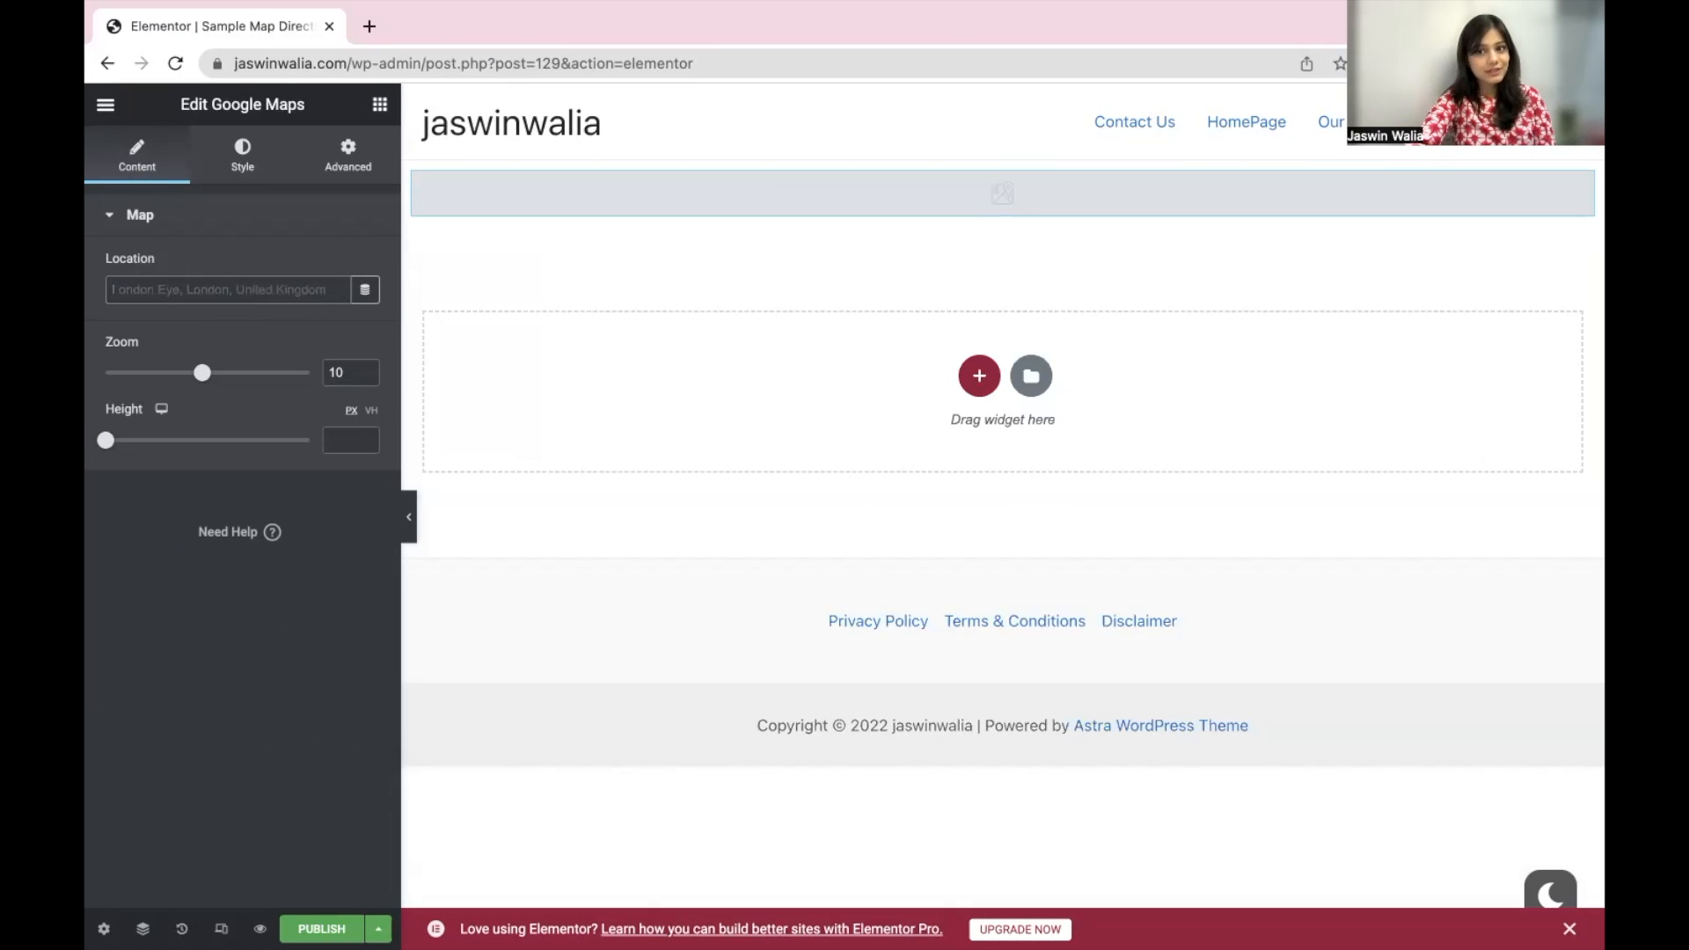
# - Change the Location to 'kormangala, bangalore' so the map centres on Koramangala
pyautogui.write('k')
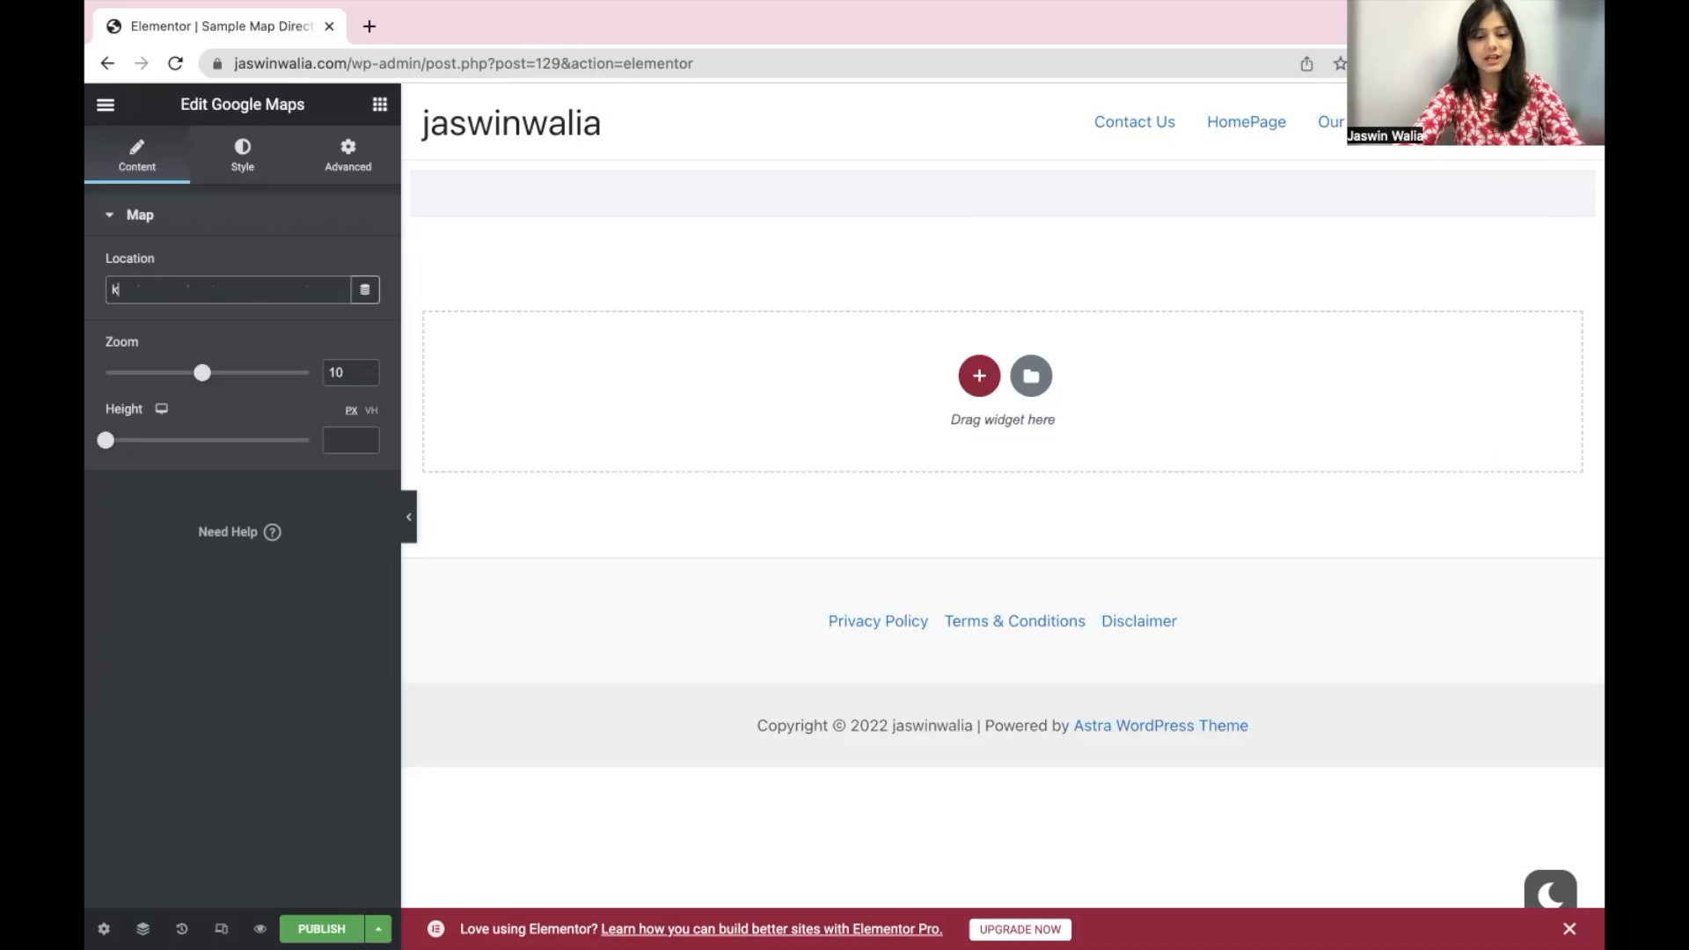
pyautogui.write('ormangala')
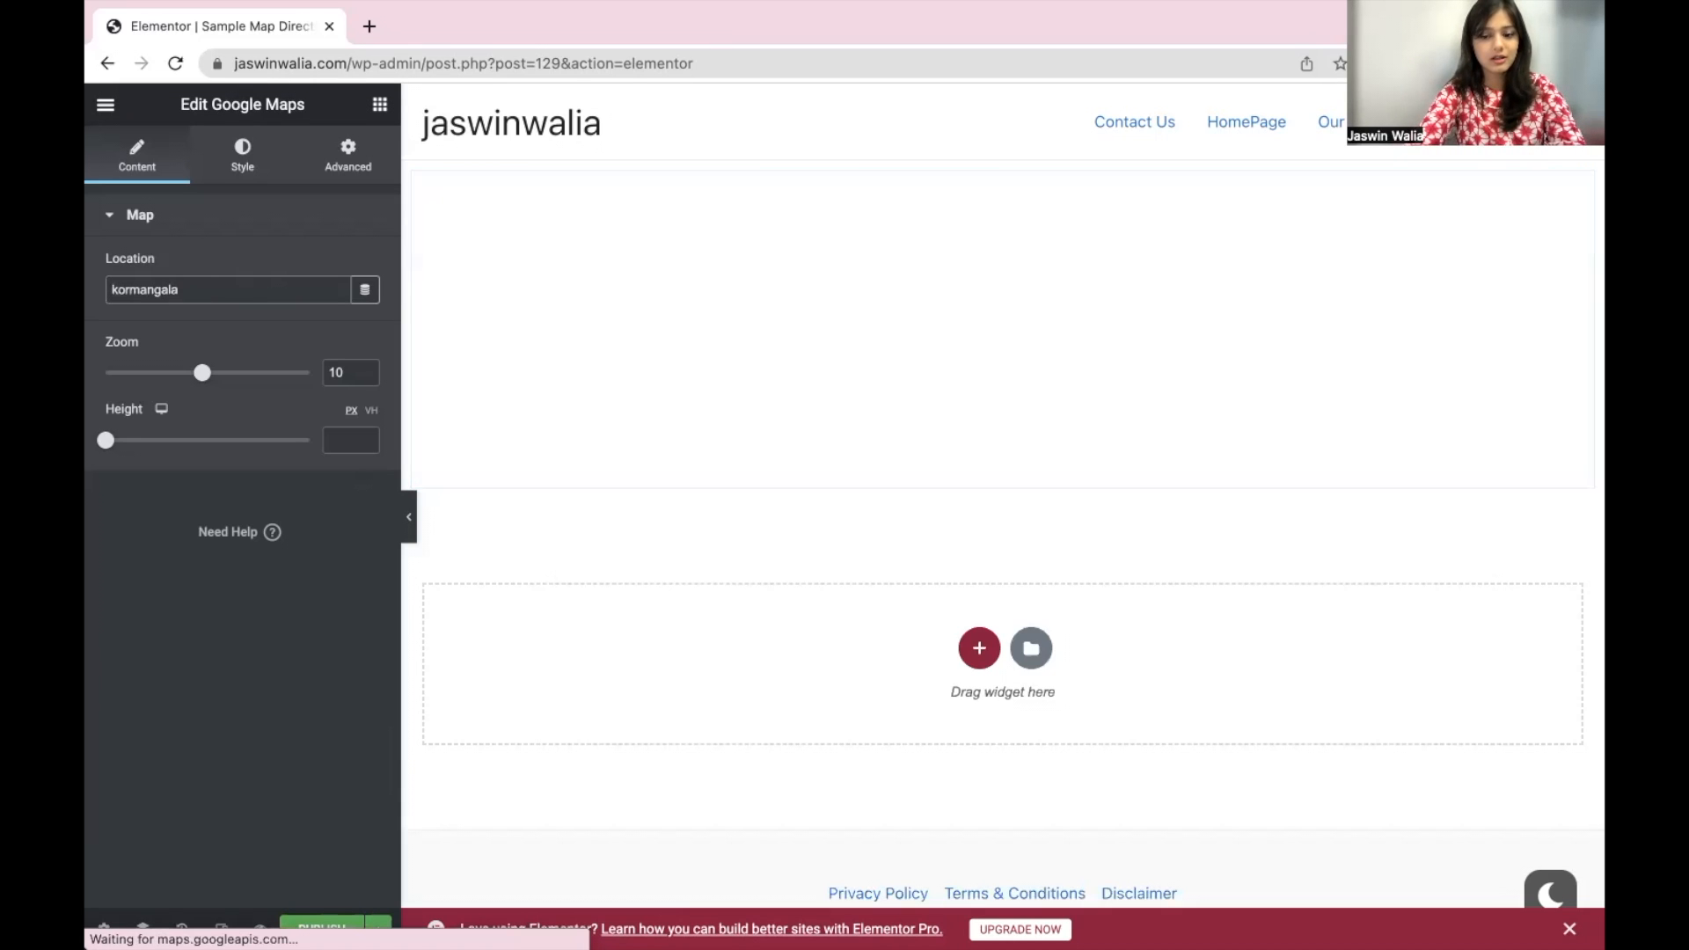
pyautogui.write(', bangalore')
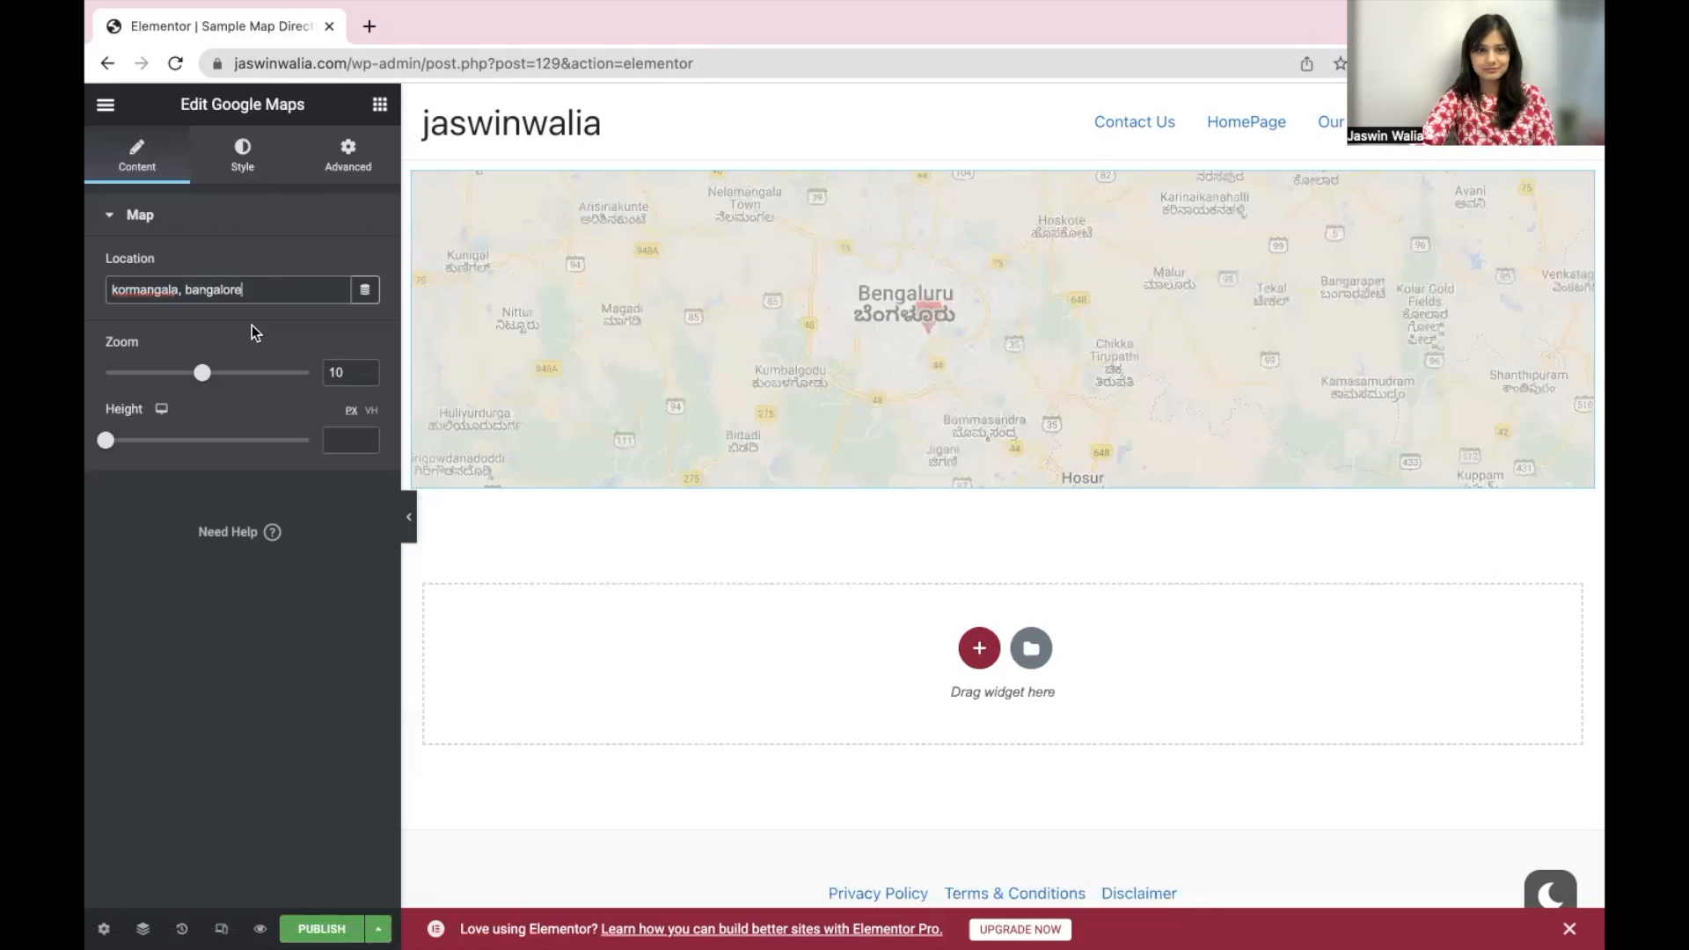
pyautogui.click(904, 324)
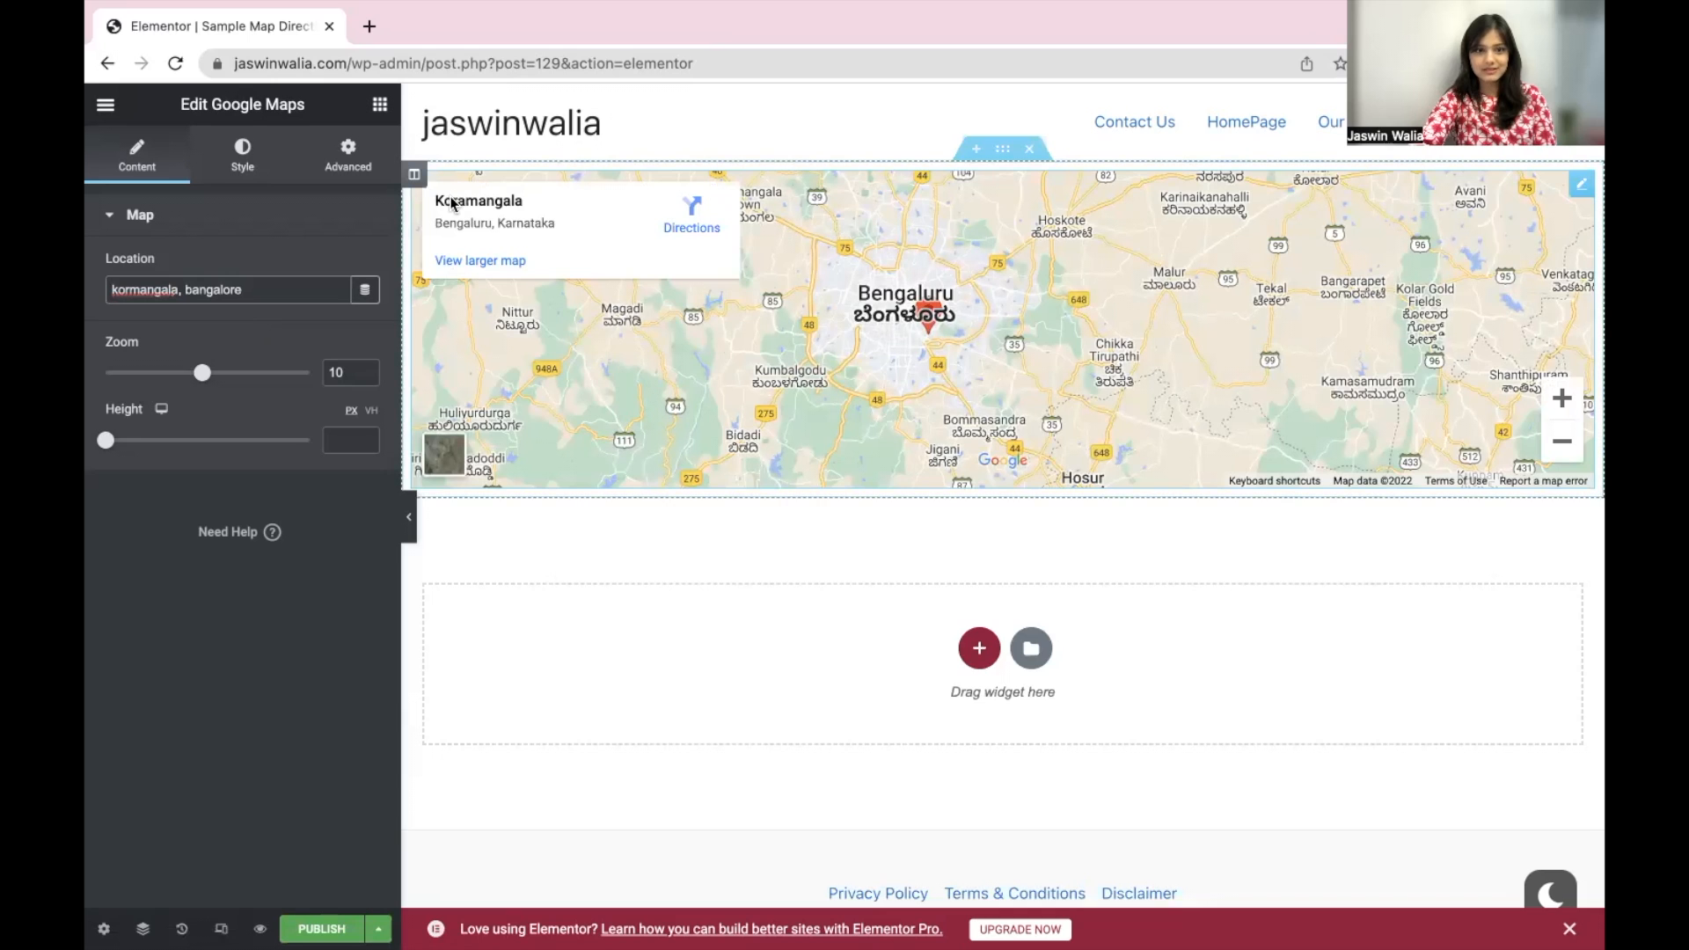
pyautogui.moveTo(633, 287)
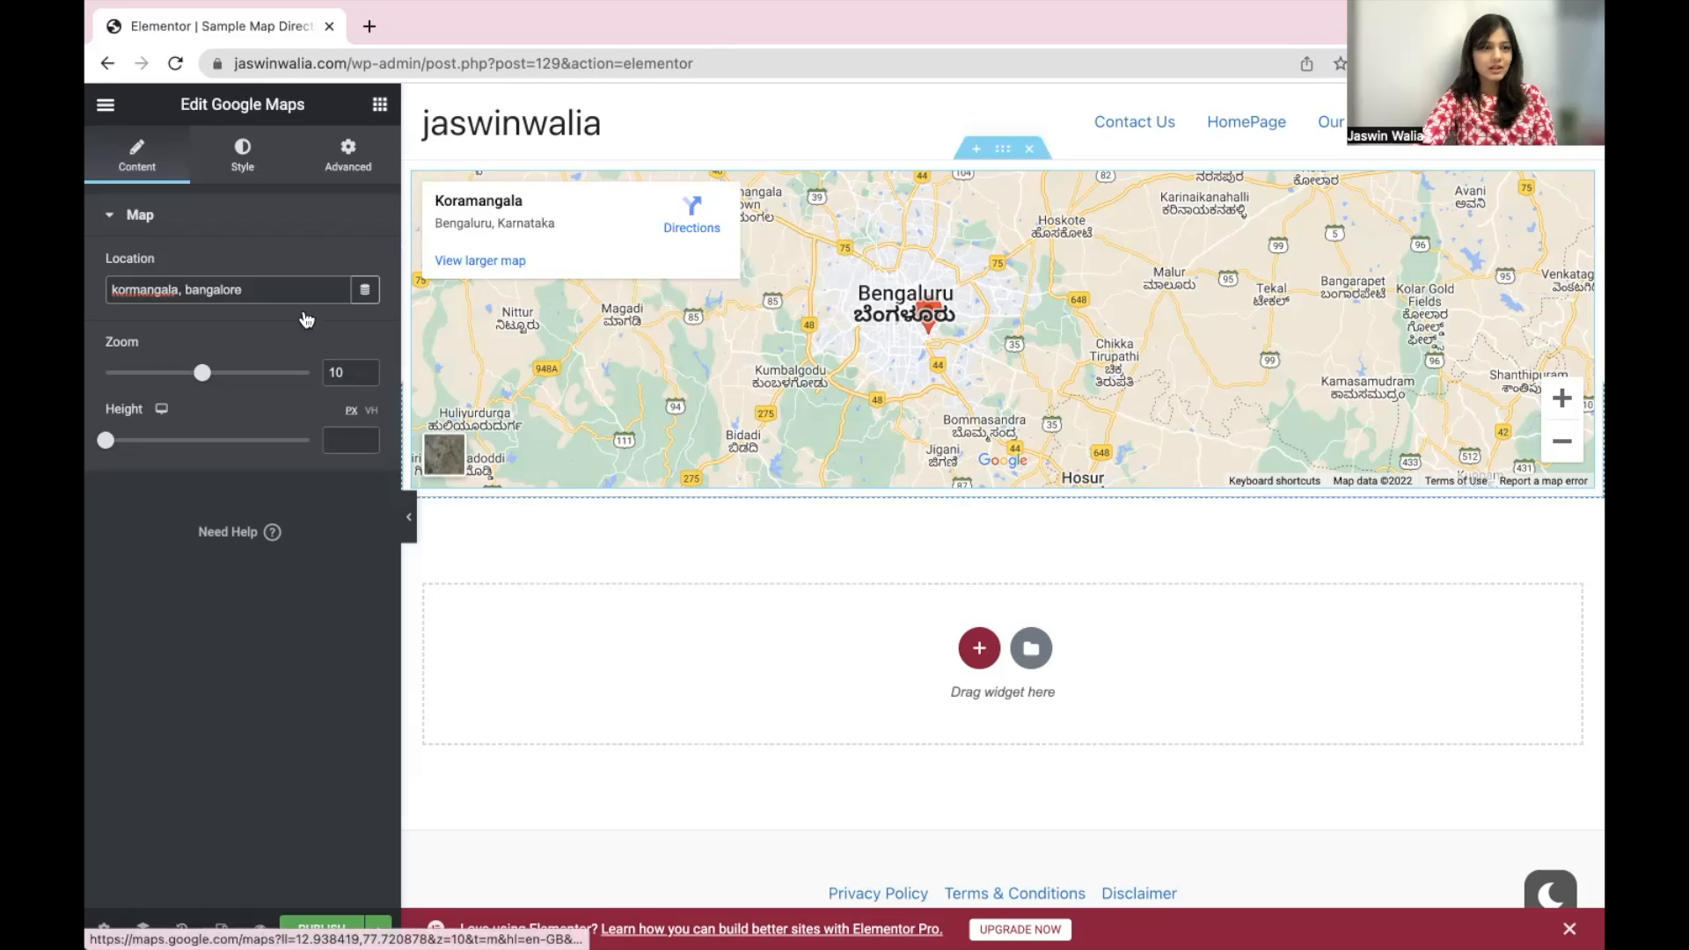
pyautogui.moveTo(204, 380)
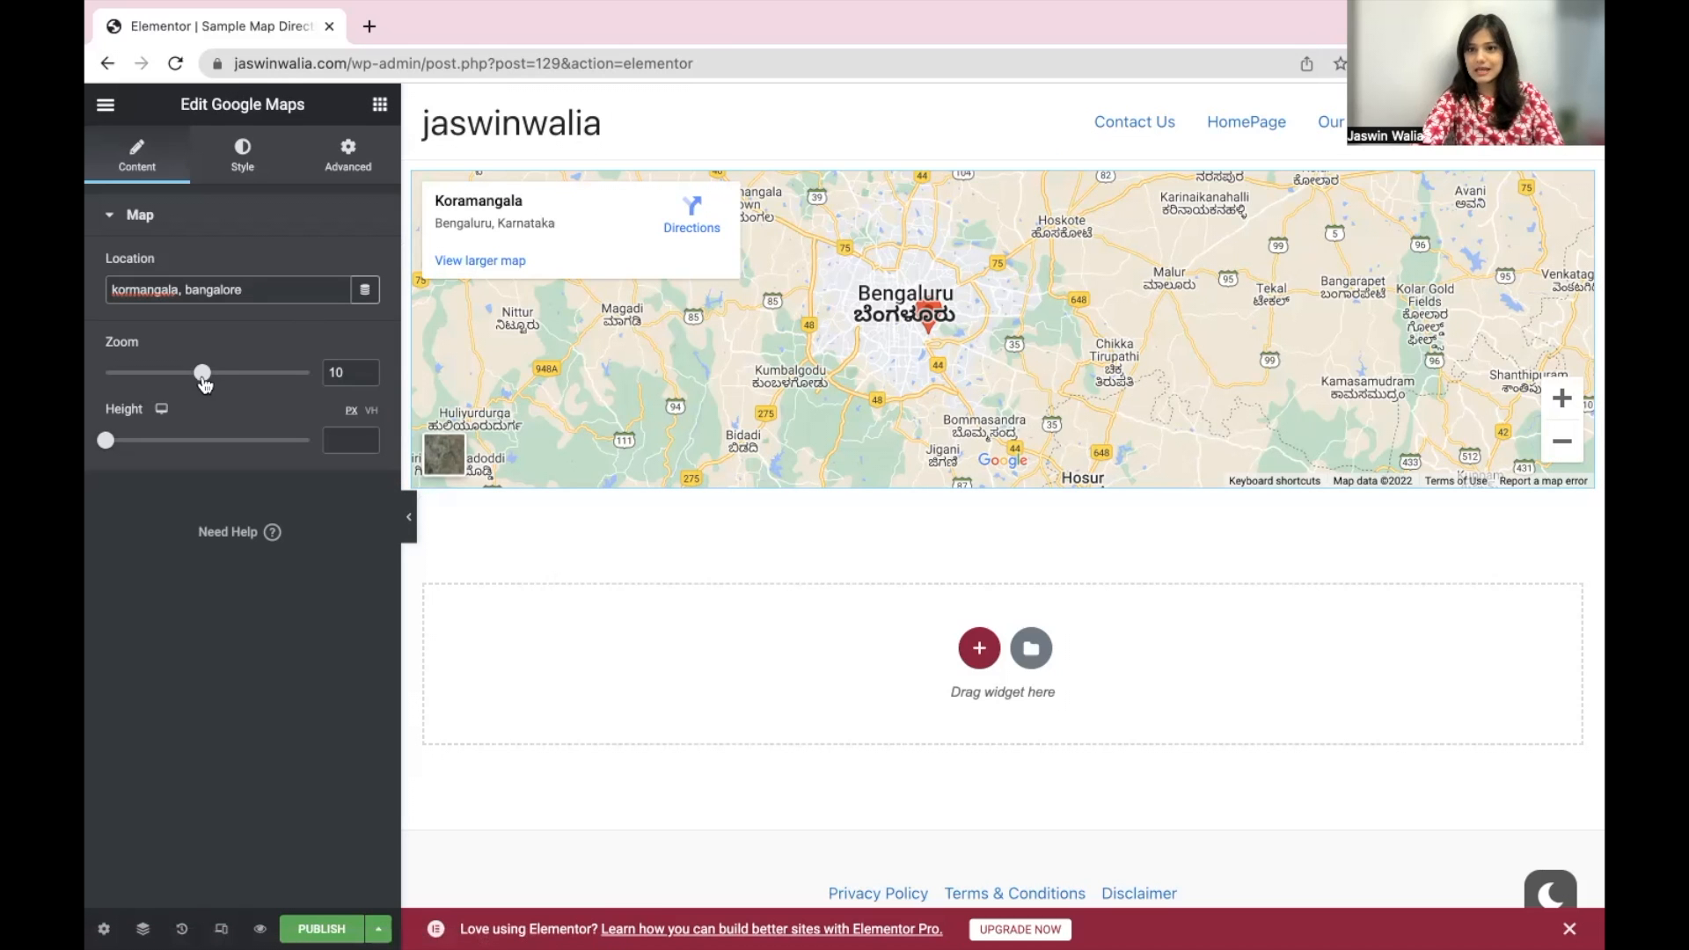
# - Adjust the Zoom slider back and forth, settling on a neighbourhood view at level 14
pyautogui.moveTo(202, 372); pyautogui.dragTo(245, 371)
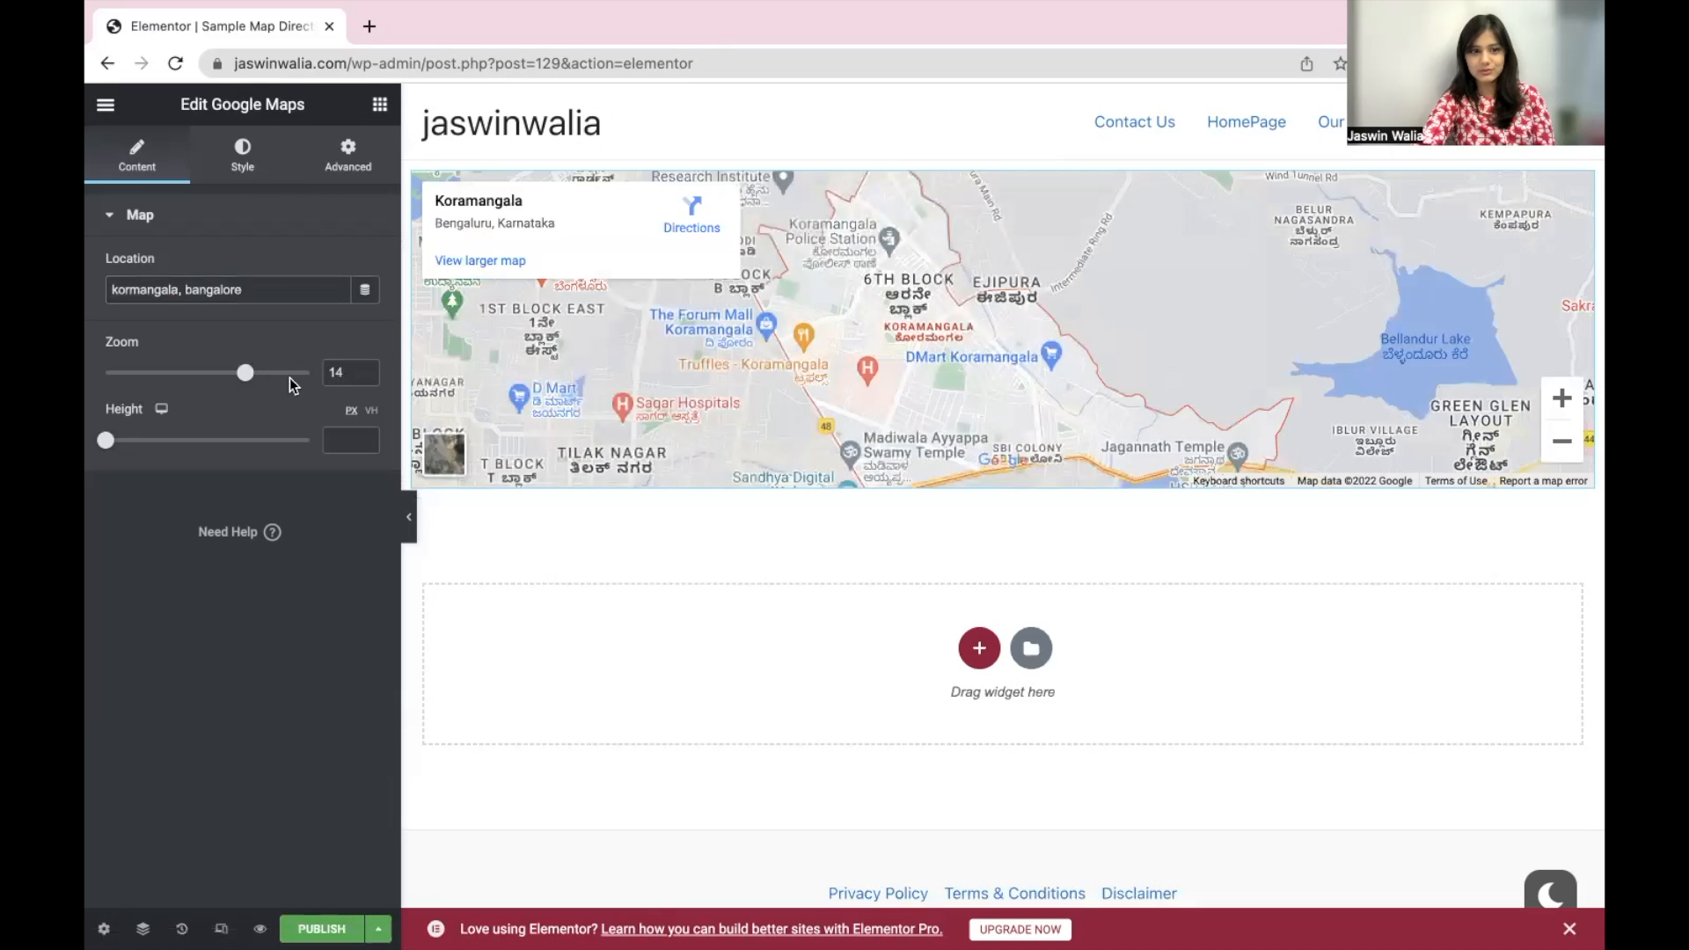
pyautogui.click(773, 365)
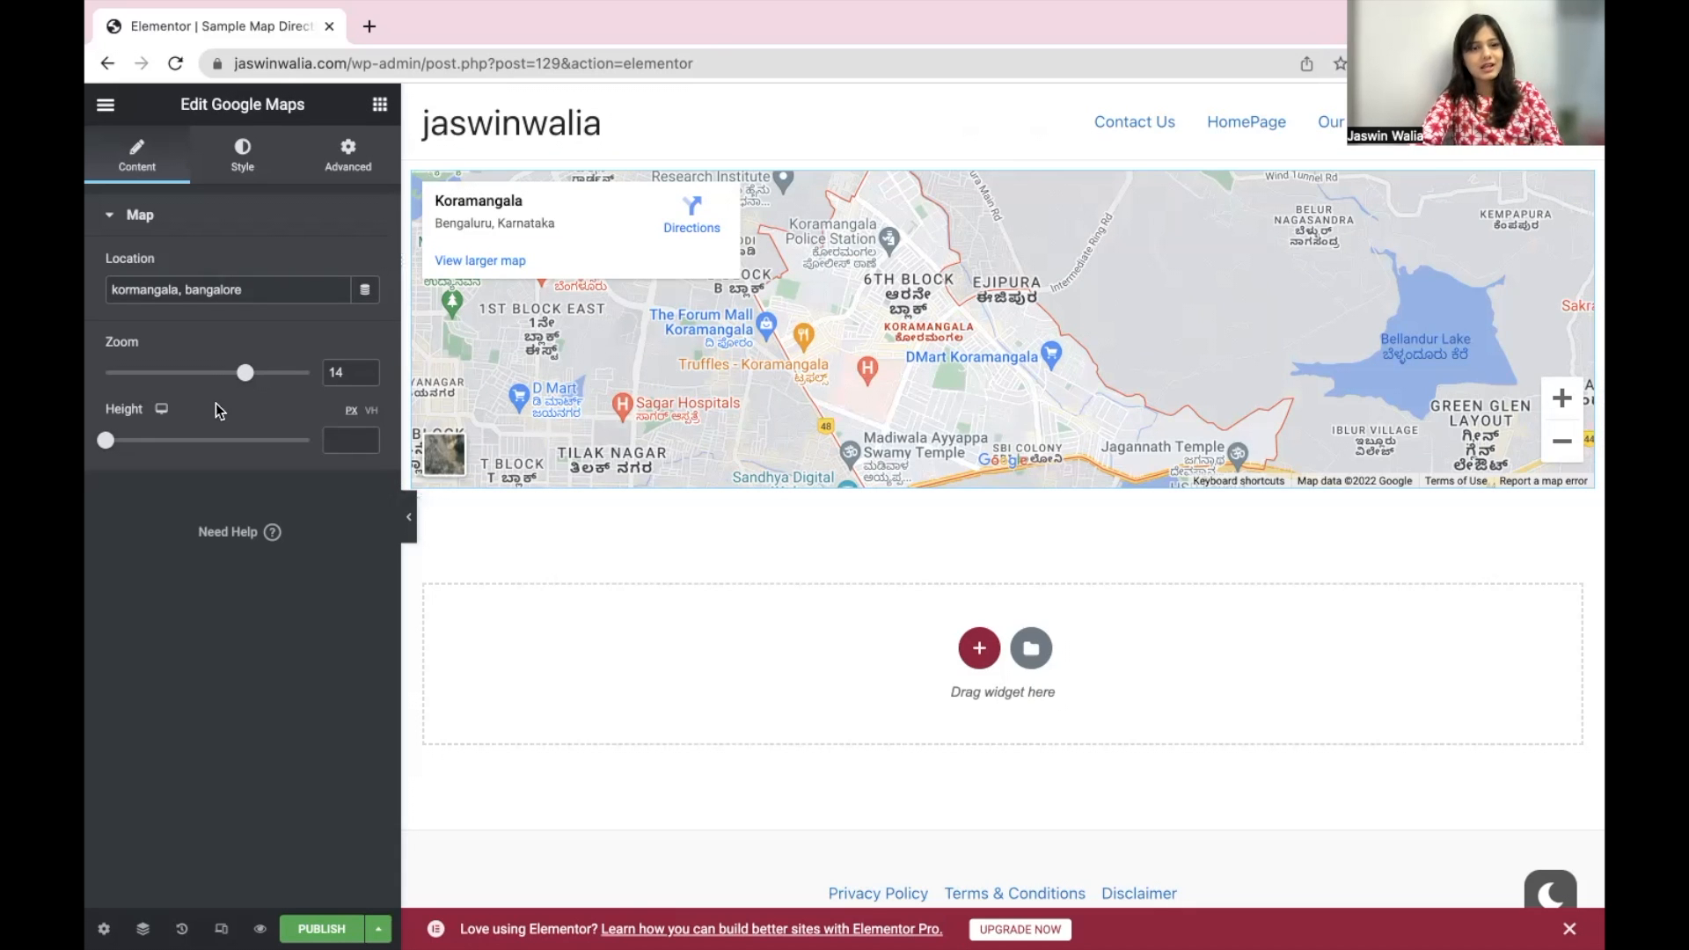
pyautogui.moveTo(244, 371); pyautogui.dragTo(204, 371)
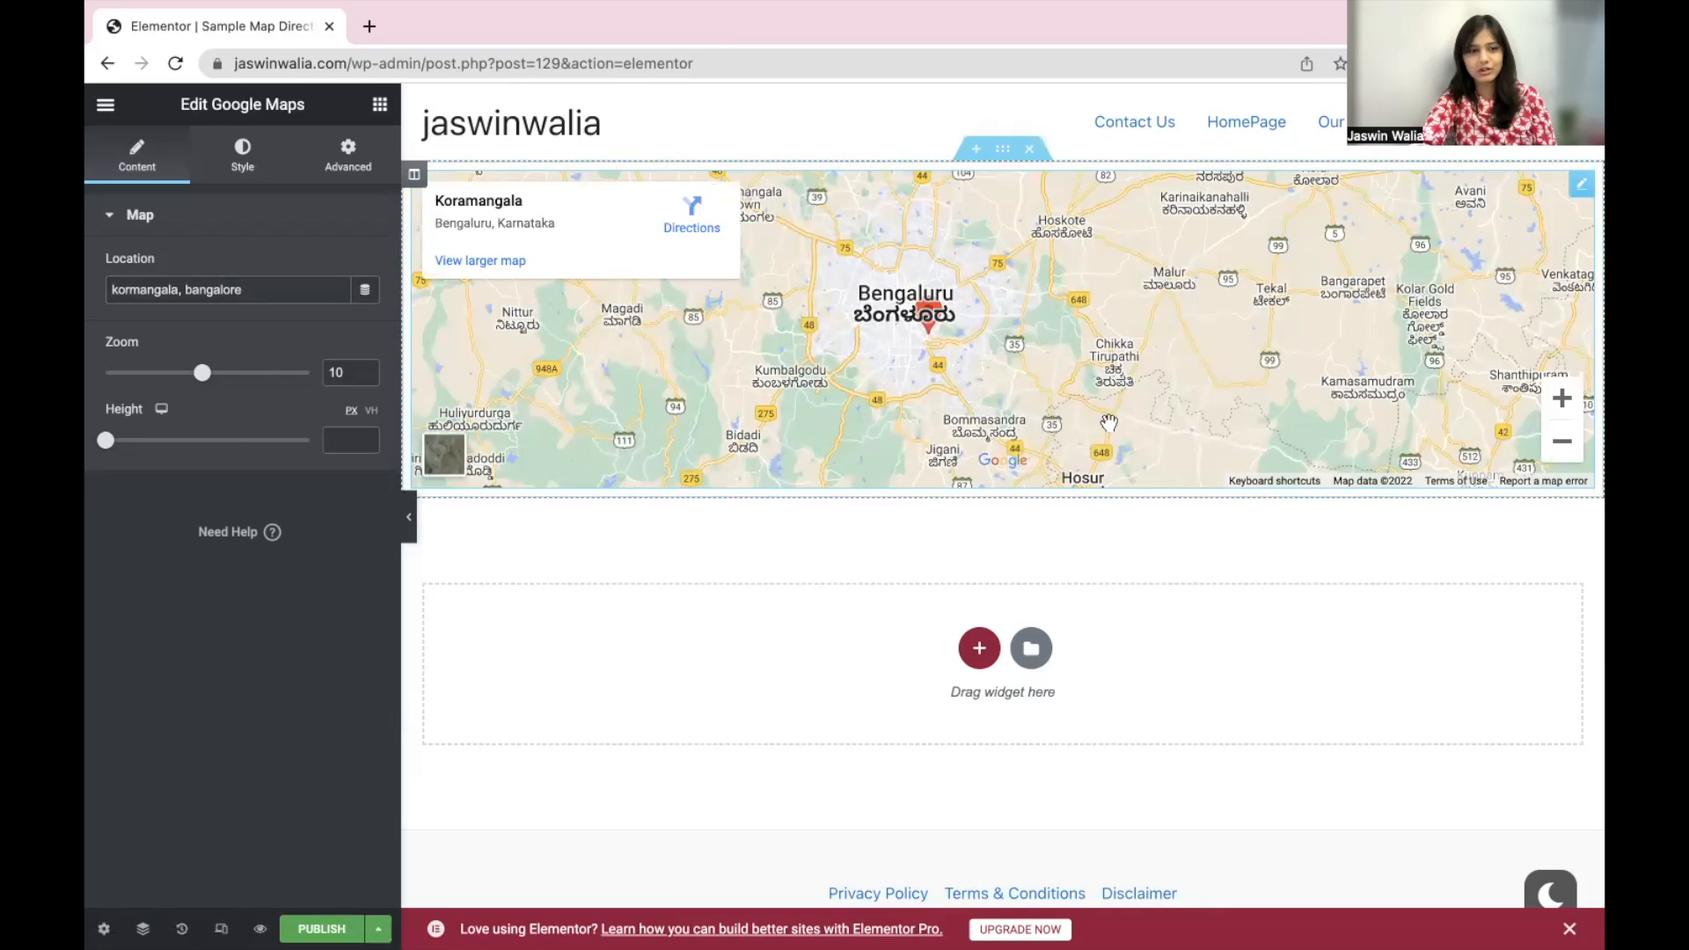
pyautogui.moveTo(201, 373); pyautogui.dragTo(268, 373)
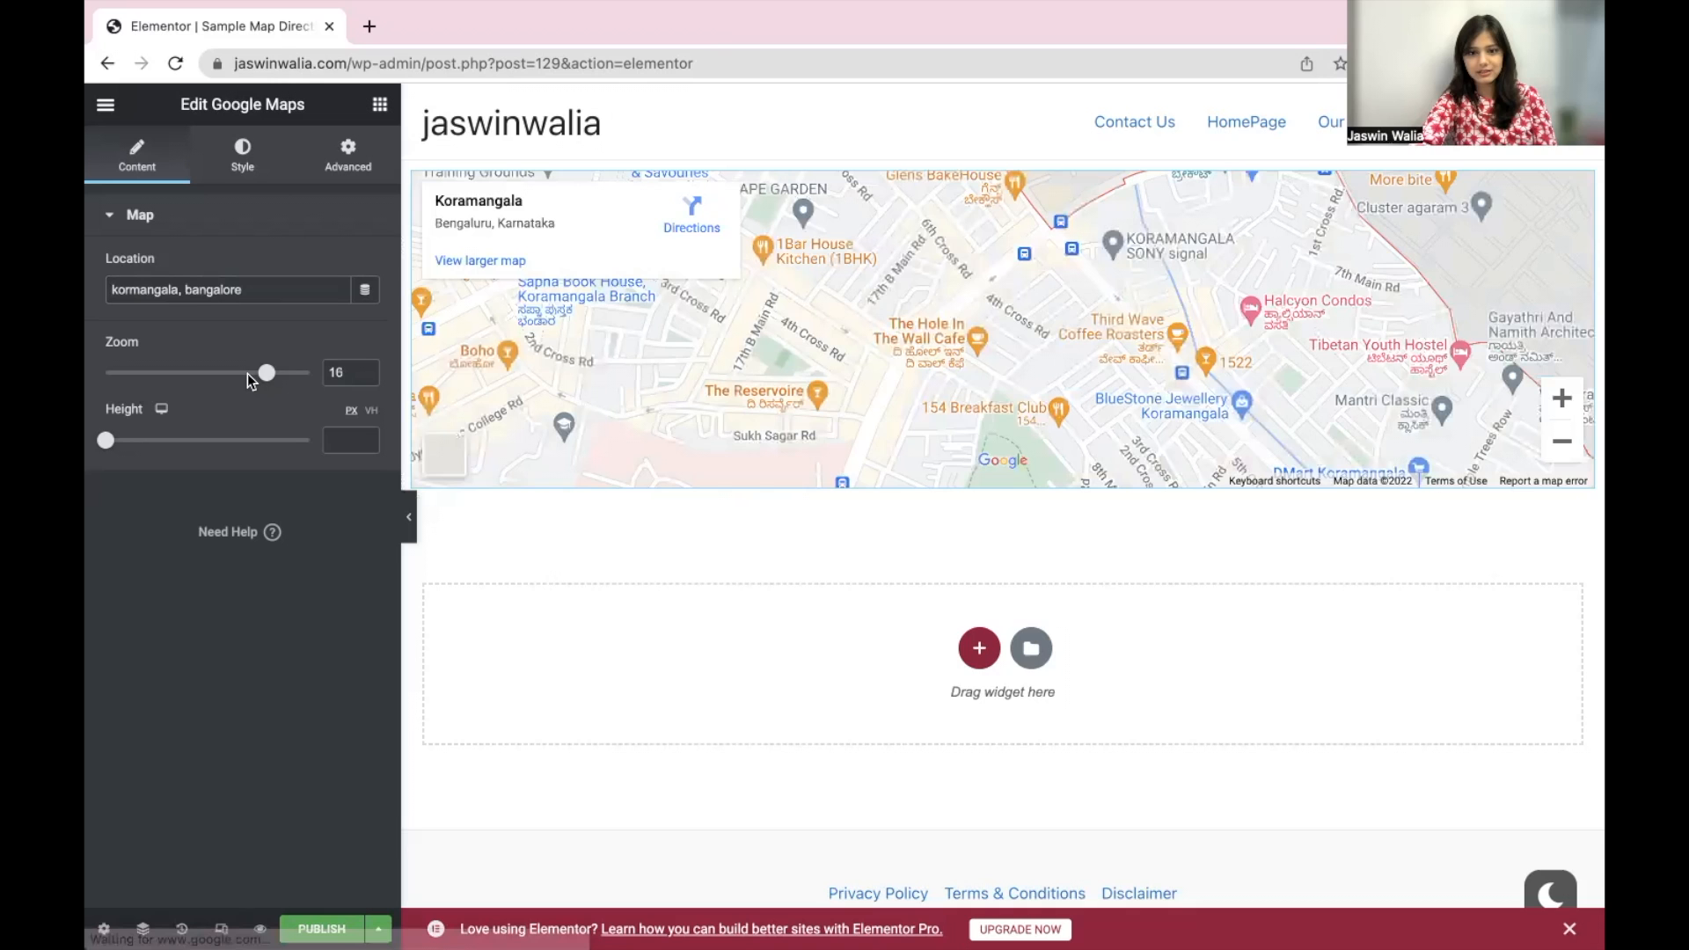
pyautogui.moveTo(267, 373); pyautogui.dragTo(244, 373)
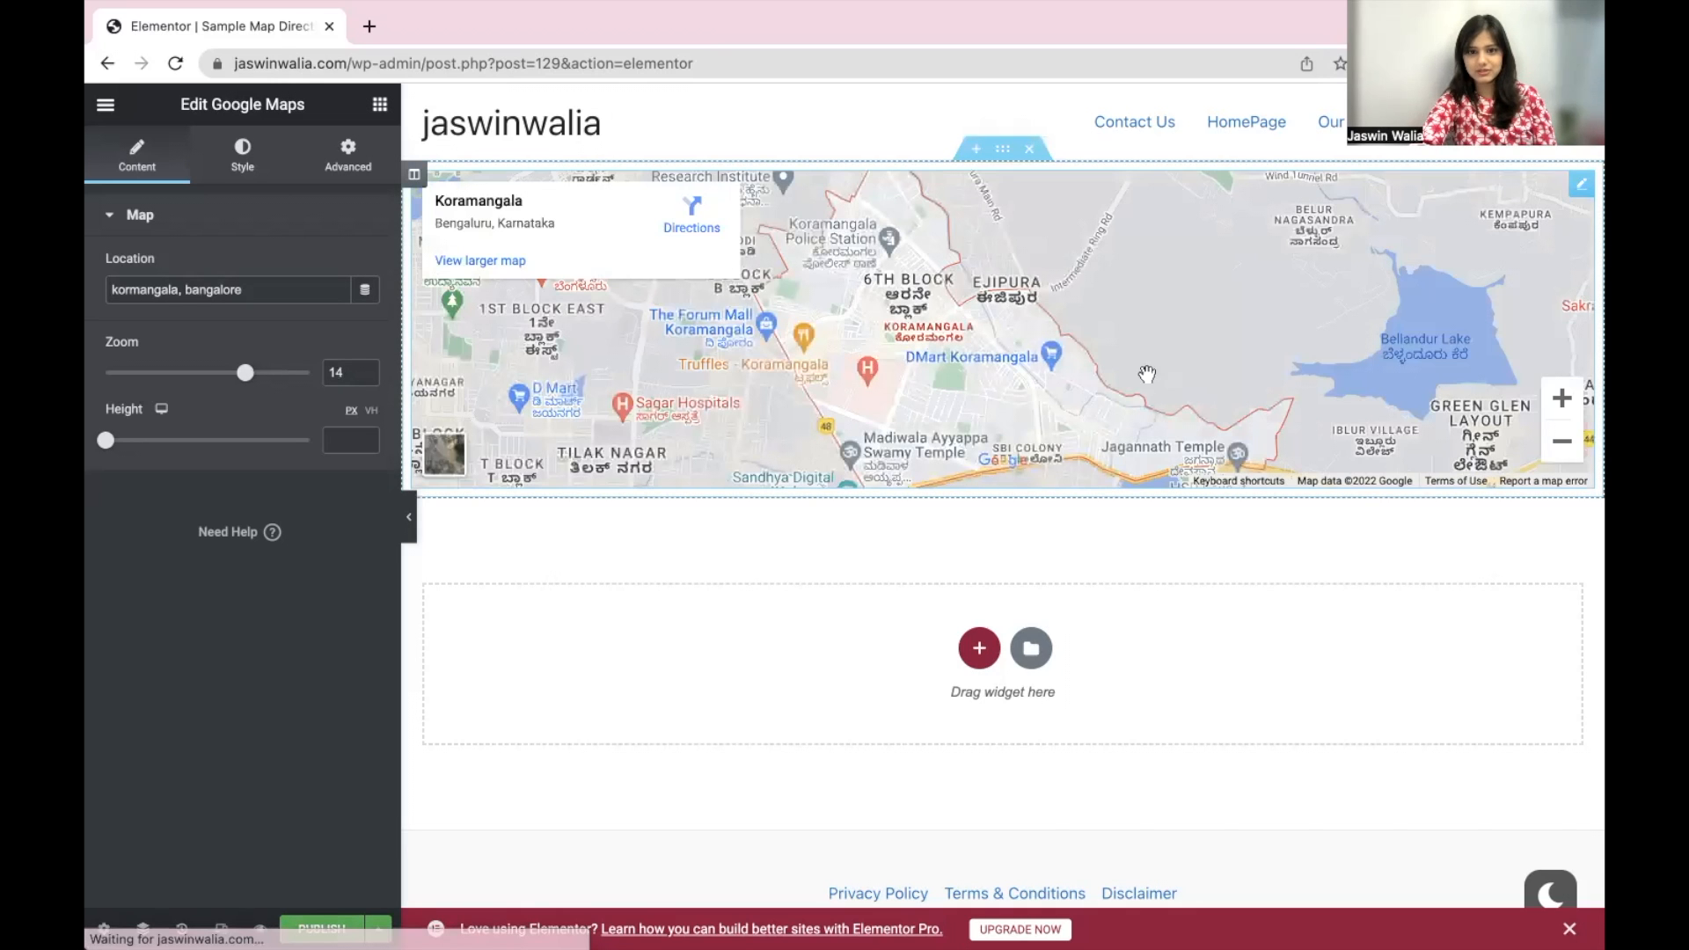
pyautogui.moveTo(823, 366)
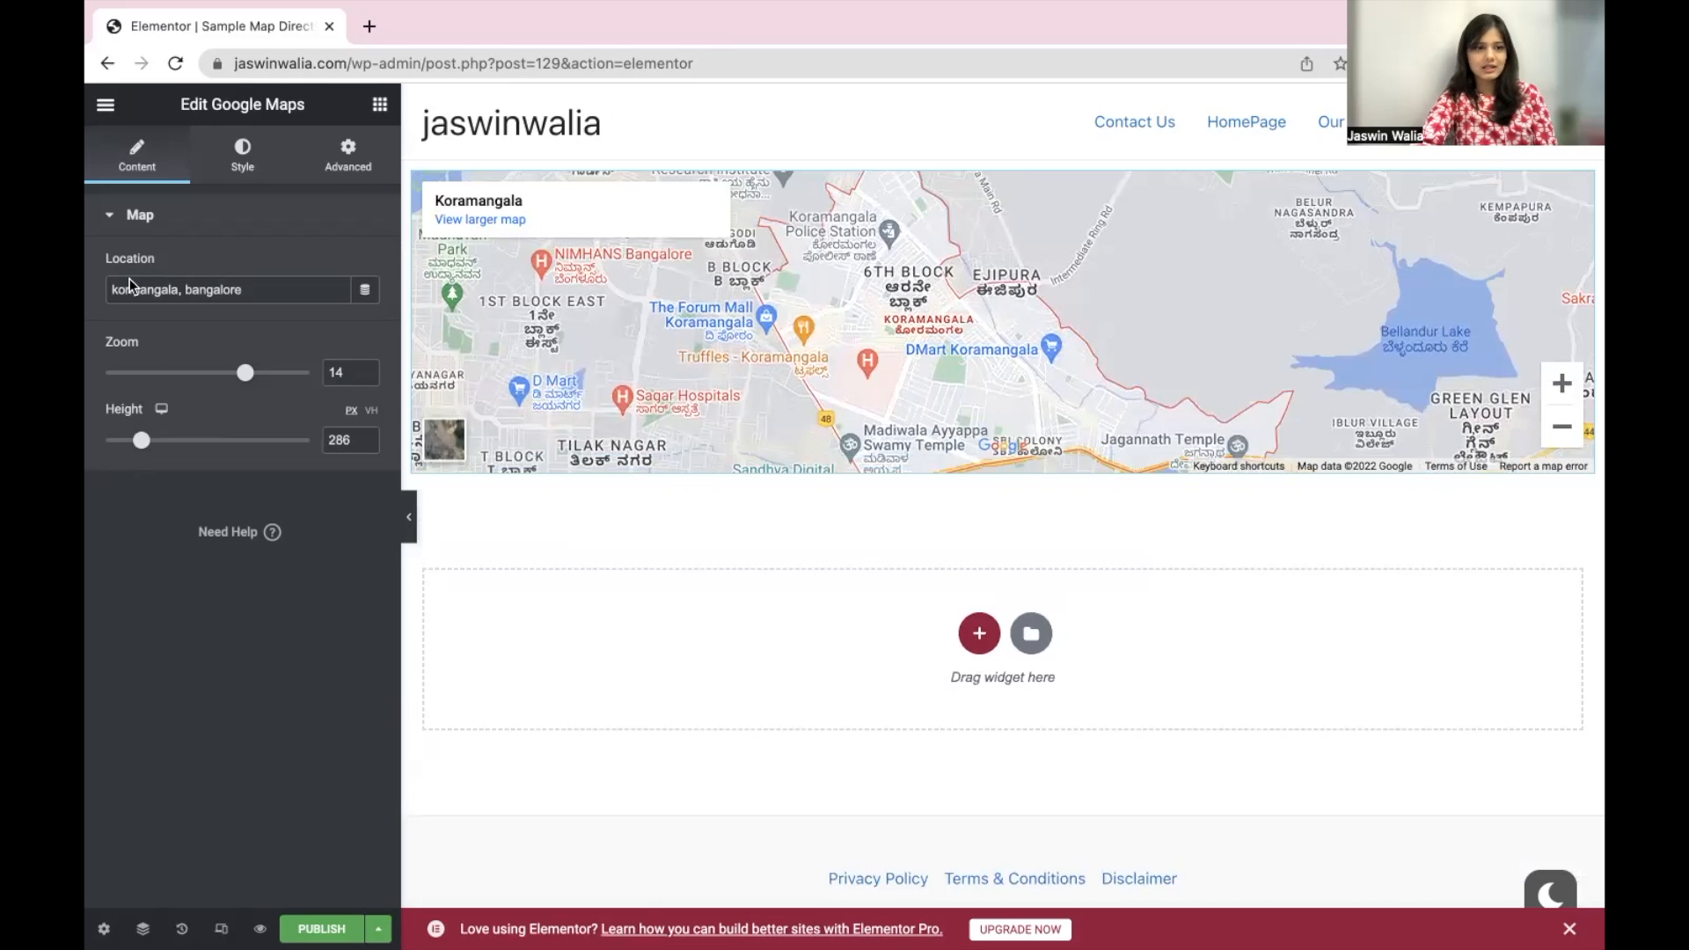
# - In the Style settings, set the map's CSS filters to brightness 60 and saturation 119
pyautogui.click(241, 151)
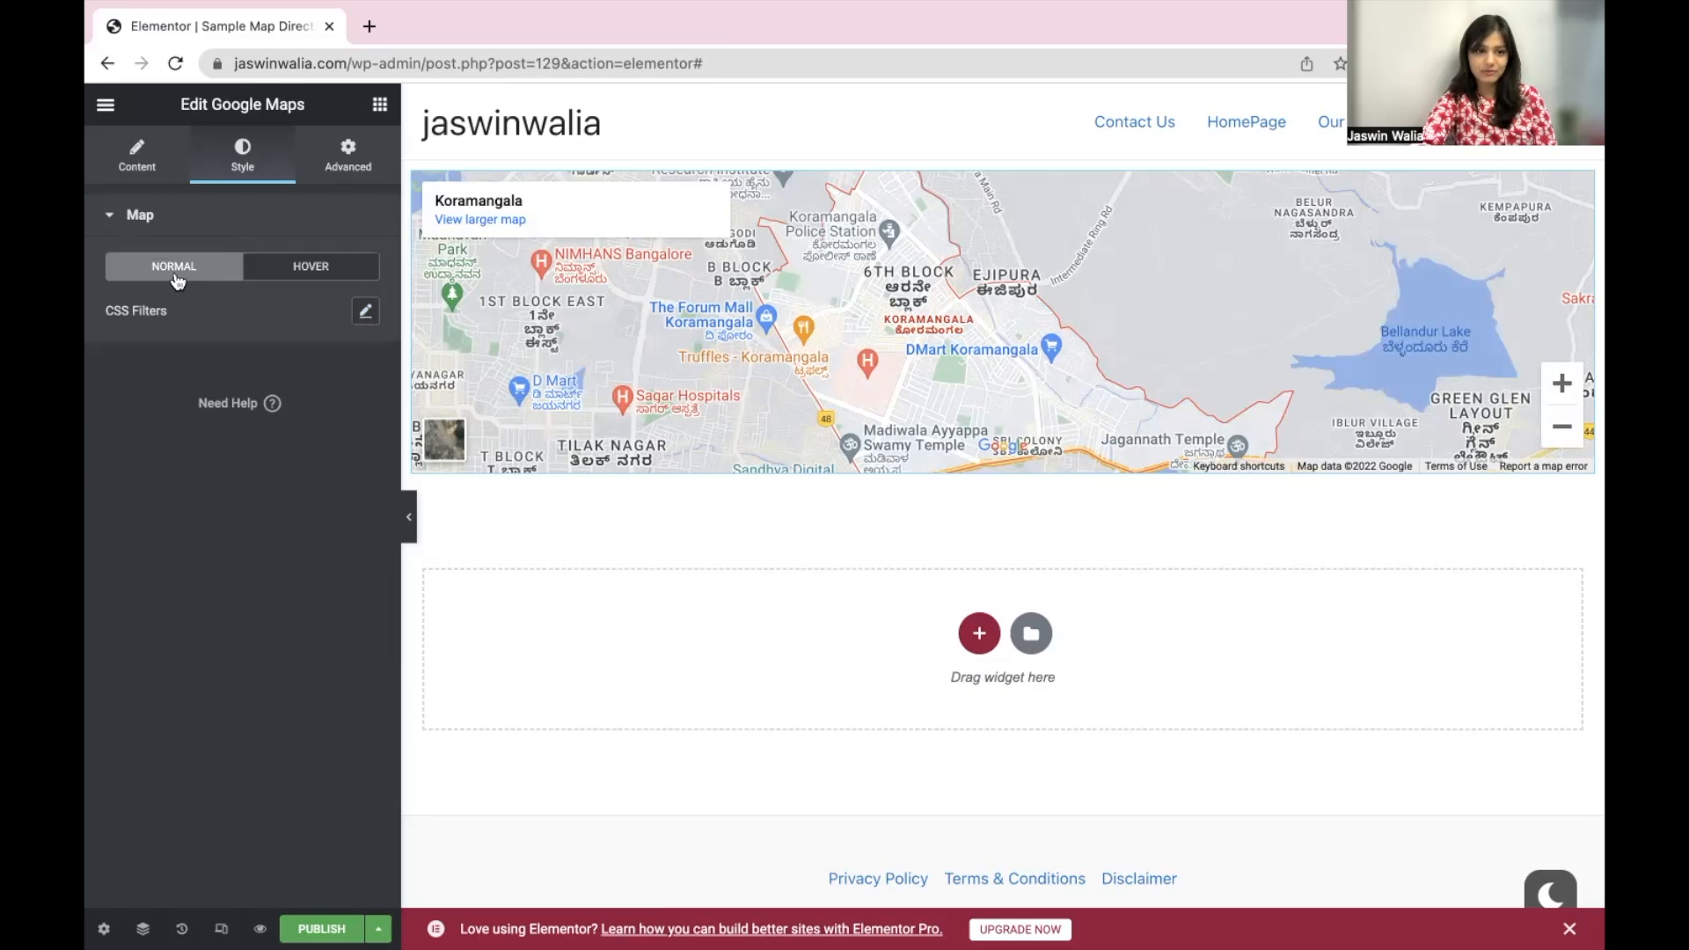
pyautogui.click(366, 311)
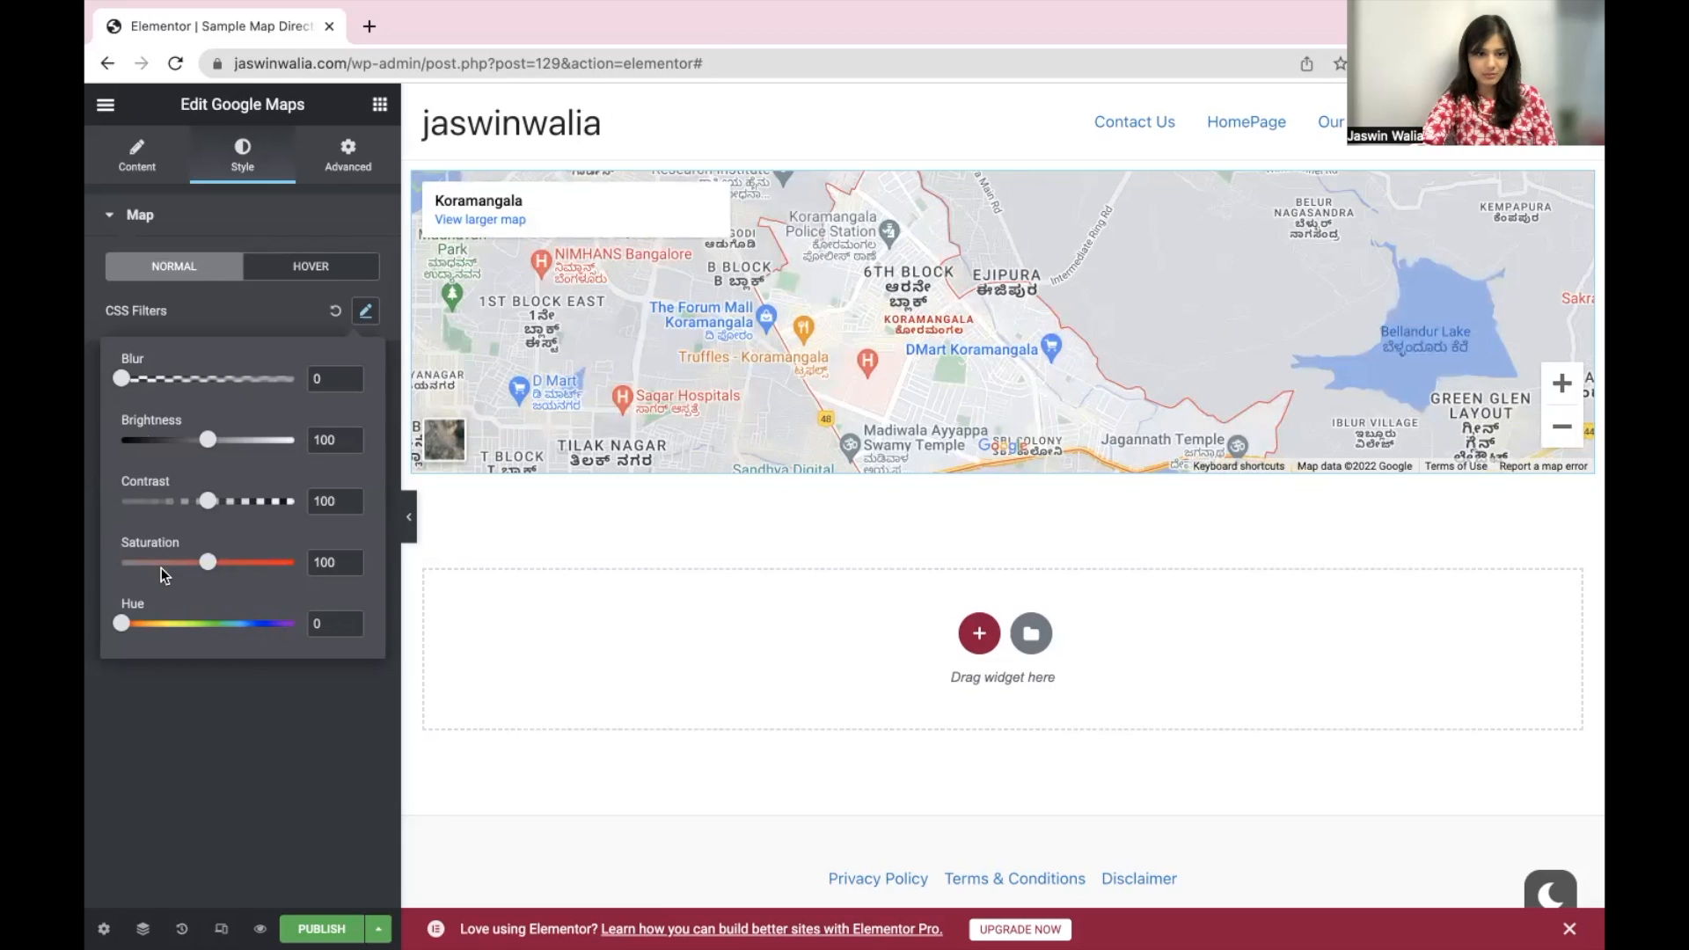
pyautogui.moveTo(207, 442)
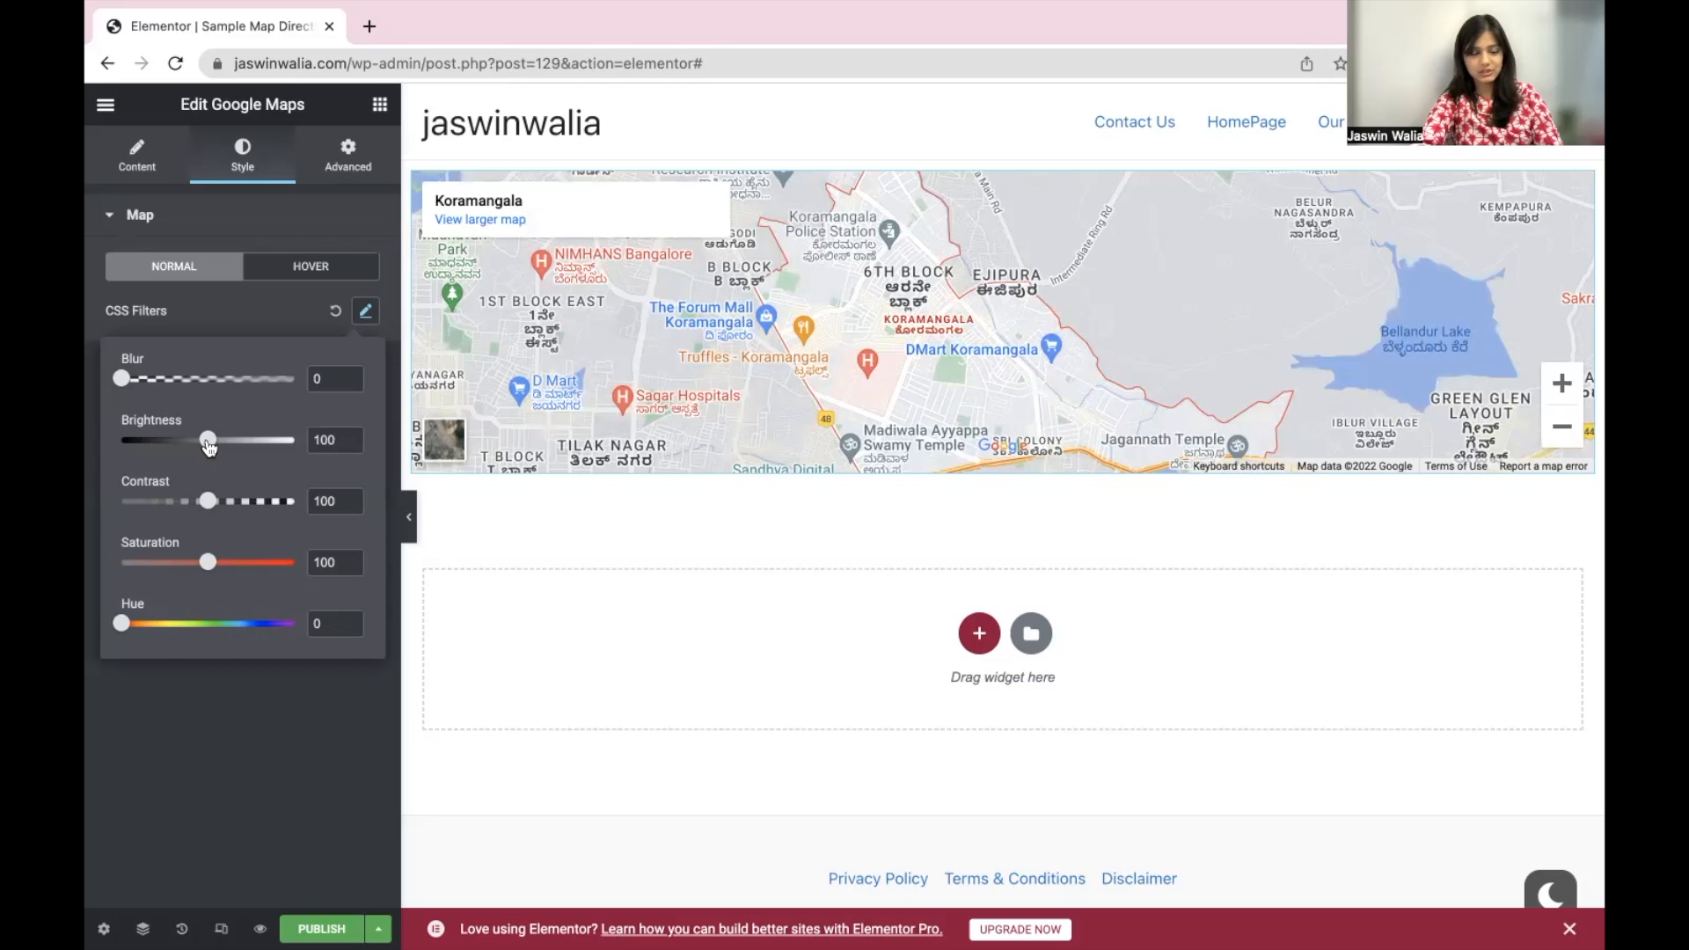
pyautogui.moveTo(212, 452)
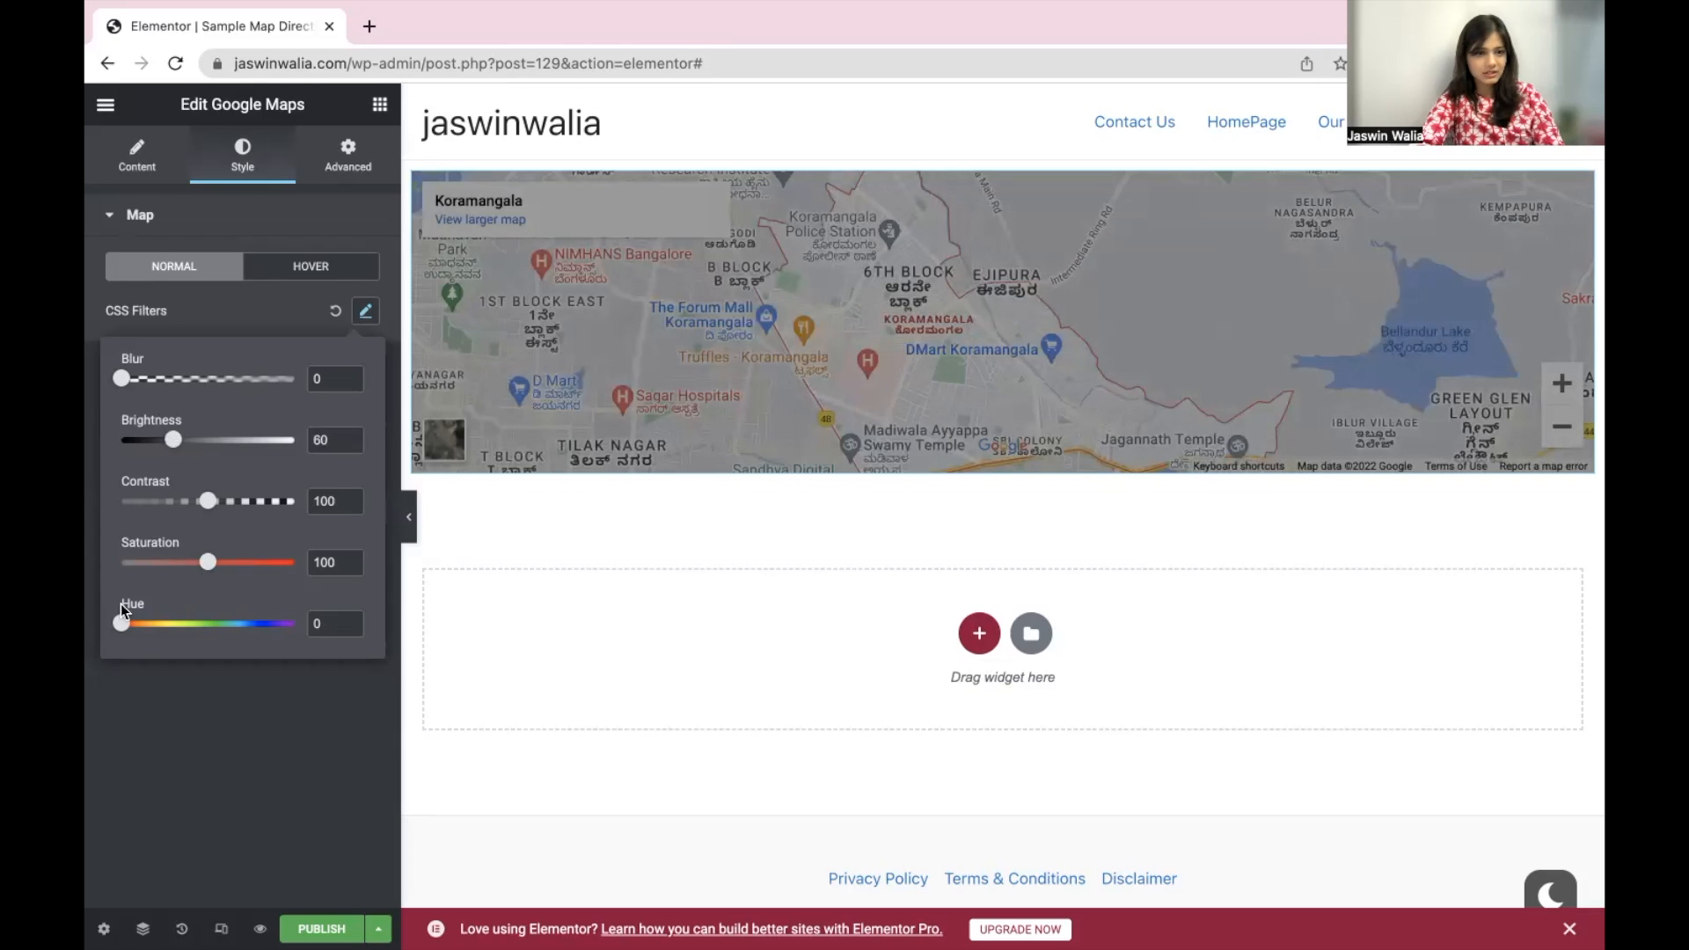
pyautogui.moveTo(208, 563)
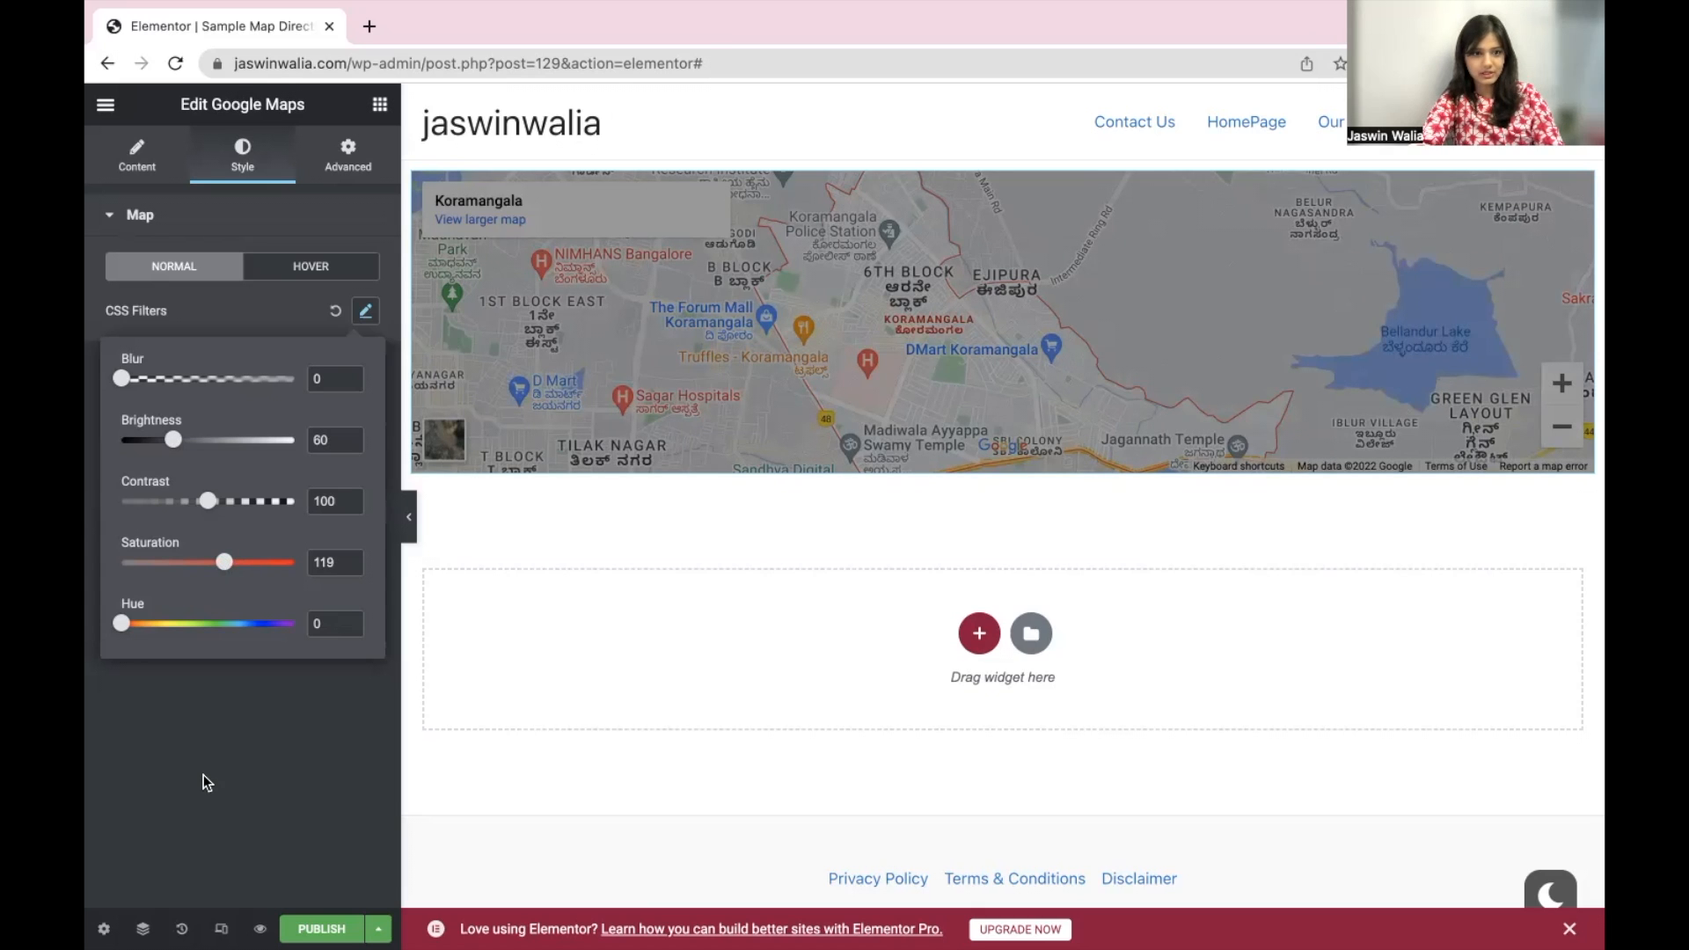
pyautogui.click(309, 265)
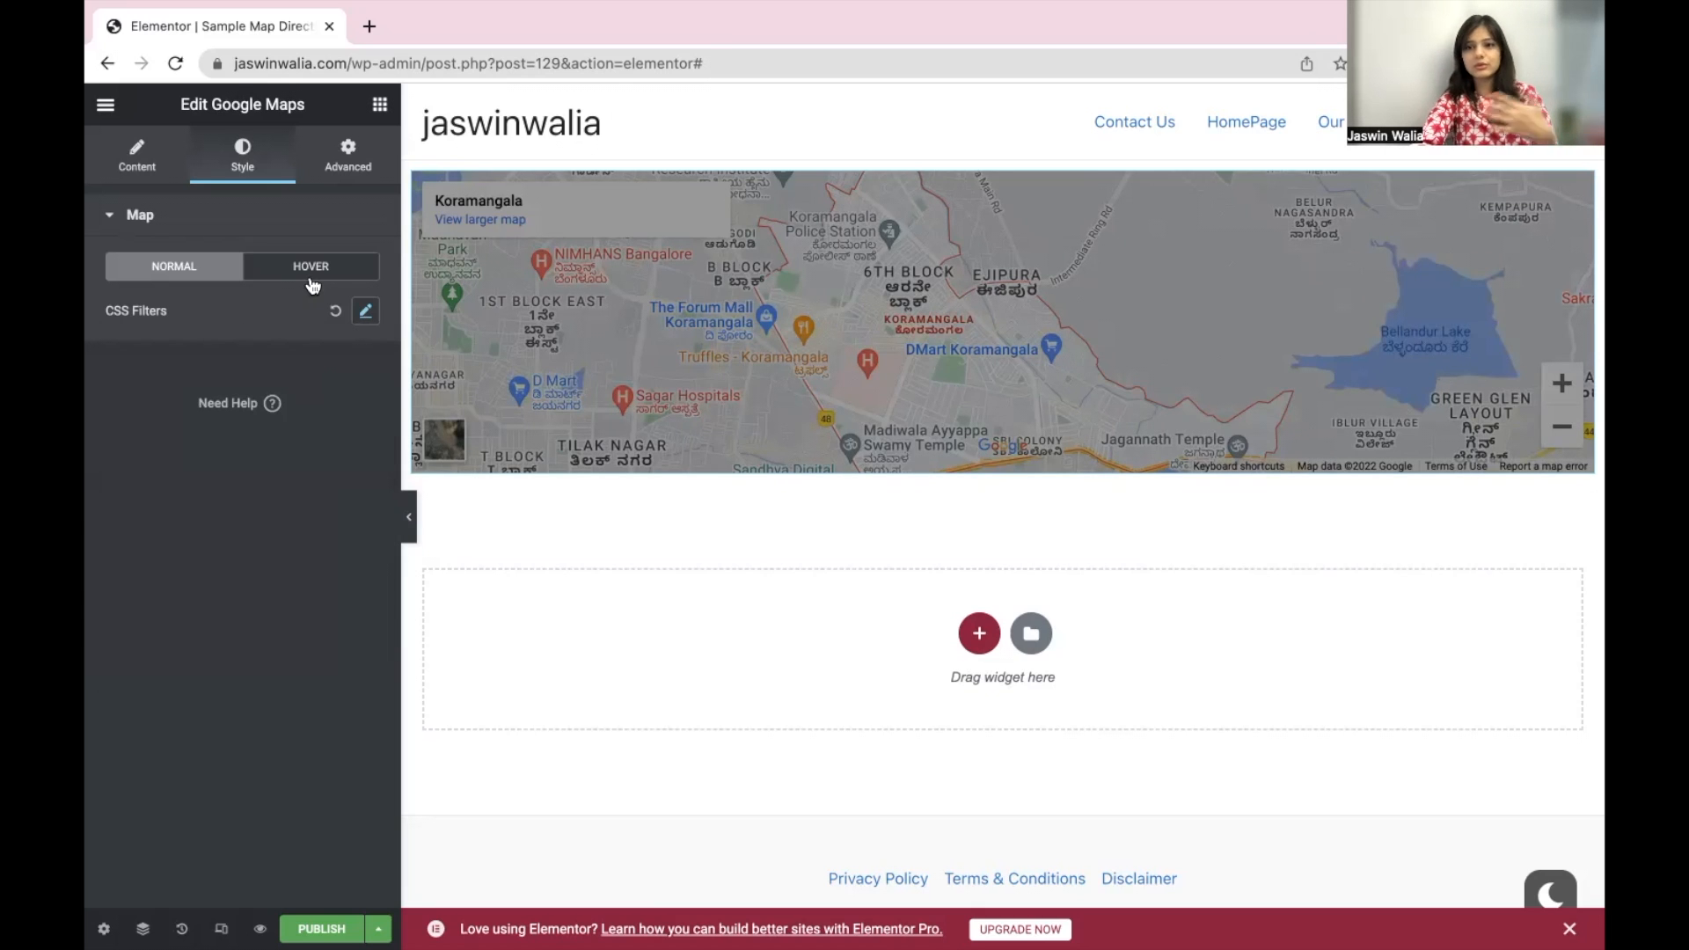
# - Switch to the Hover state, cut Transition Duration to 0.4 s and preview the effect
pyautogui.click(310, 266)
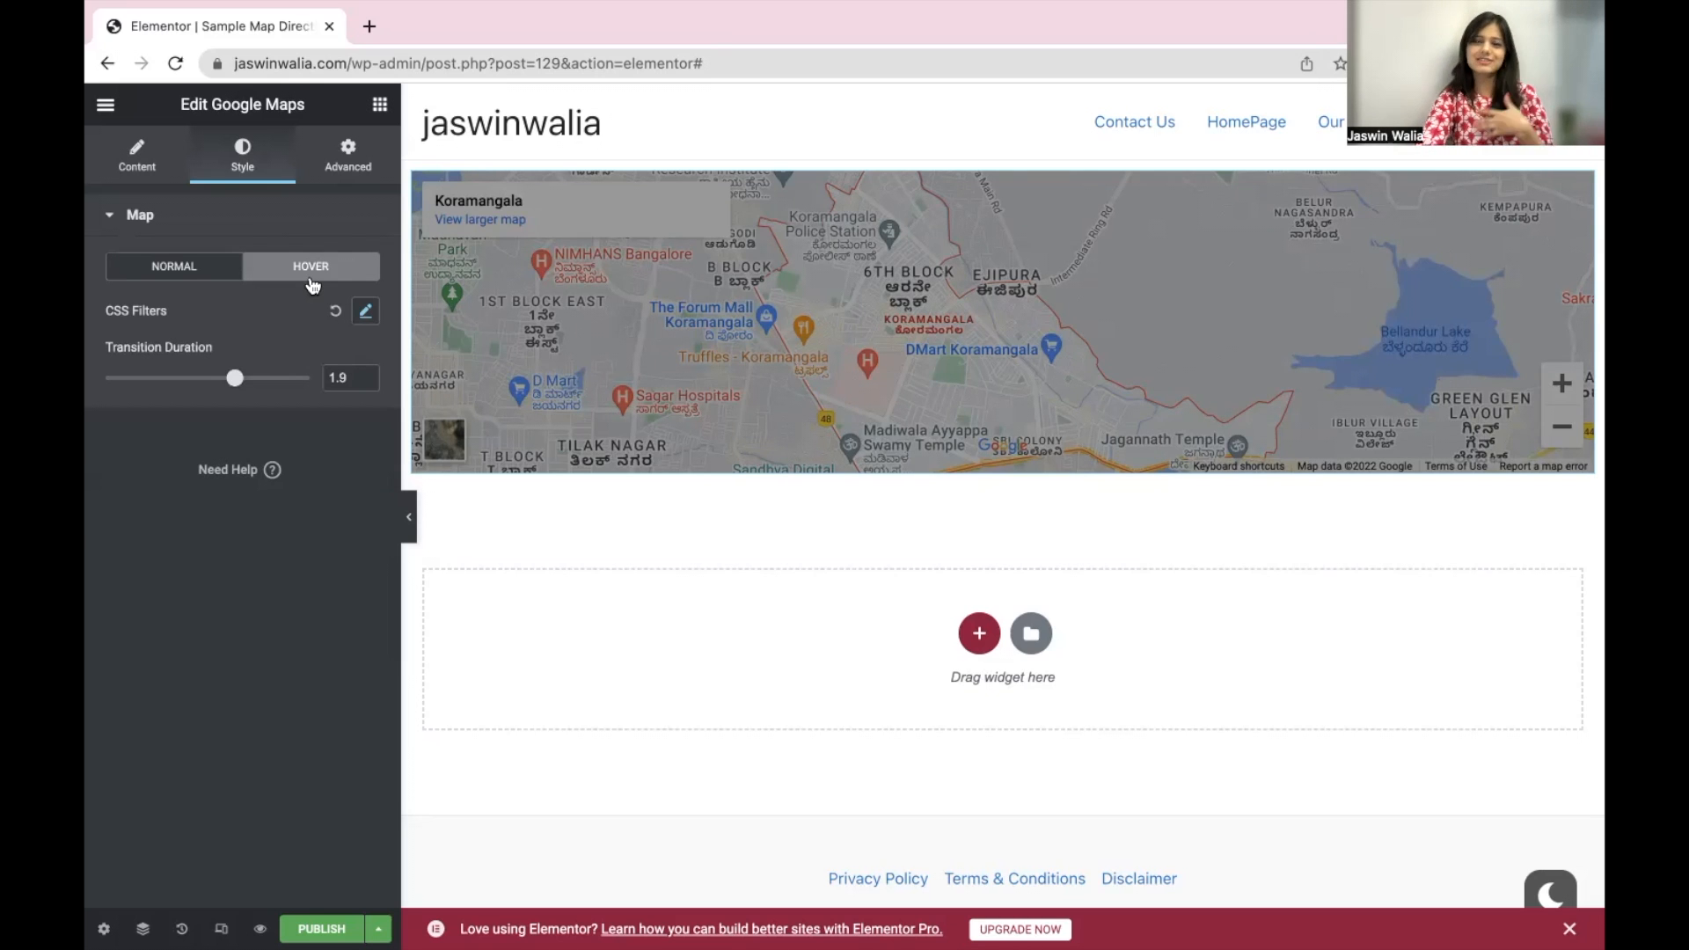
pyautogui.moveTo(276, 359)
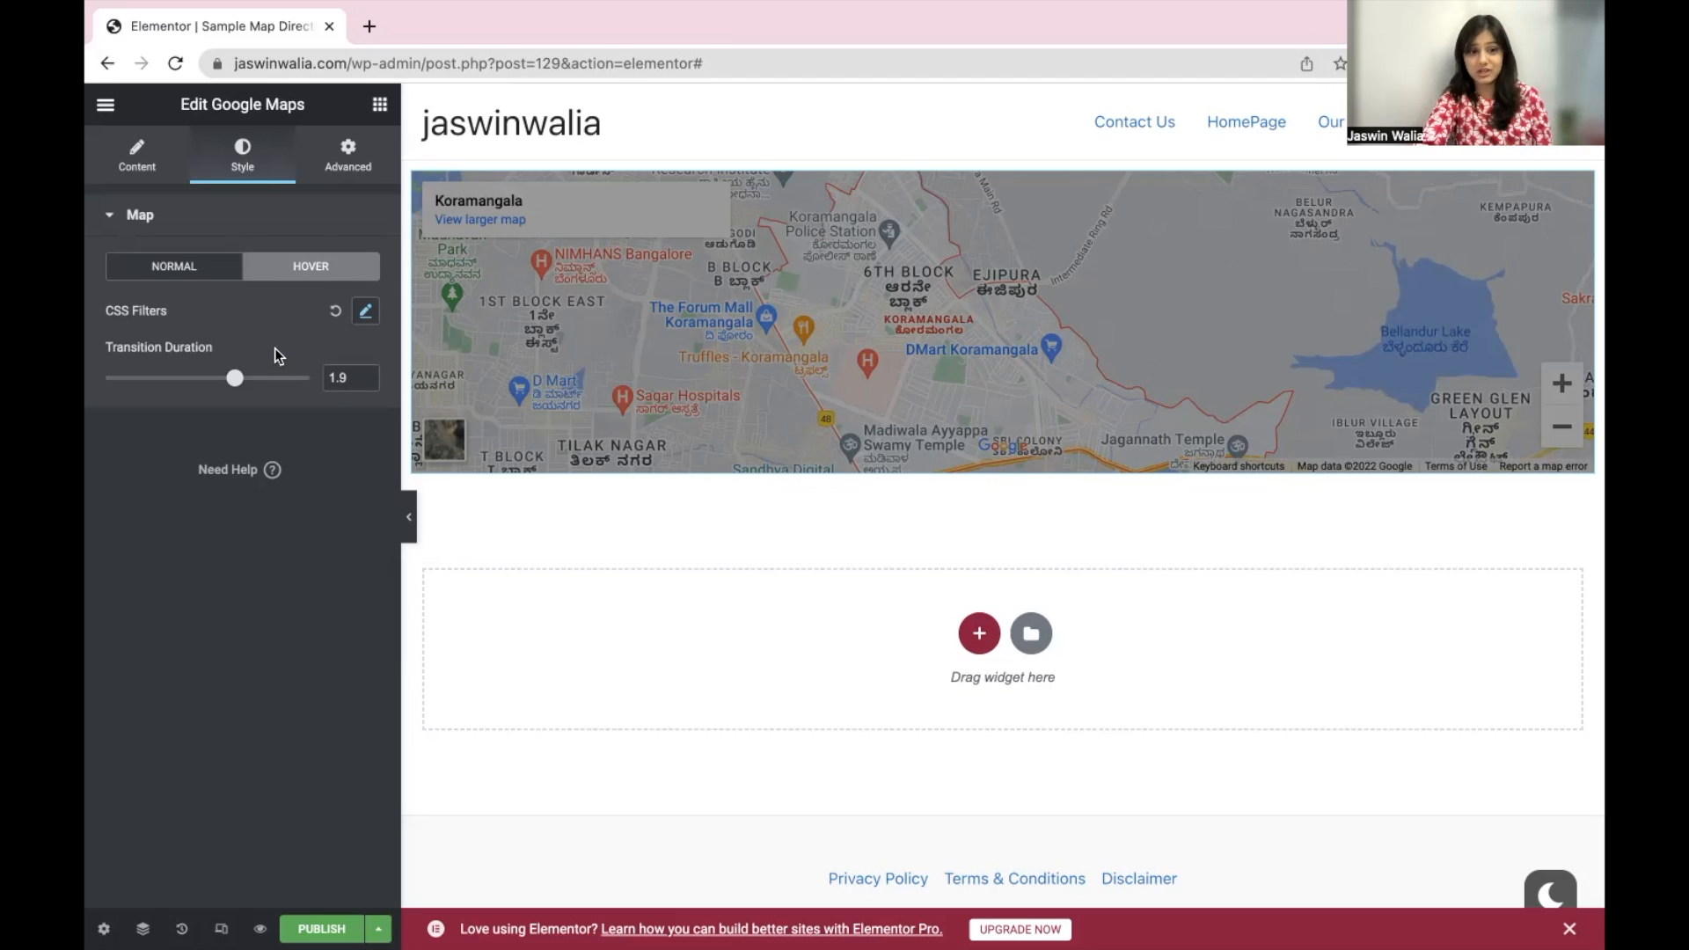
pyautogui.click(366, 309)
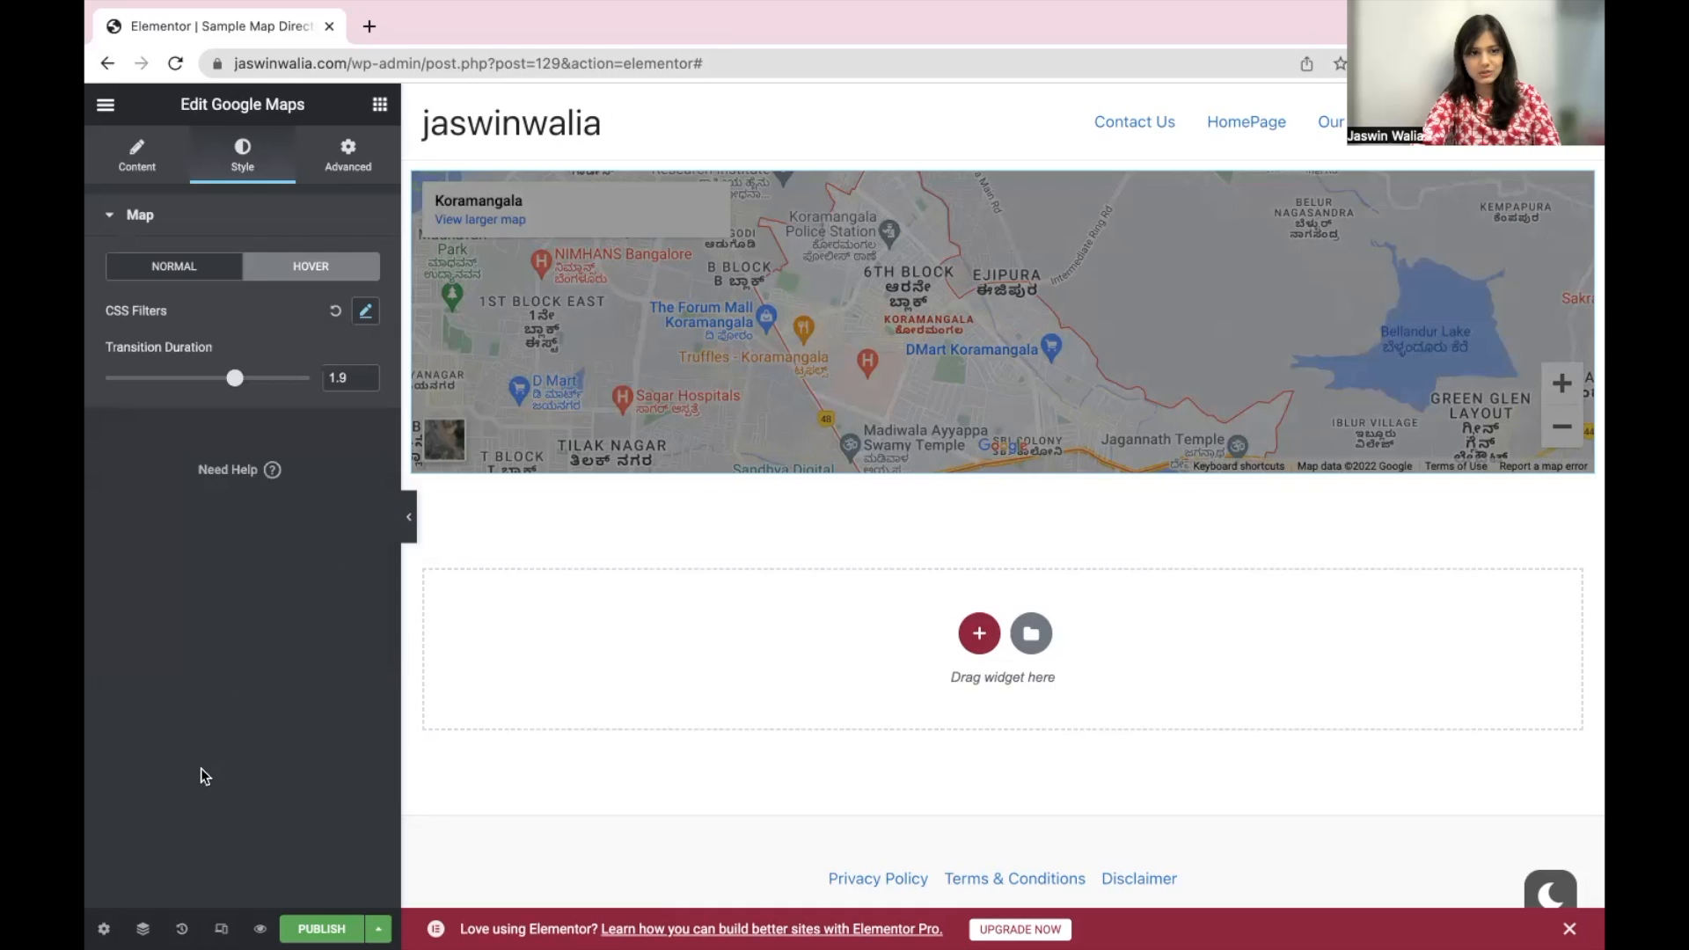
pyautogui.moveTo(234, 378); pyautogui.dragTo(222, 378)
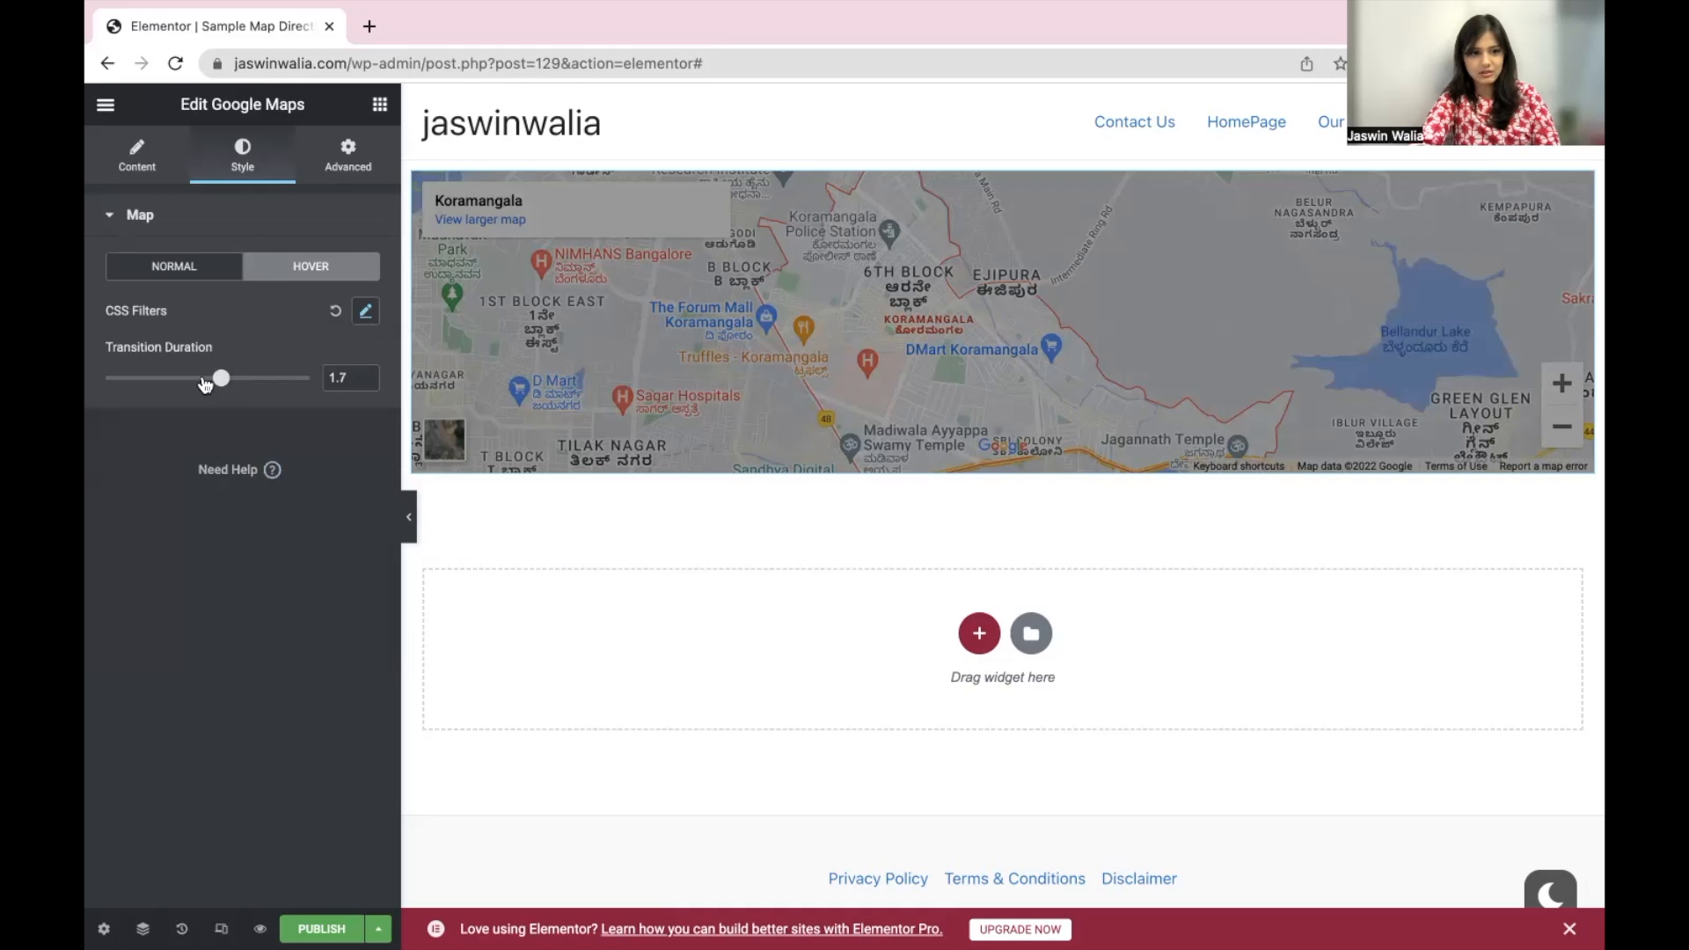
pyautogui.moveTo(222, 378); pyautogui.dragTo(132, 378)
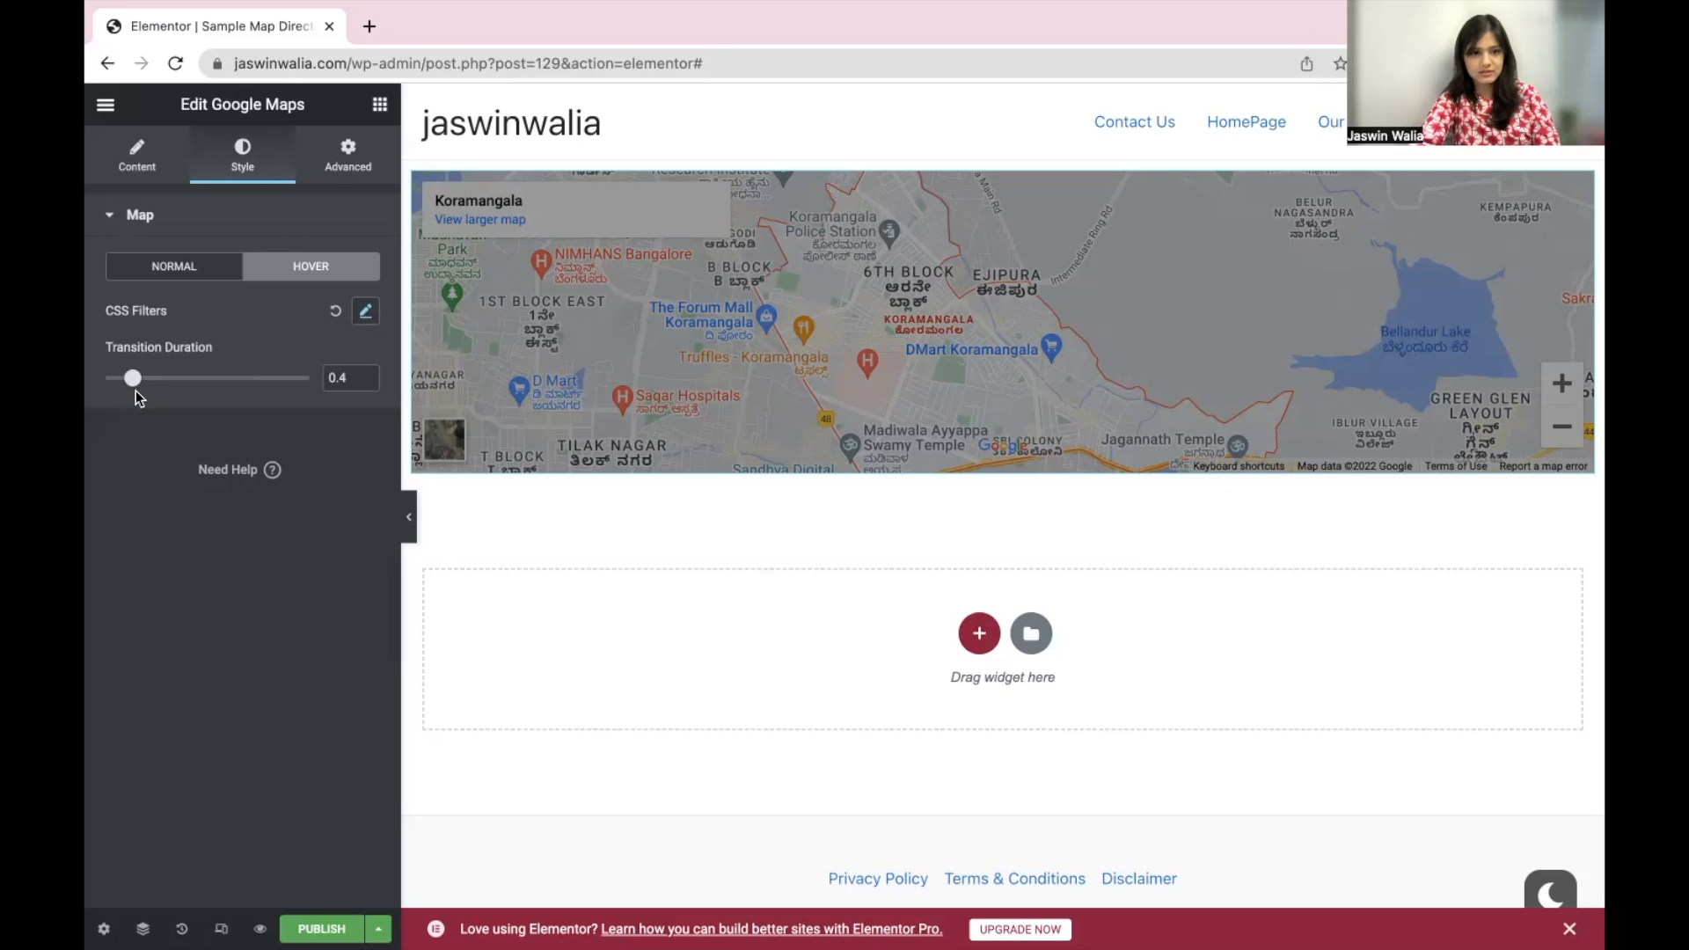
pyautogui.moveTo(487, 535)
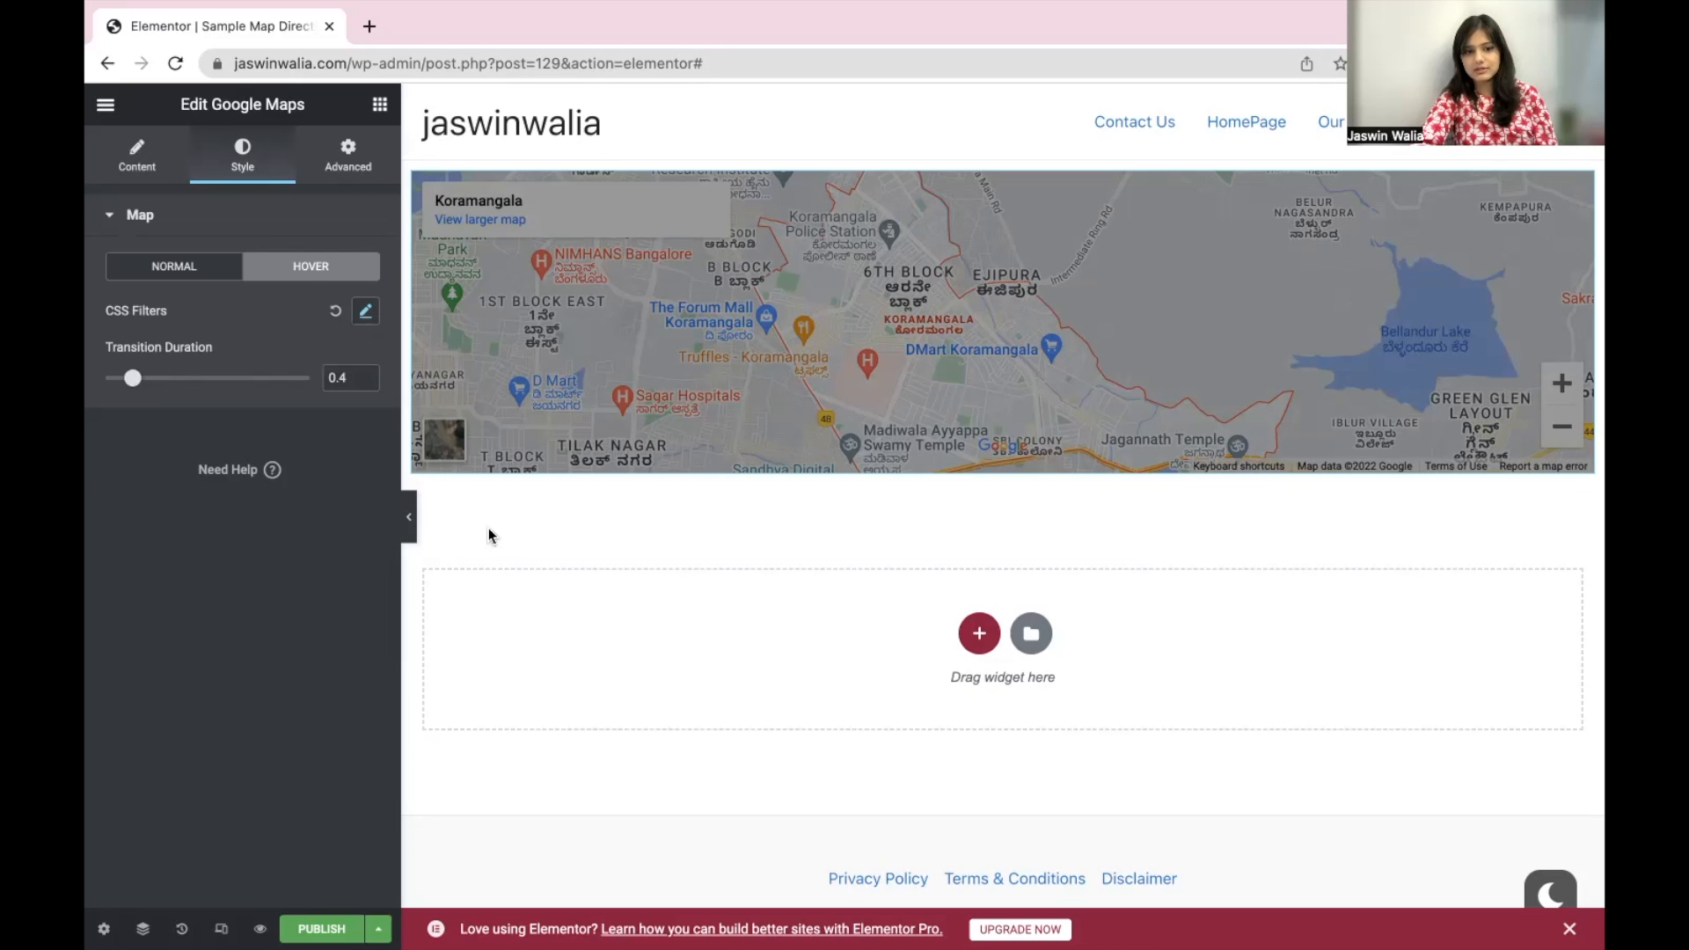
pyautogui.click(737, 375)
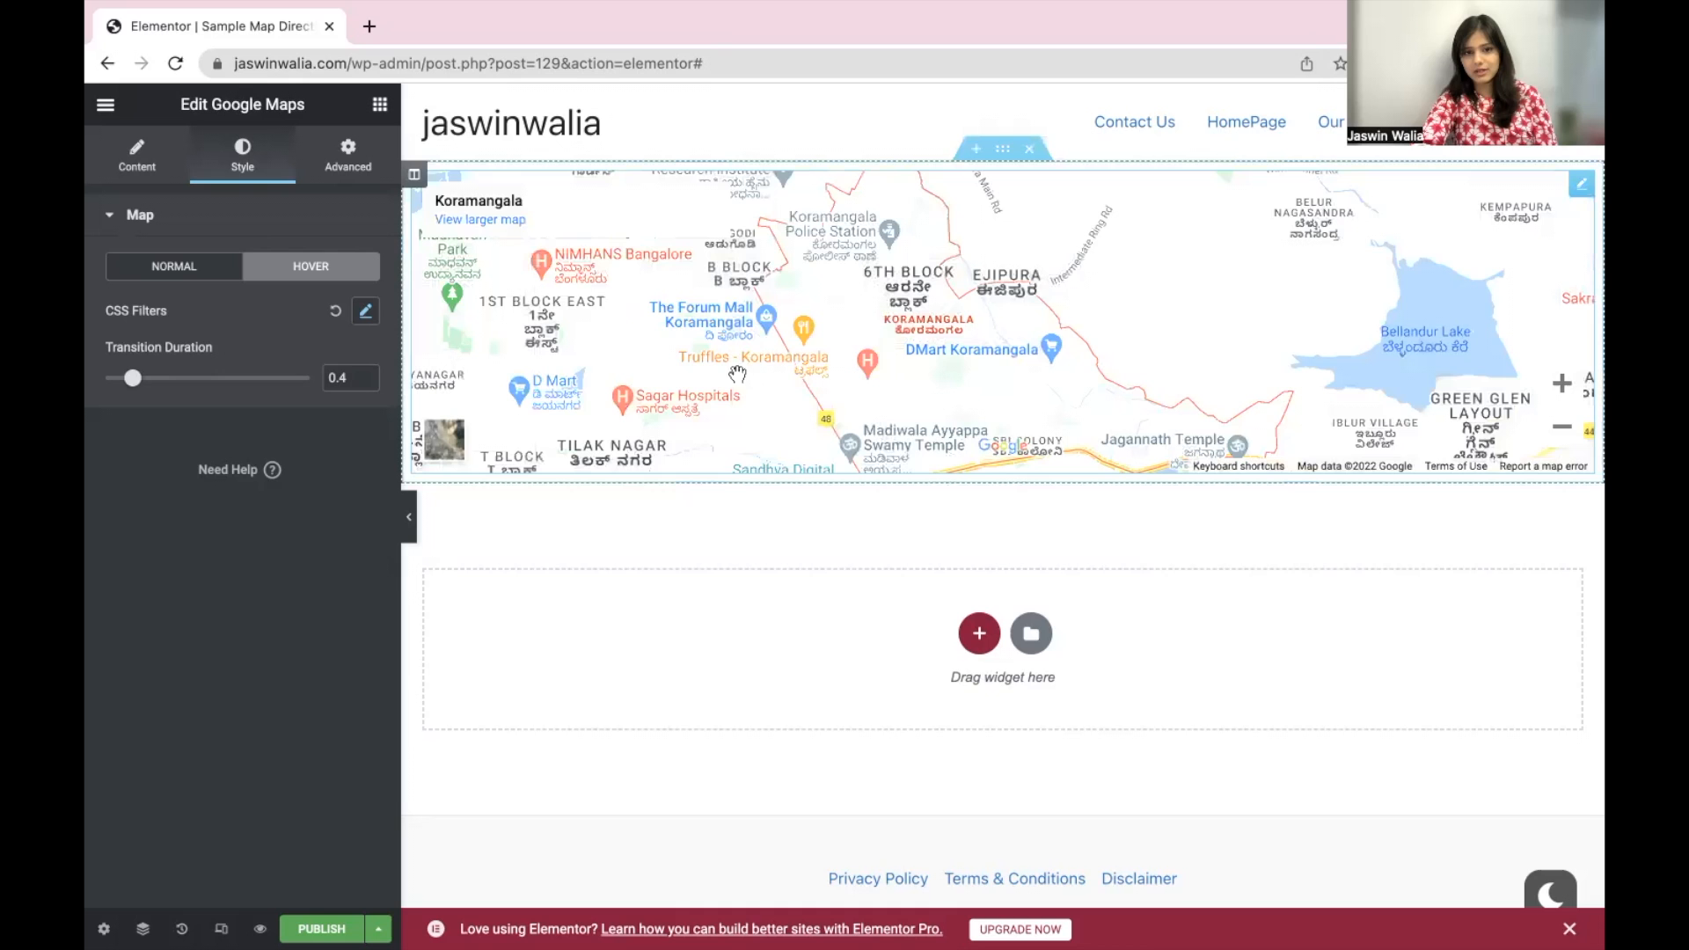
pyautogui.moveTo(766, 318)
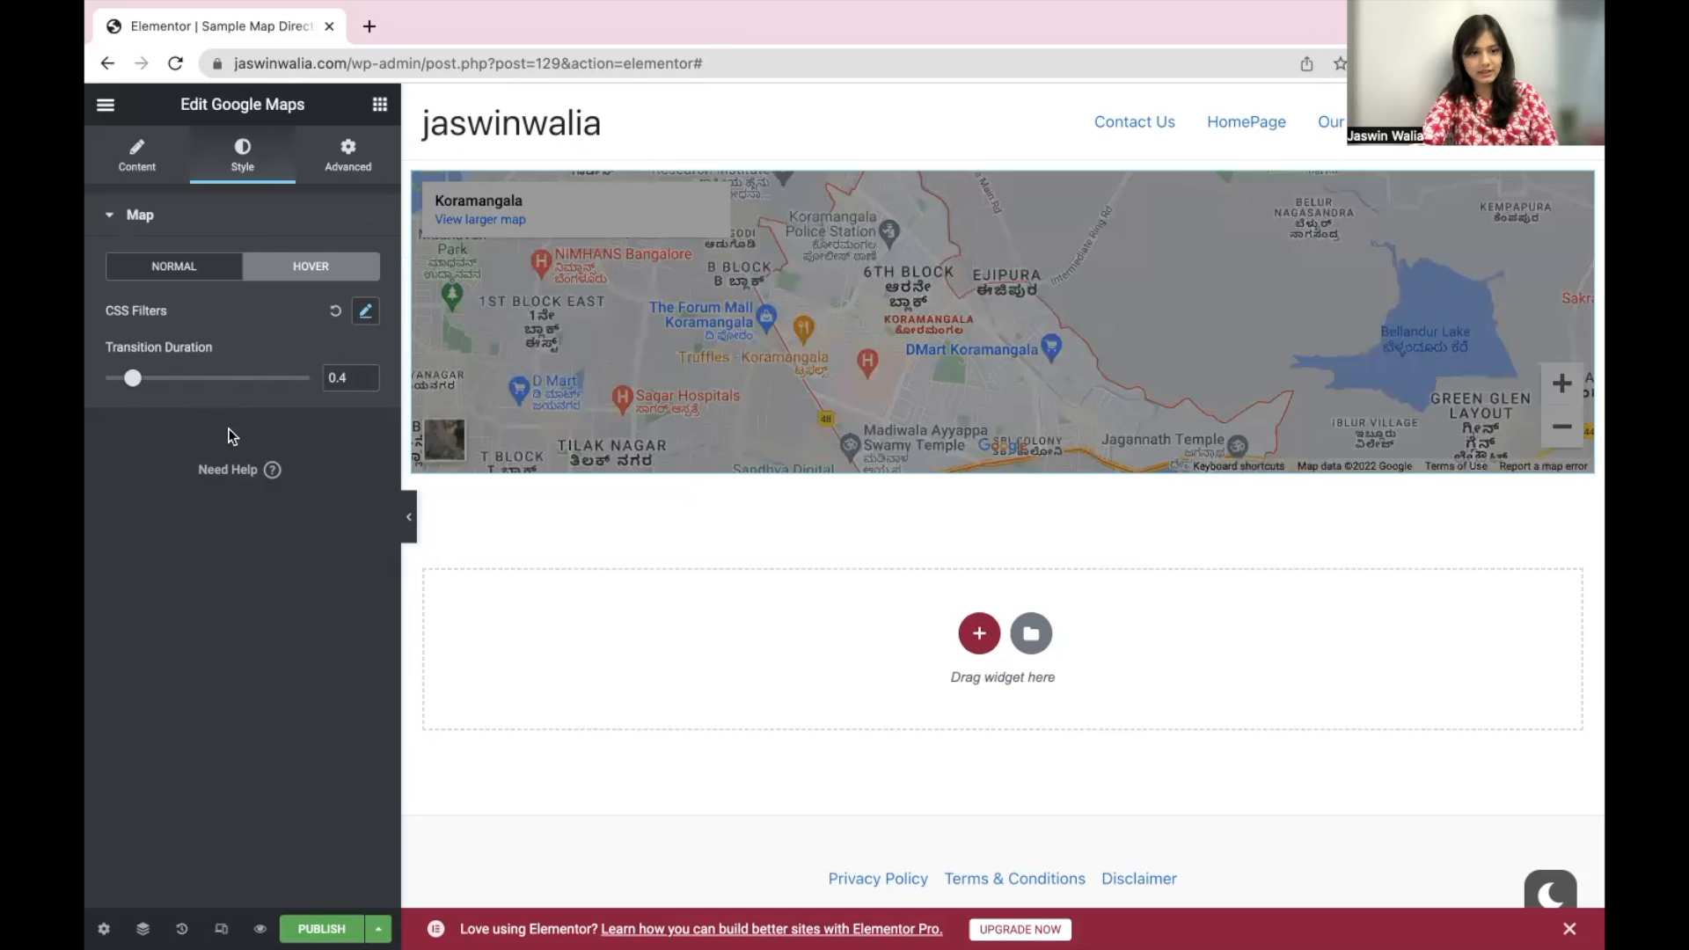
# - Set the hover CSS filter brightness to 88 and check the map's hover appearance
pyautogui.click(366, 309)
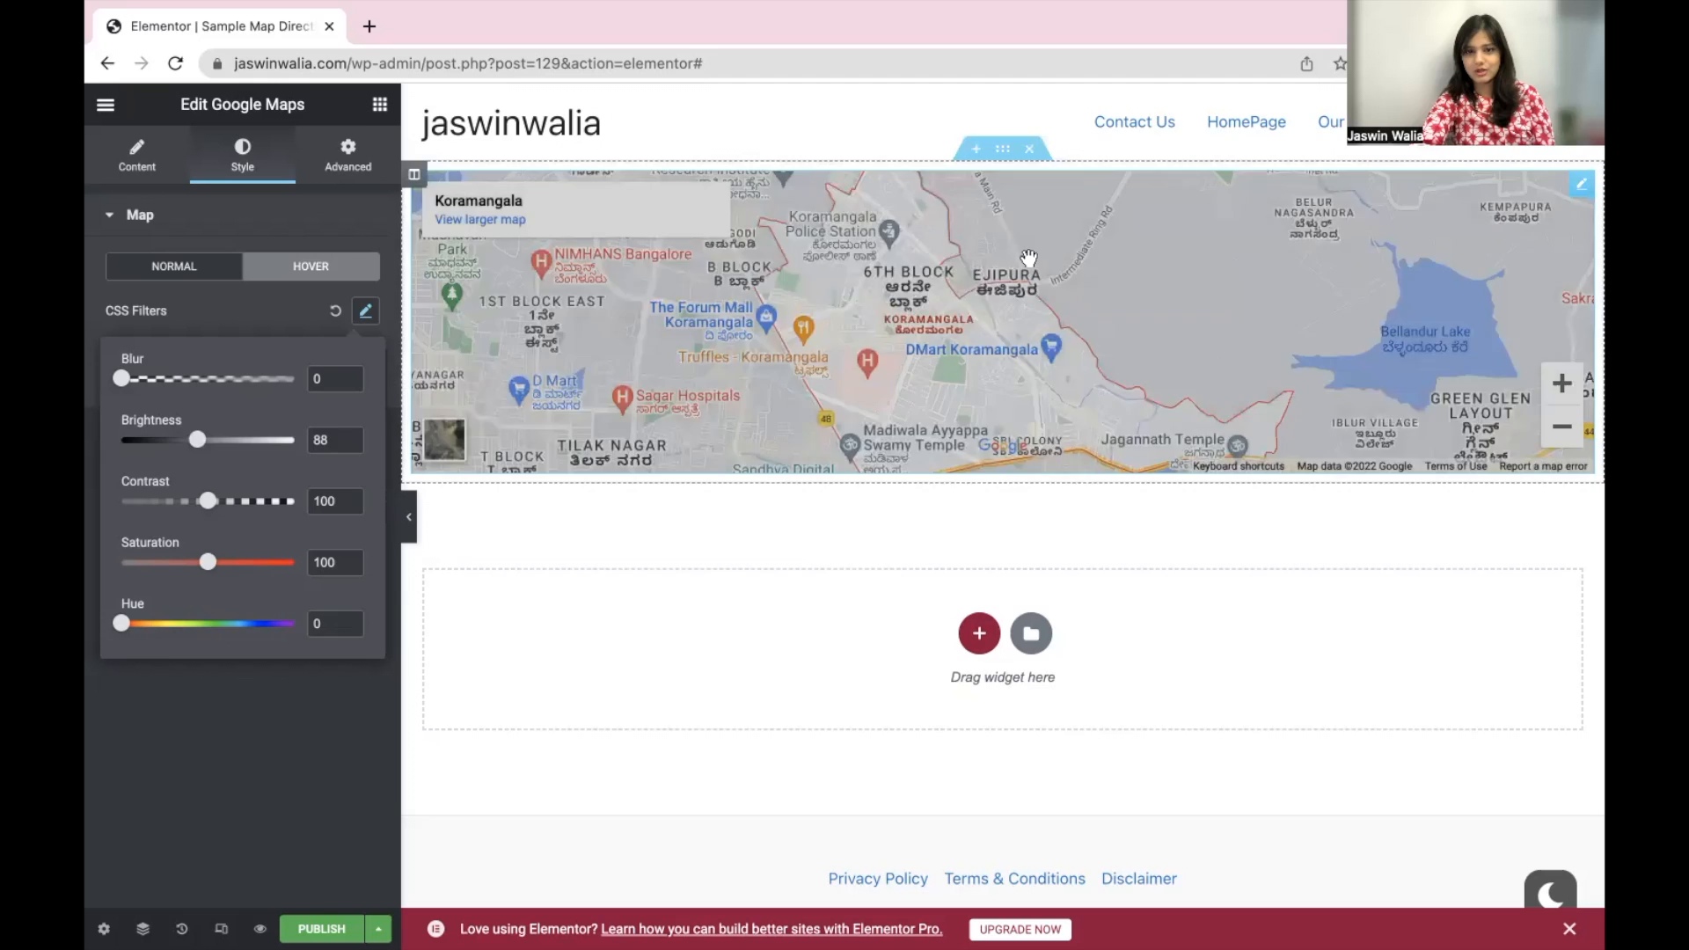
pyautogui.click(310, 265)
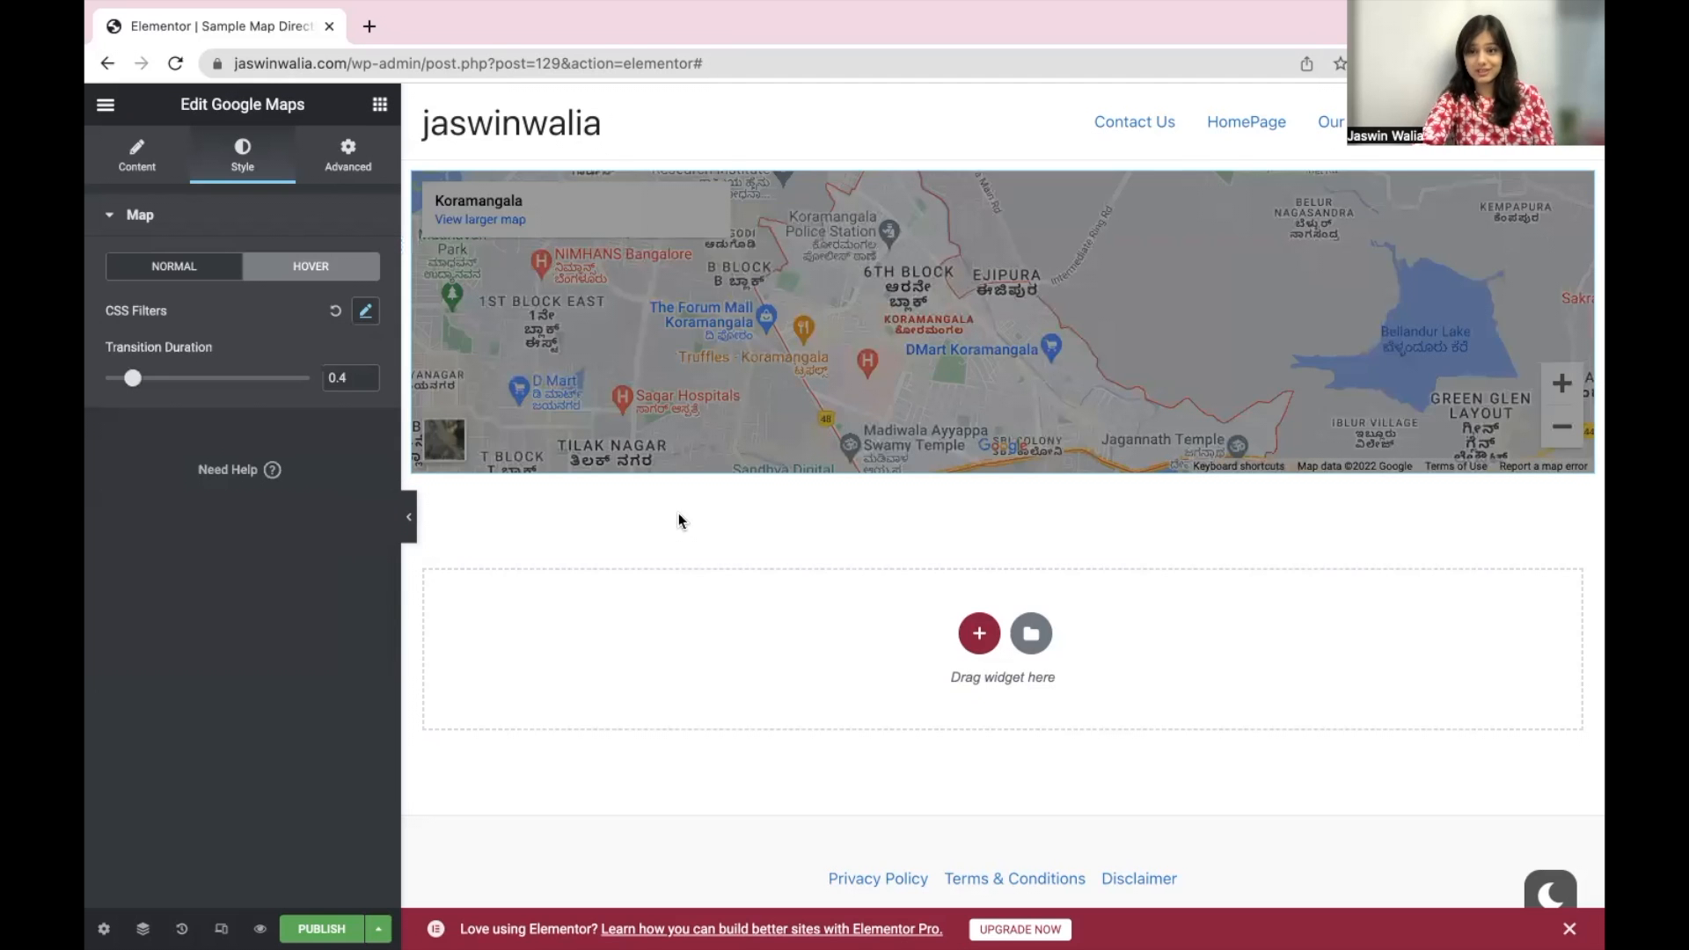
pyautogui.click(832, 281)
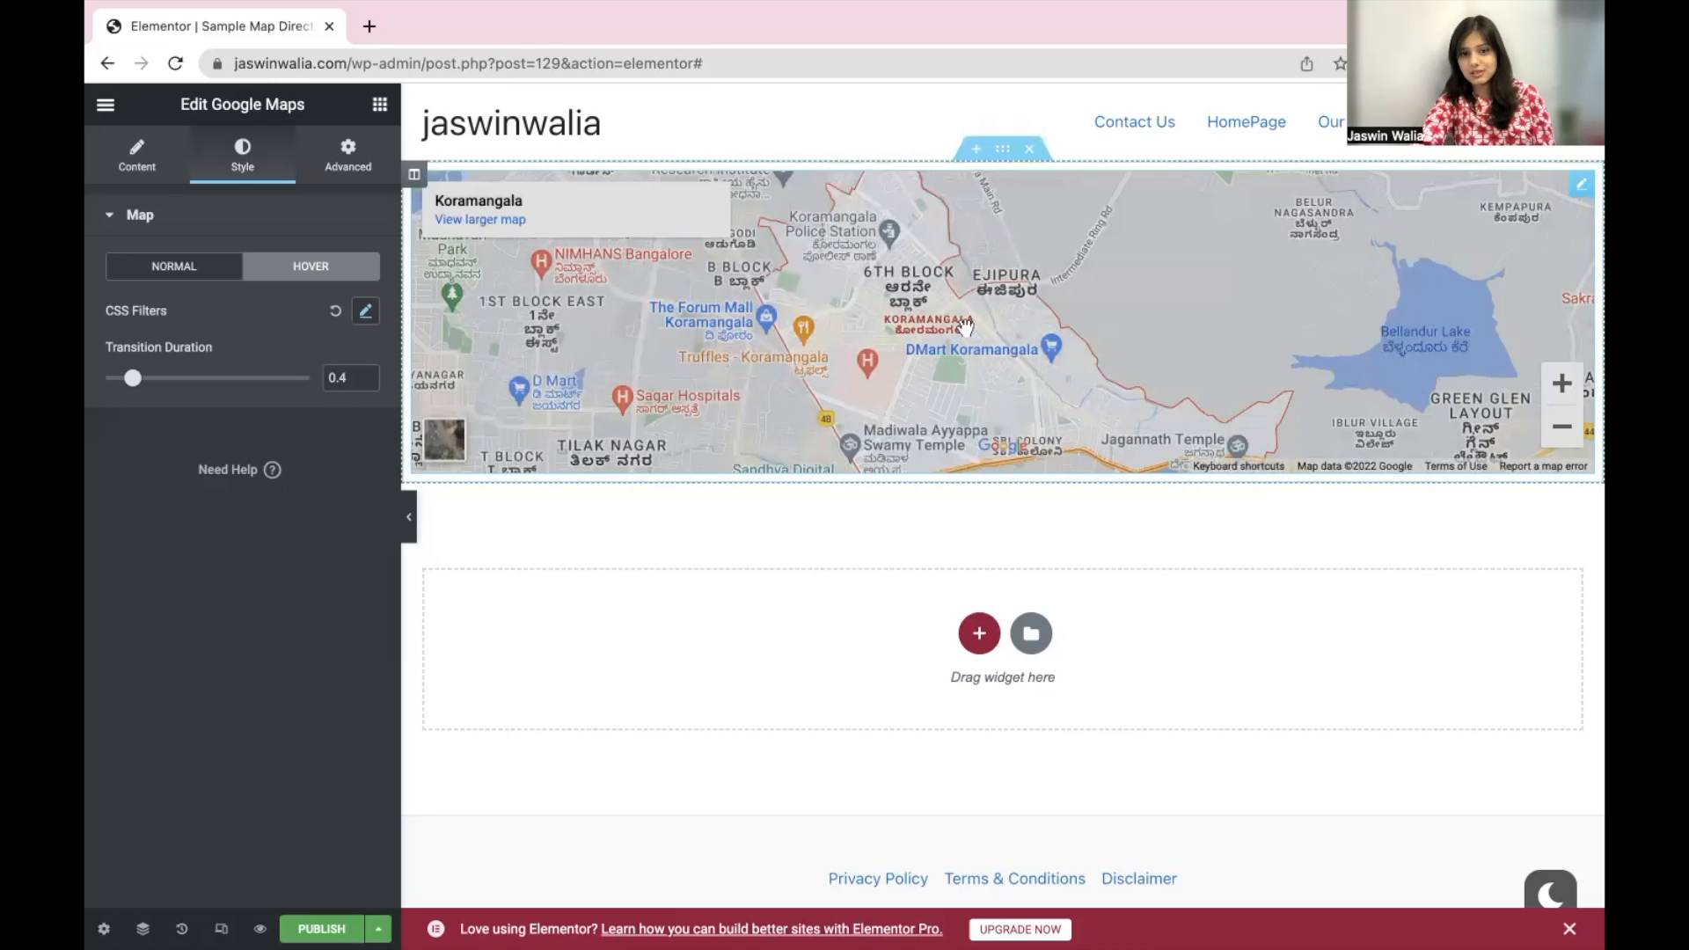
pyautogui.moveTo(950, 237)
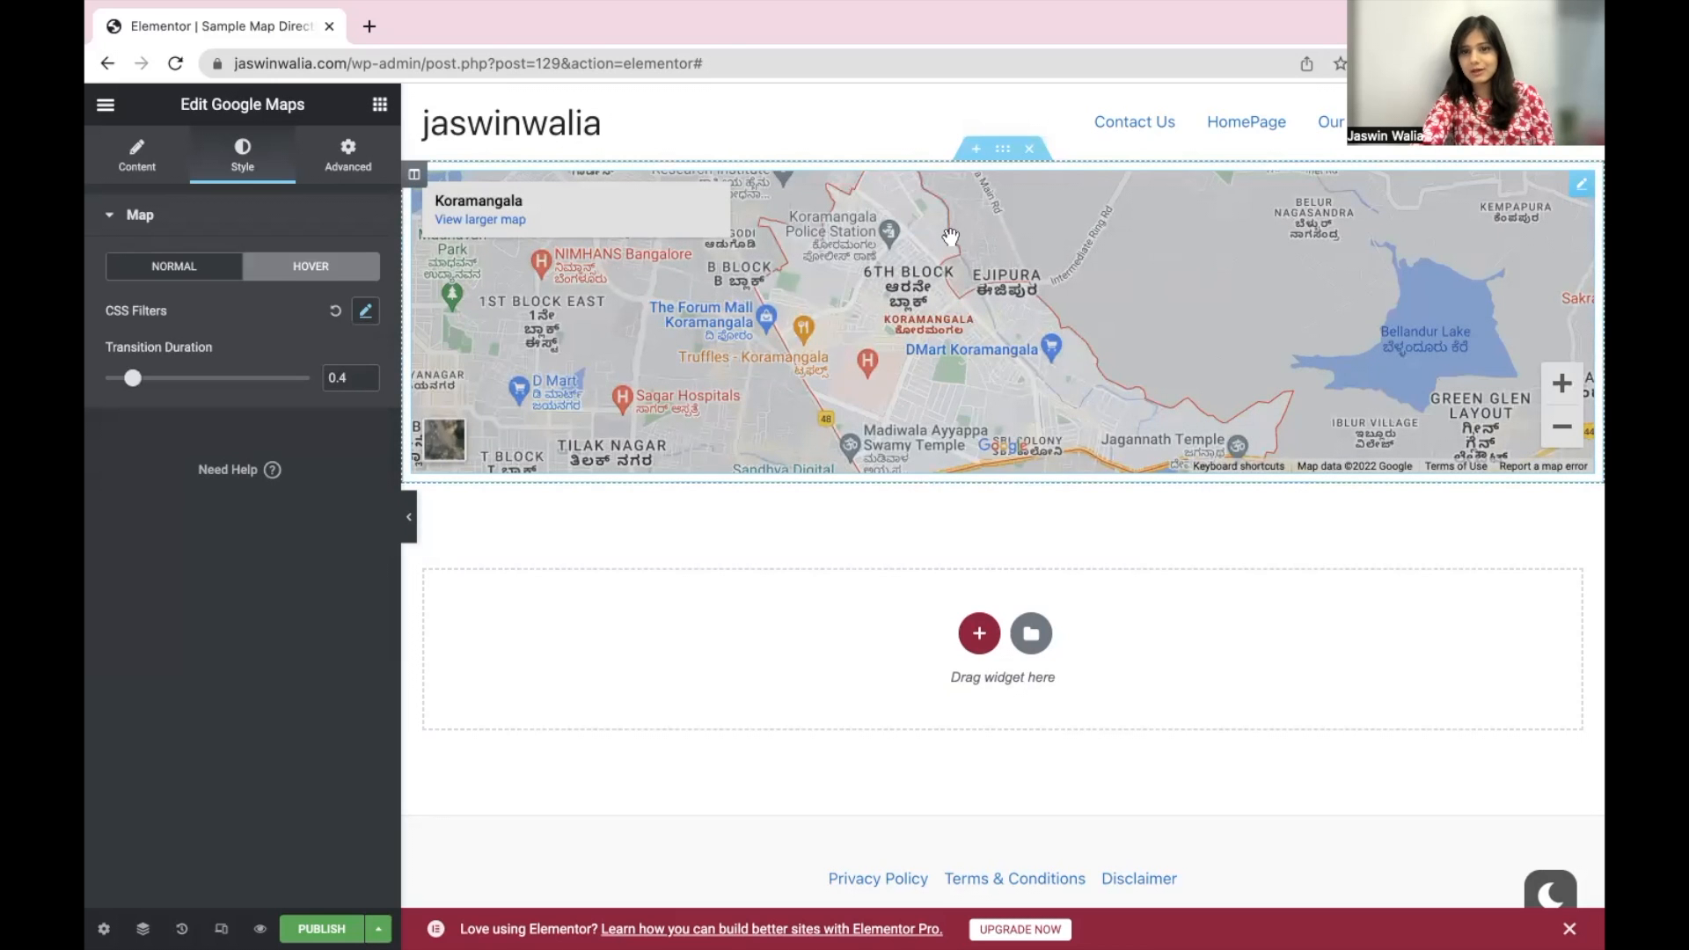
pyautogui.moveTo(776, 382)
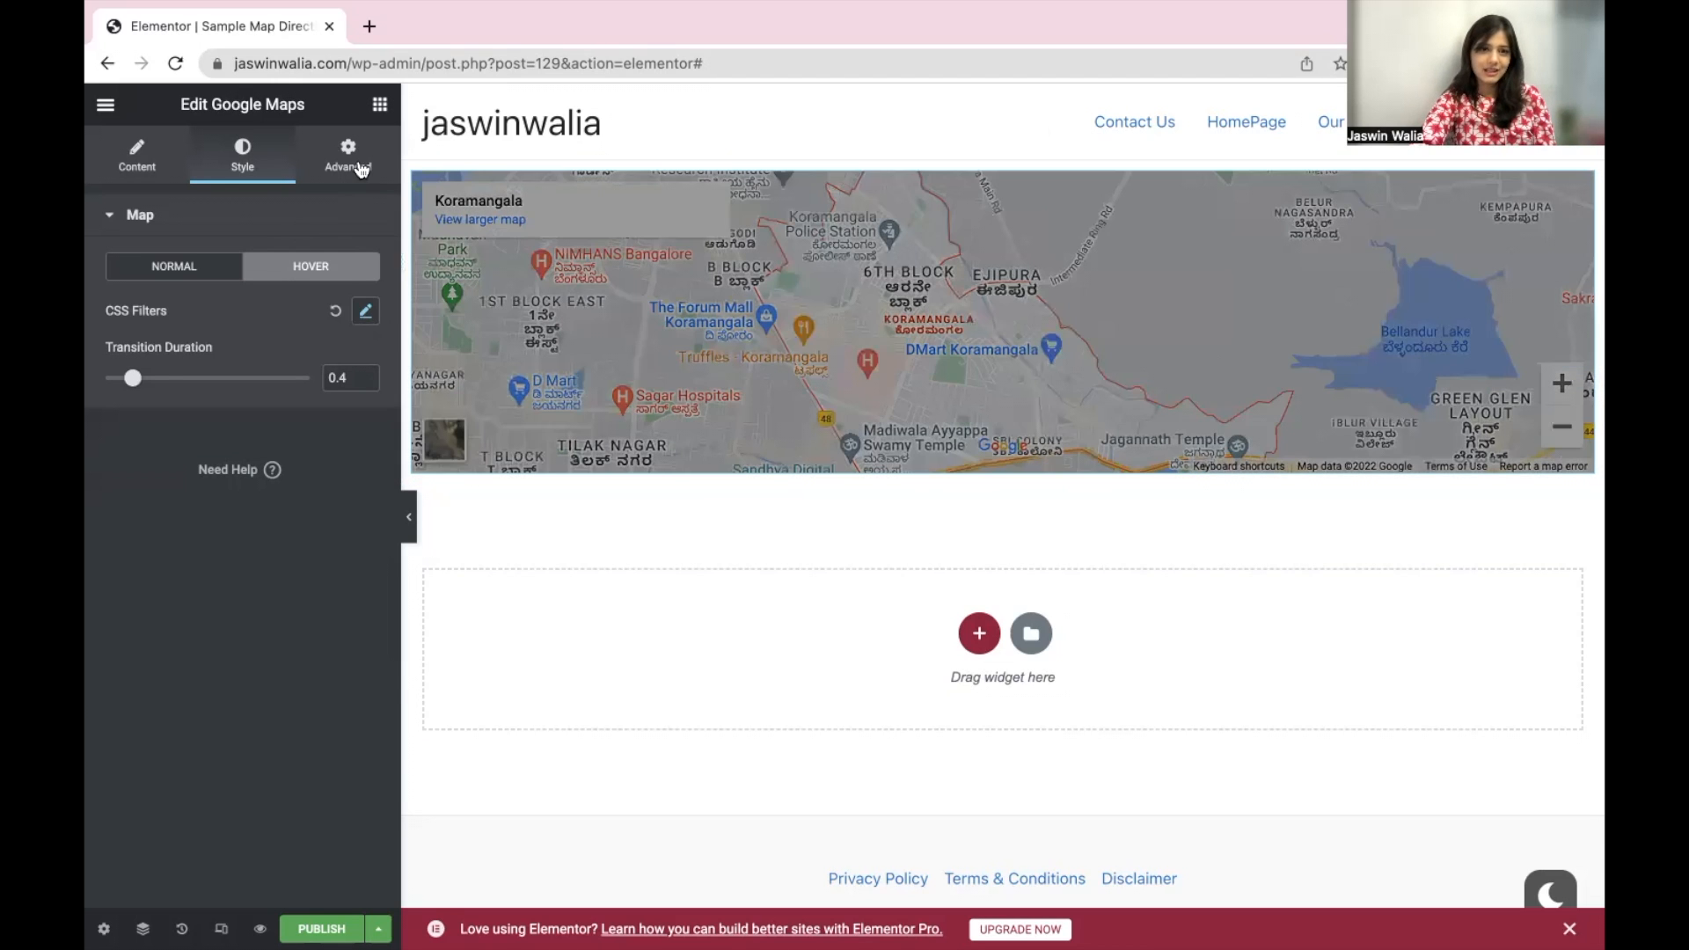
# - In Advanced settings give the map 3 px margin and 16 px padding, then browse Motion Effects, Transform and Background
pyautogui.click(346, 155)
pyautogui.write('16')
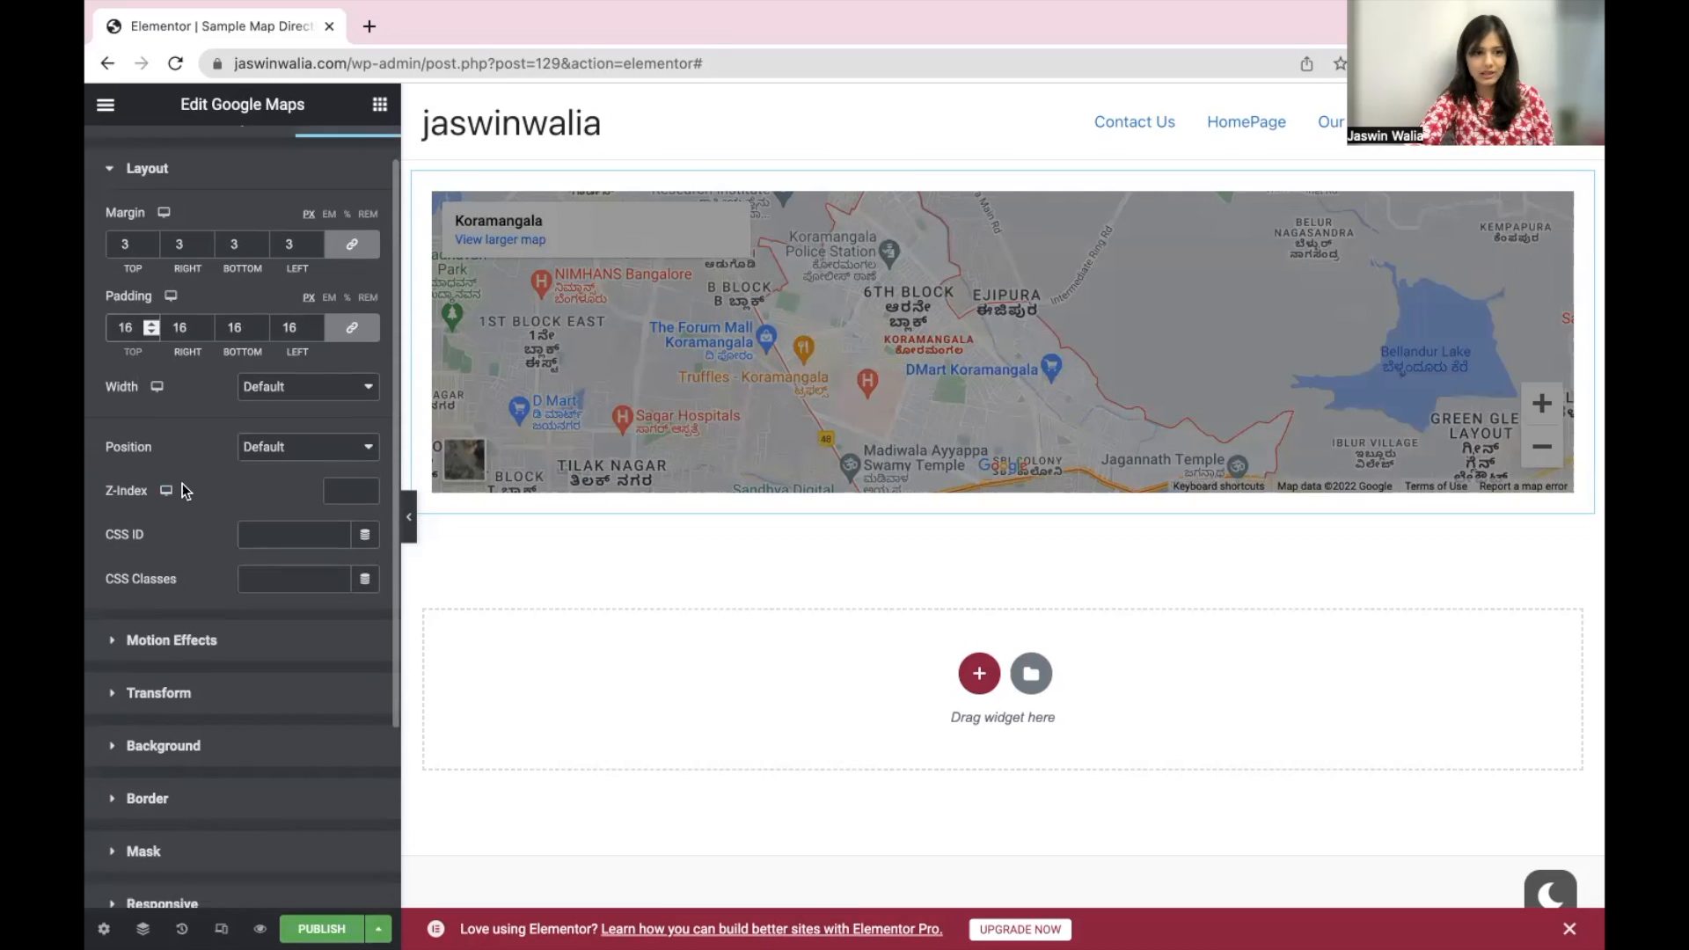
pyautogui.scroll(-3)
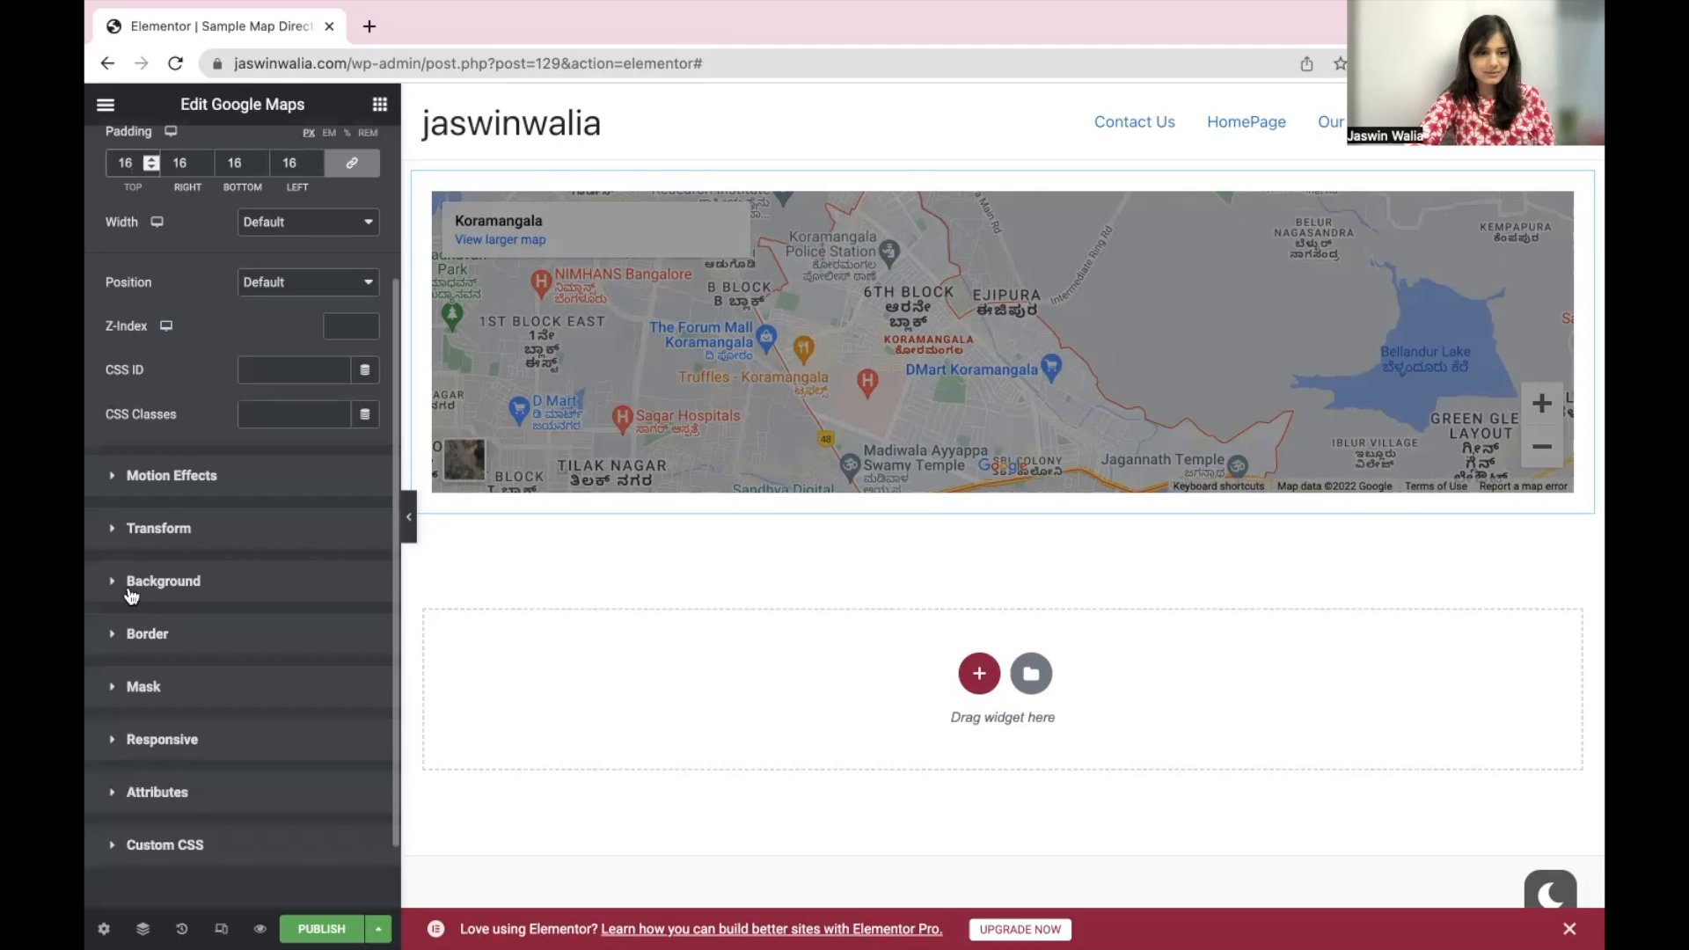
pyautogui.moveTo(131, 765)
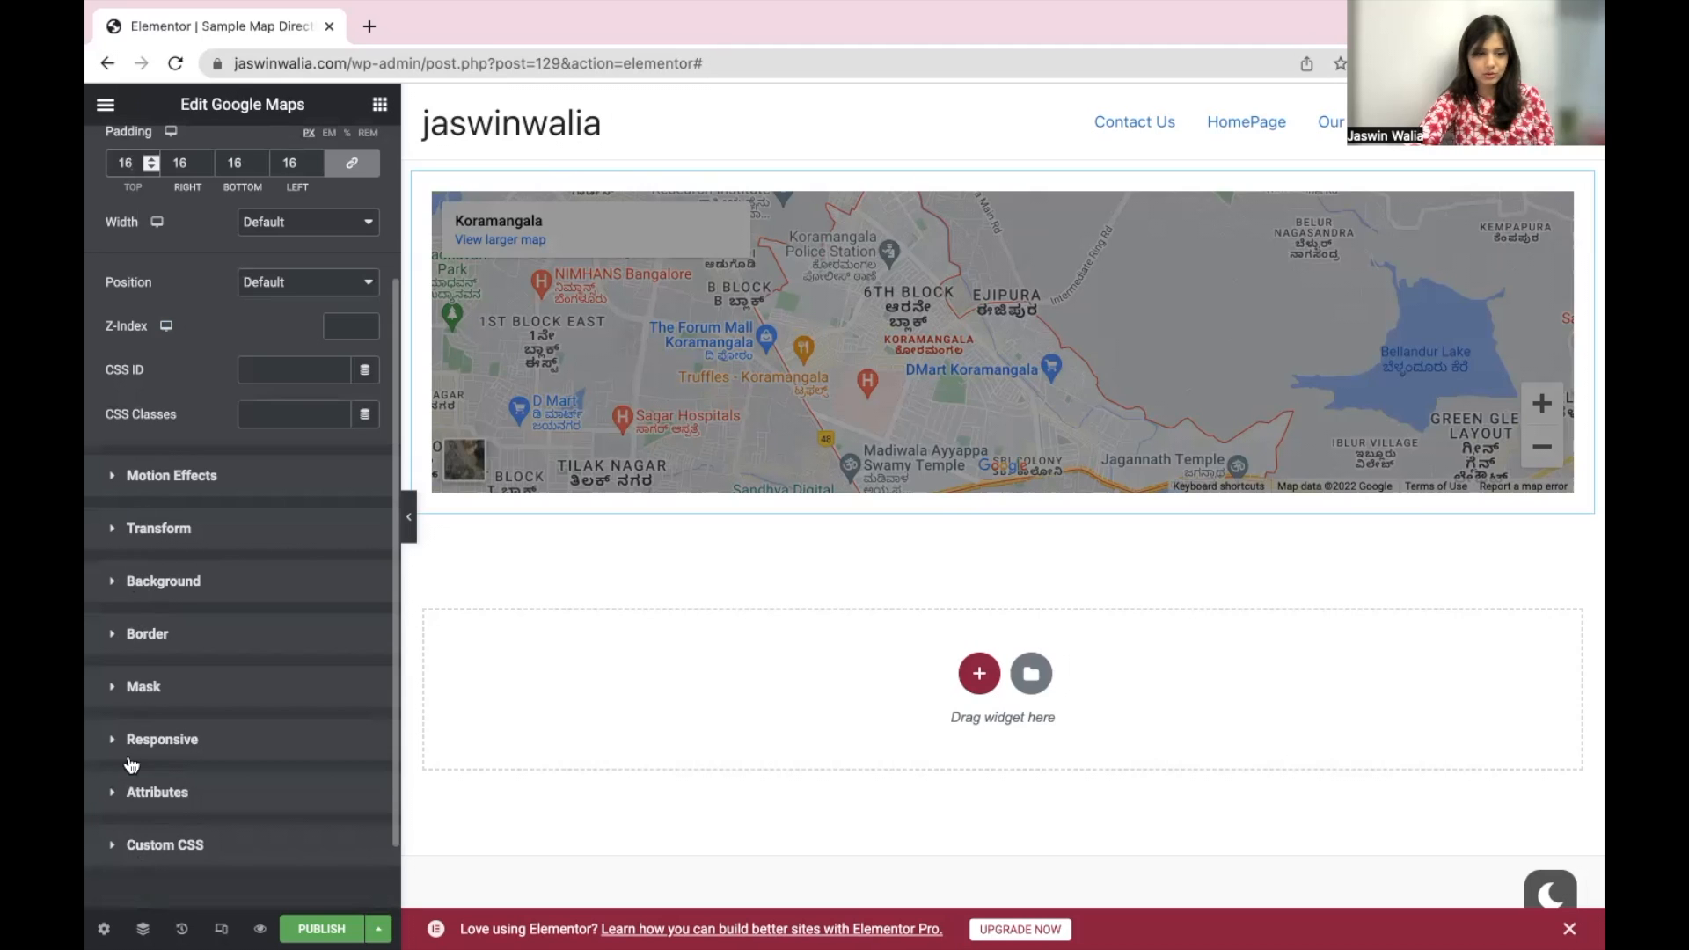
pyautogui.click(171, 475)
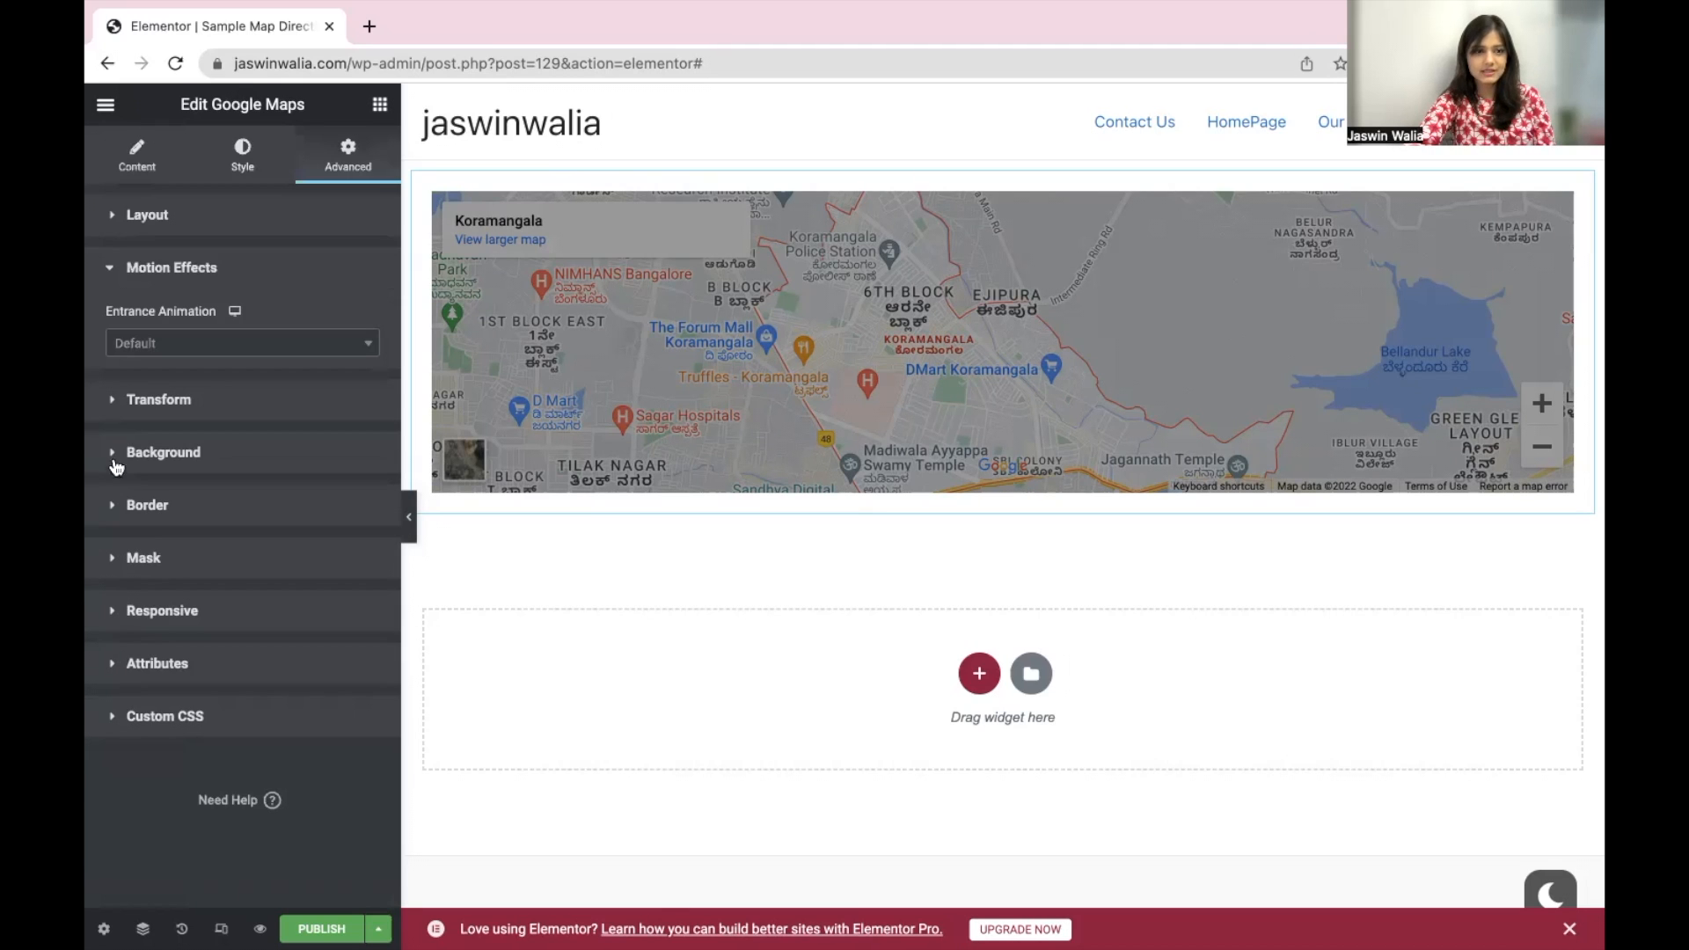
pyautogui.click(159, 399)
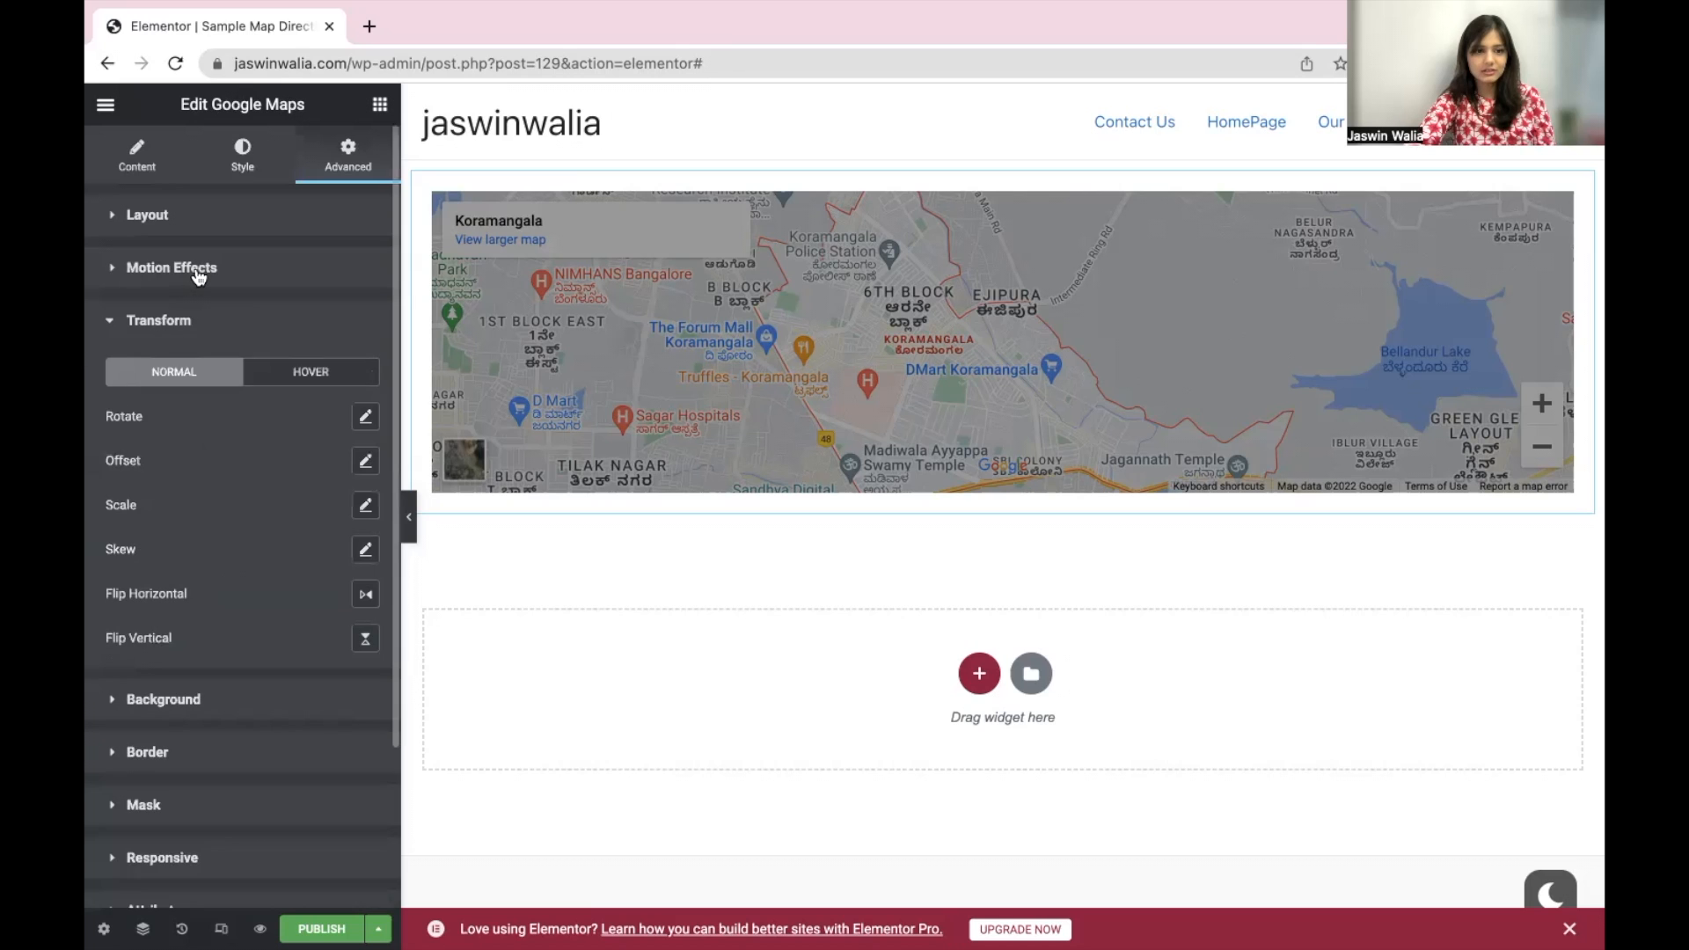
pyautogui.click(171, 268)
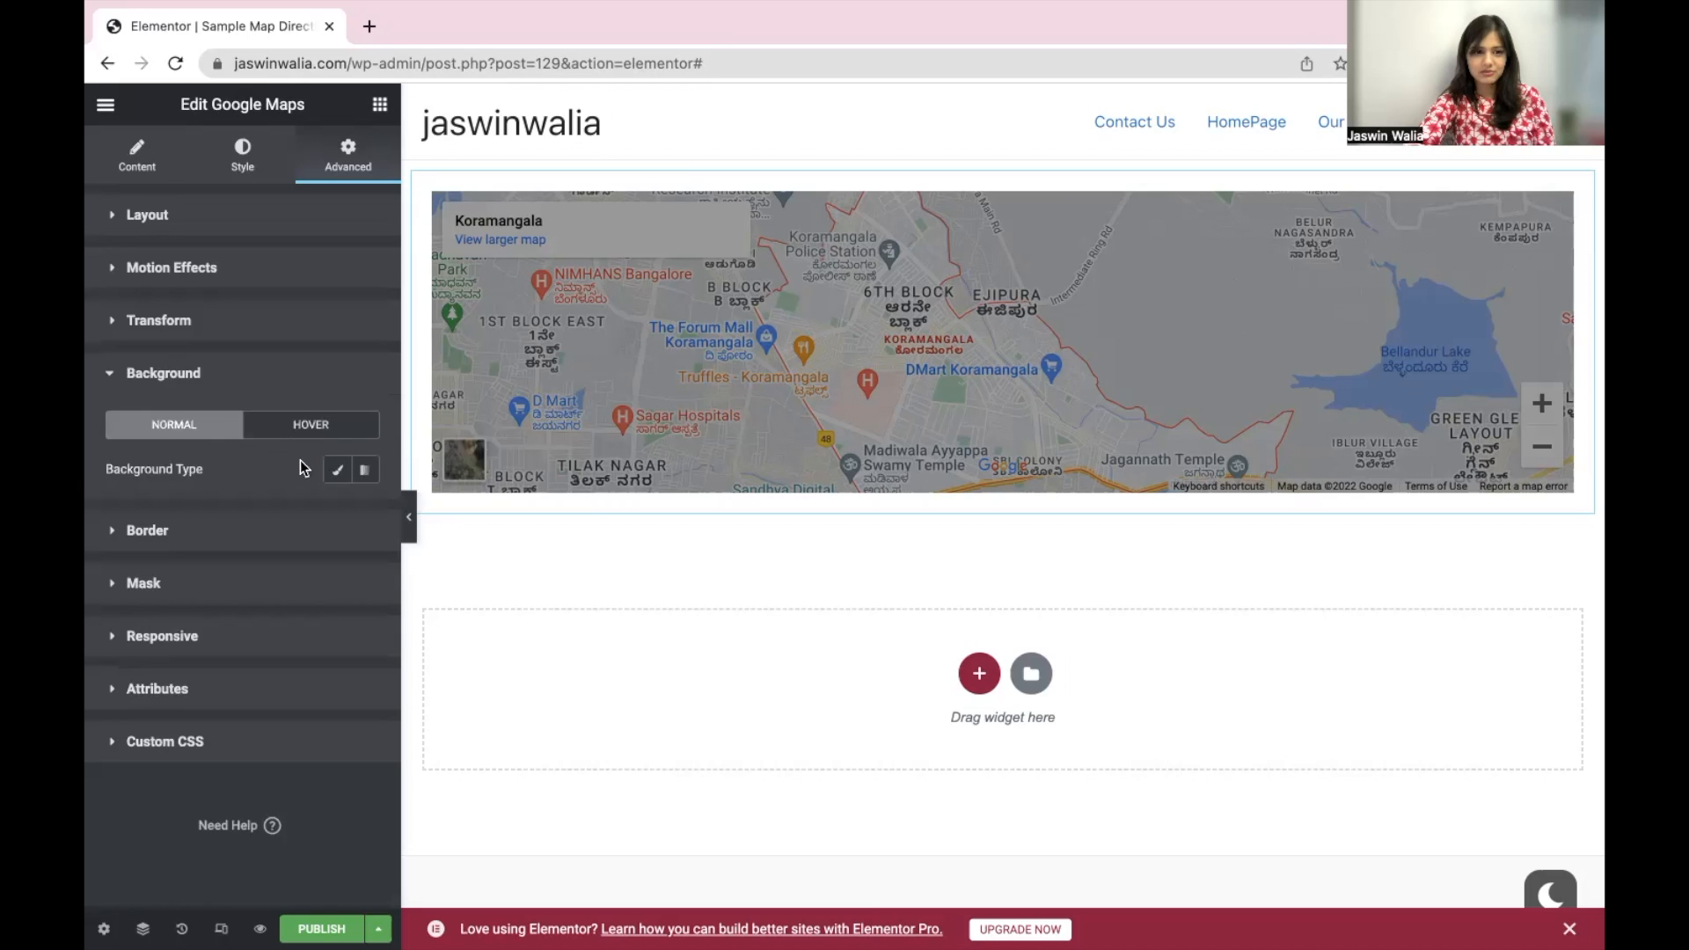
pyautogui.moveTo(245, 341)
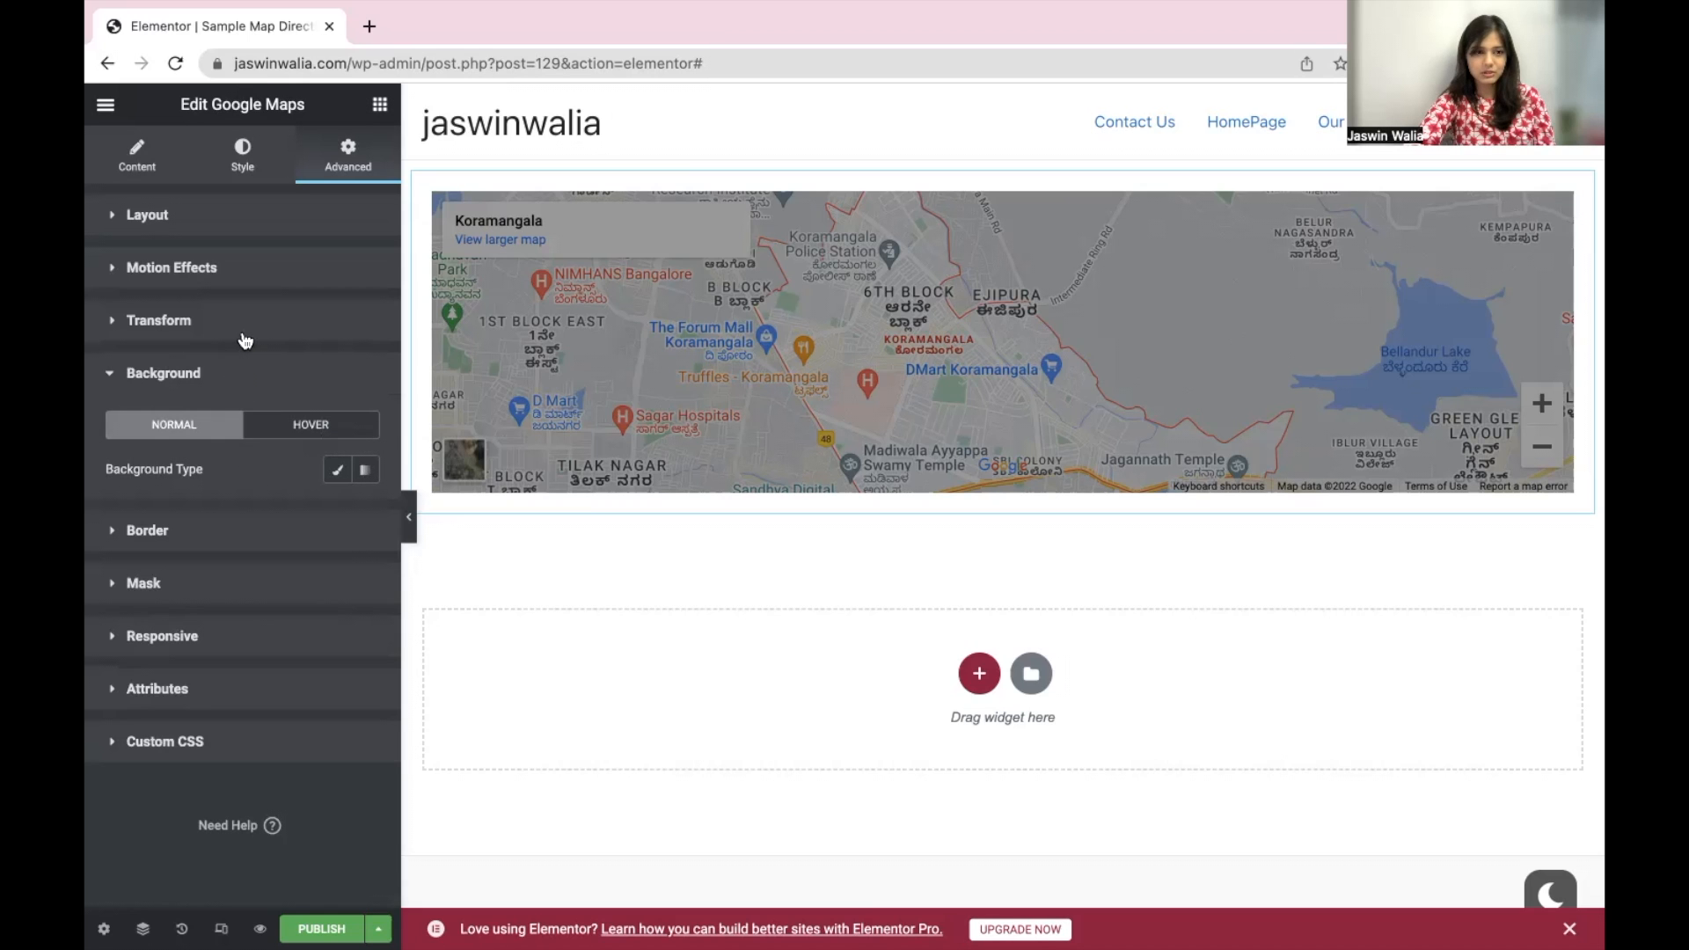
pyautogui.click(170, 268)
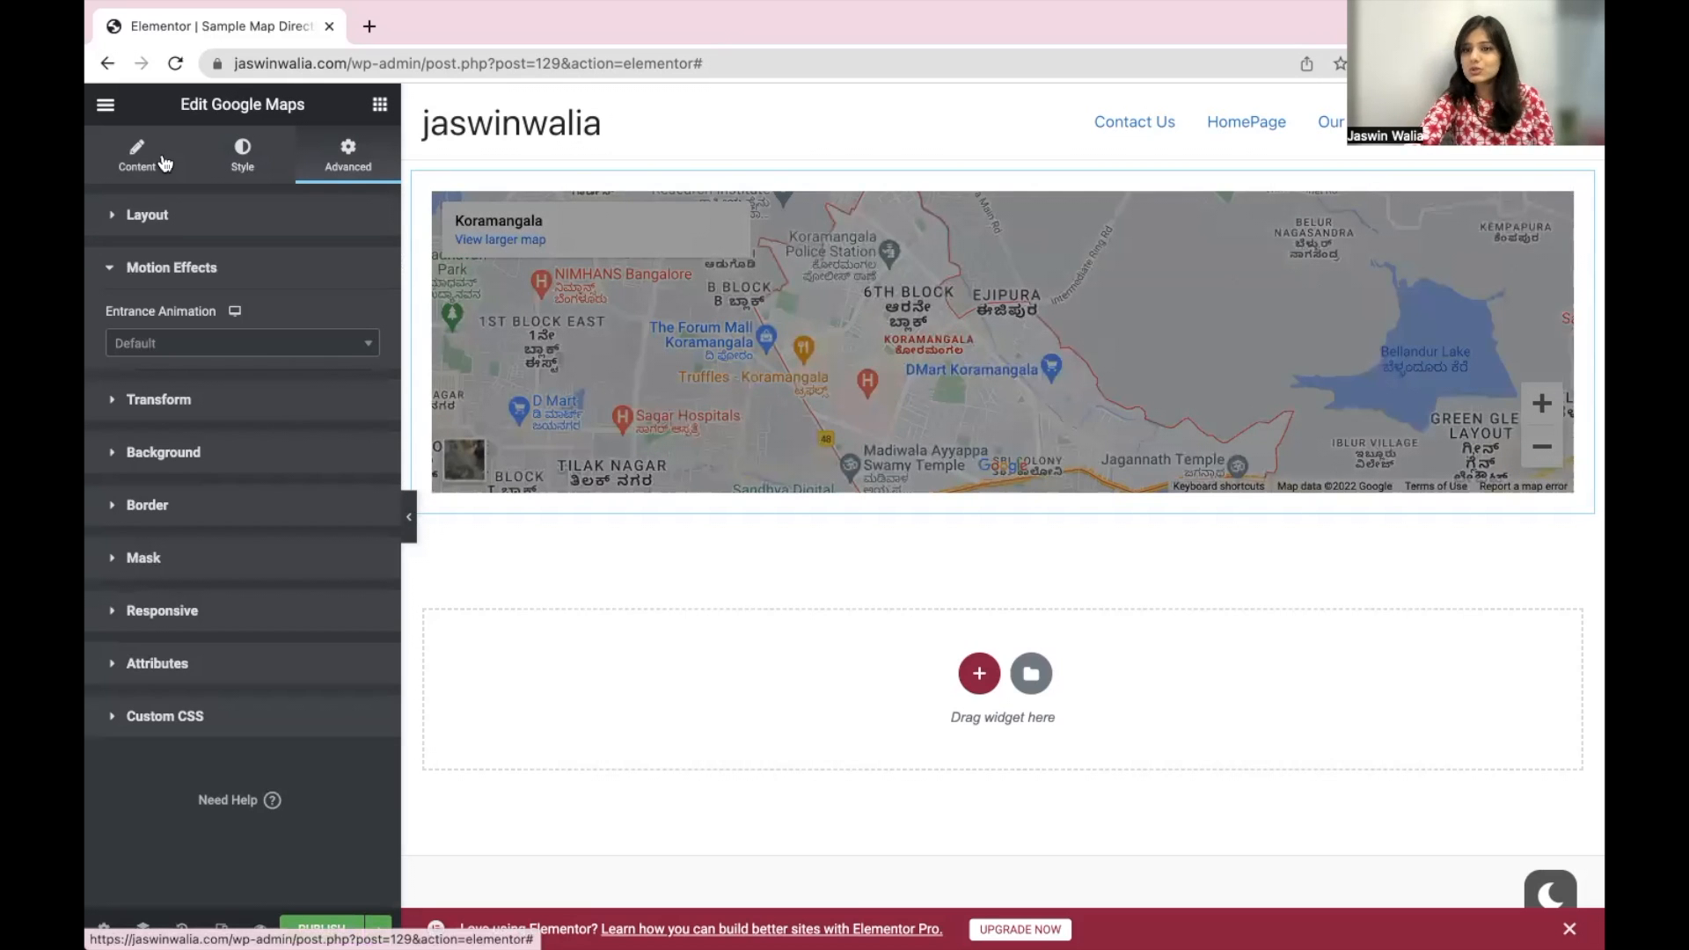
# - Publish the Sample Map Directions page and view its live version
pyautogui.click(136, 154)
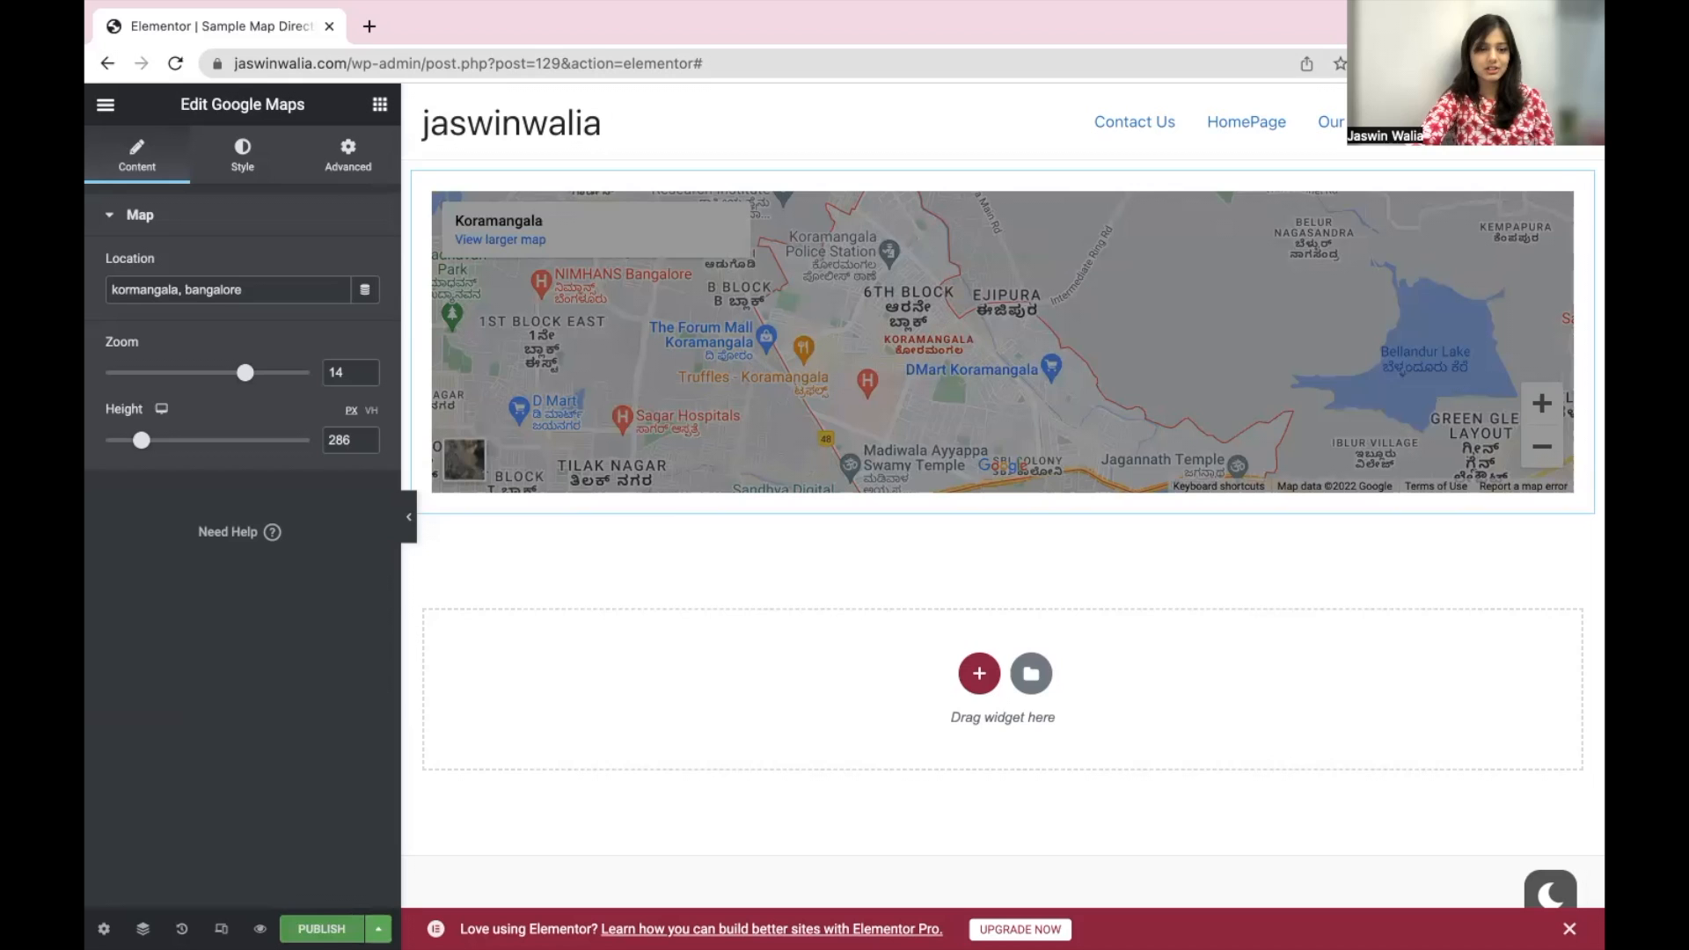
pyautogui.click(320, 927)
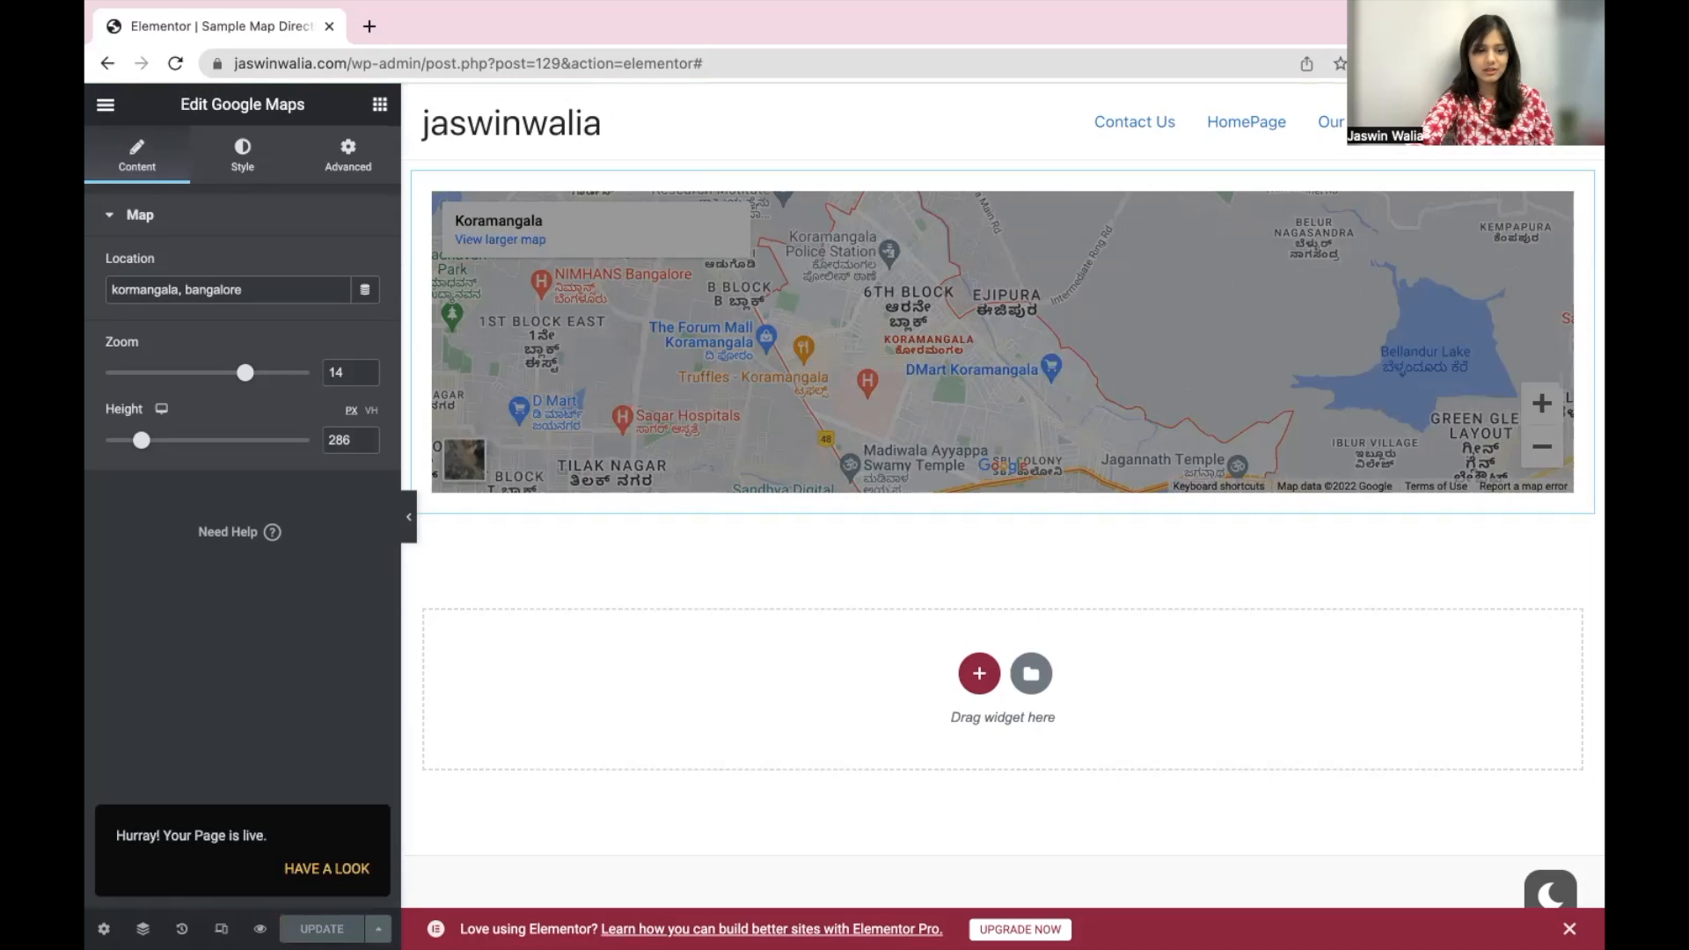
pyautogui.moveTo(319, 874)
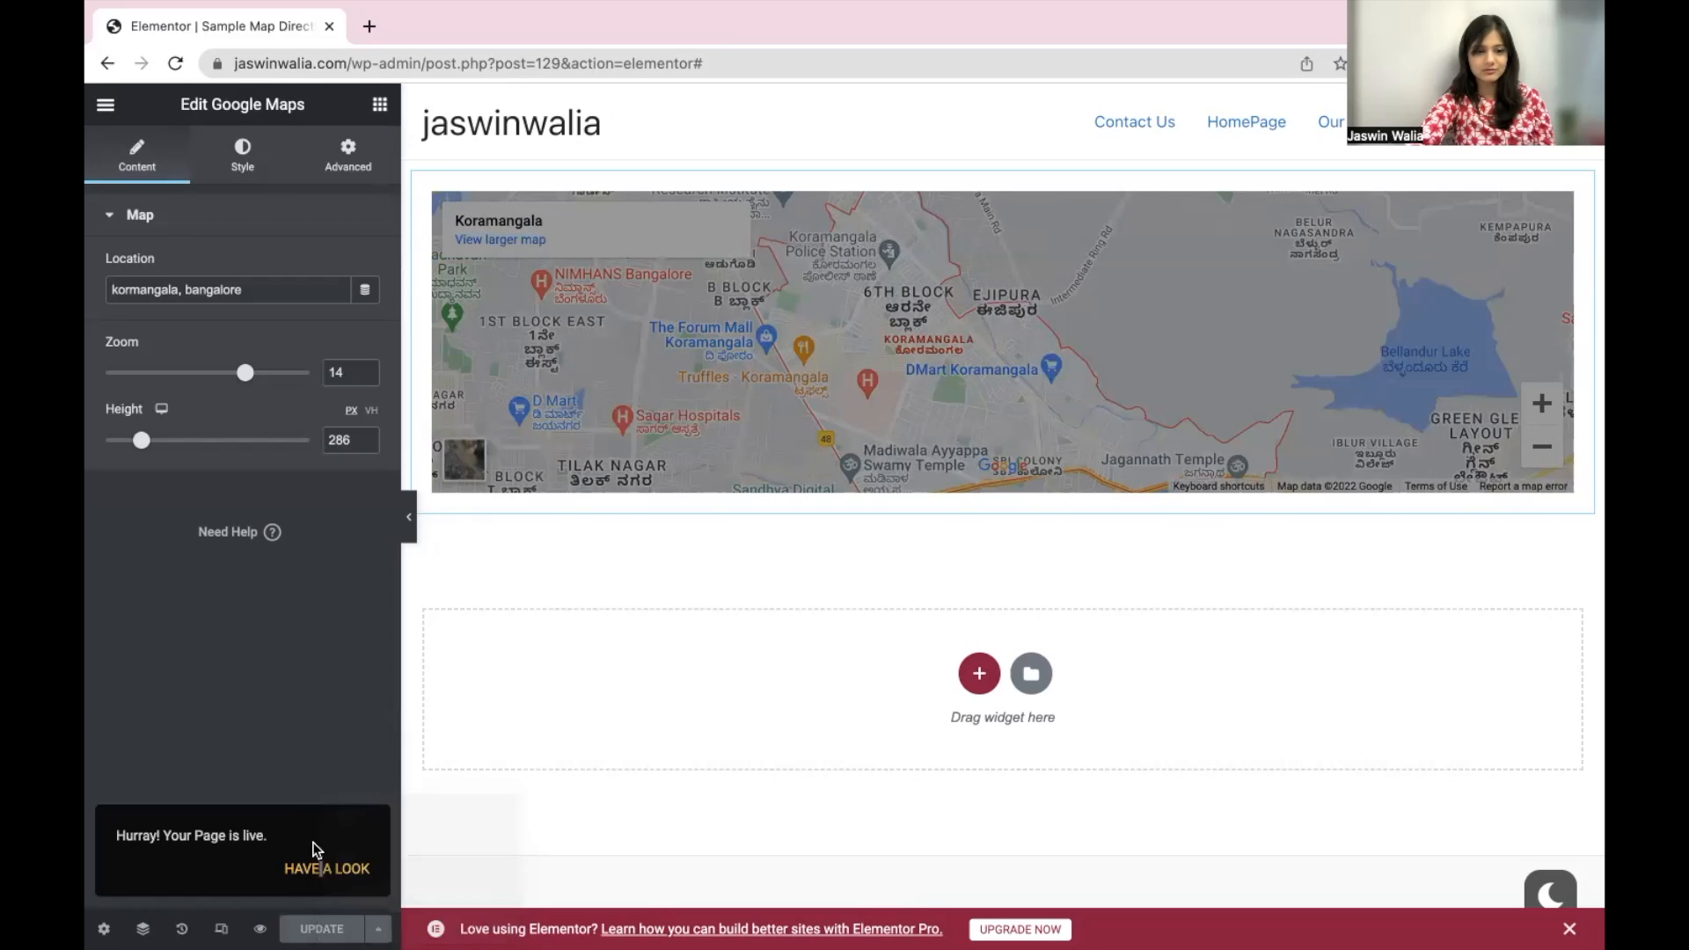
pyautogui.click(328, 867)
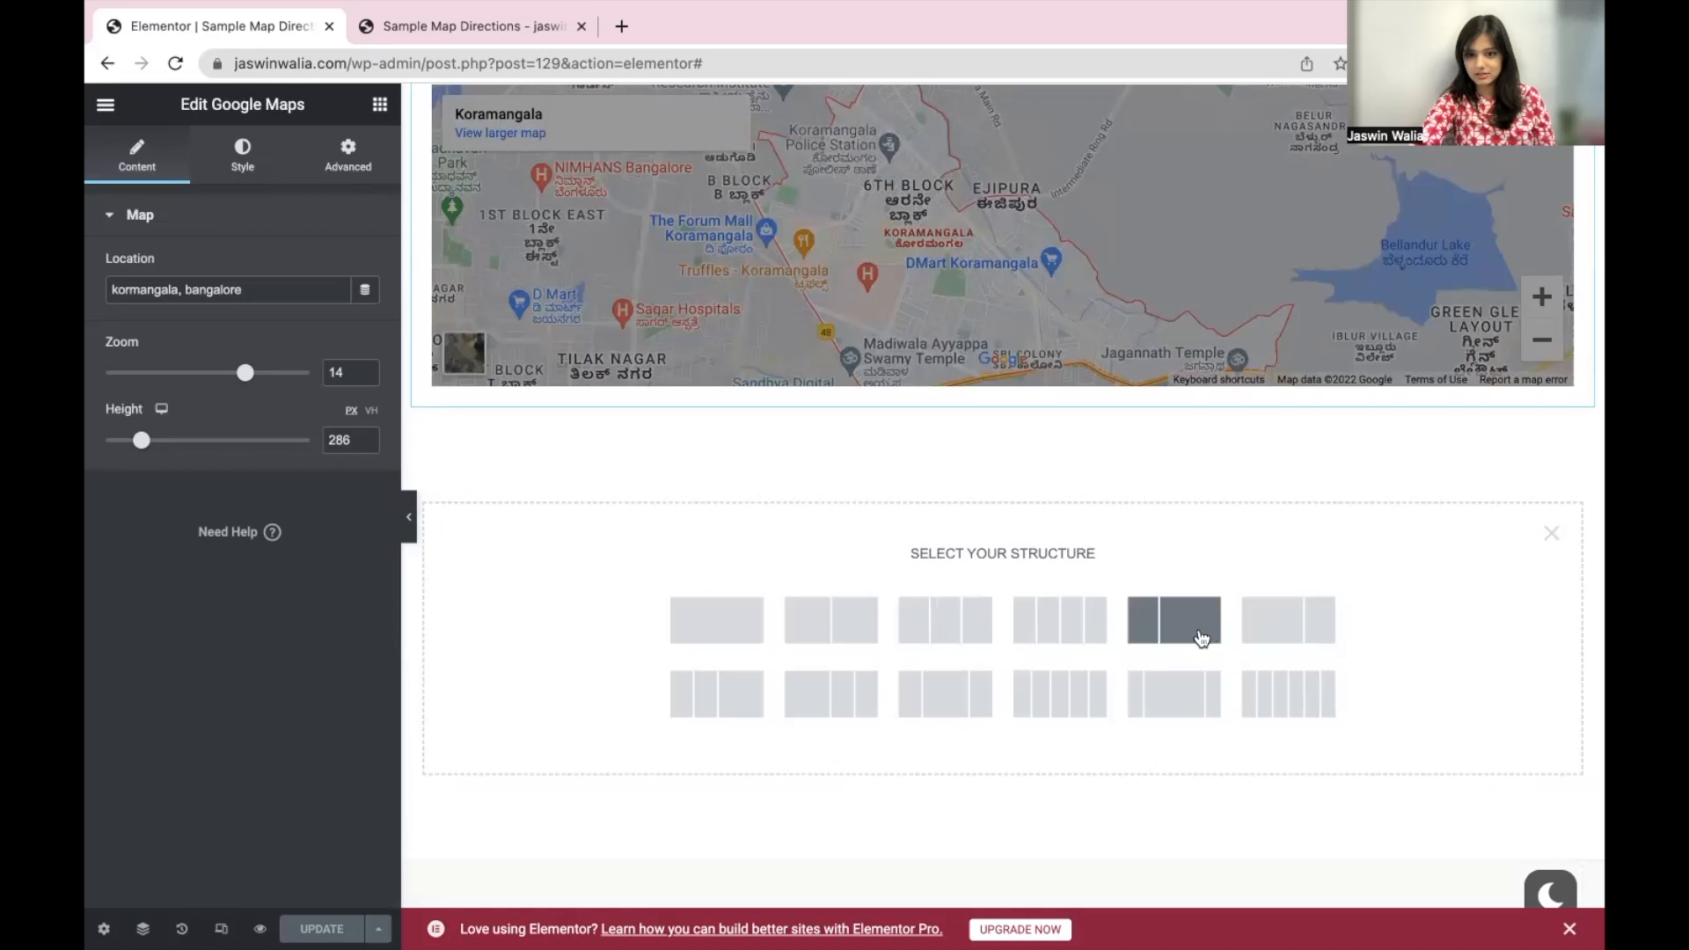
# - Add a 33/66 two-column section below the map and drop a Text Editor widget into the left column
pyautogui.click(1174, 619)
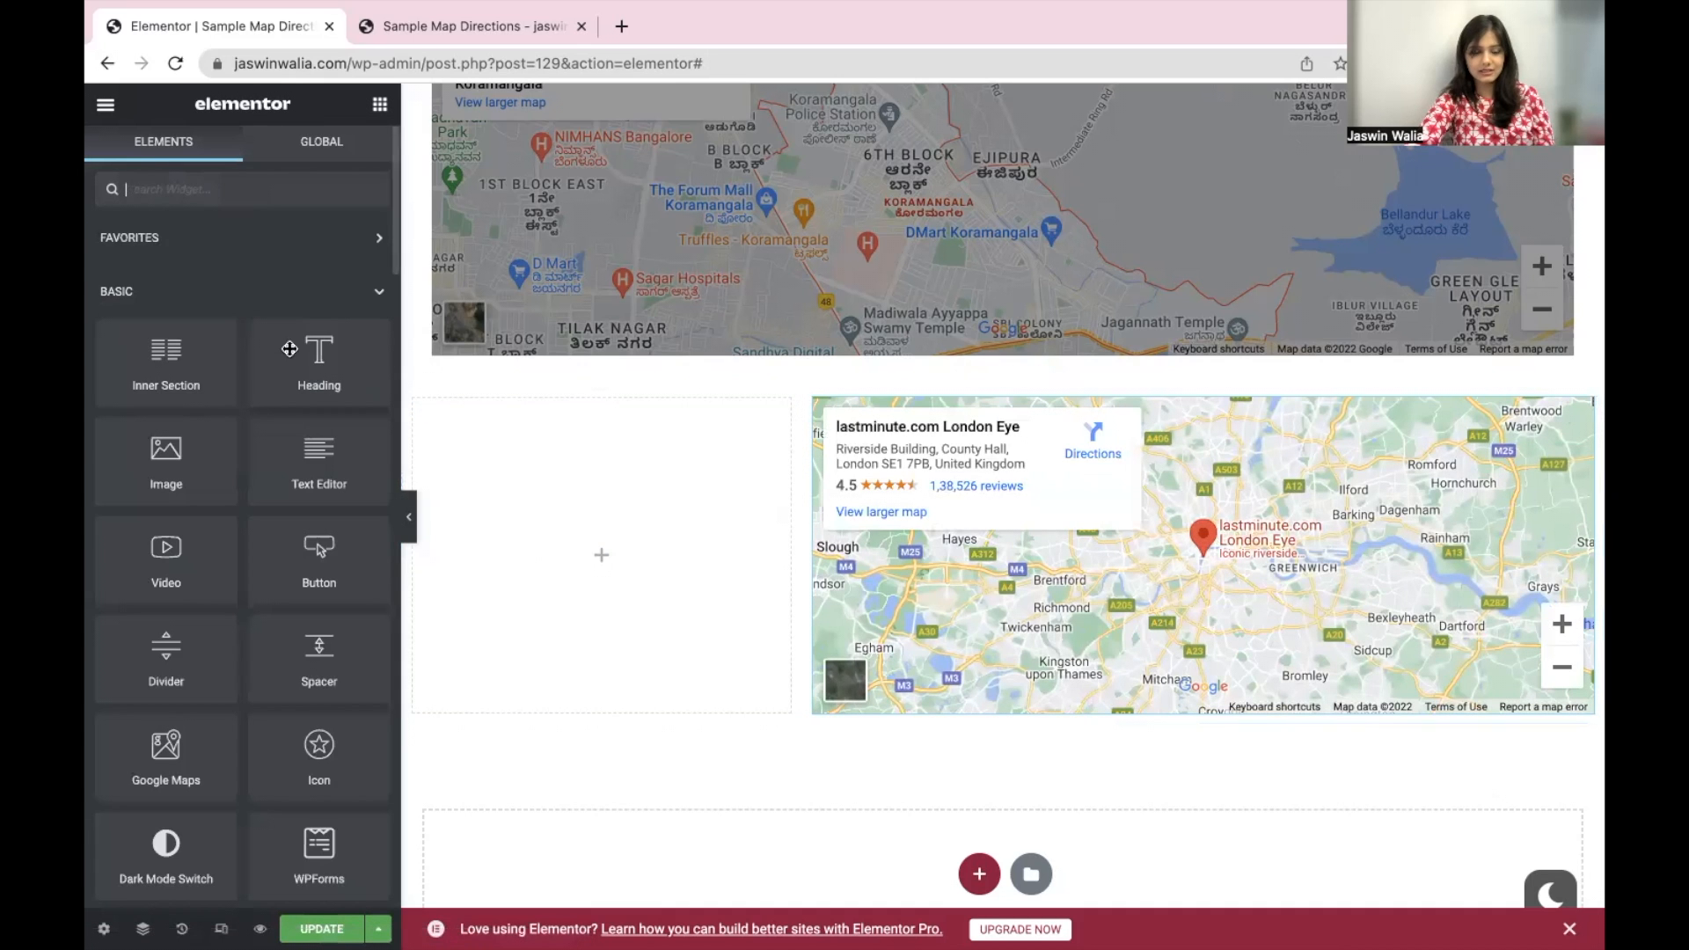
pyautogui.scroll(-3)
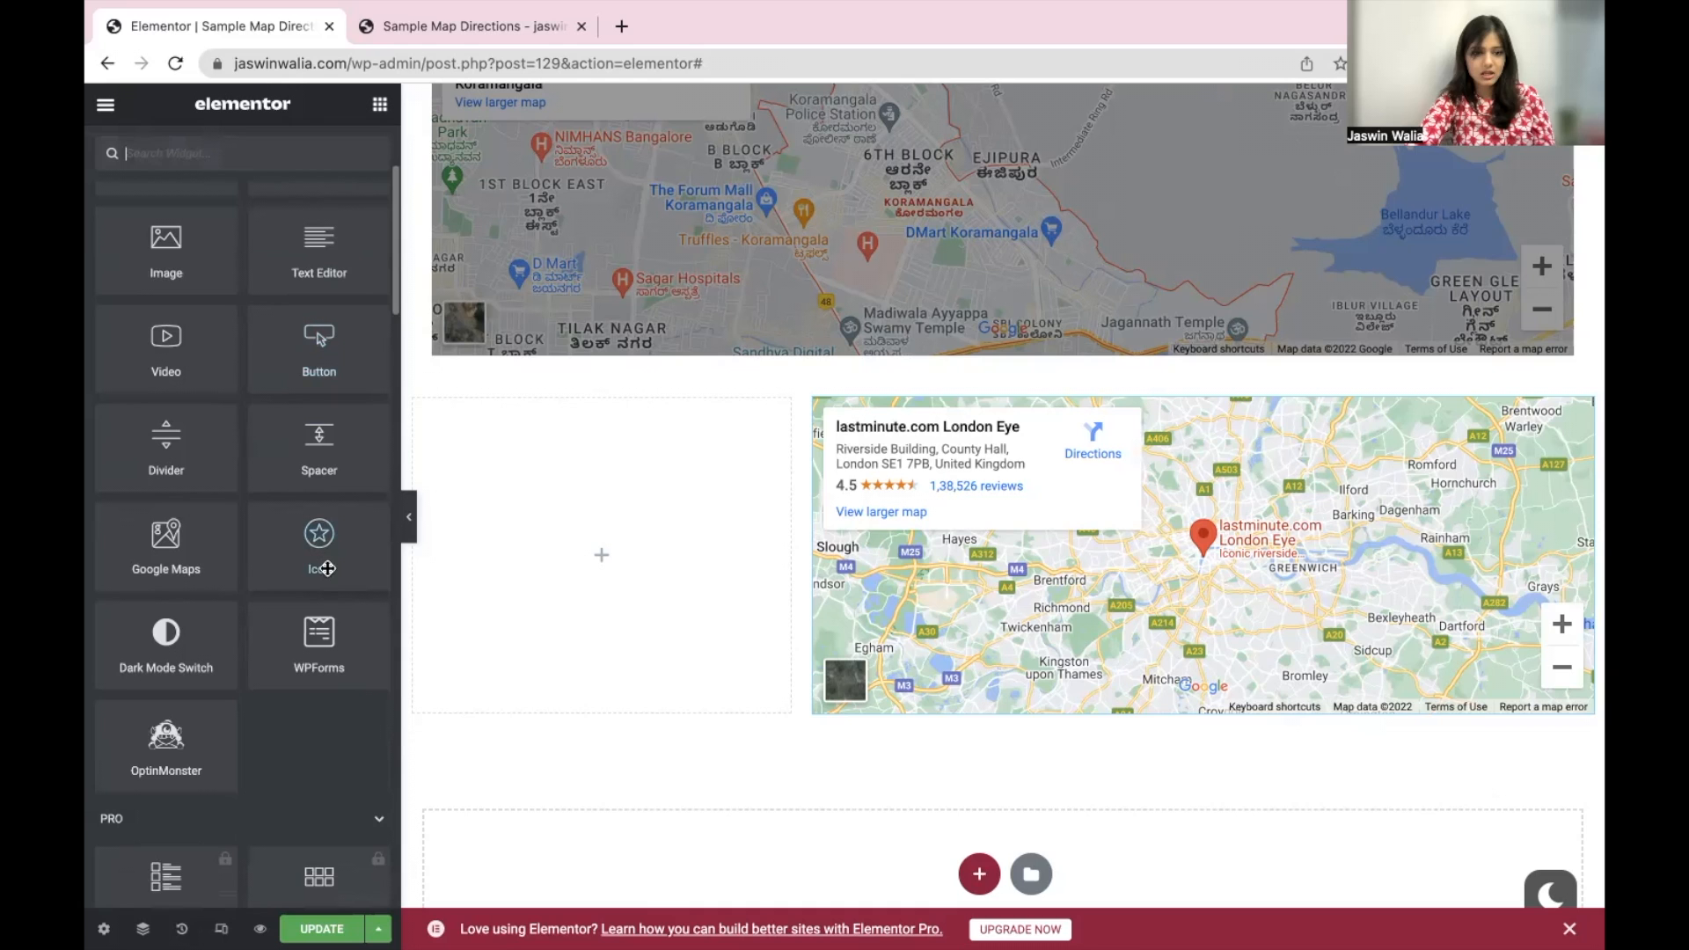
pyautogui.scroll(3)
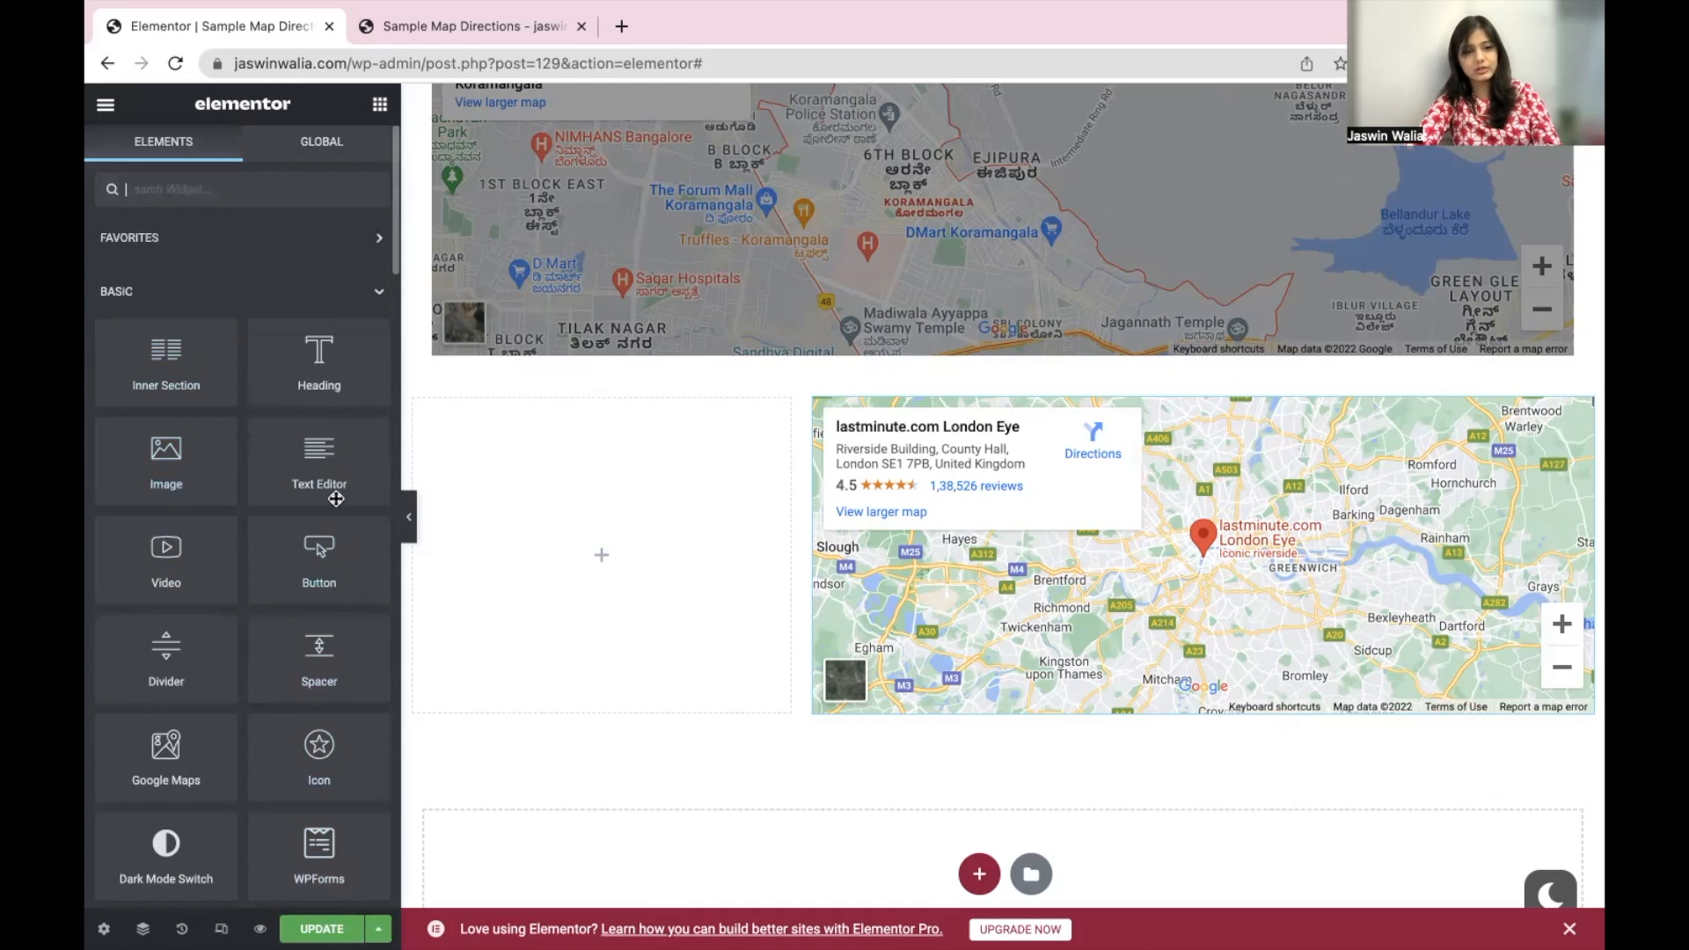
pyautogui.click(602, 554)
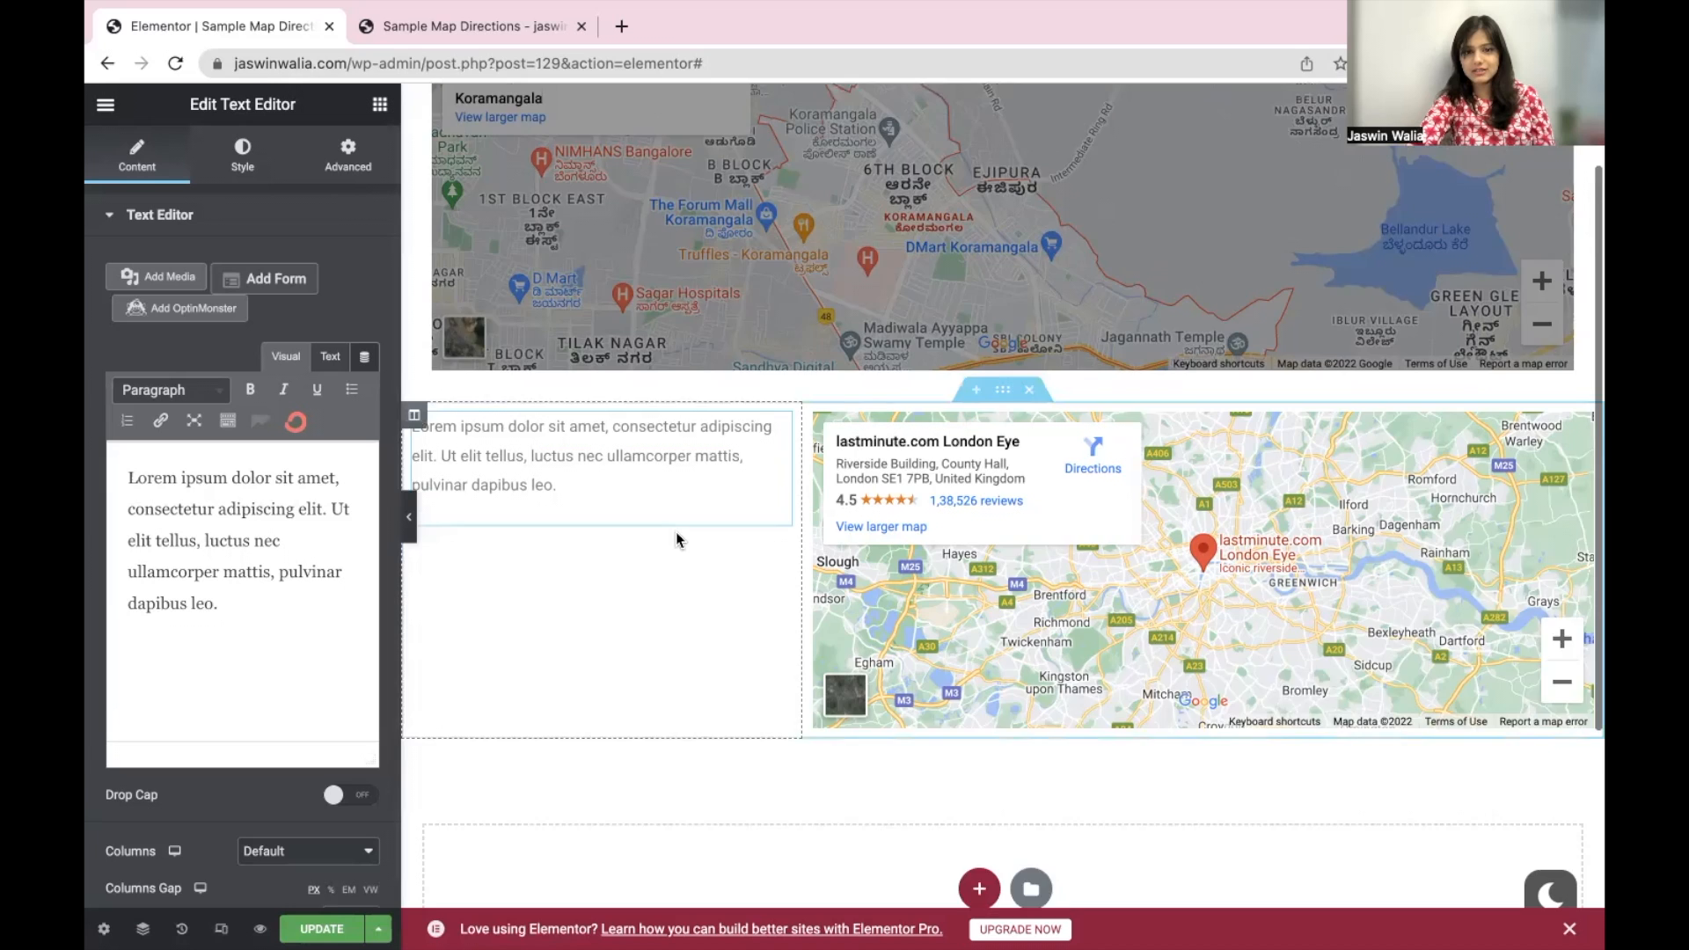
# - Add a one-column section with a Heading widget reading 'Find us here!'
pyautogui.scroll(3)
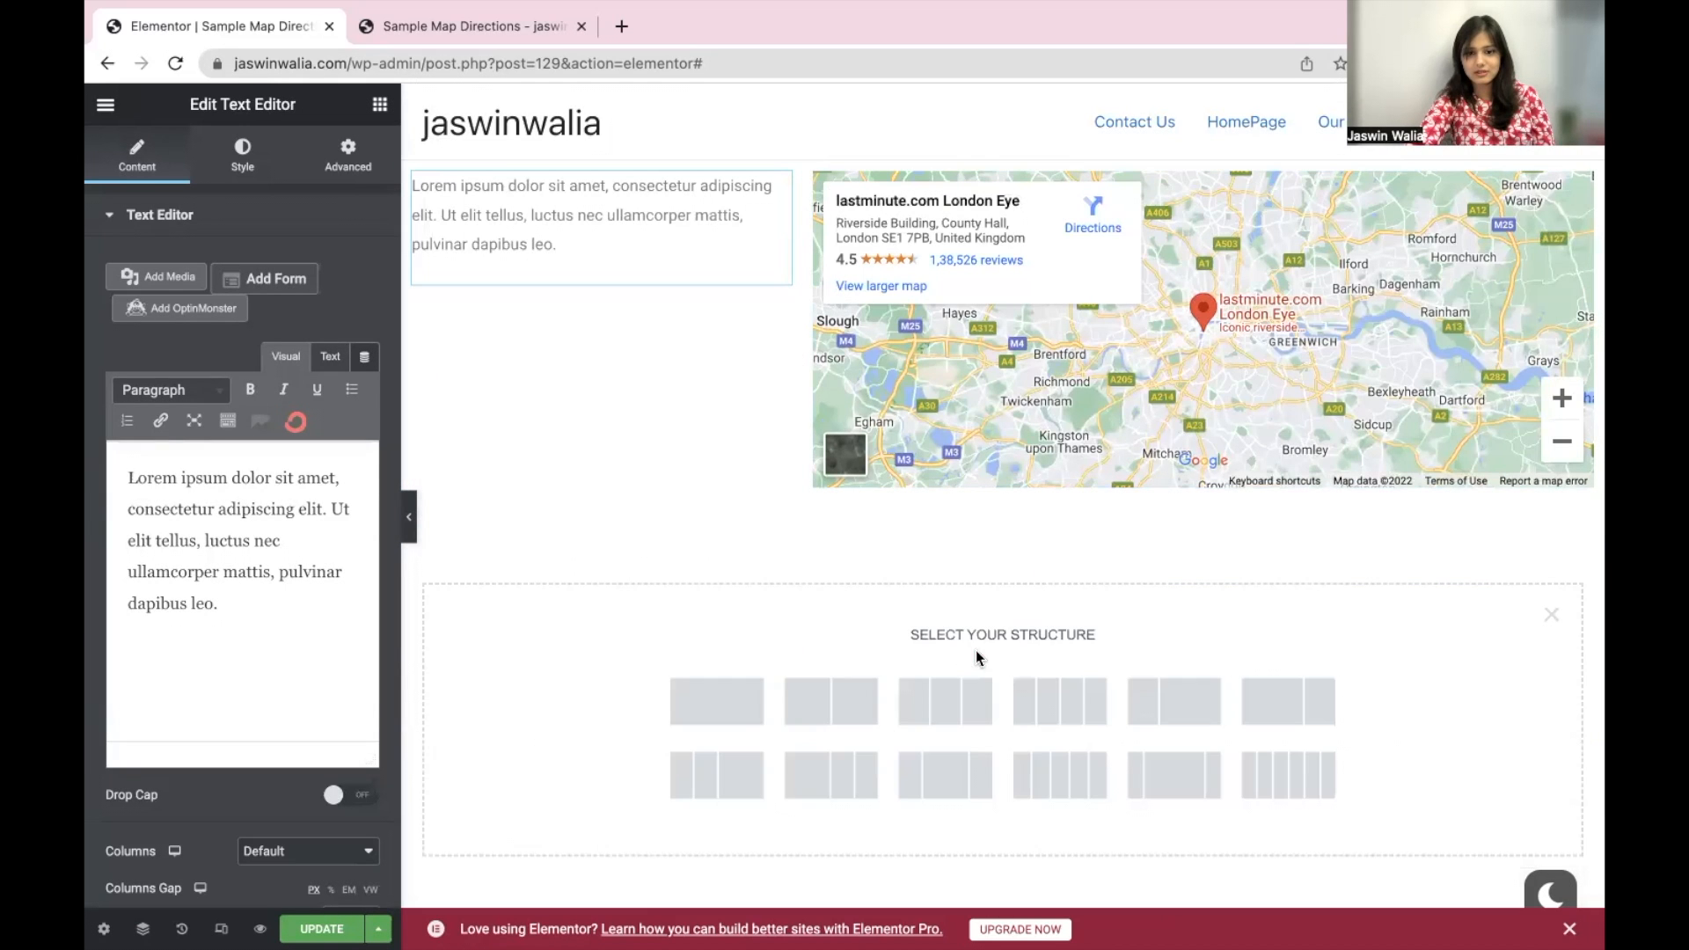
pyautogui.click(1001, 525)
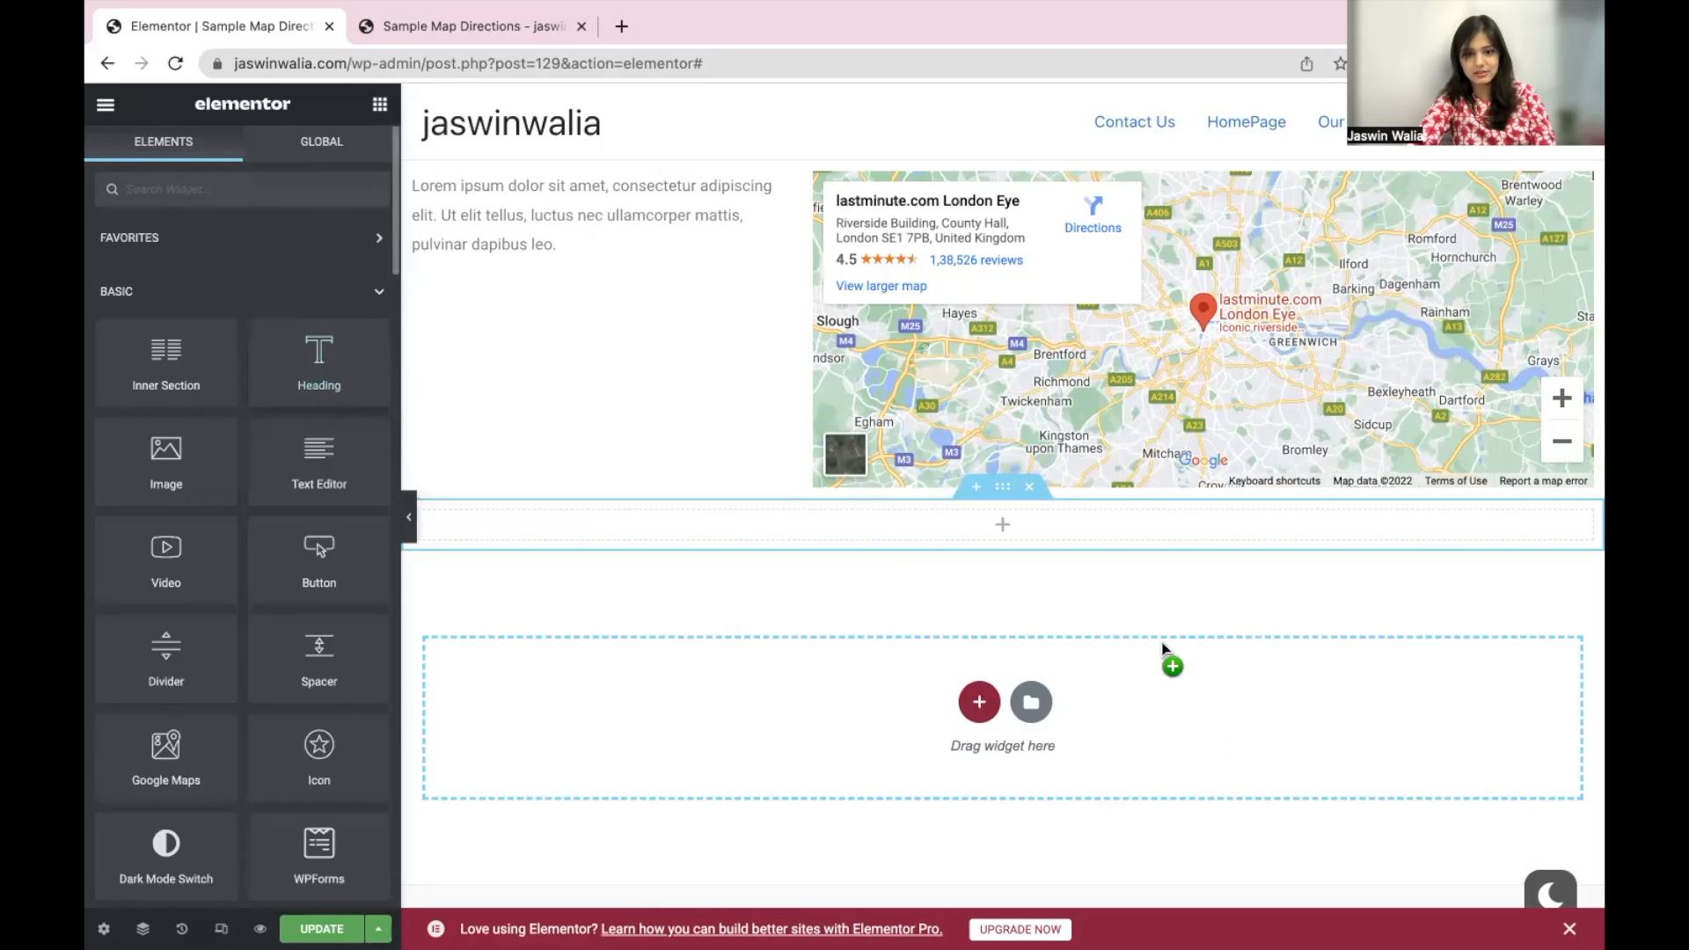
pyautogui.click(505, 529)
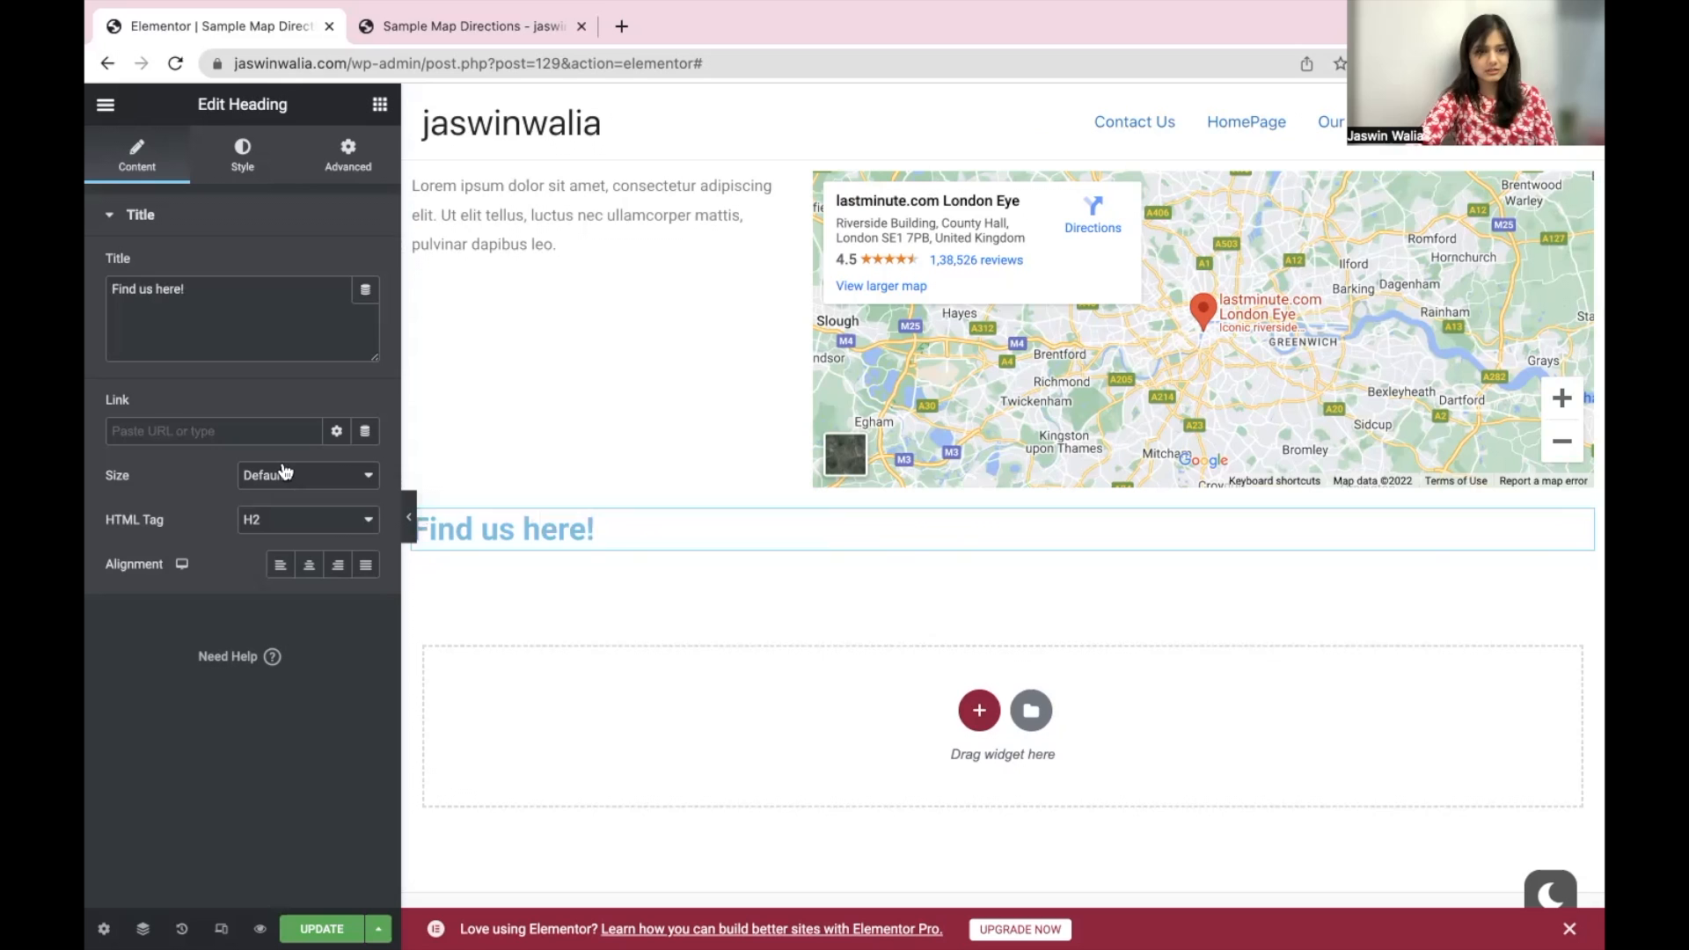
# - Style the heading XXL, centered and black, and move its section above the columns
pyautogui.click(306, 475)
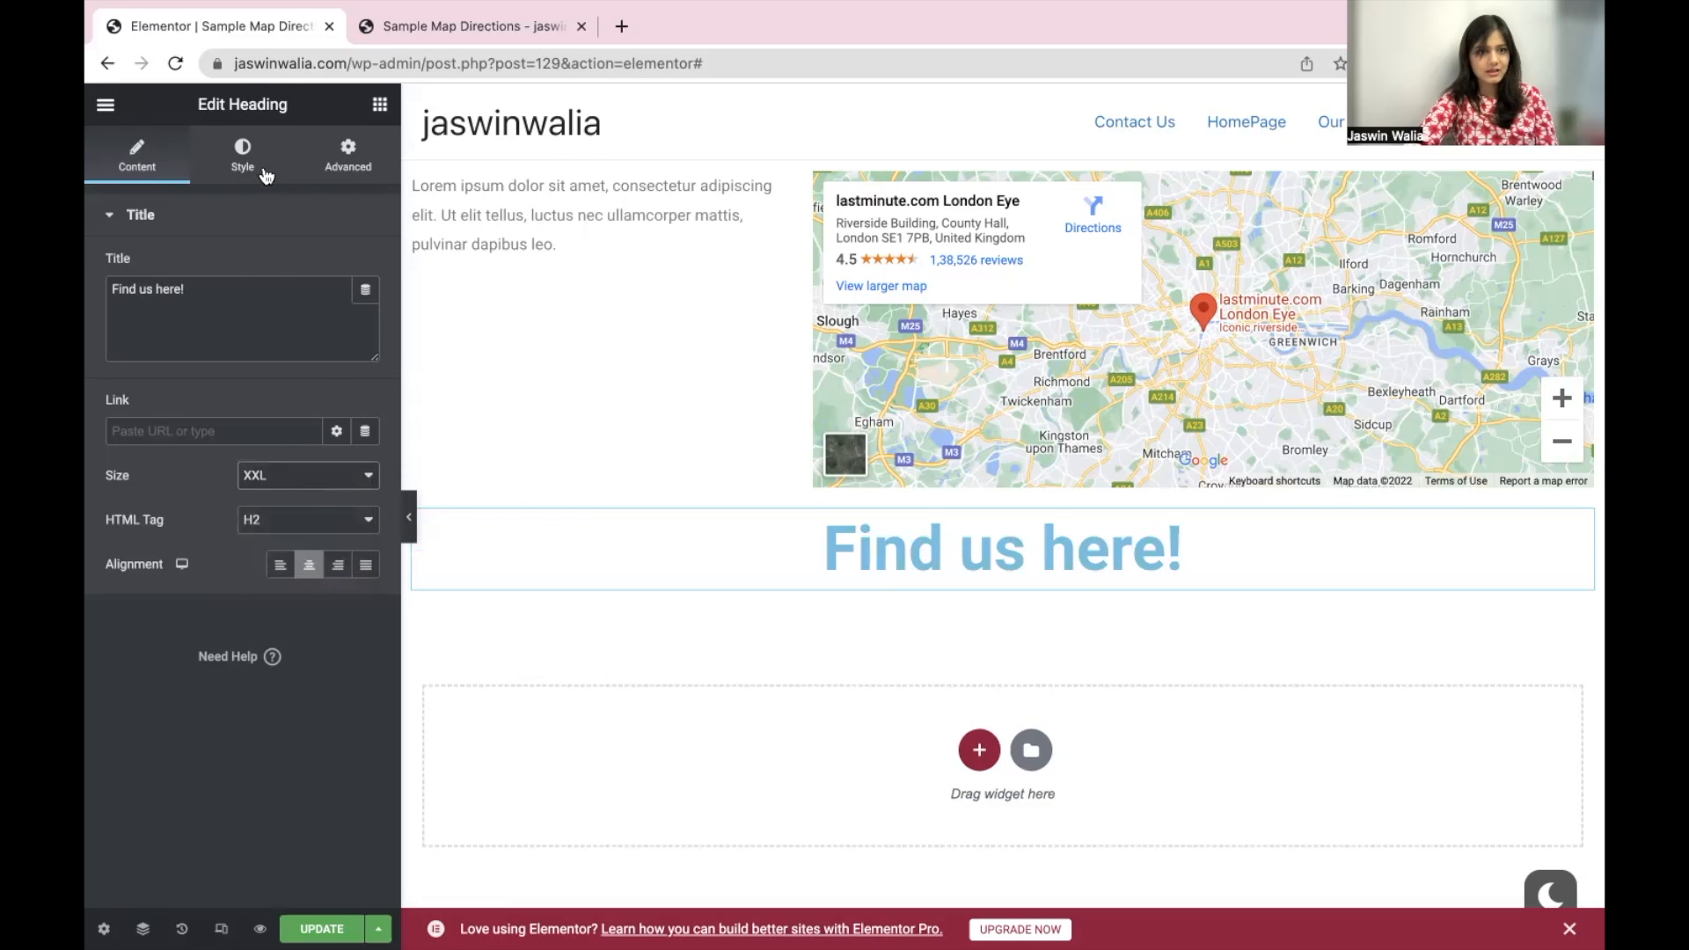
pyautogui.click(241, 151)
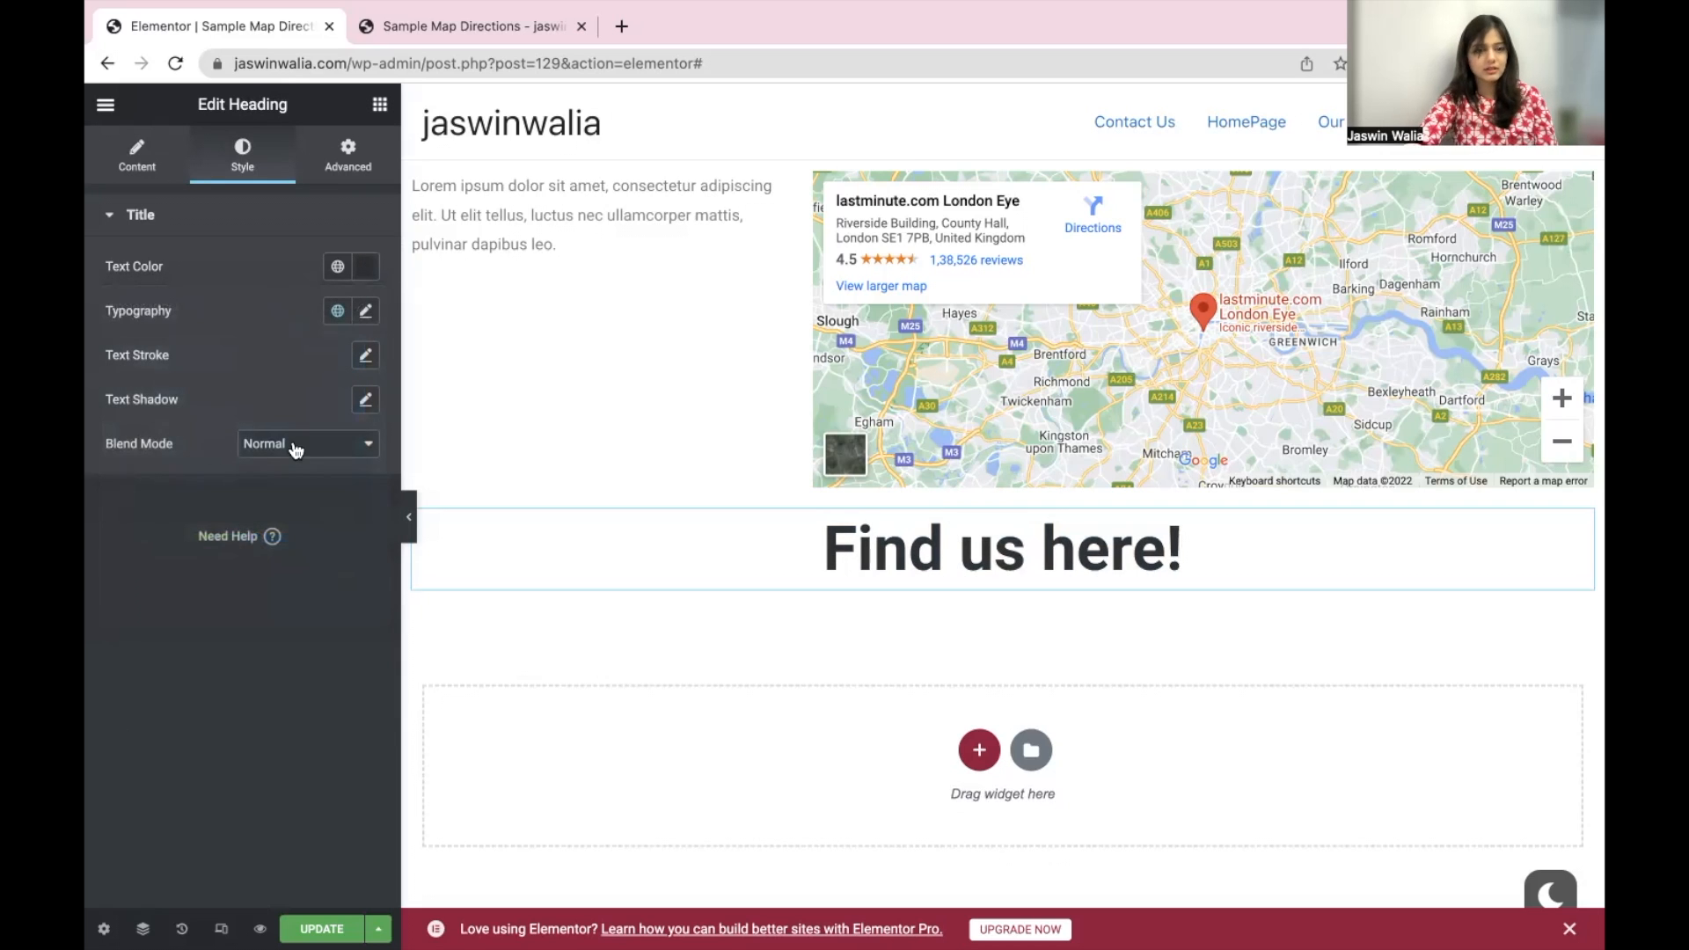
pyautogui.click(346, 155)
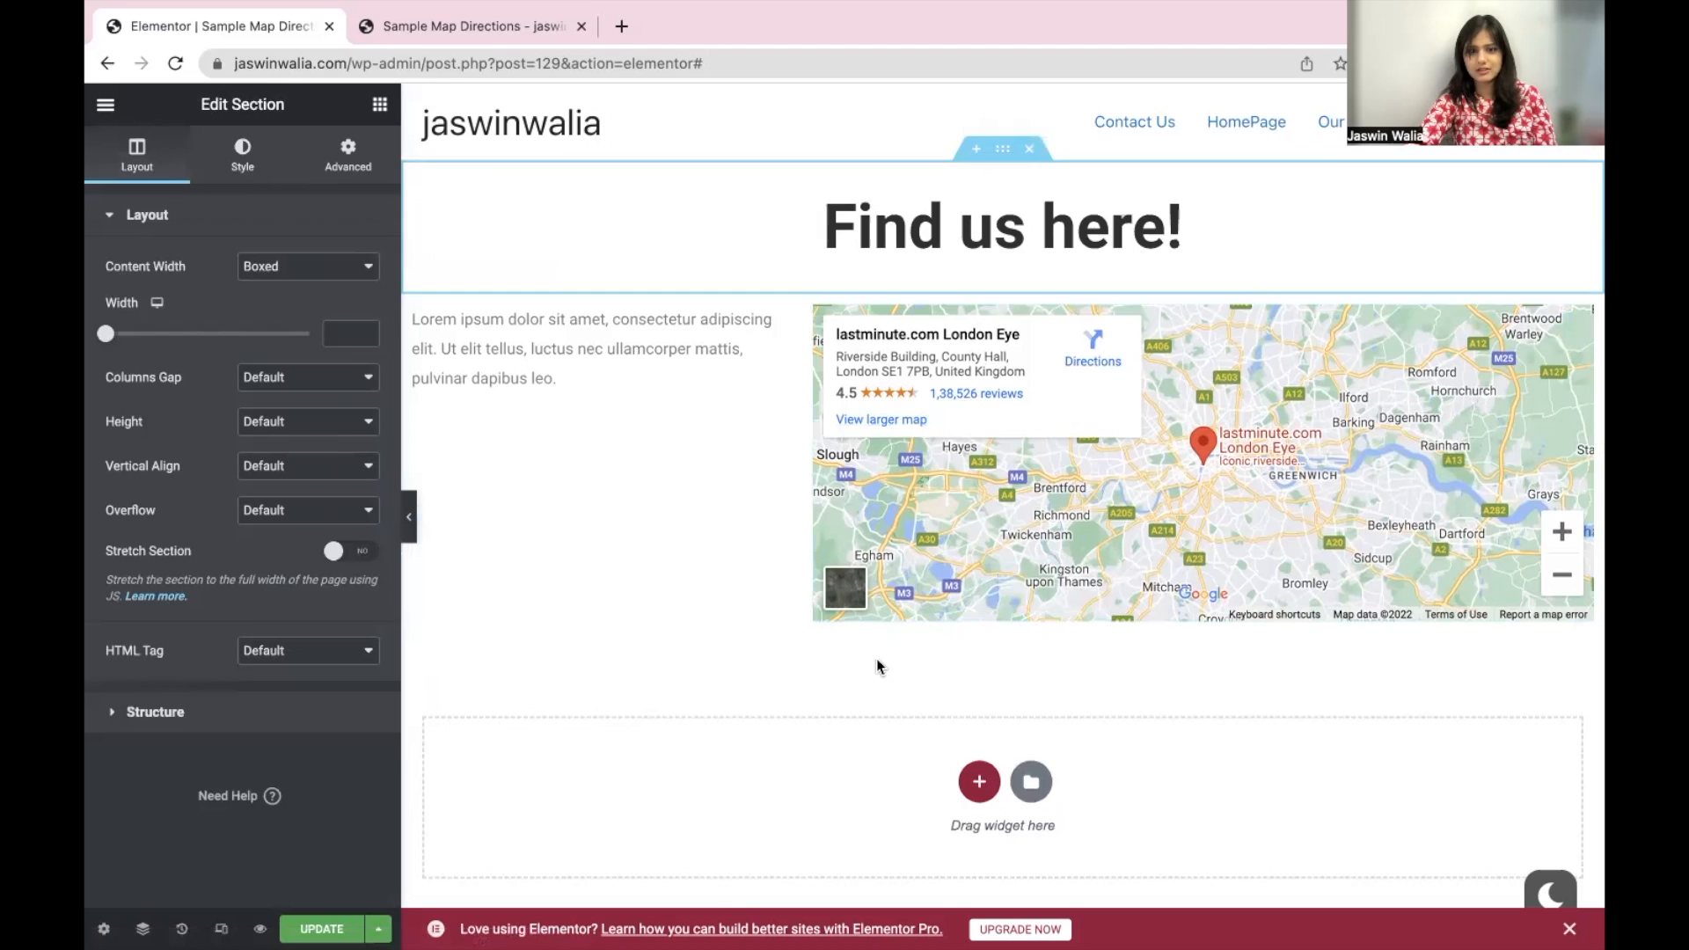
# - Clear the map widget's margin, set its Location to kormangala, and update the page
pyautogui.click(346, 151)
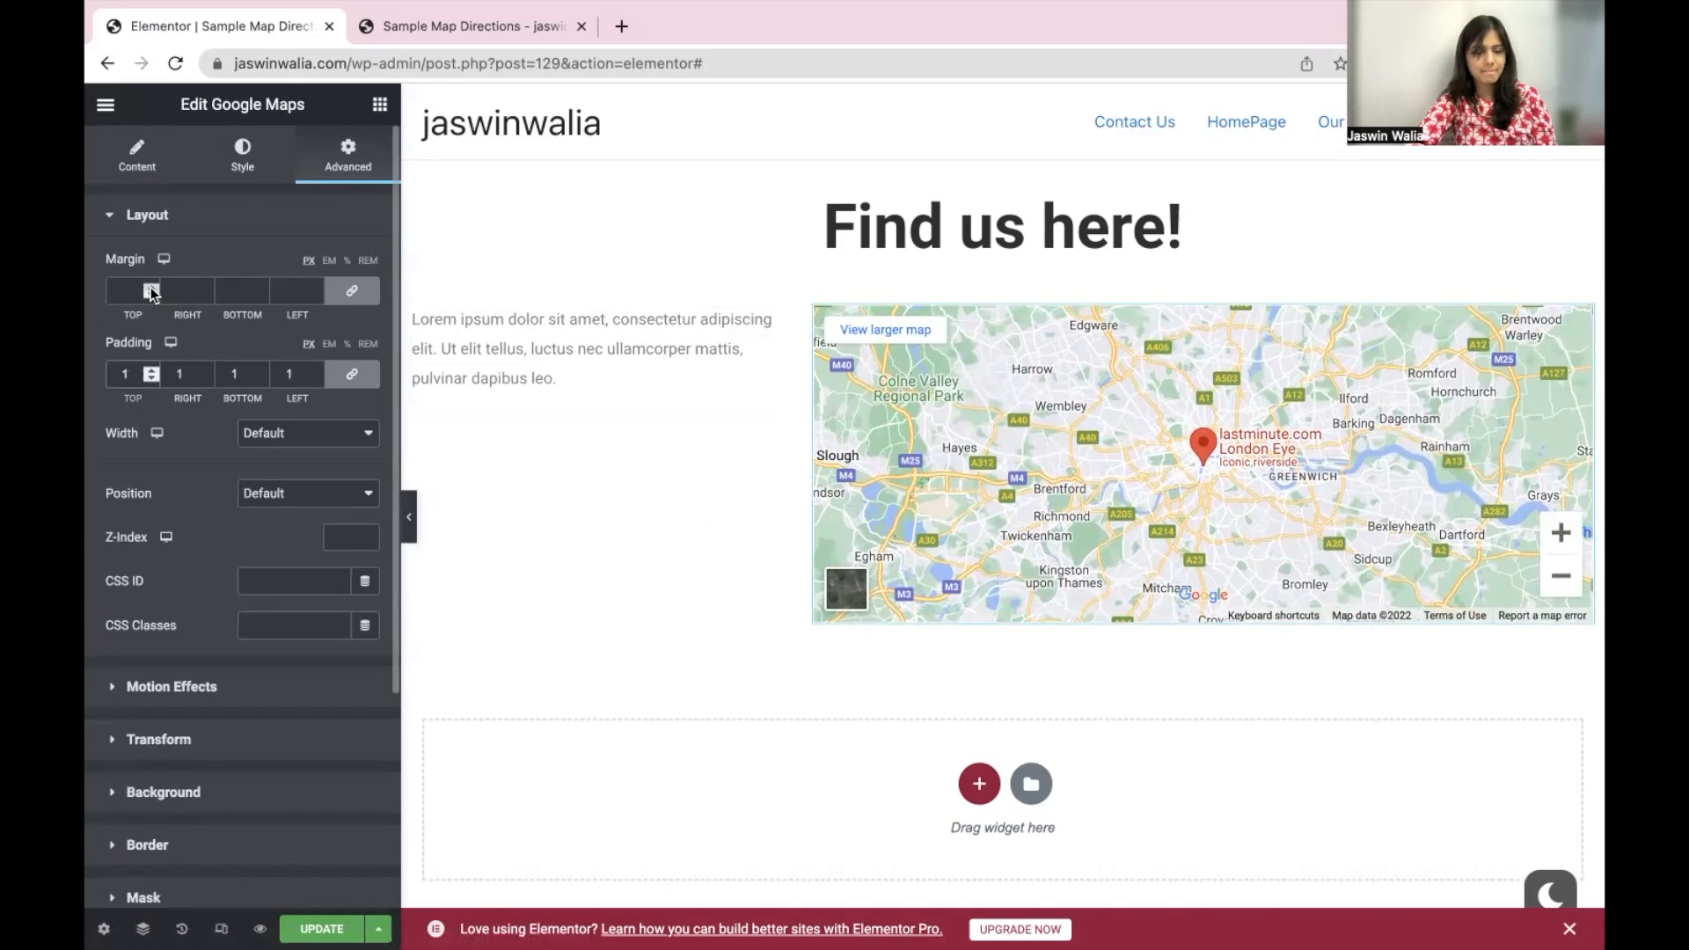
pyautogui.click(136, 152)
pyautogui.write('kormangala')
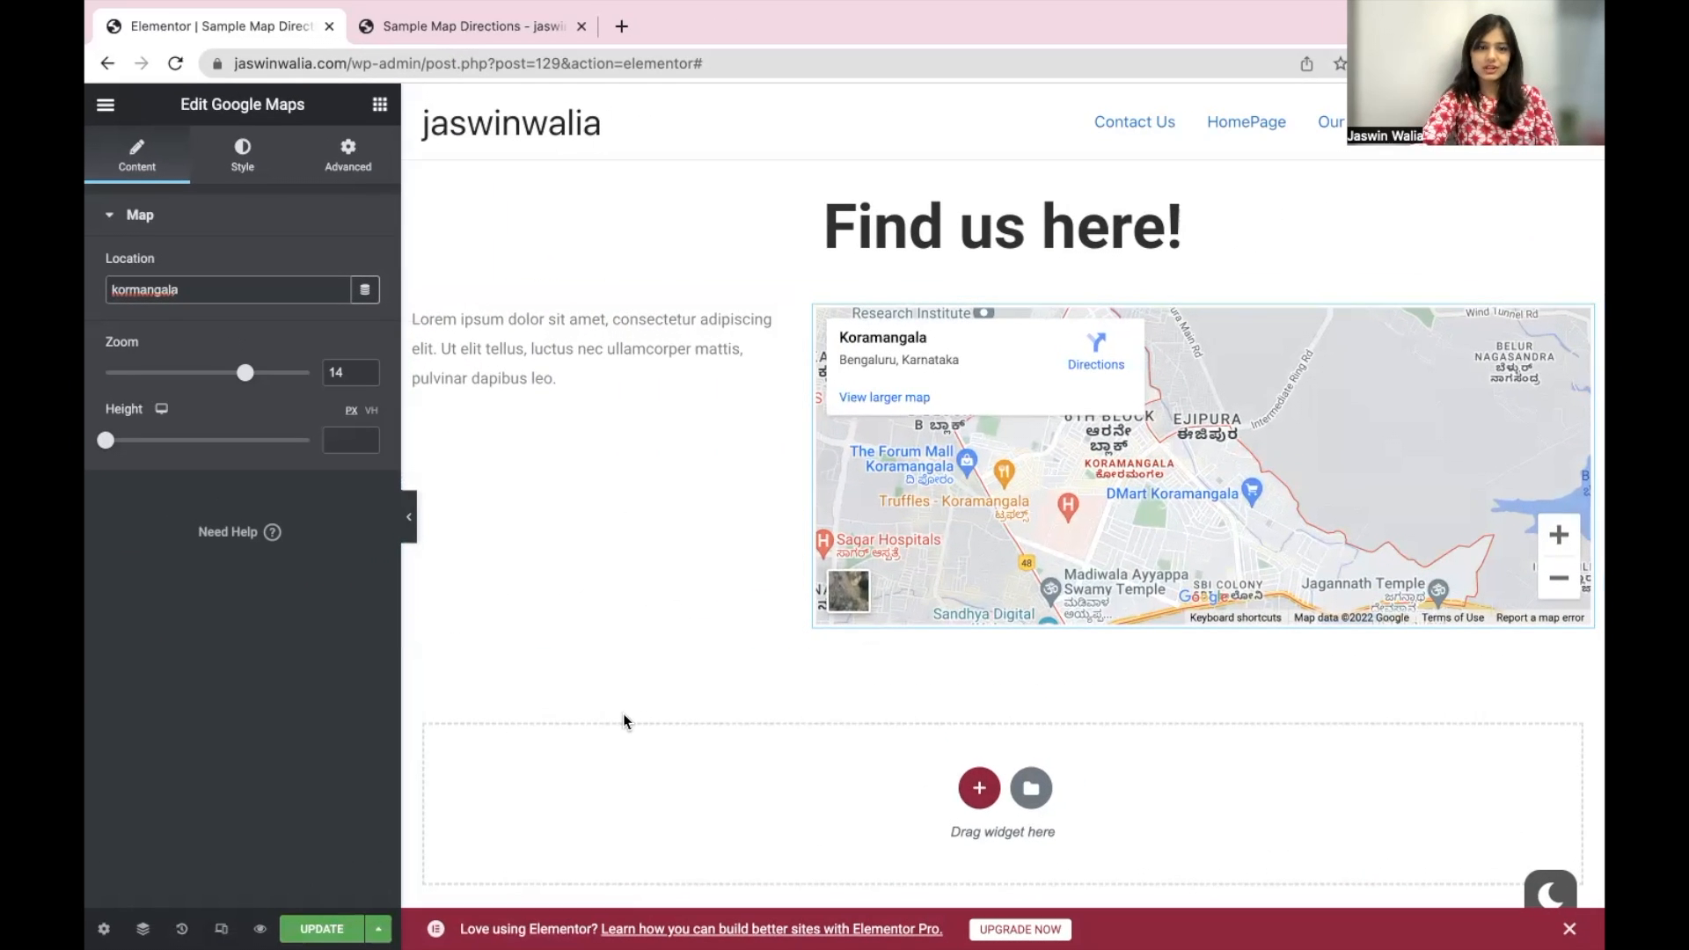
pyautogui.click(320, 929)
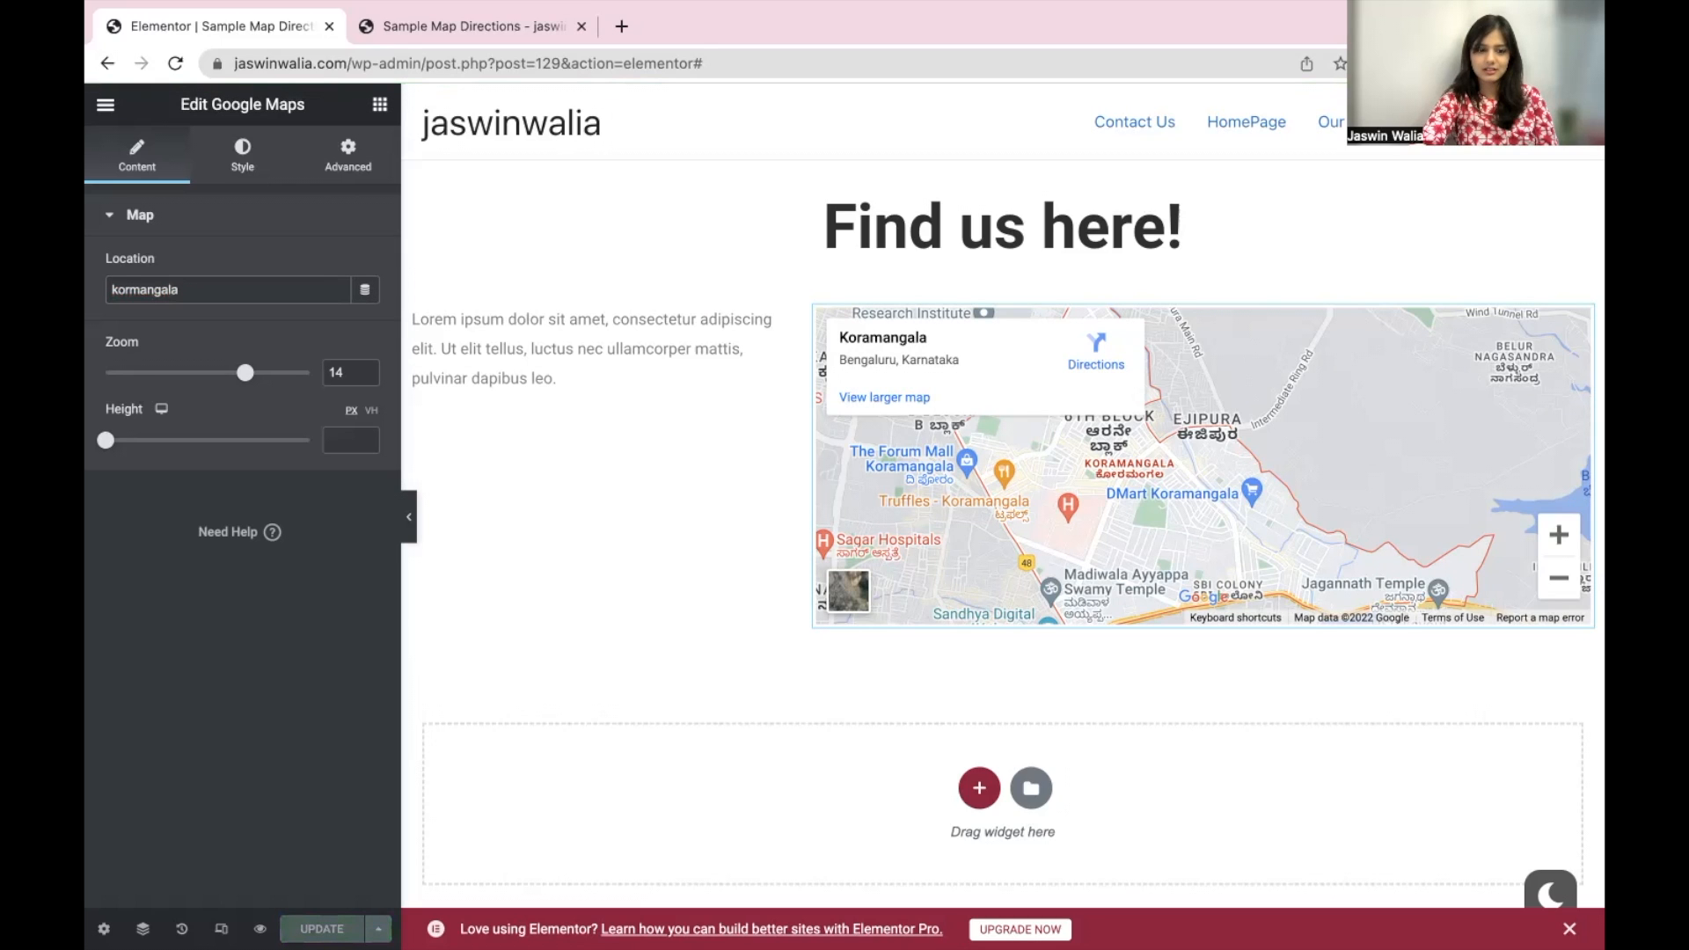
pyautogui.moveTo(260, 928)
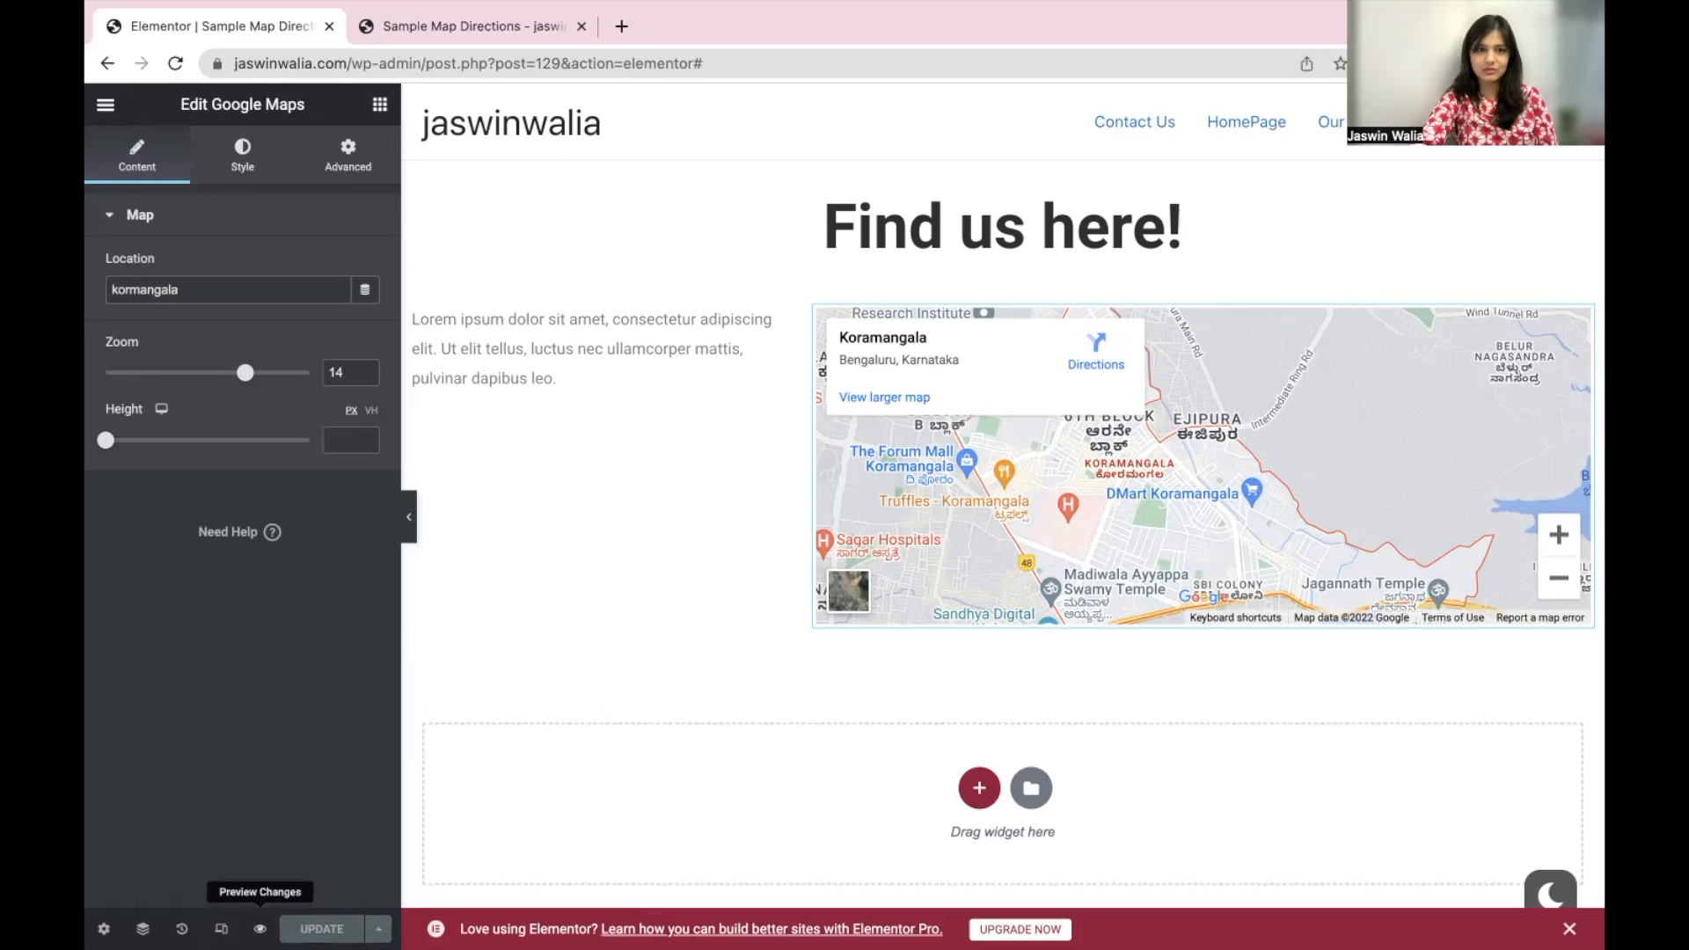
# - Open a live preview of the Sample Map Directions page in a new tab
pyautogui.click(259, 929)
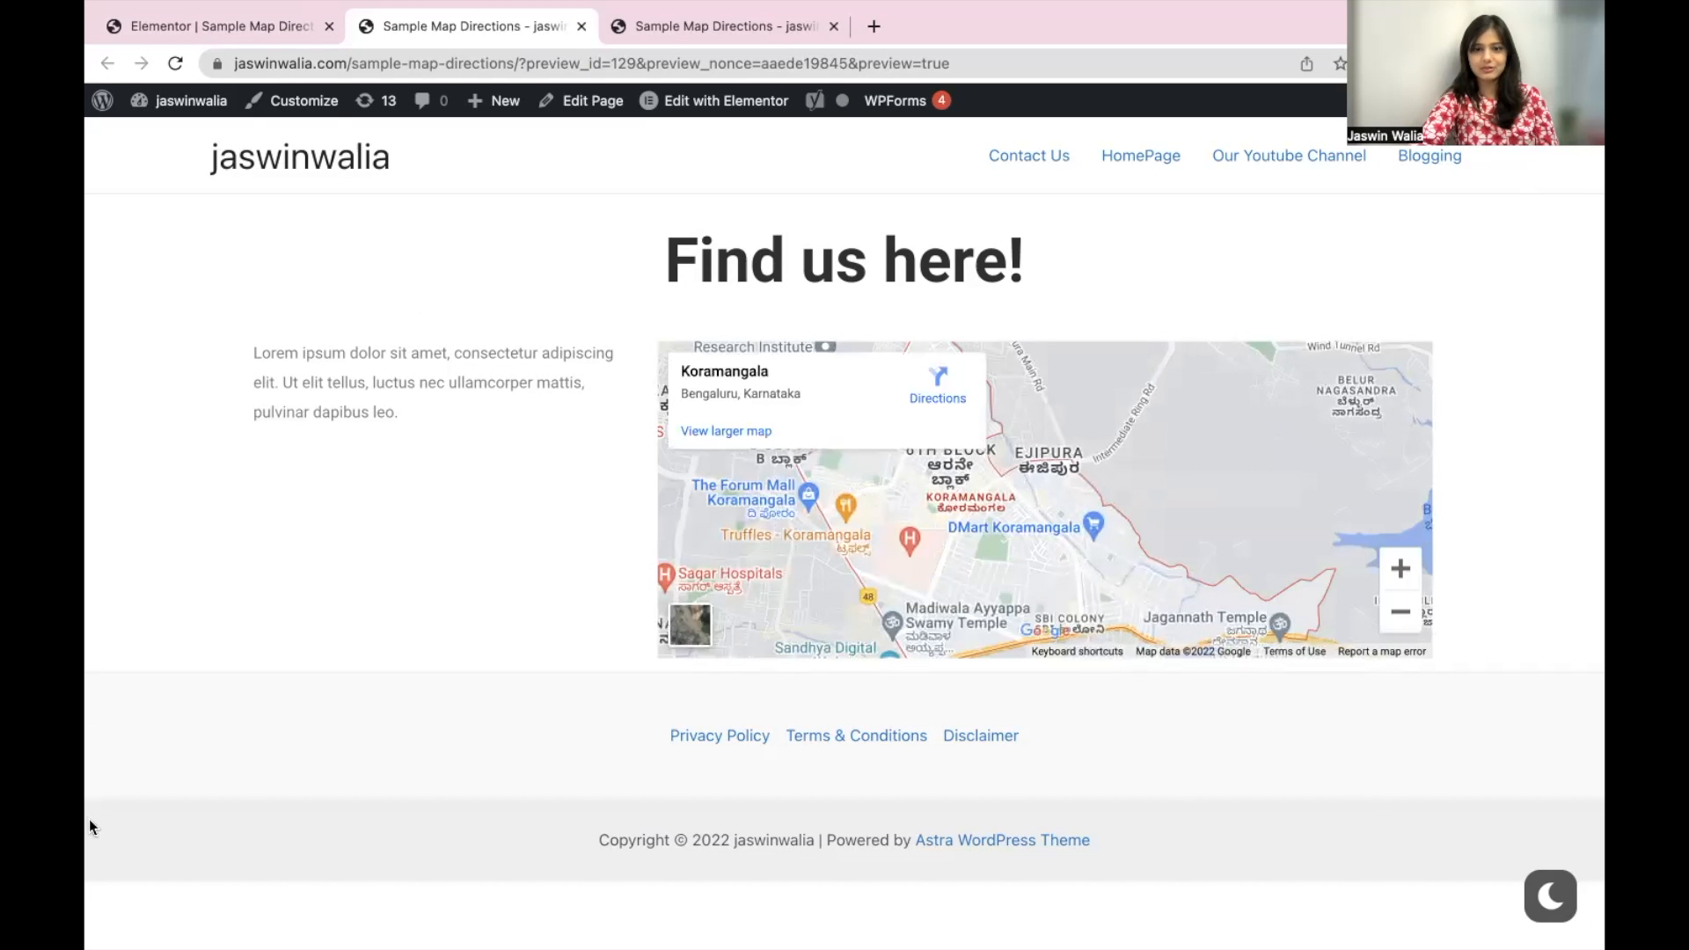
pyautogui.moveTo(774, 517)
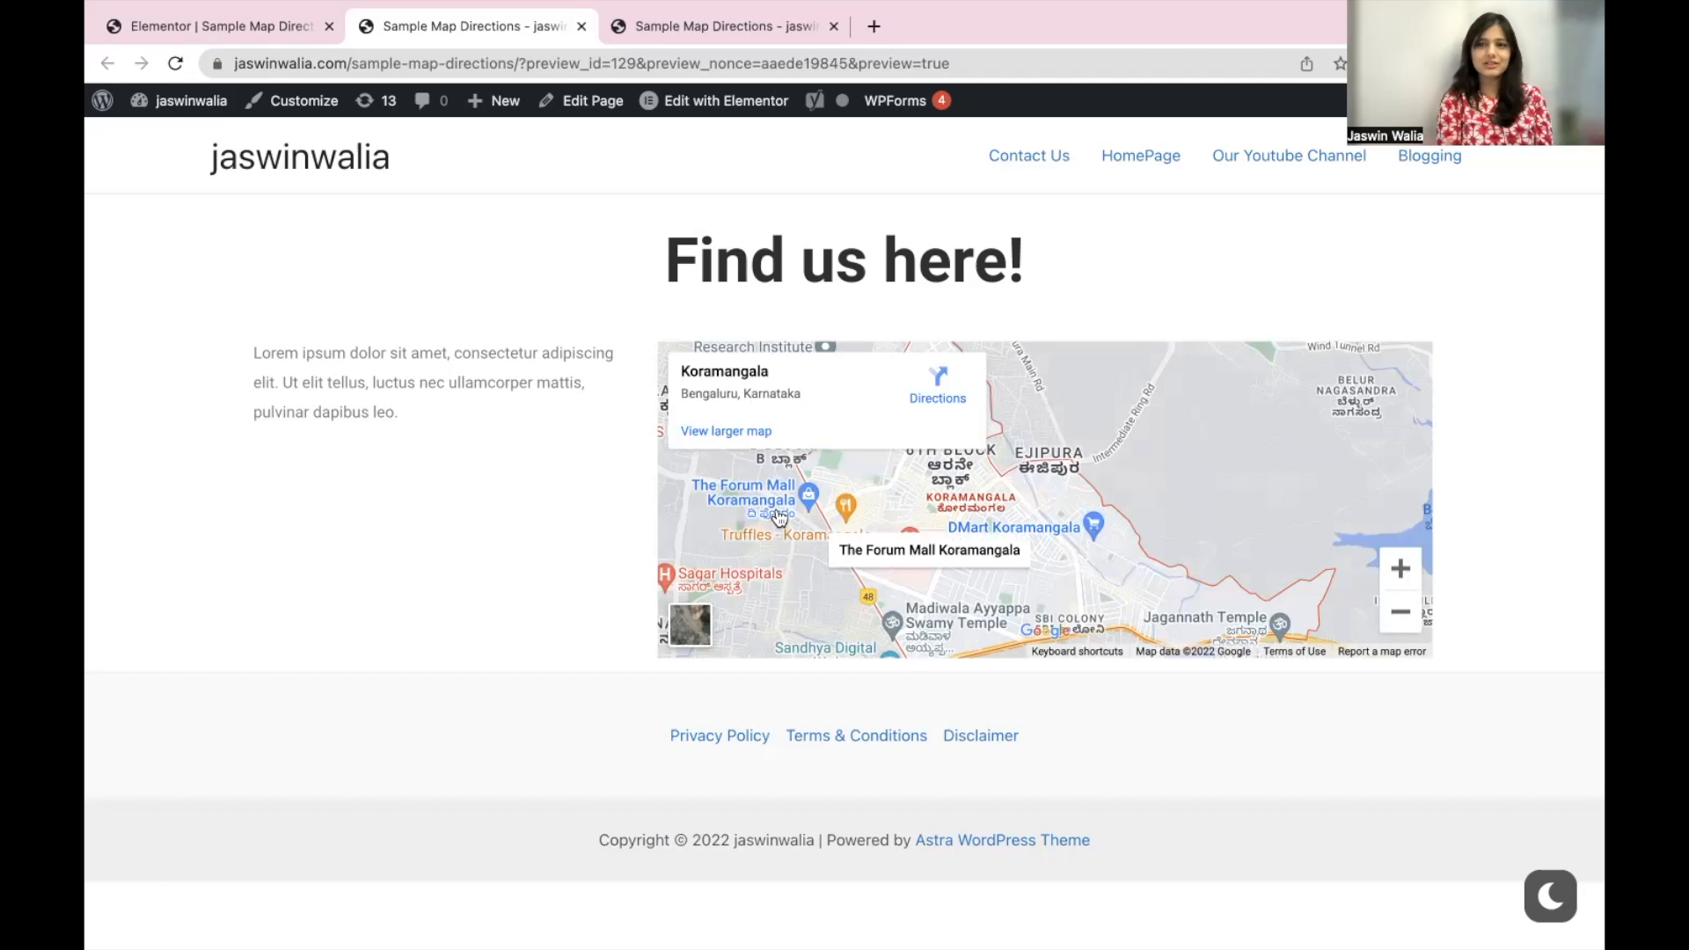